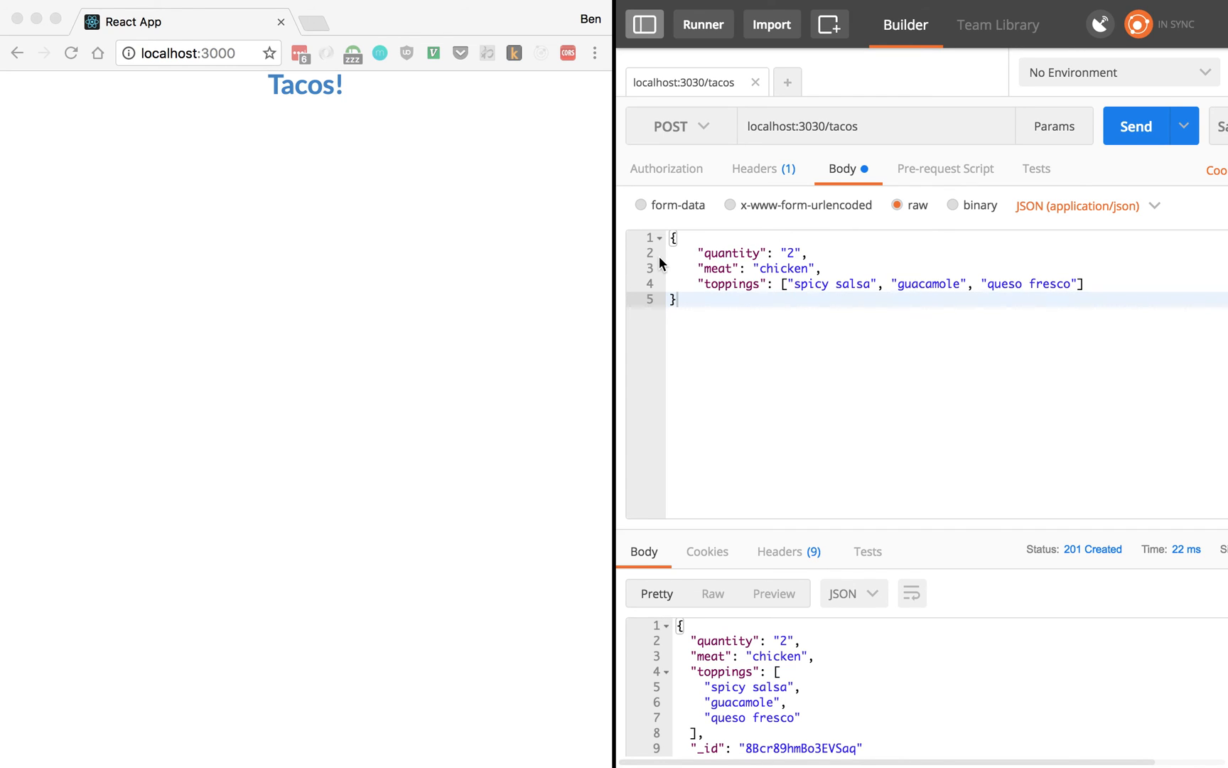
mouse_move(397, 288)
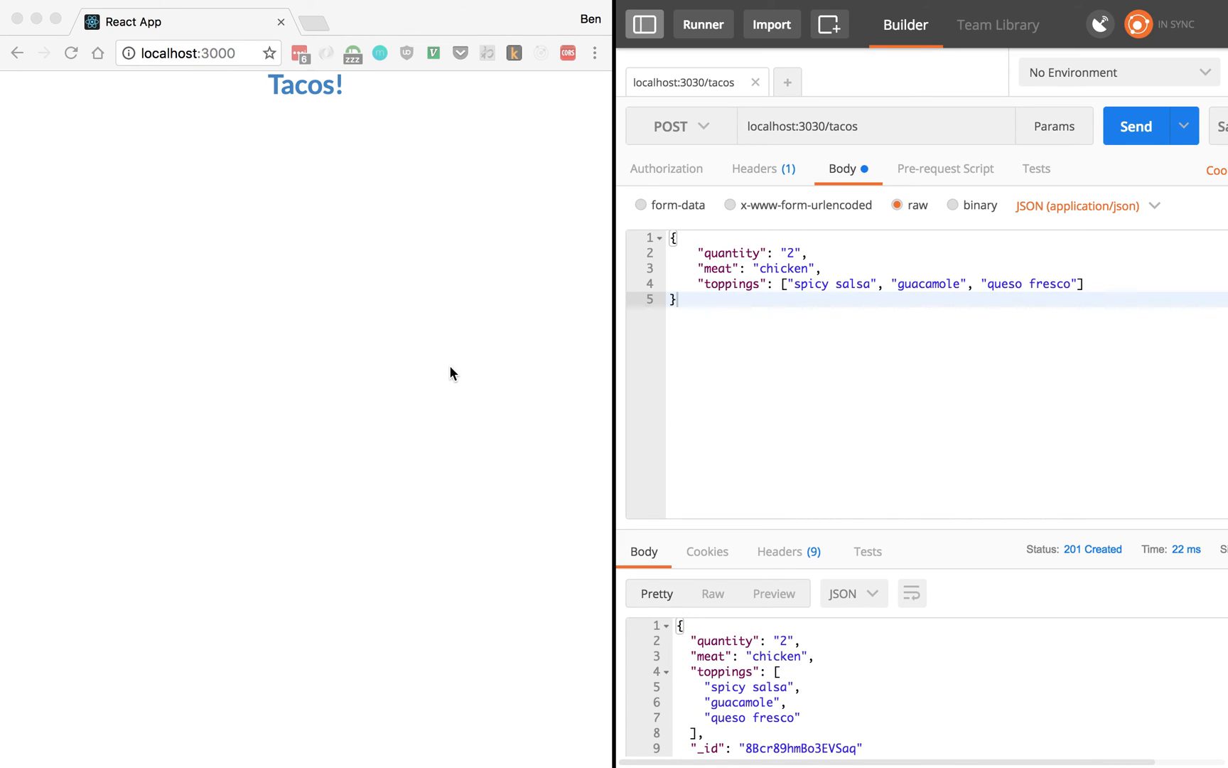
mouse_move(461, 374)
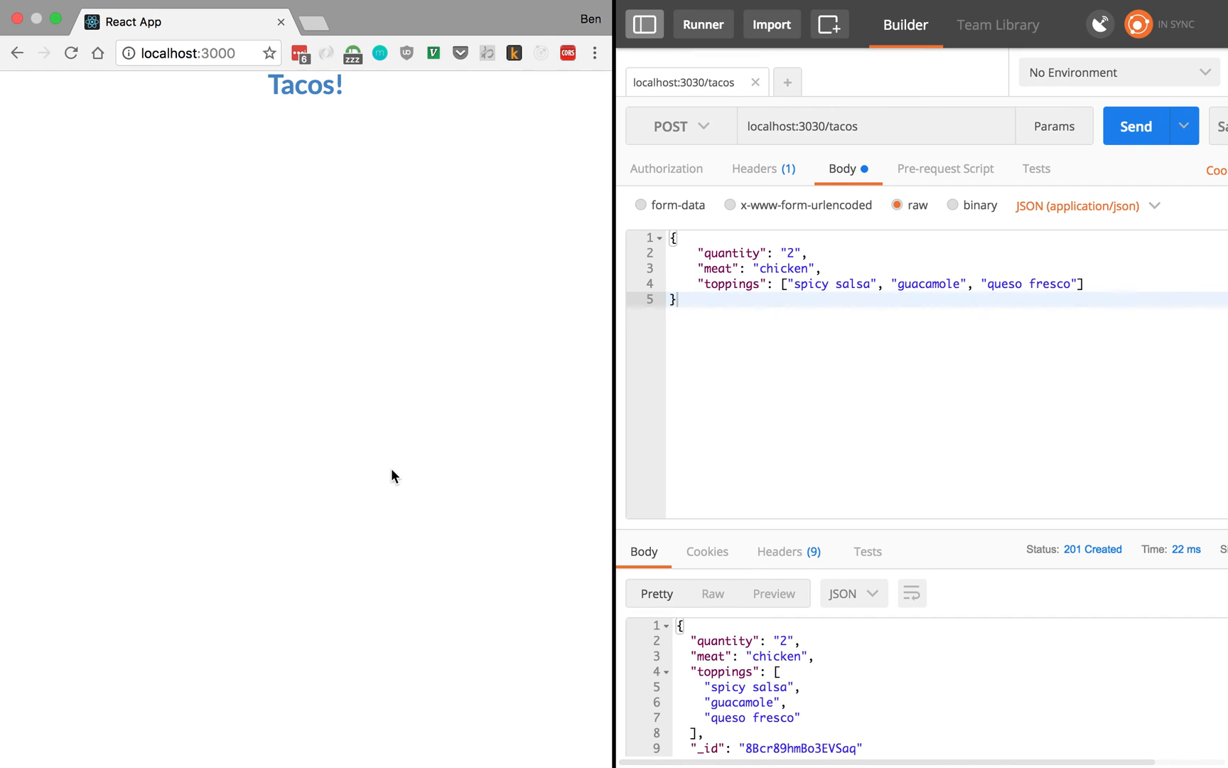
mouse_move(333, 168)
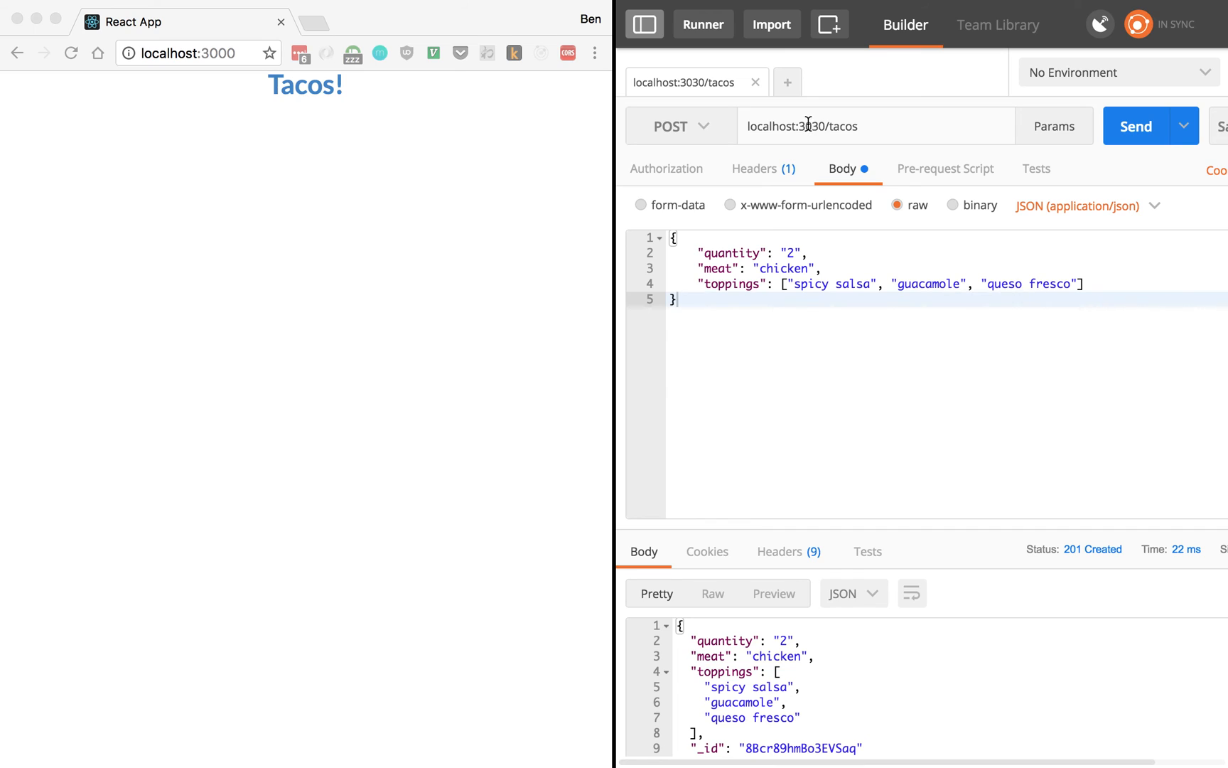
Post two chicken taco entries from Postman, with quantities 2 and 1
double_click(843, 125)
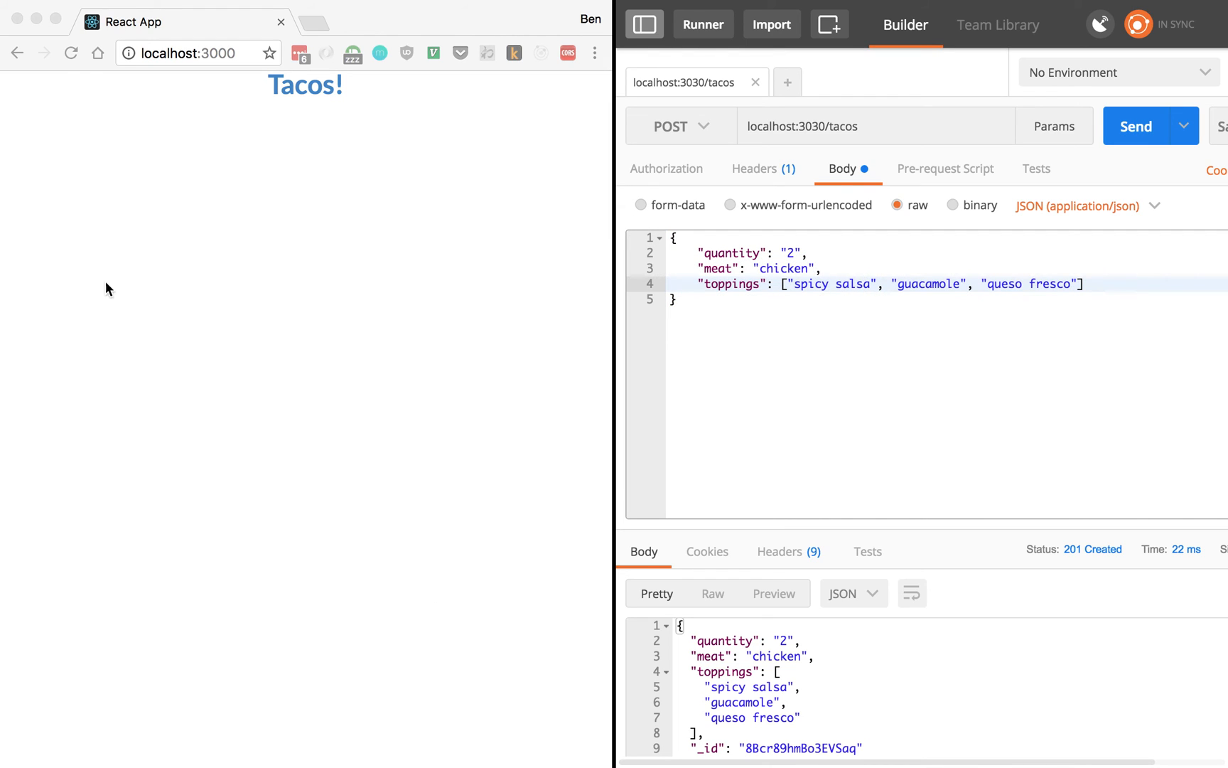
mouse_move(404, 276)
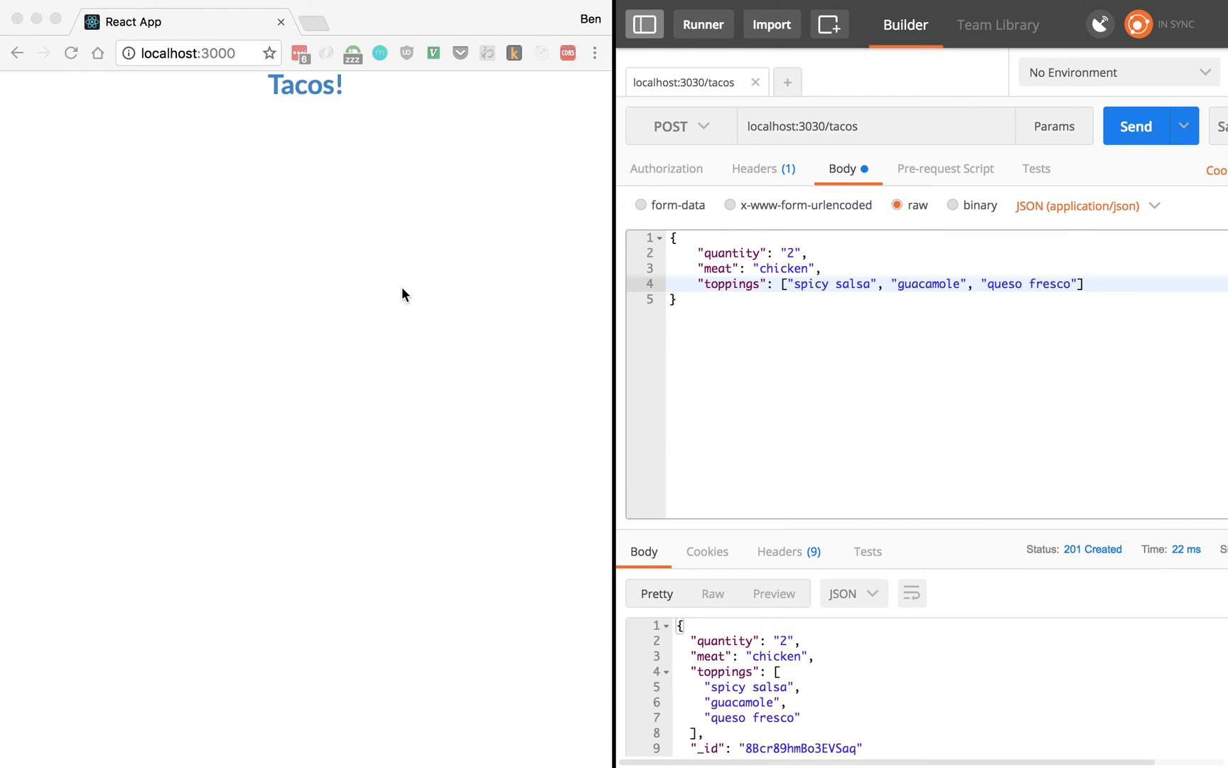
mouse_move(893, 331)
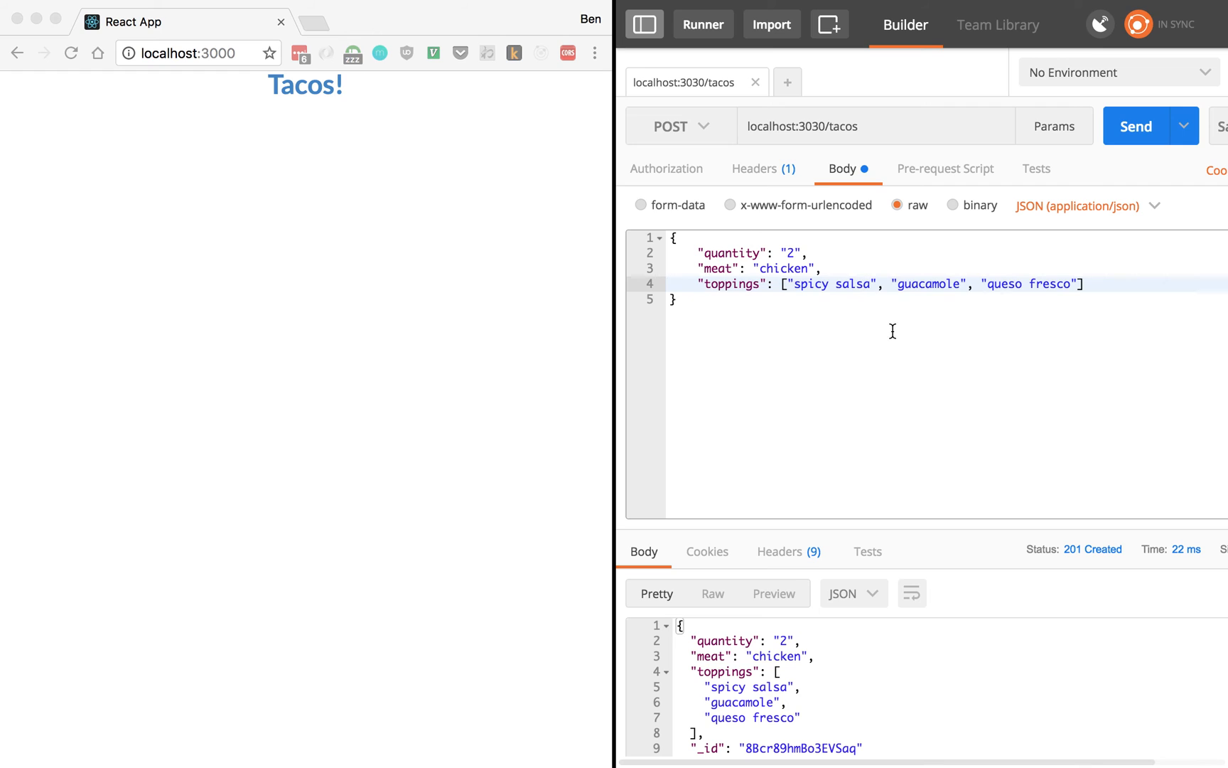
mouse_move(1108, 330)
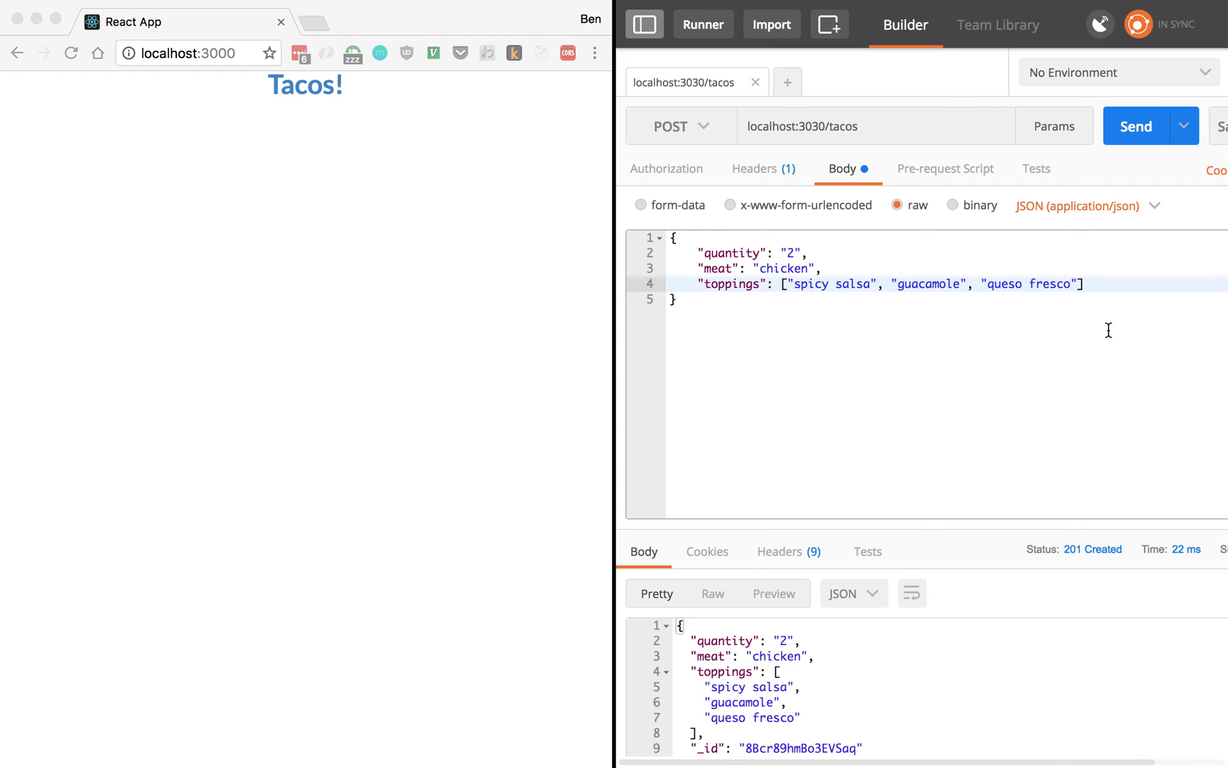
click(1136, 126)
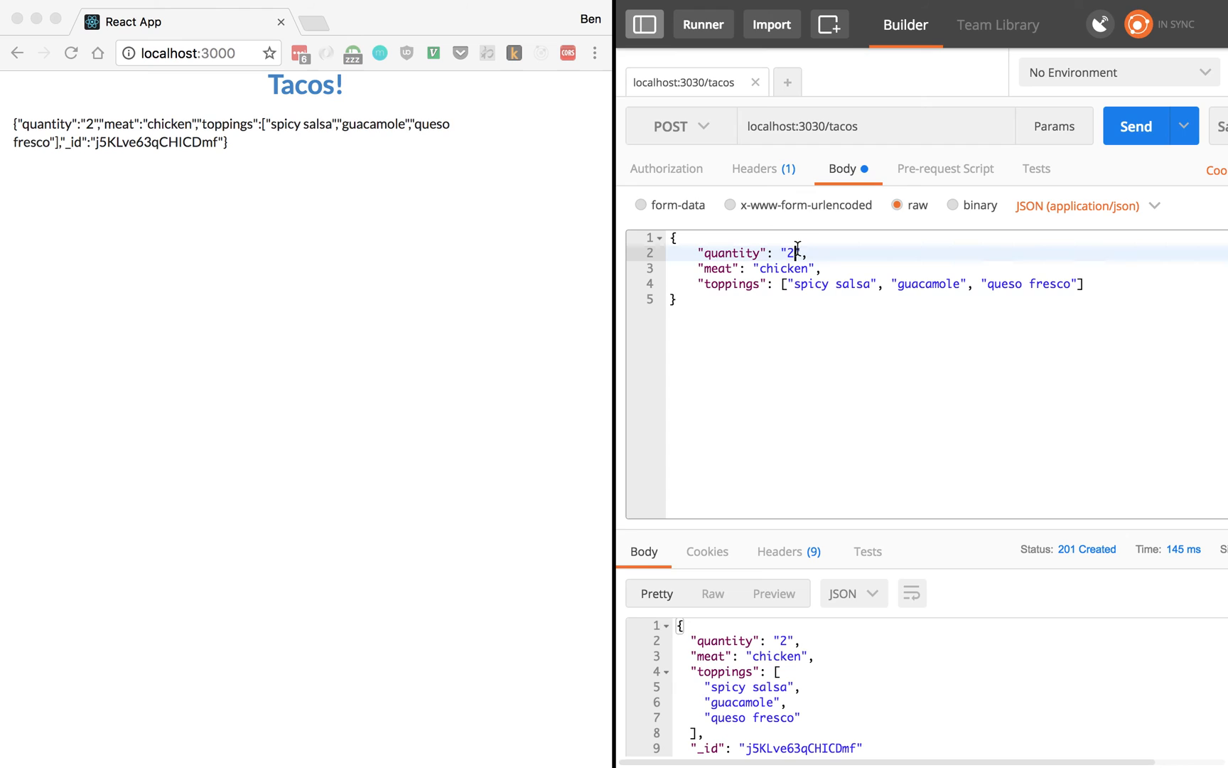
text(1)
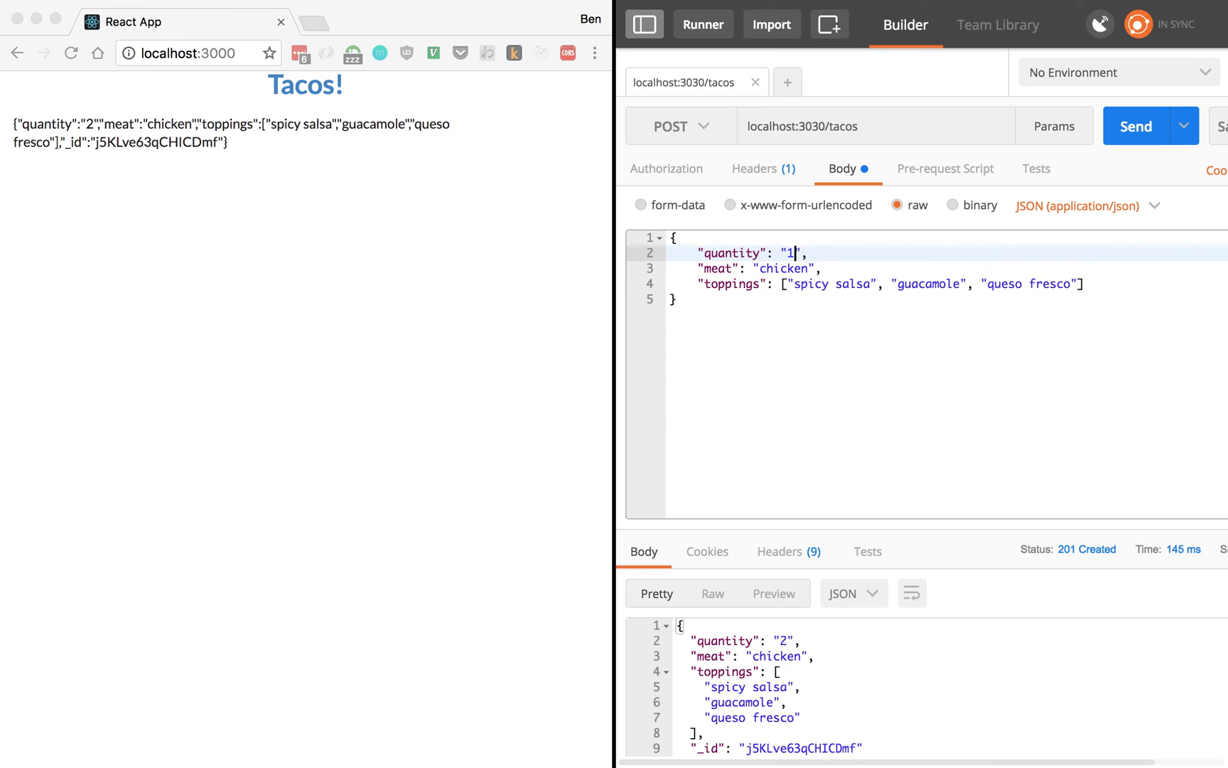
click(1135, 126)
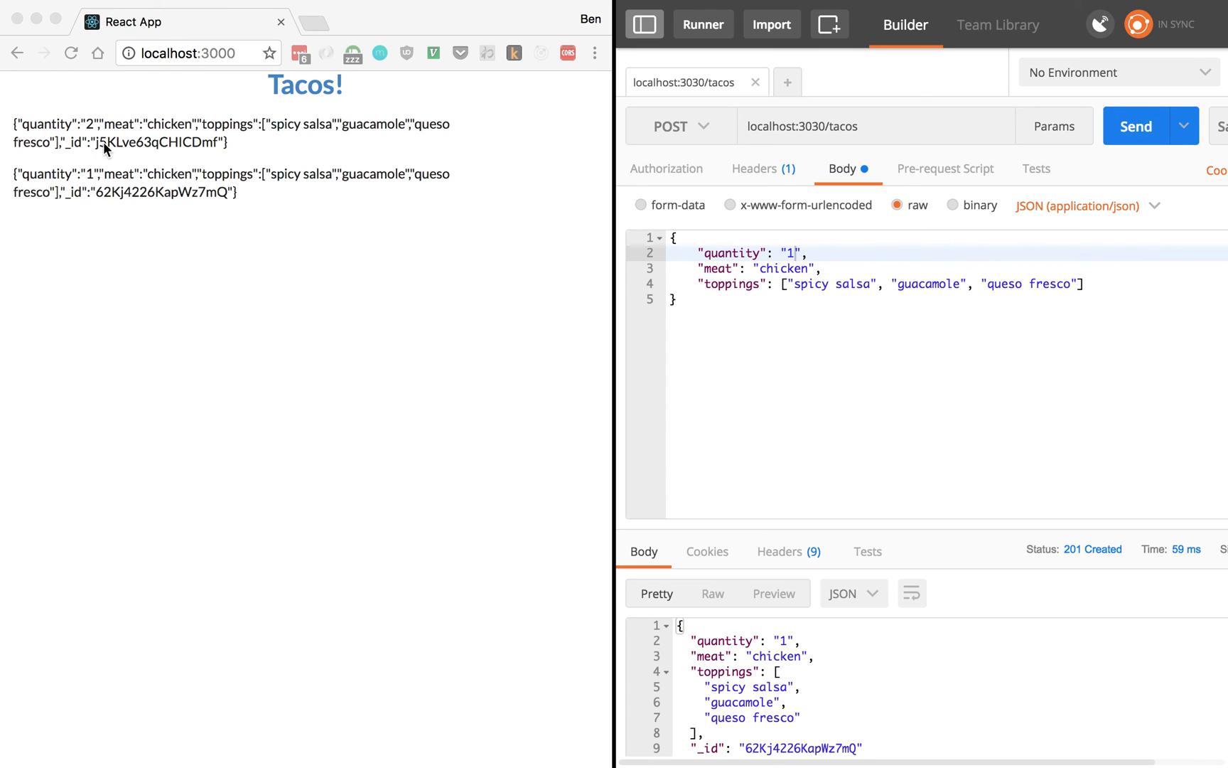
mouse_move(1015, 192)
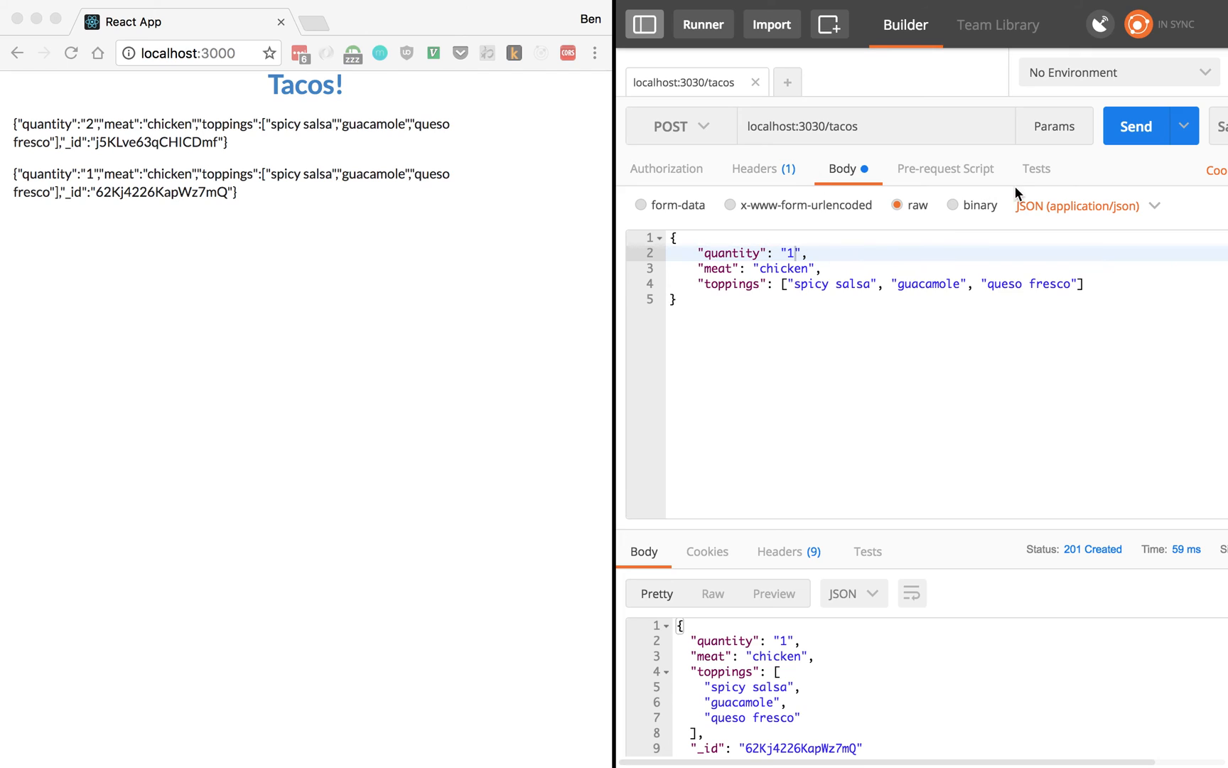
Change the taco meat from chicken to tofu and send the request
double_click(783, 269)
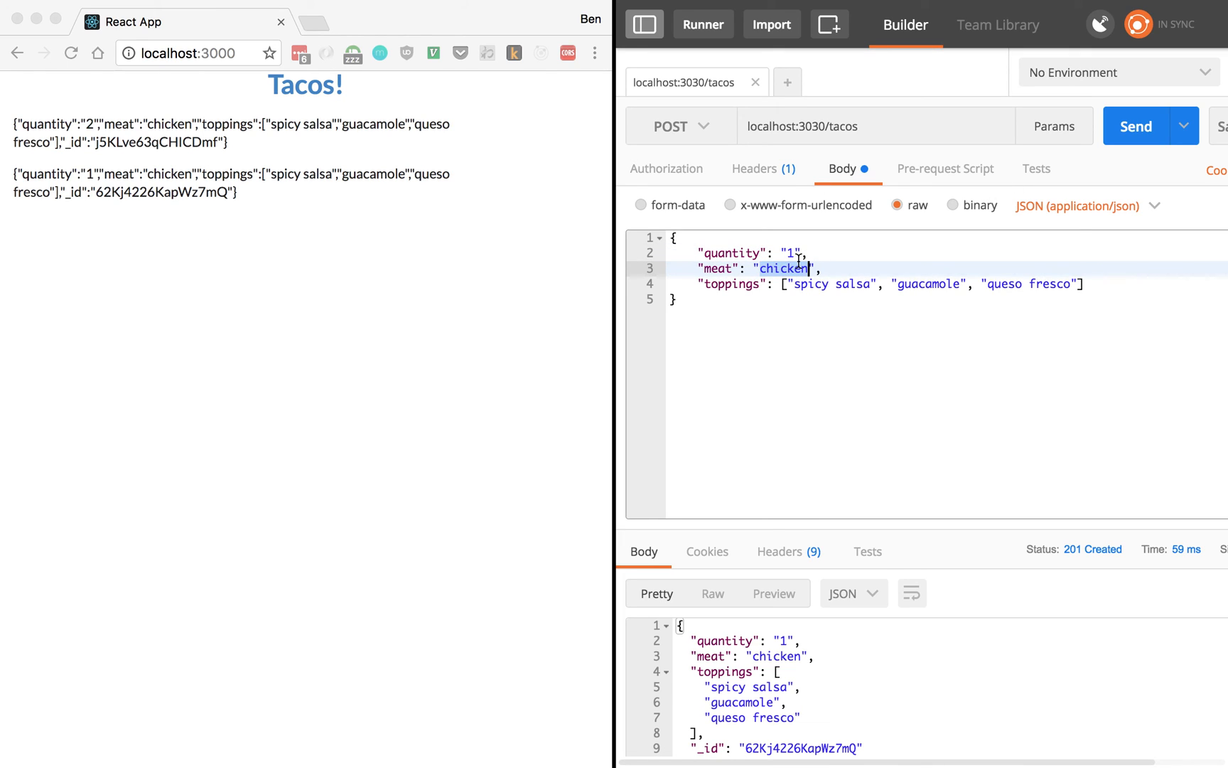
text(tofu)
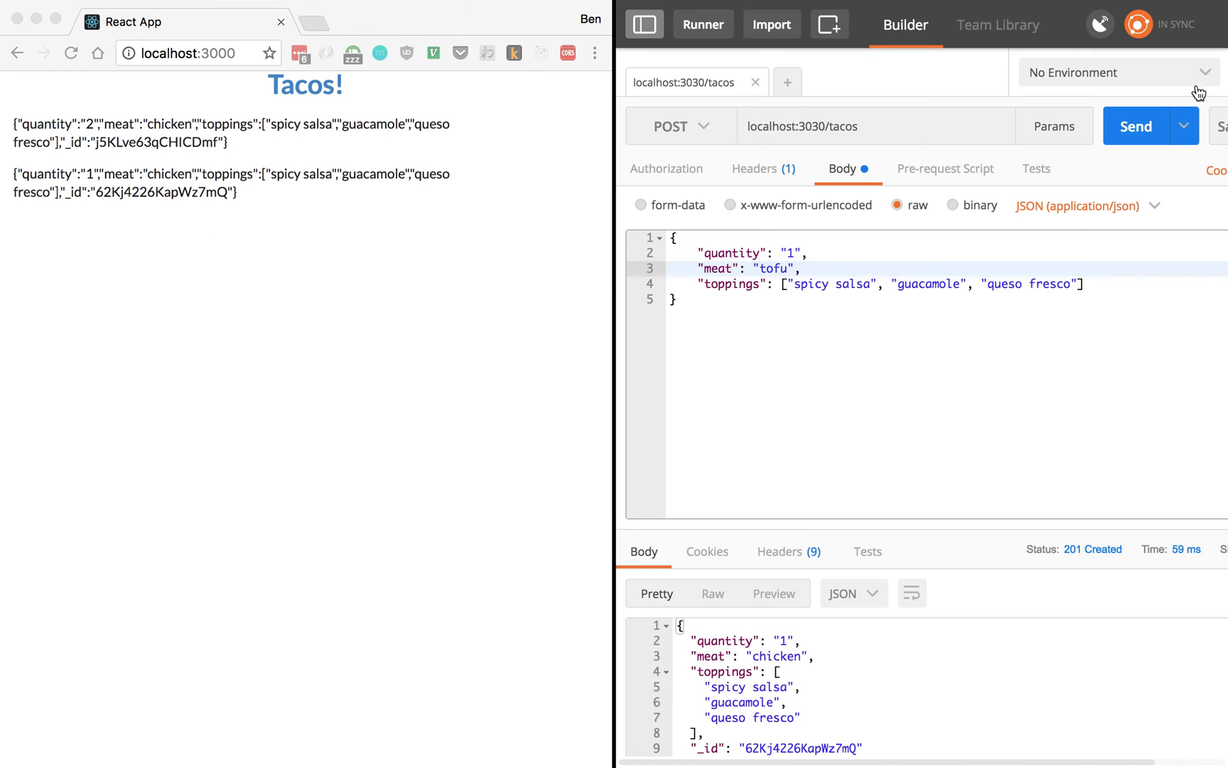
click(1136, 126)
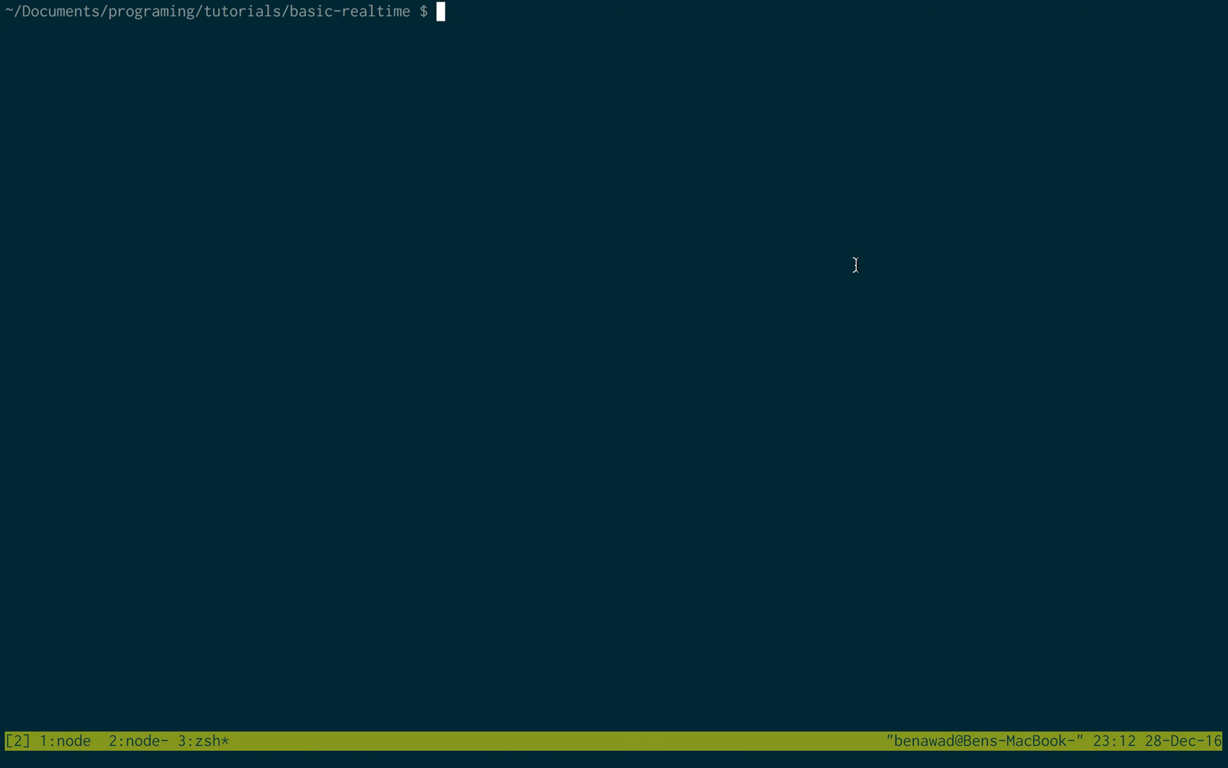
Make a 'backend' folder, cd into it, and enter feathers generate
text(mkdir)
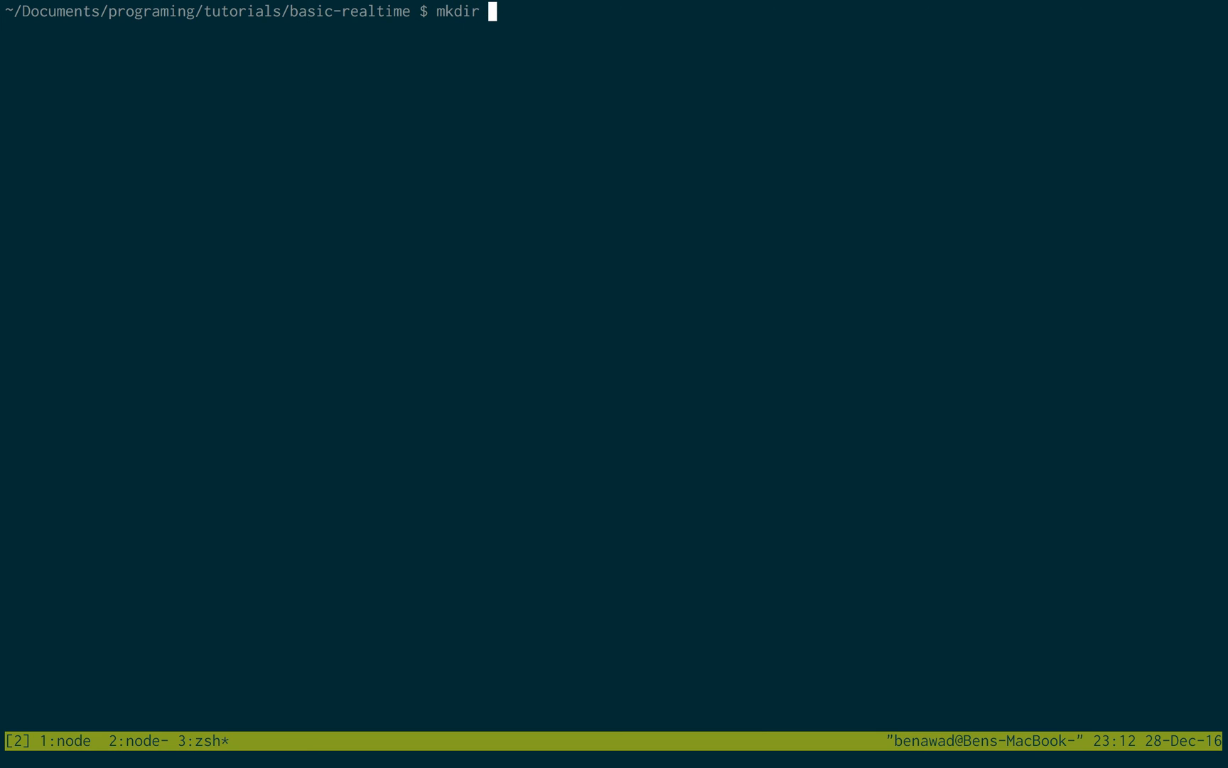
text(backend)
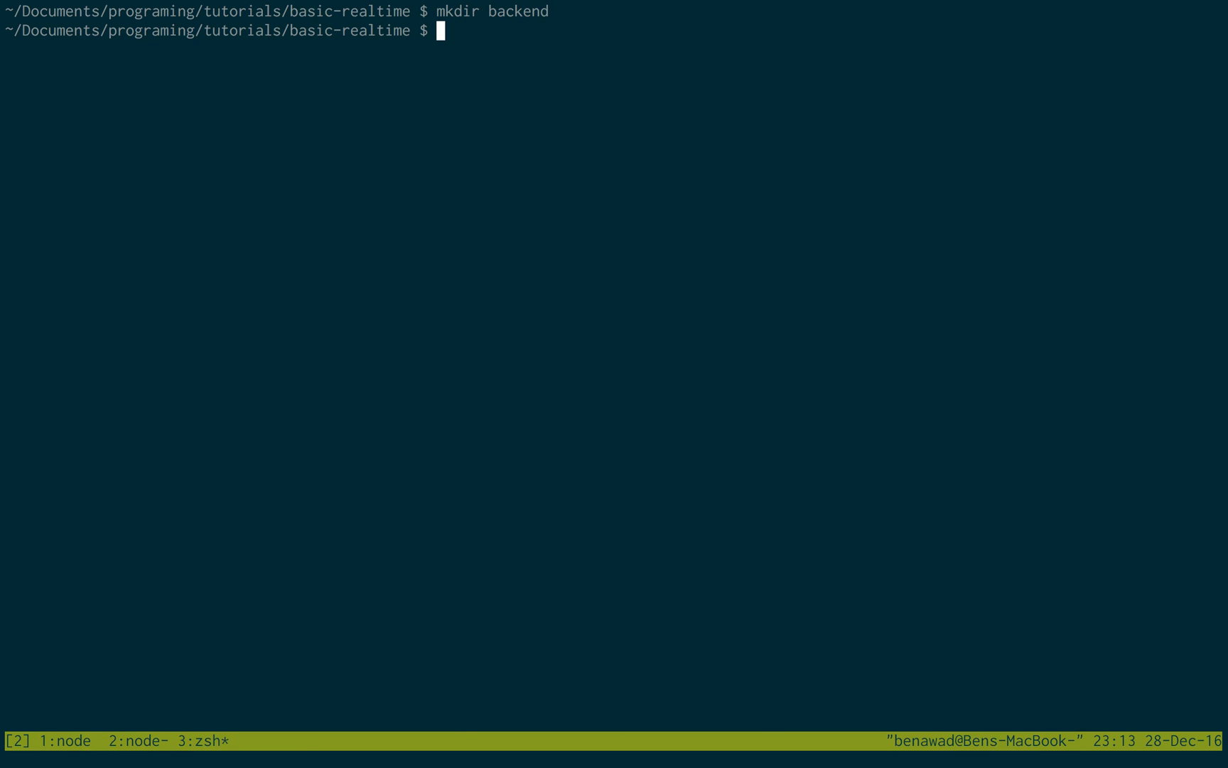
text(cd backend)
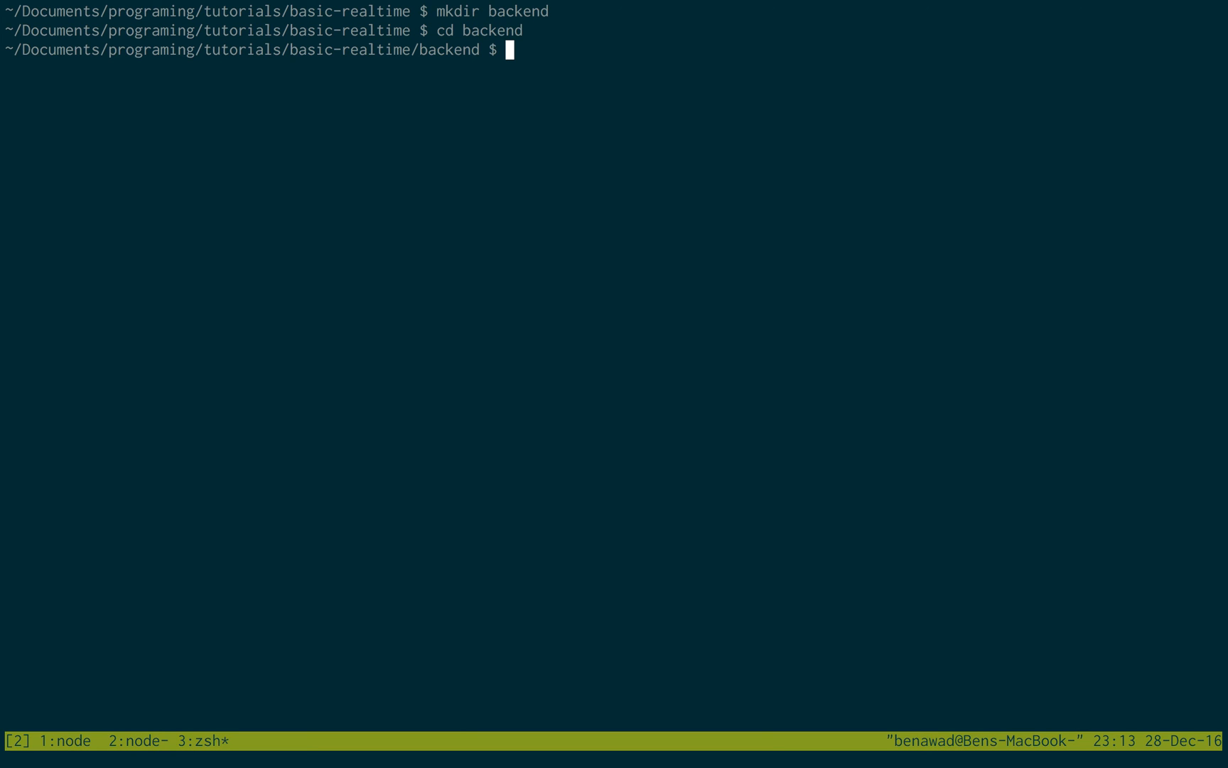
text(feathers g)
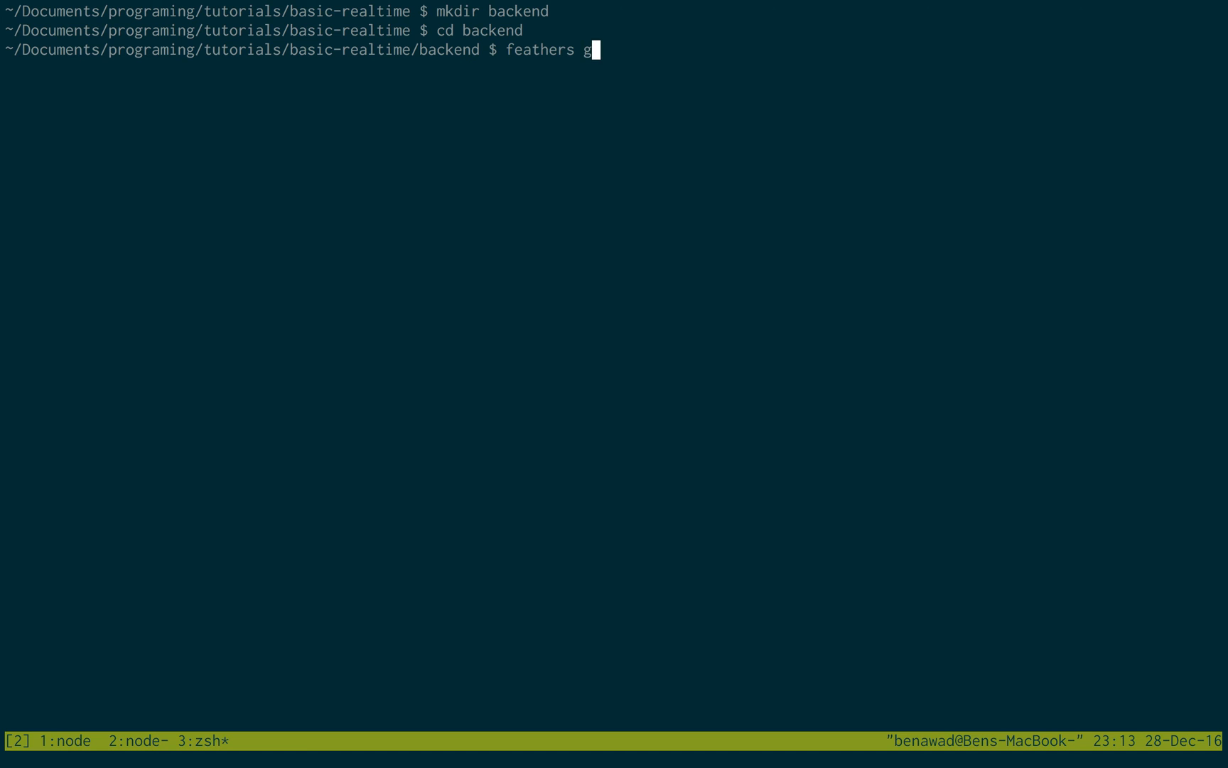
text(enerate)
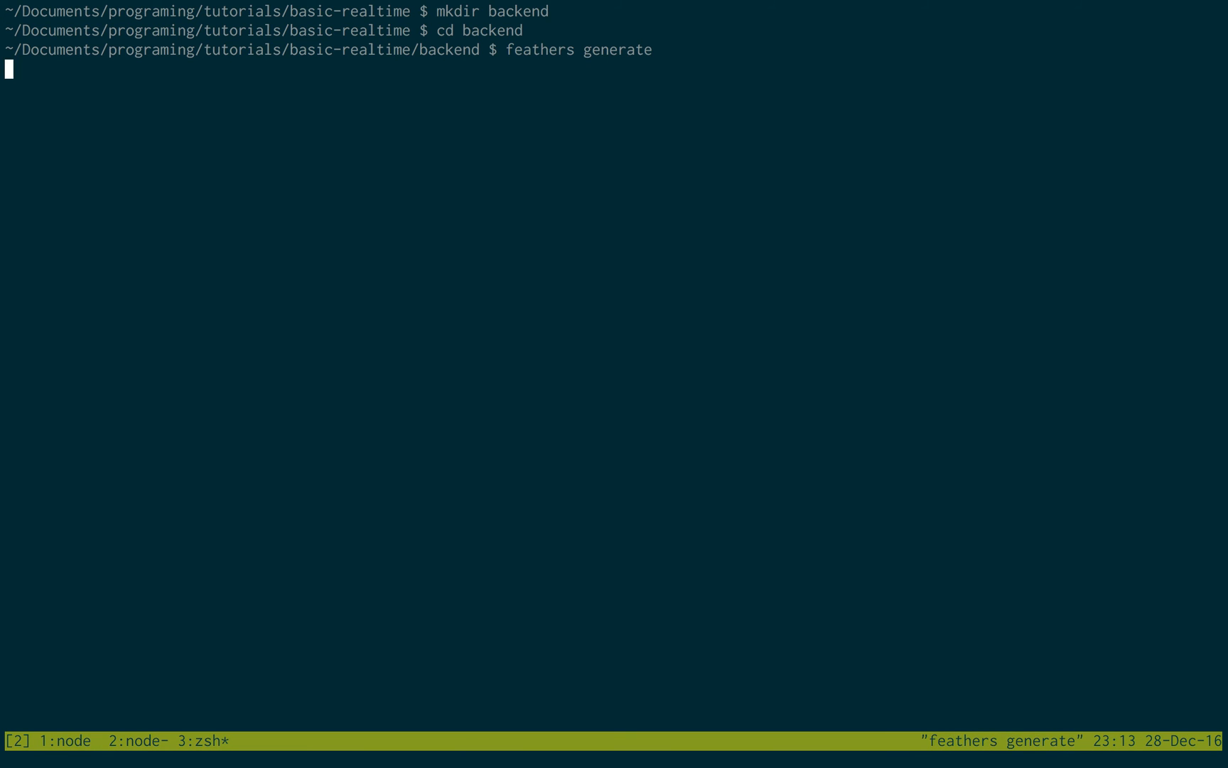
mouse_move(794, 226)
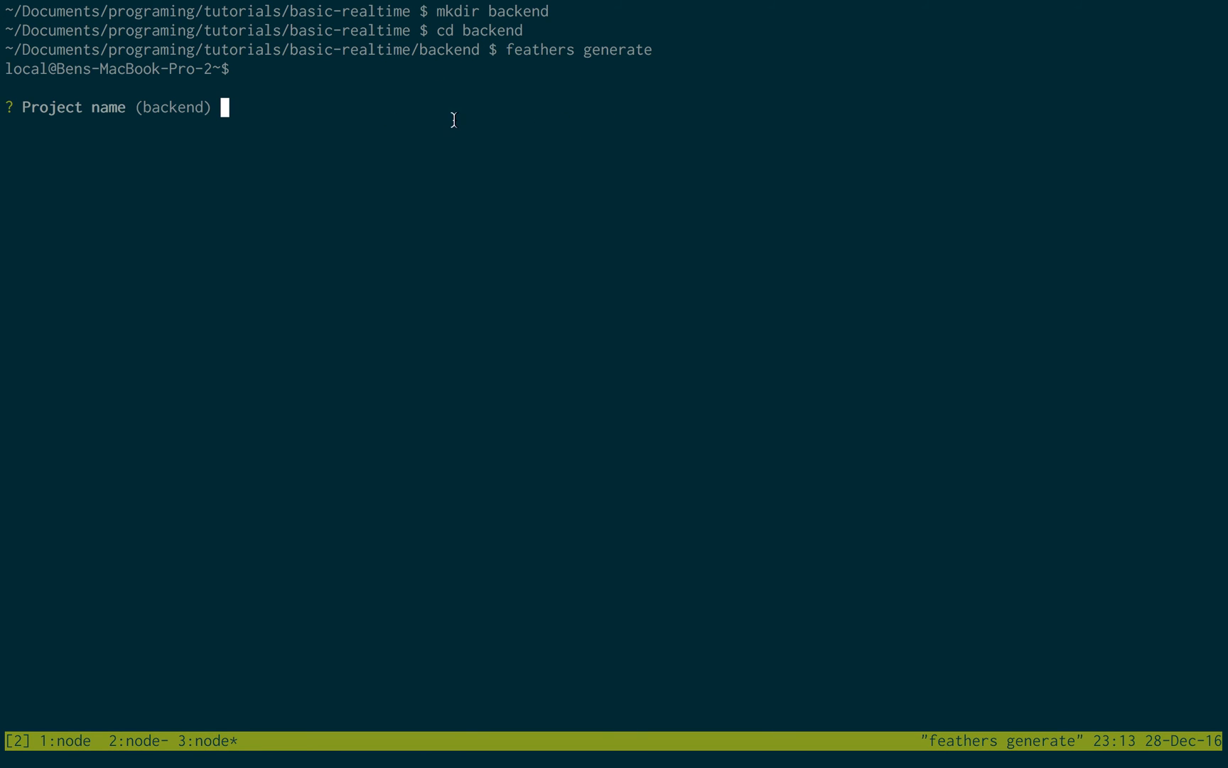
mouse_move(583, 272)
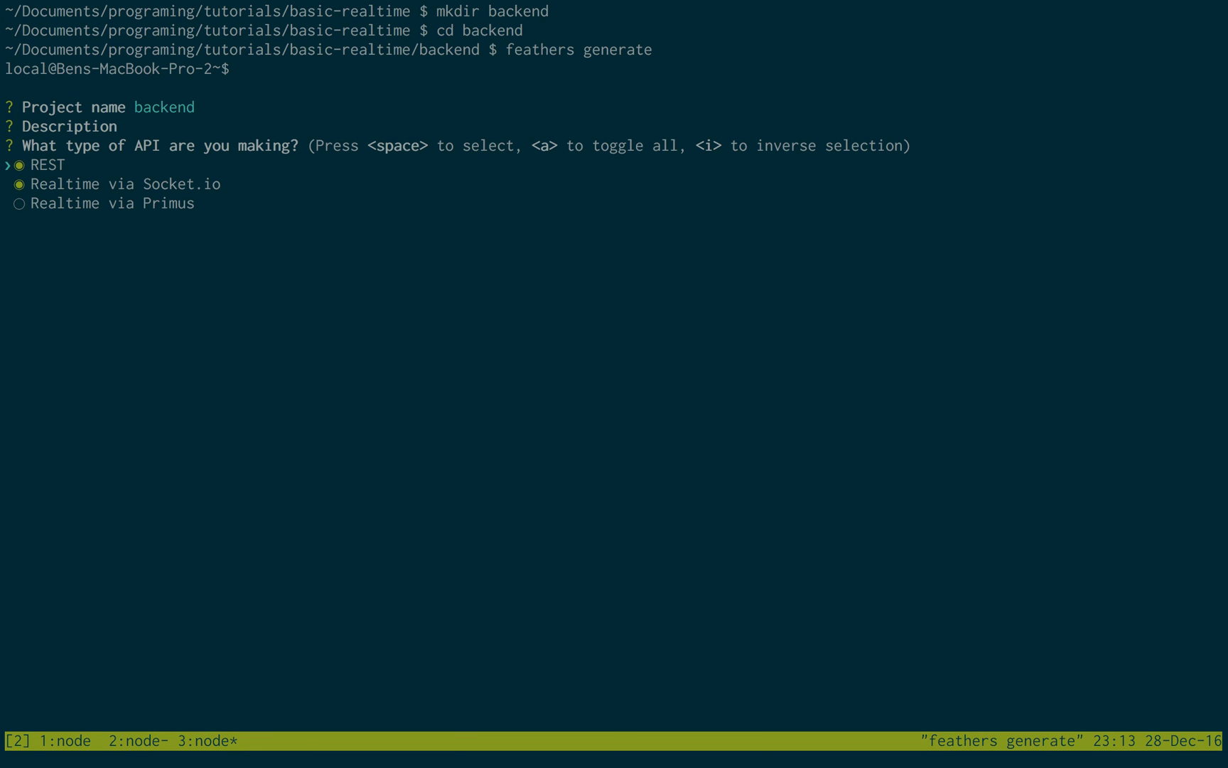
Accept the REST + Socket.io, NeDB and local auth generator prompts
key(enter)
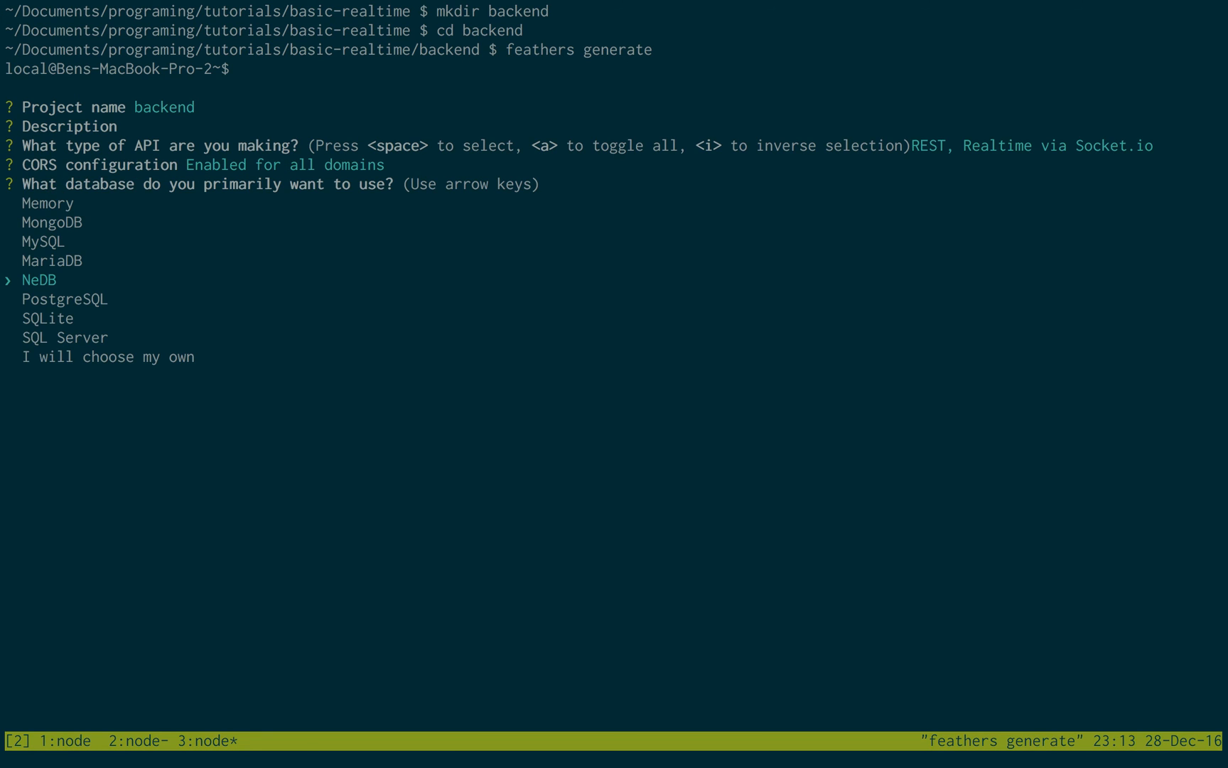
key(enter)
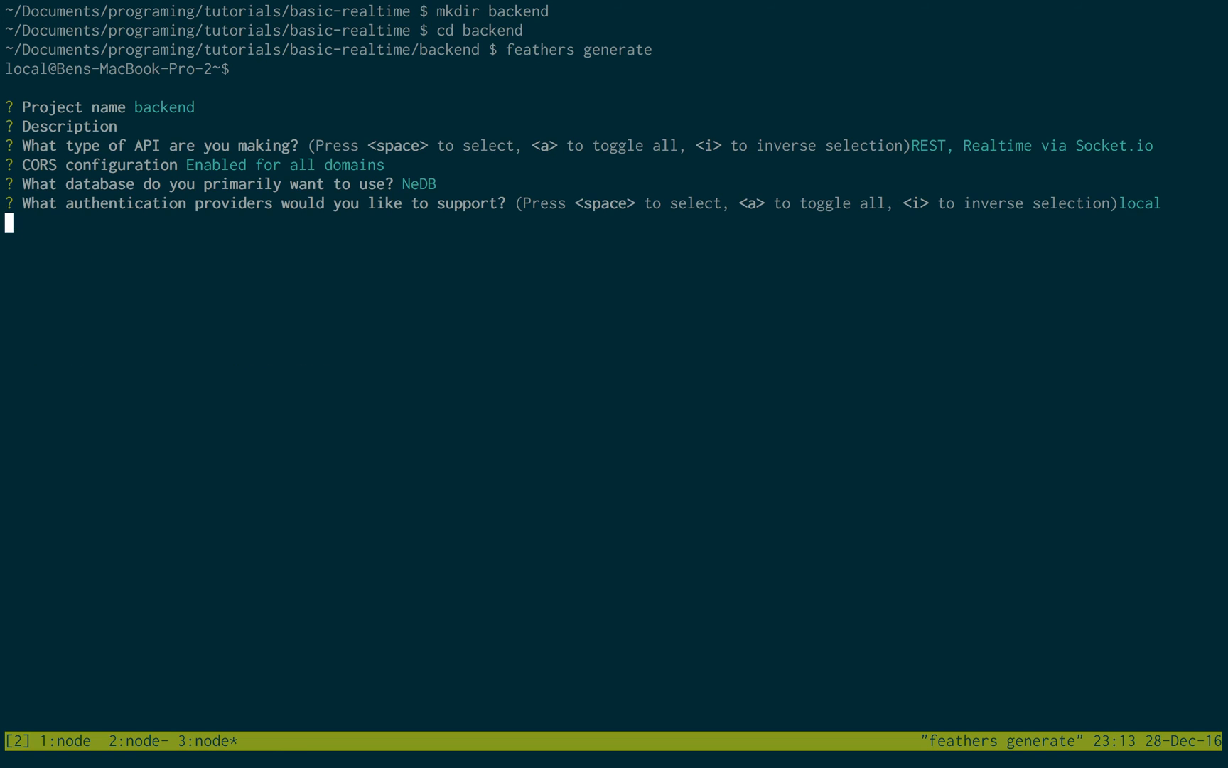
key(Enter)
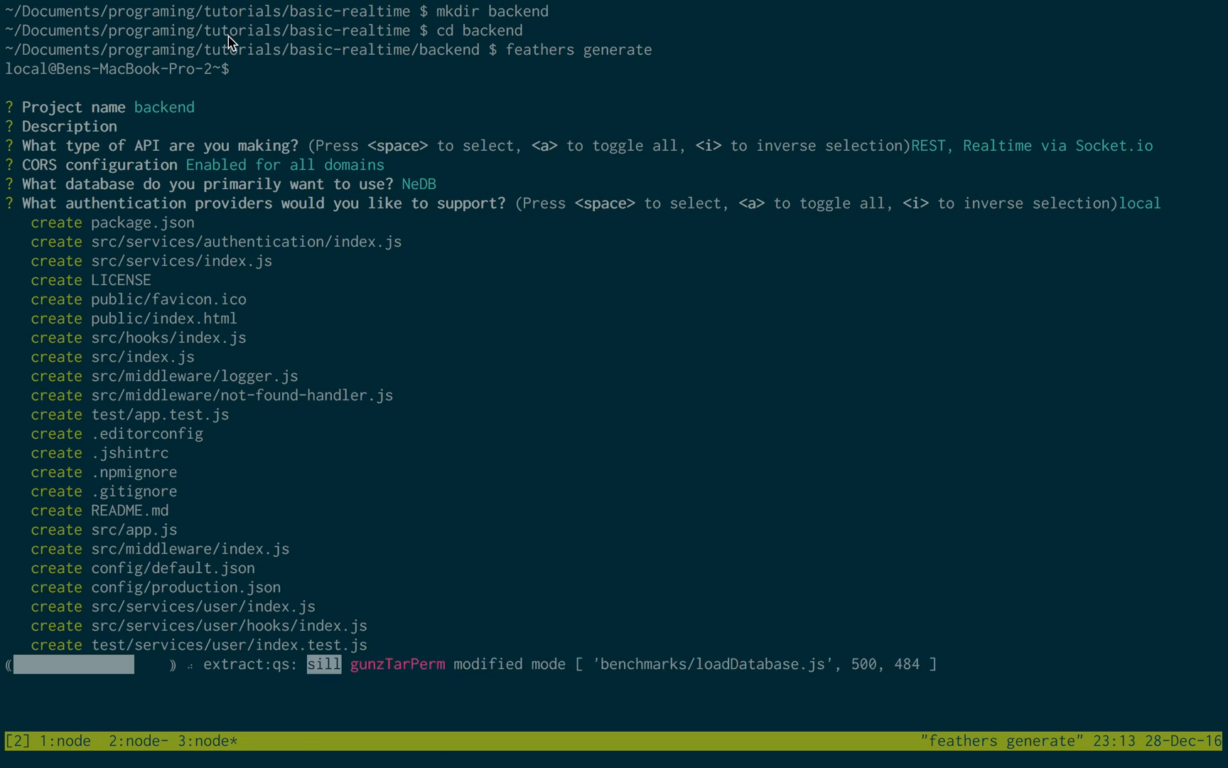
mouse_move(174, 467)
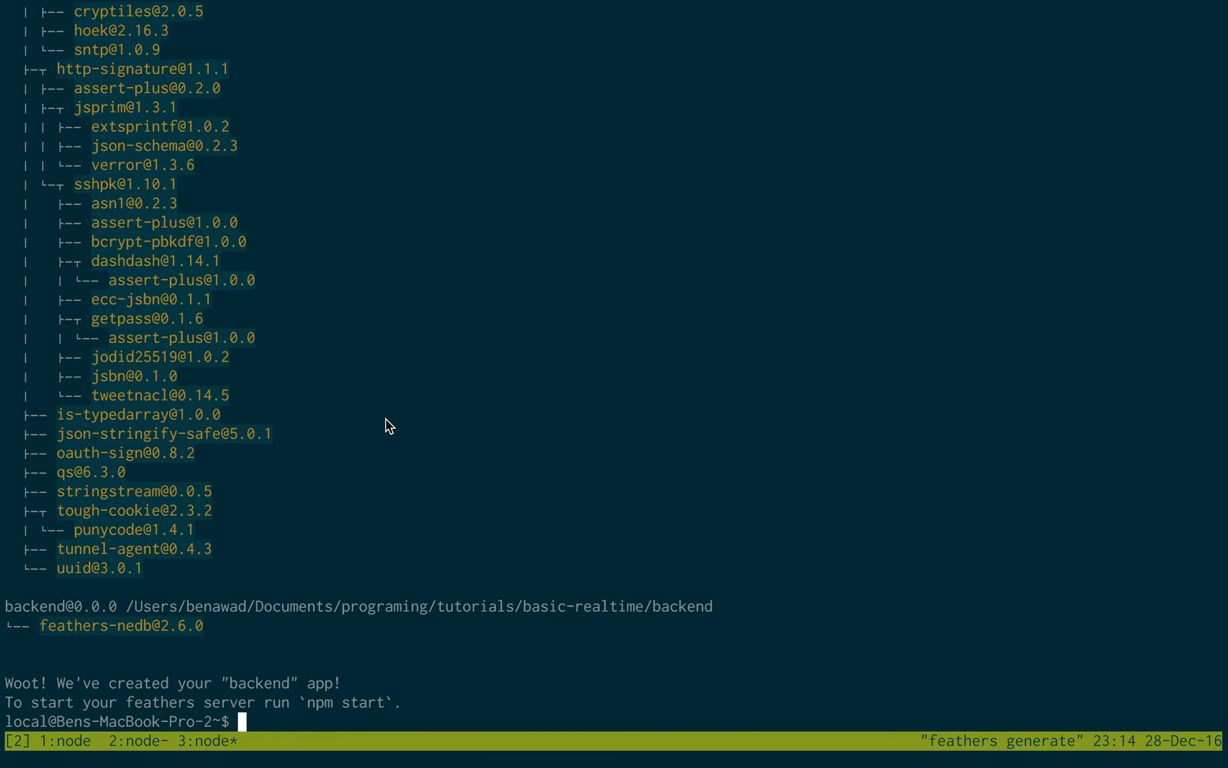
Generate an unauthenticated NeDB 'taco' service, then return to basic-realtime
text(exi)
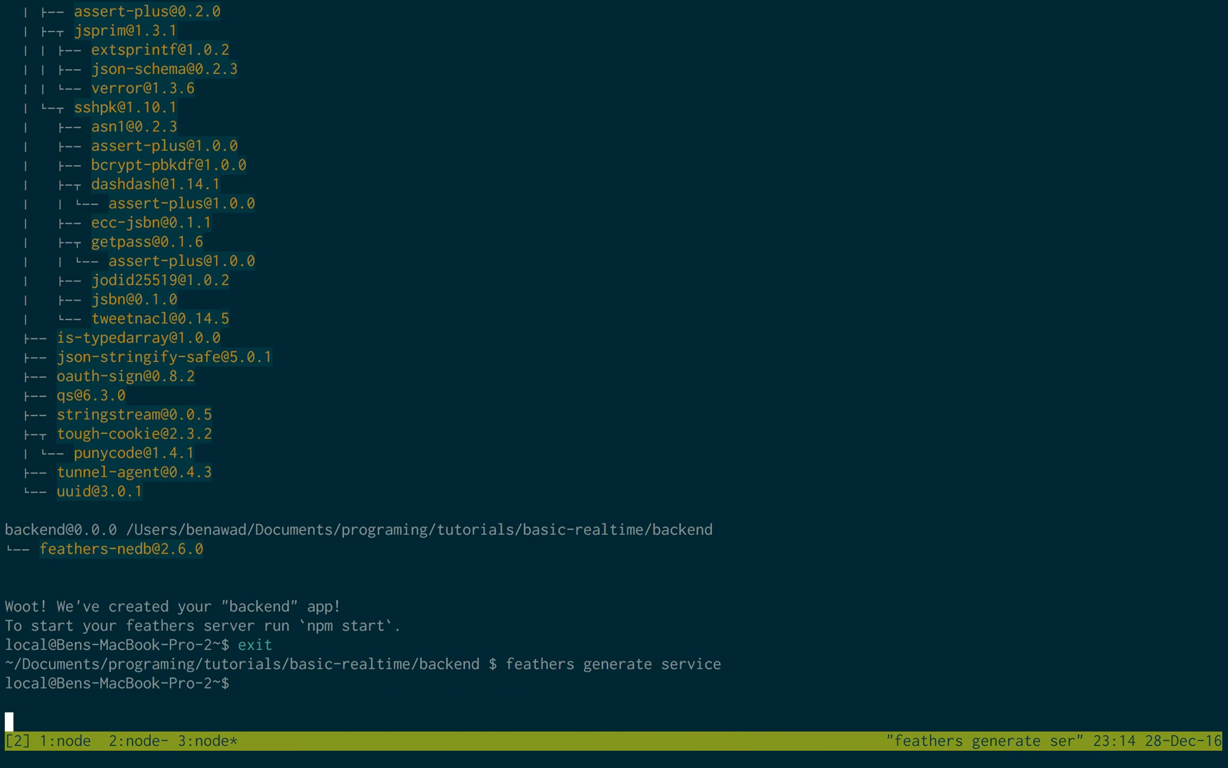
text(taco)
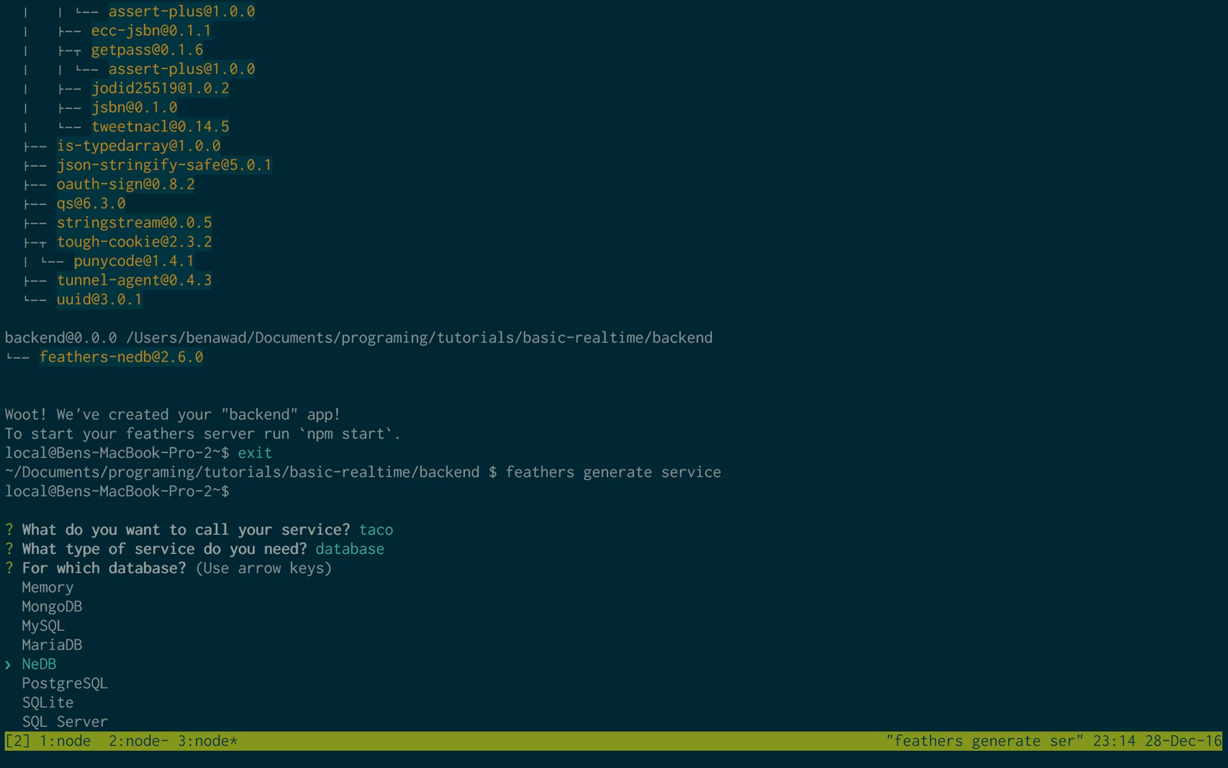
key(enter)
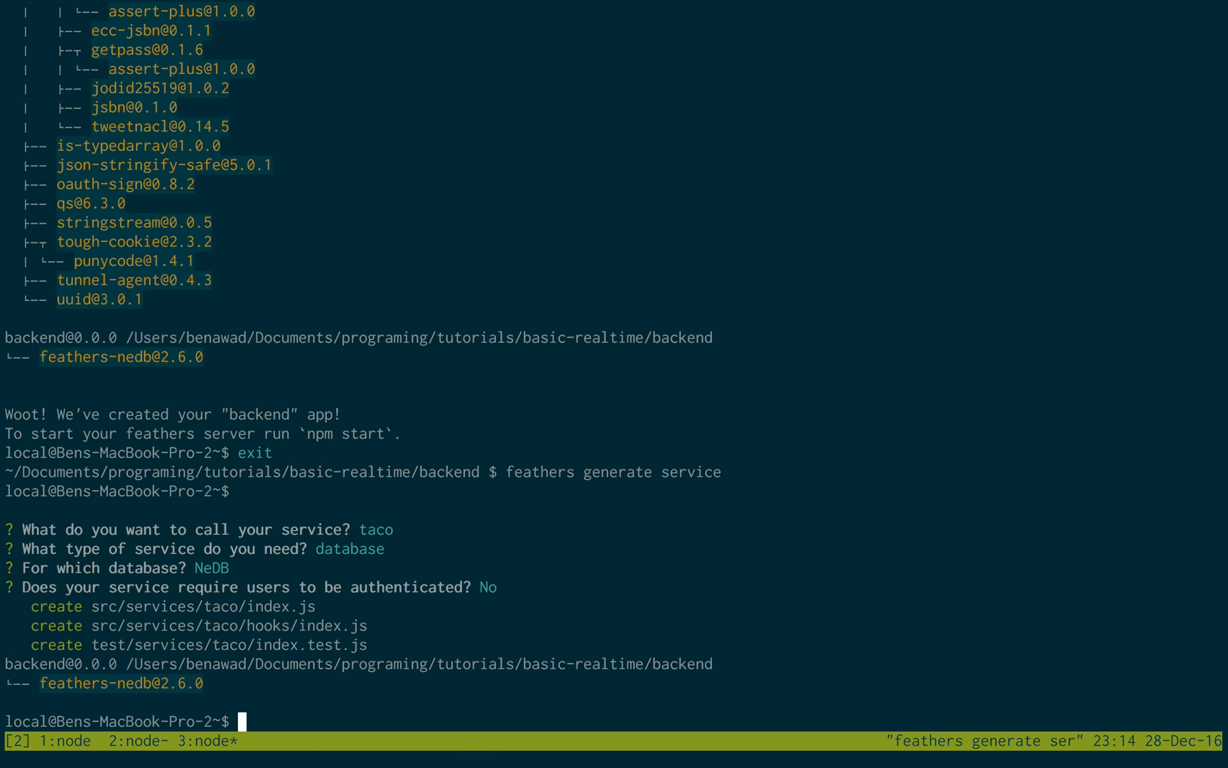
text(exit)
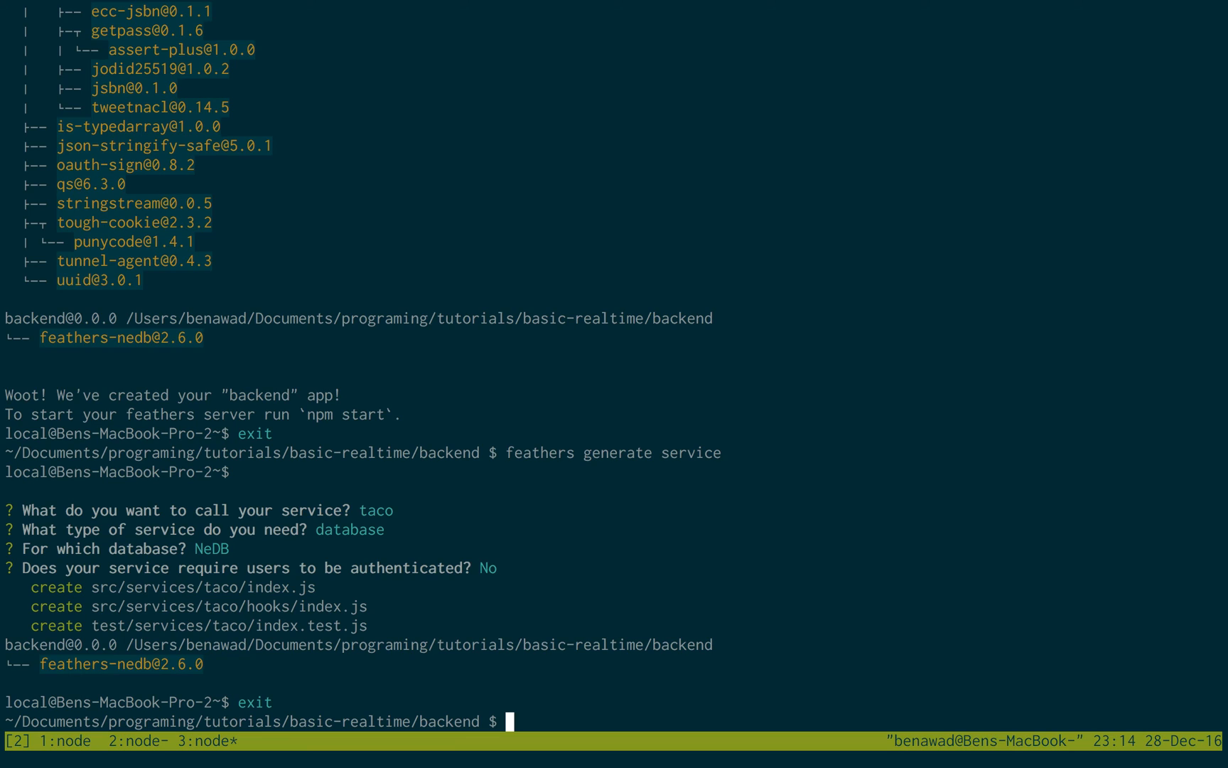
text(cd ..)
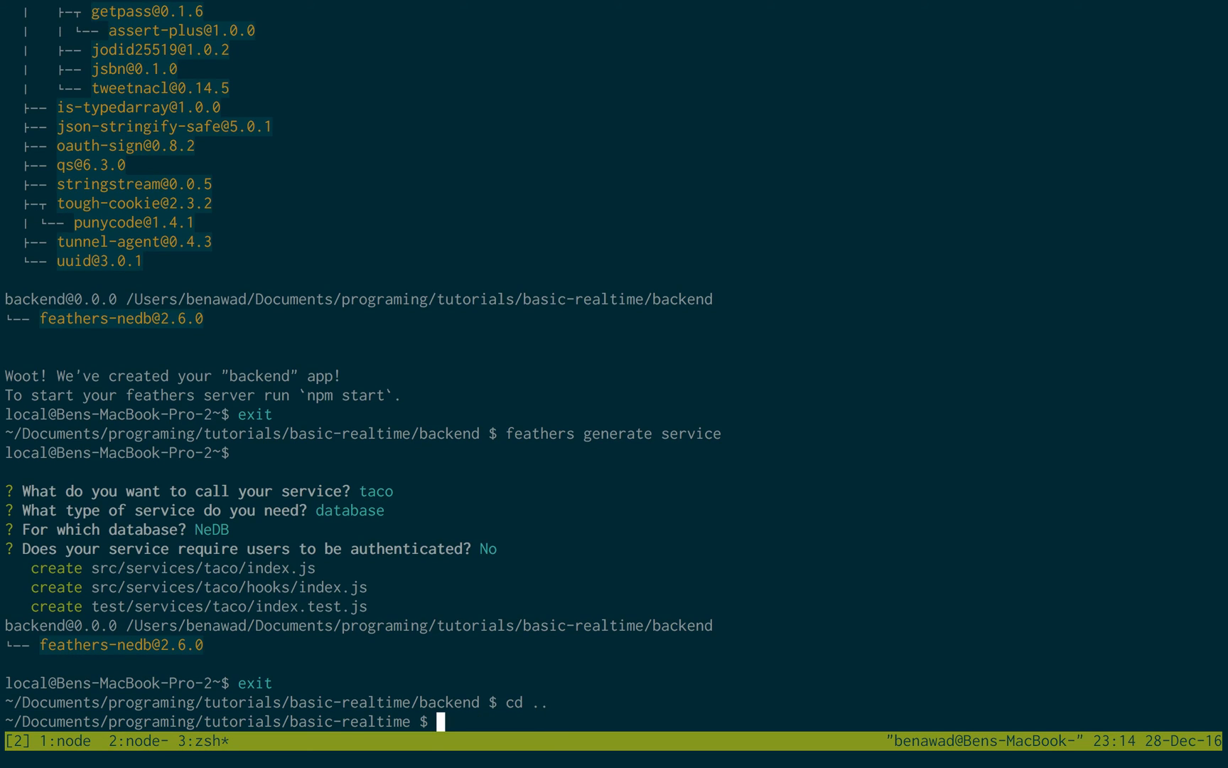
text(git clone https://github.com/benawad/react-template.git)
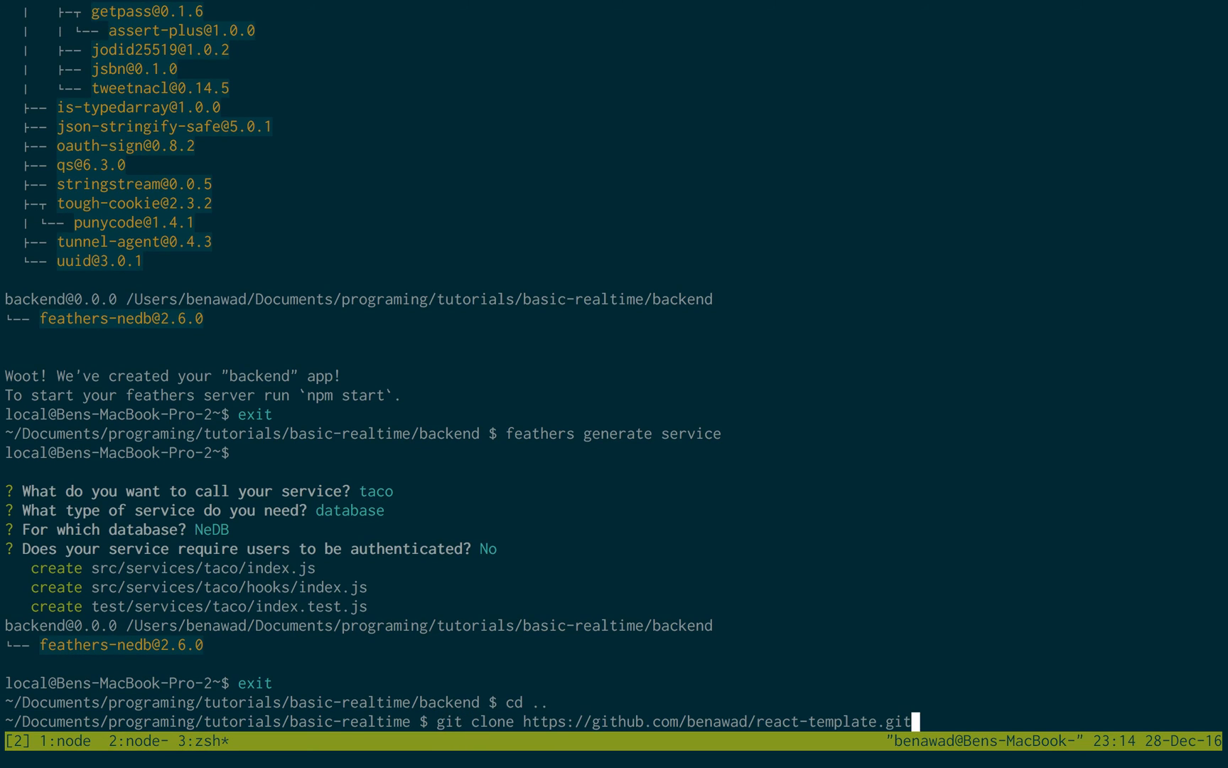
mouse_move(499, 760)
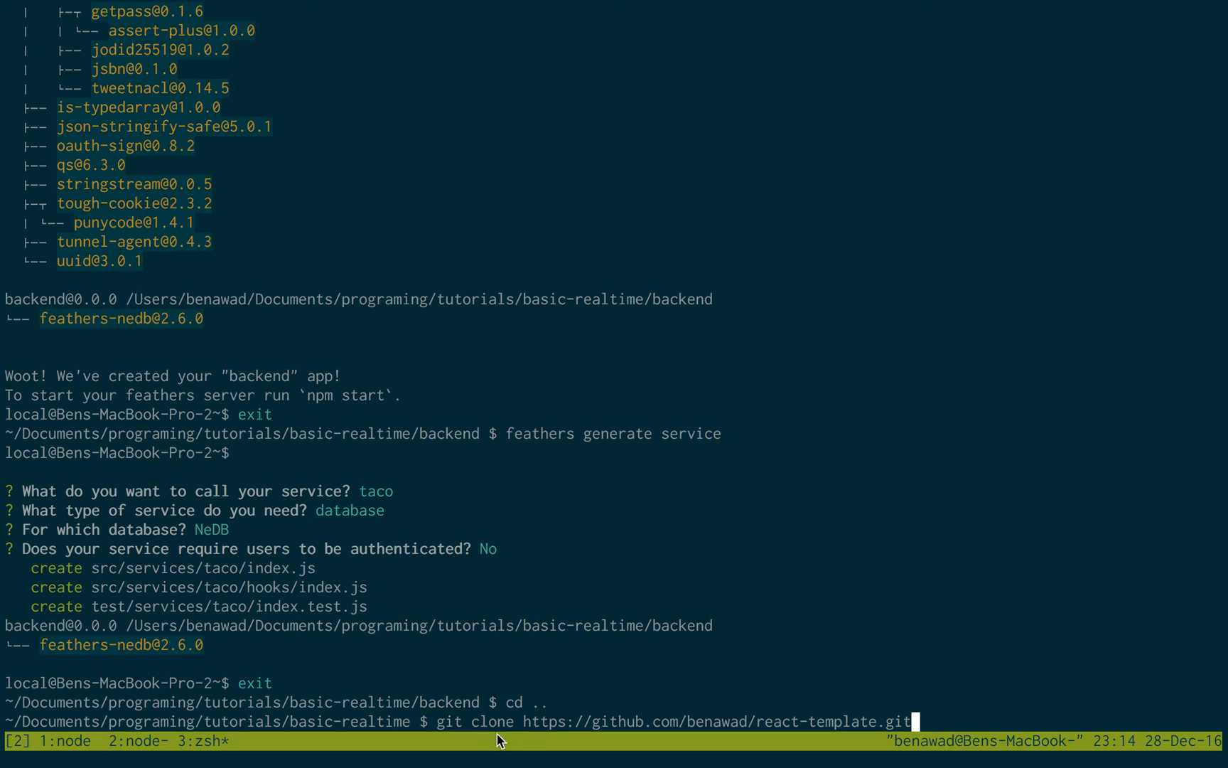
mouse_move(835, 744)
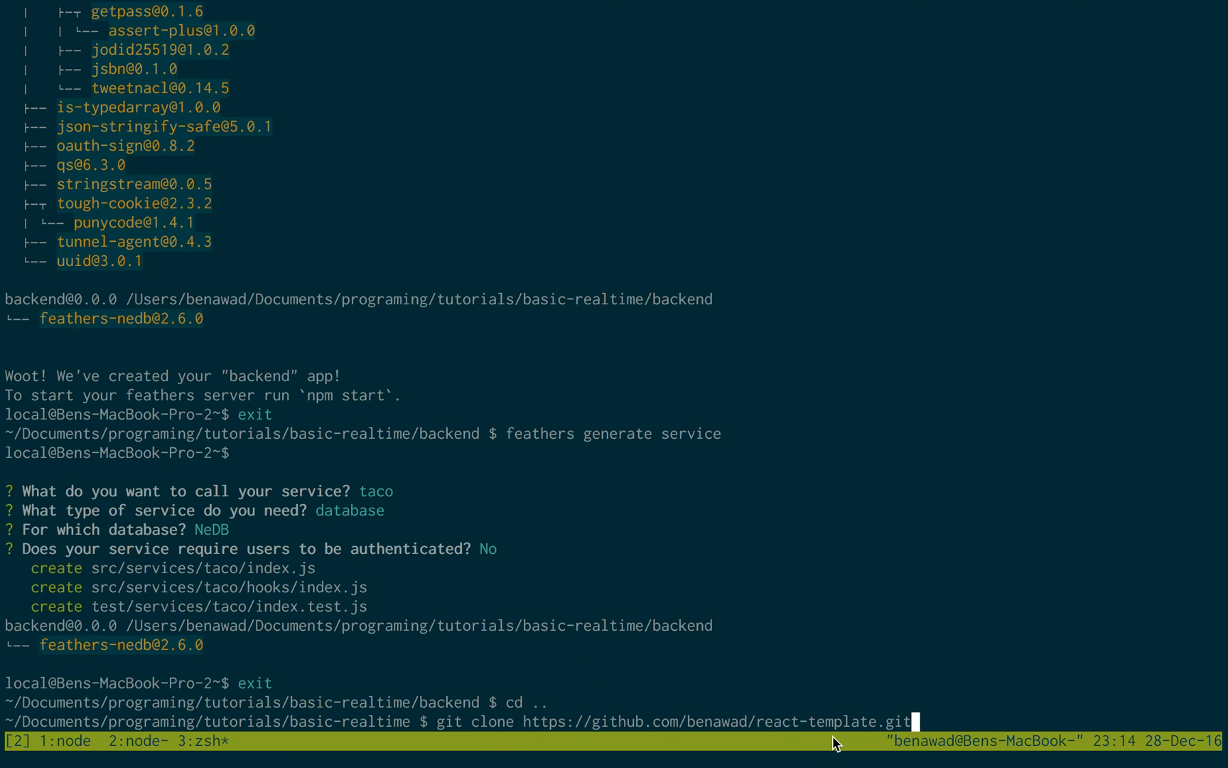
mouse_move(805, 714)
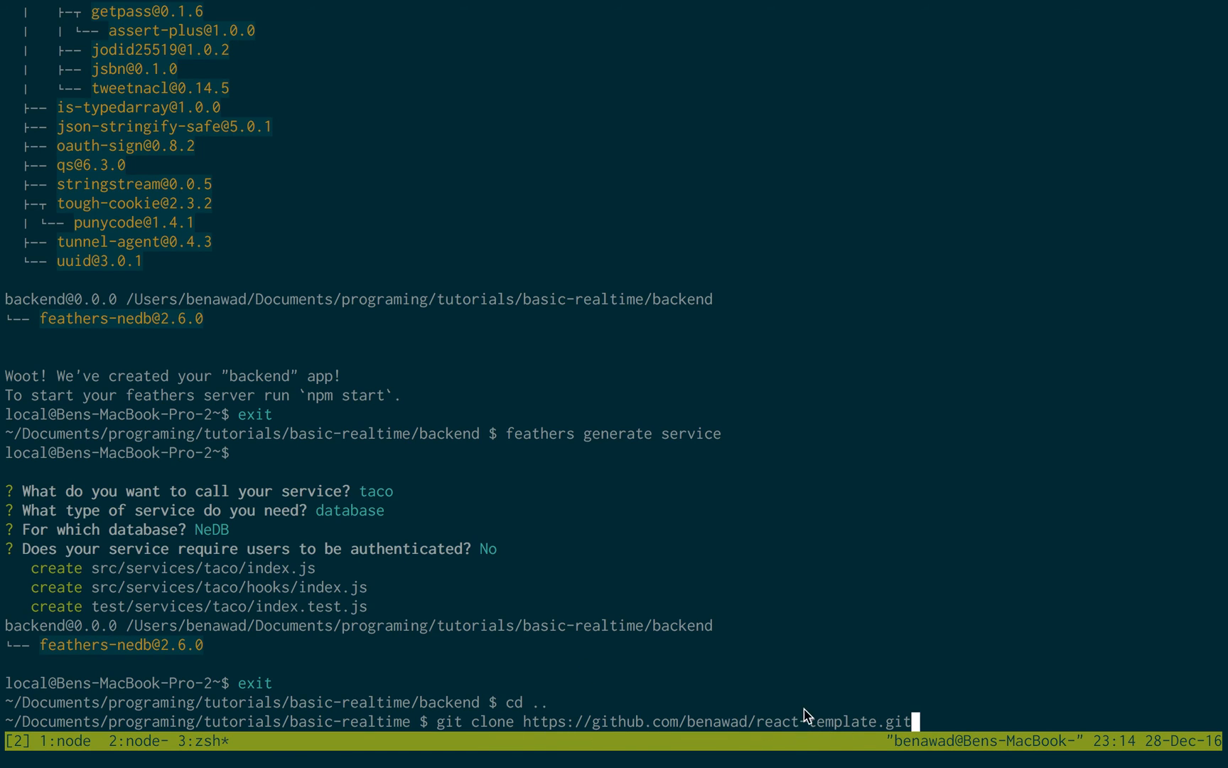
mouse_move(842, 661)
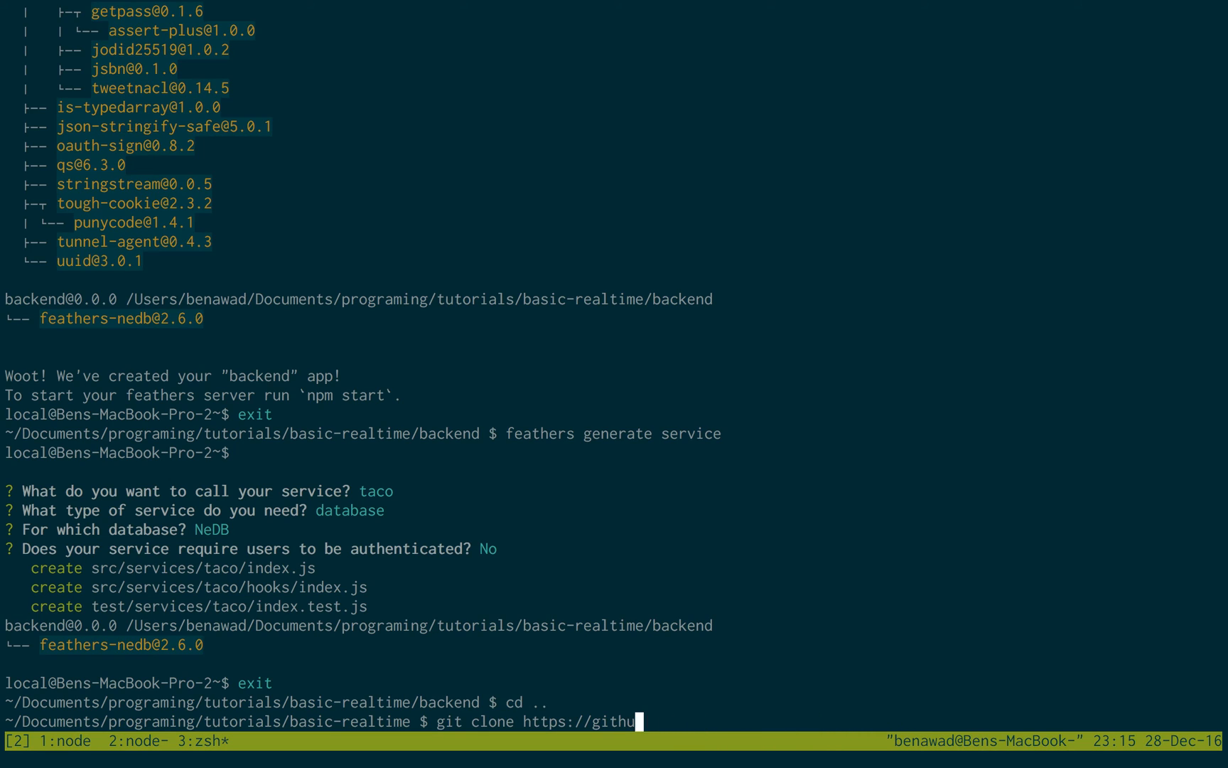
key(ctrl+u)
text(cd)
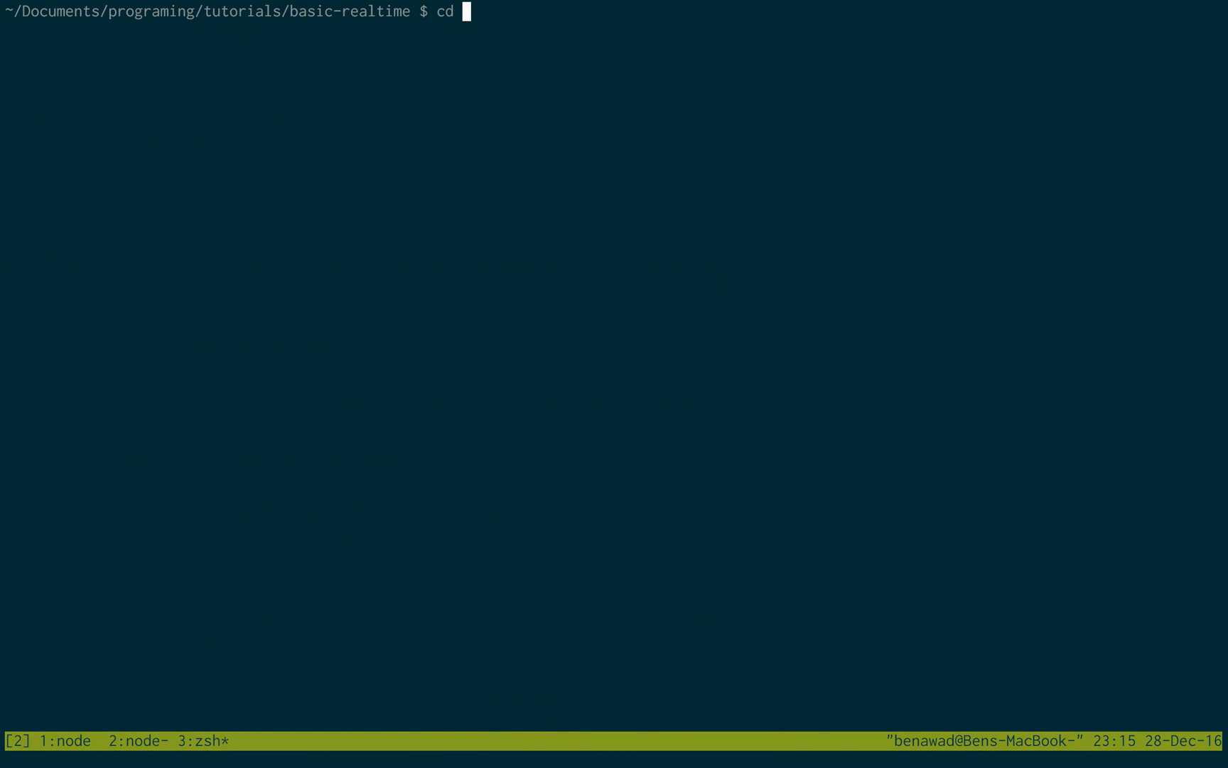
Enter react-template and install socket.io-client with npm install --save
text(react-template)
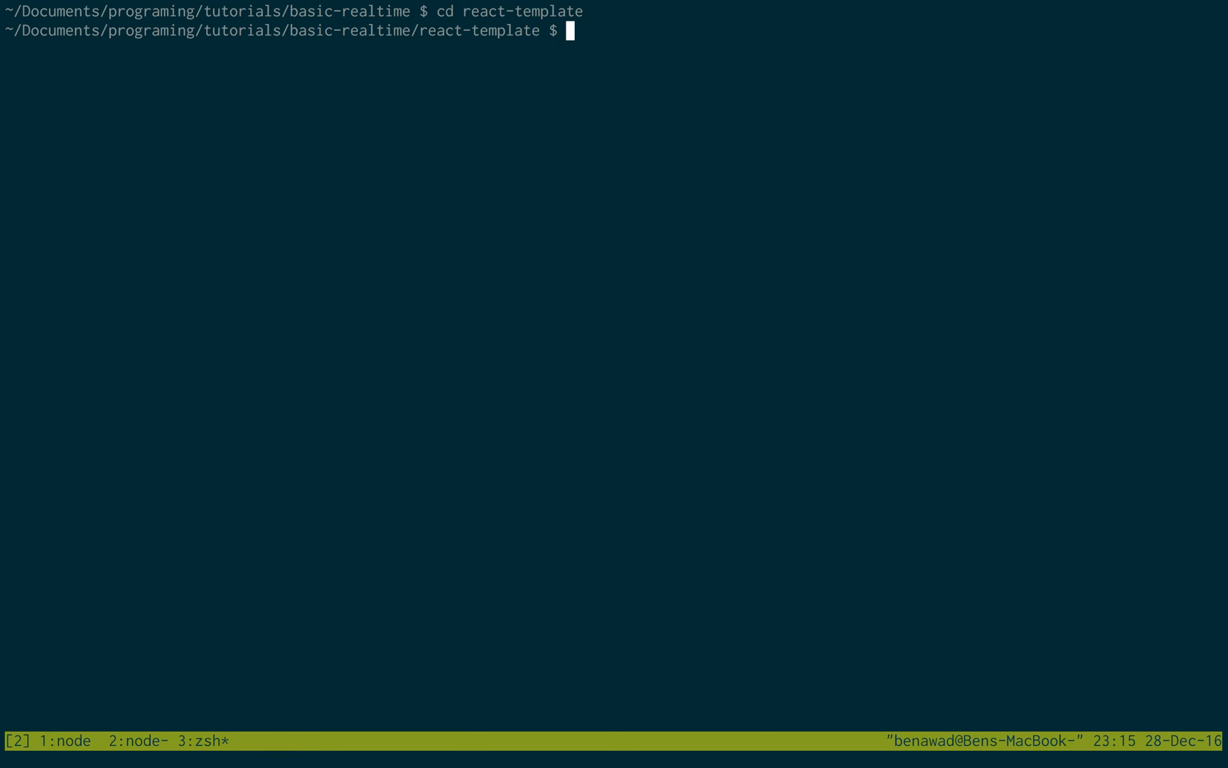
text(npm in)
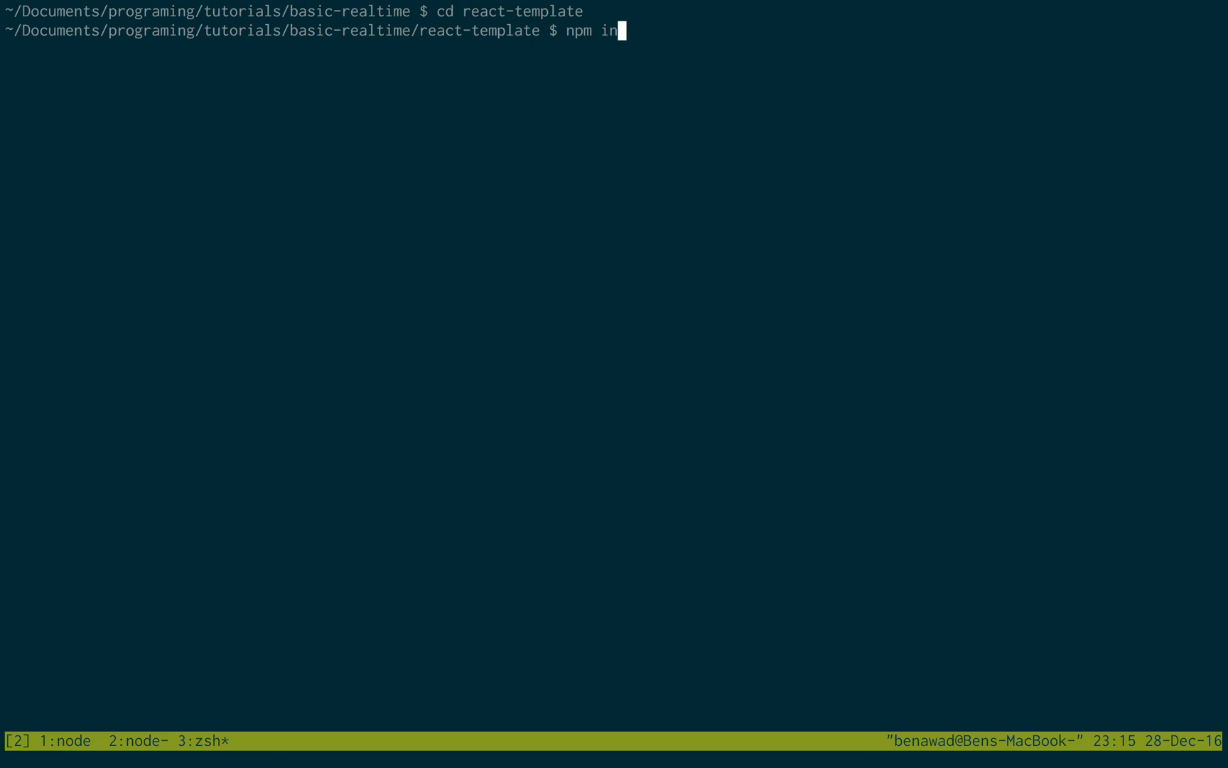
text(stall --save)
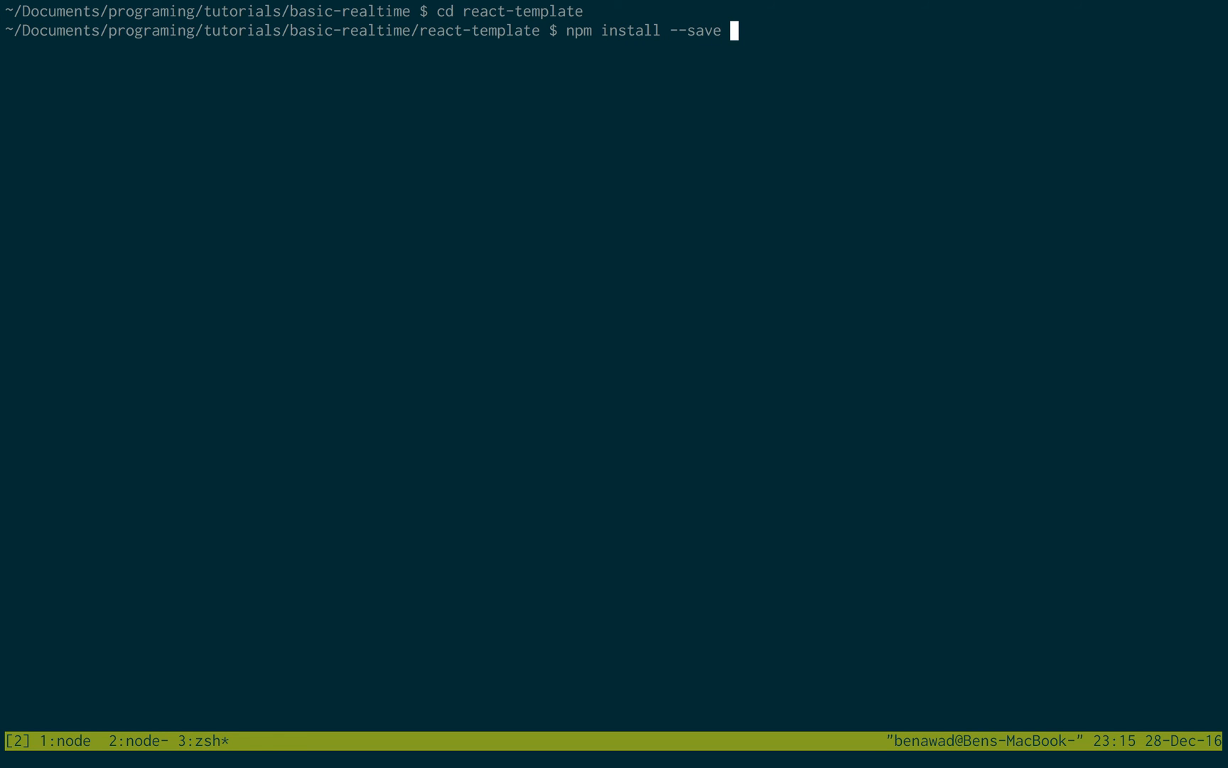
text(socket.io)
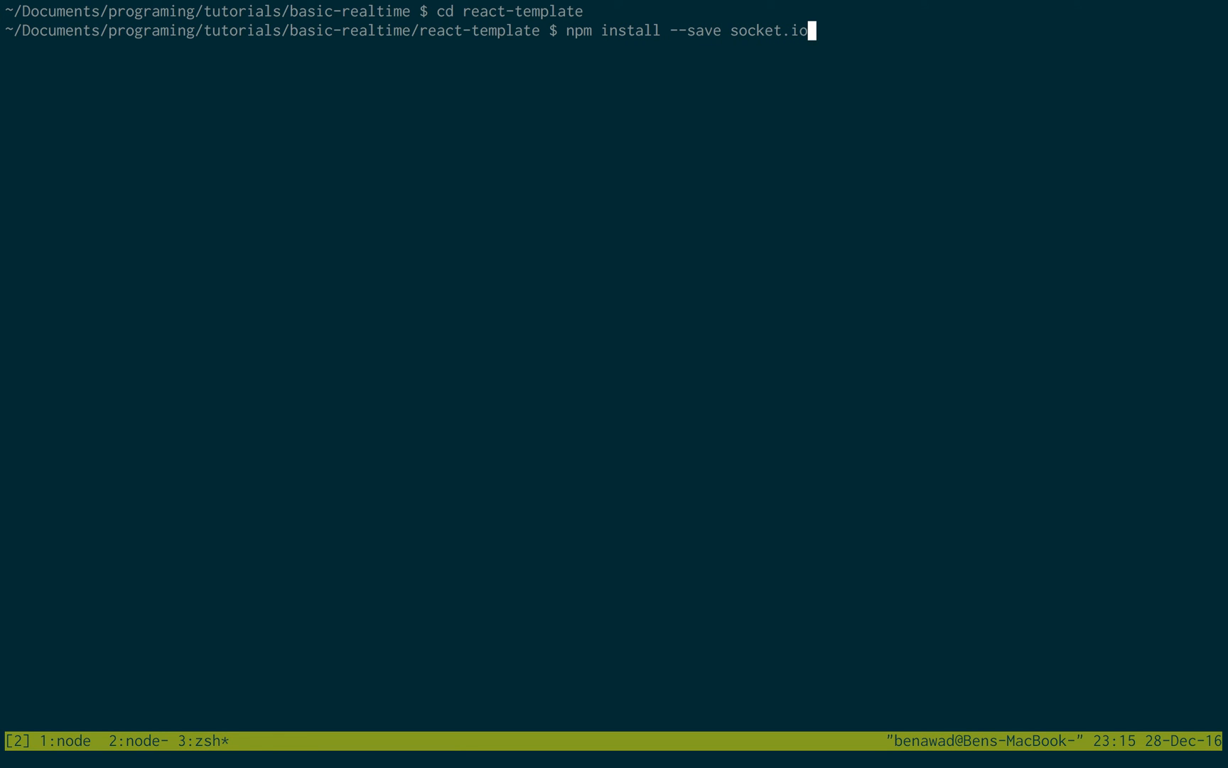
text(-client)
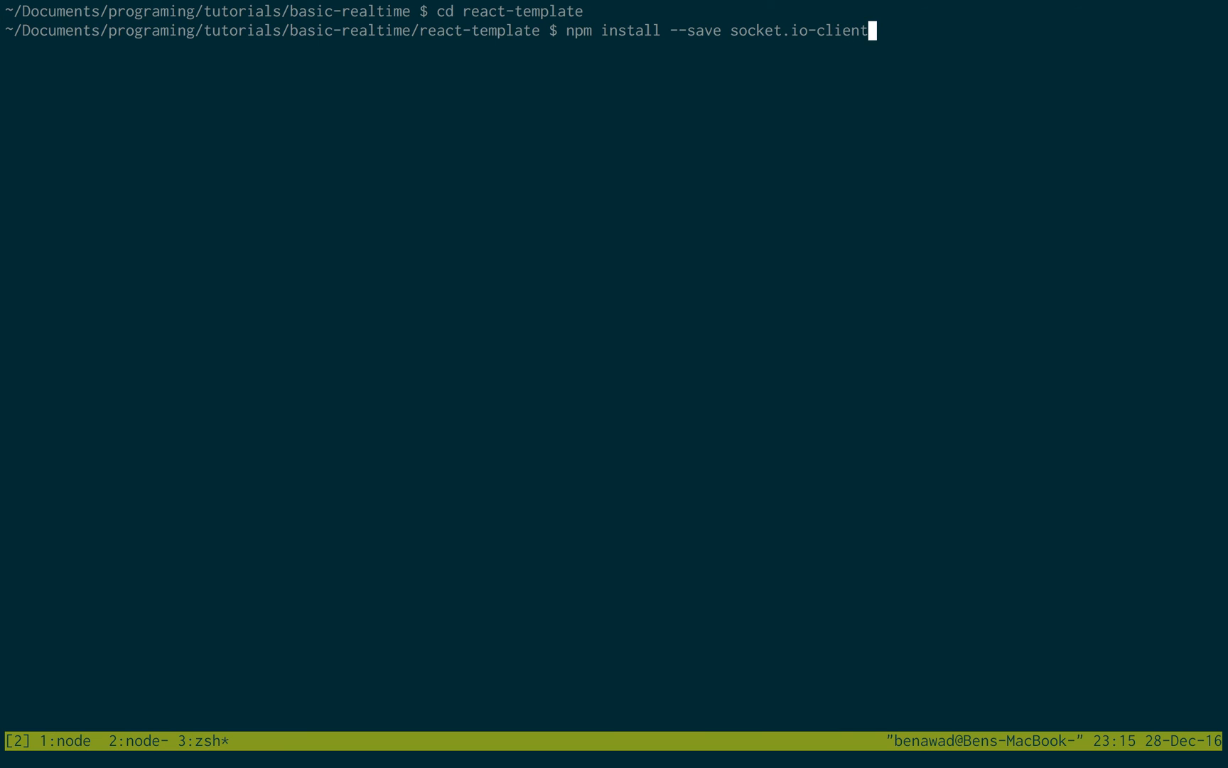
key(Backspace)
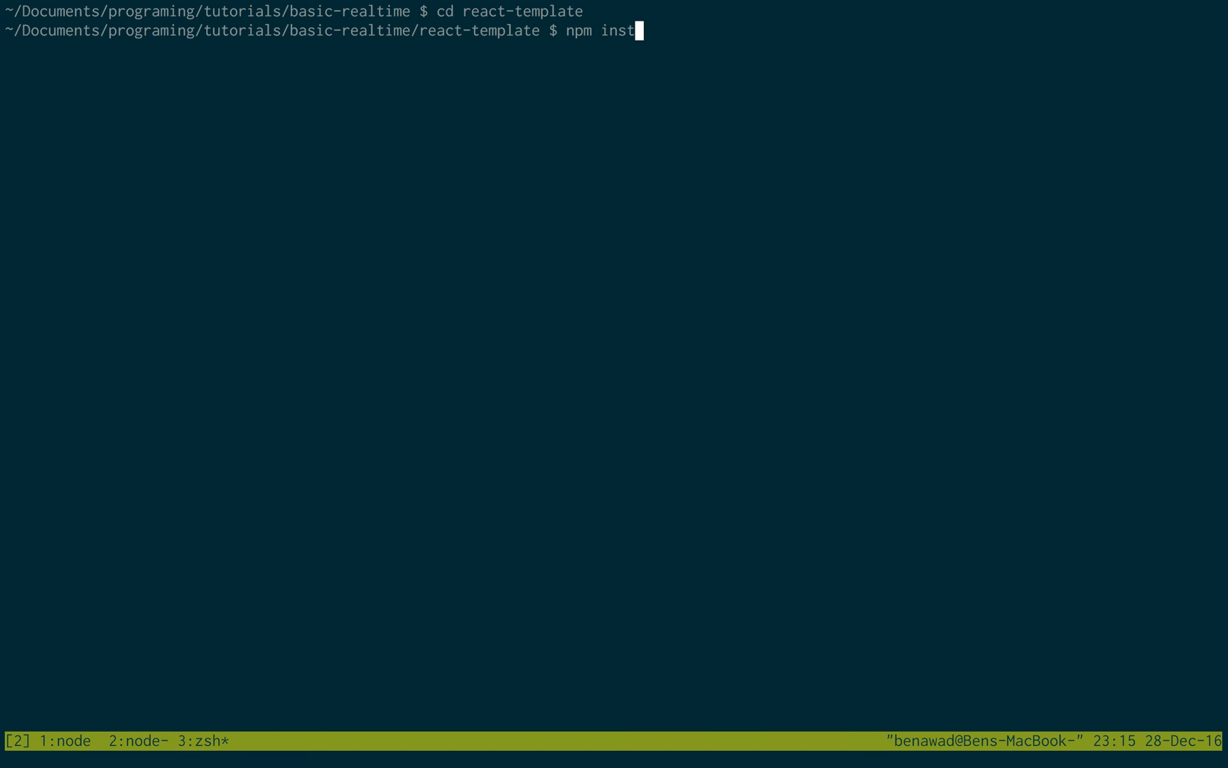
List the project files, move into src, and open store.js in vim
key(ctrl+u)
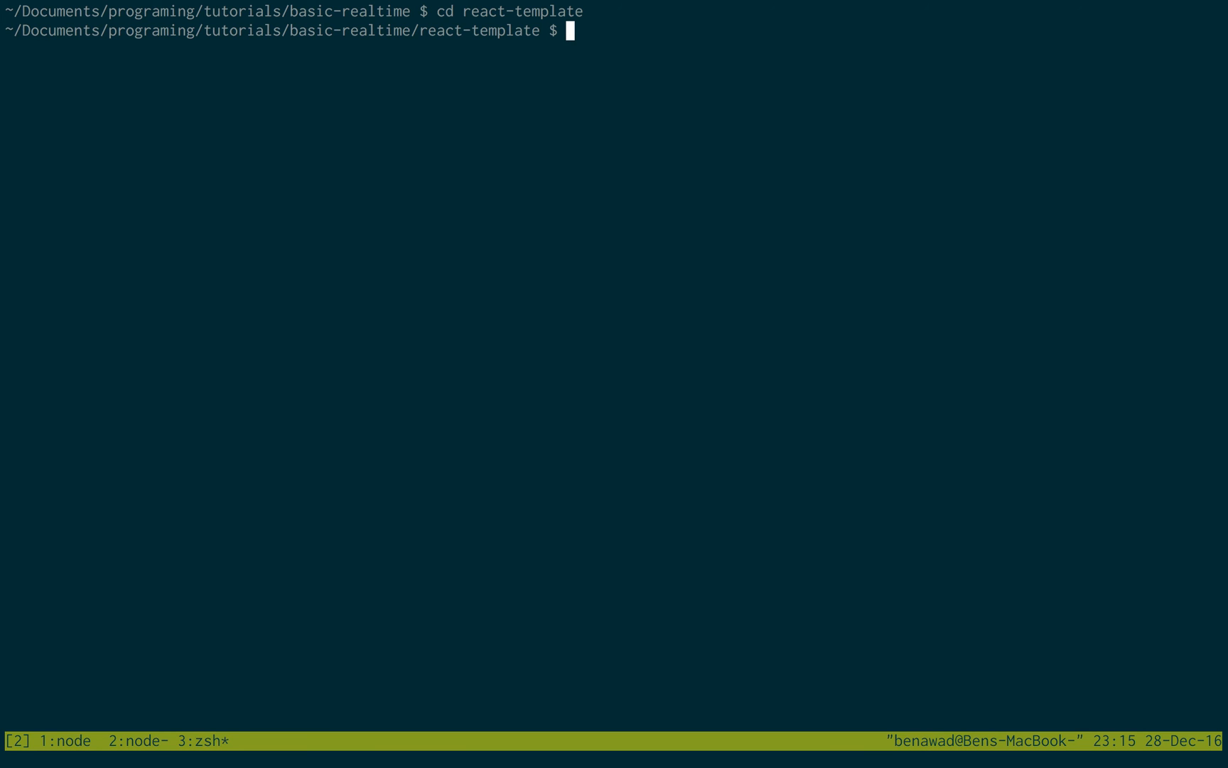
text(ls)
text(cd src)
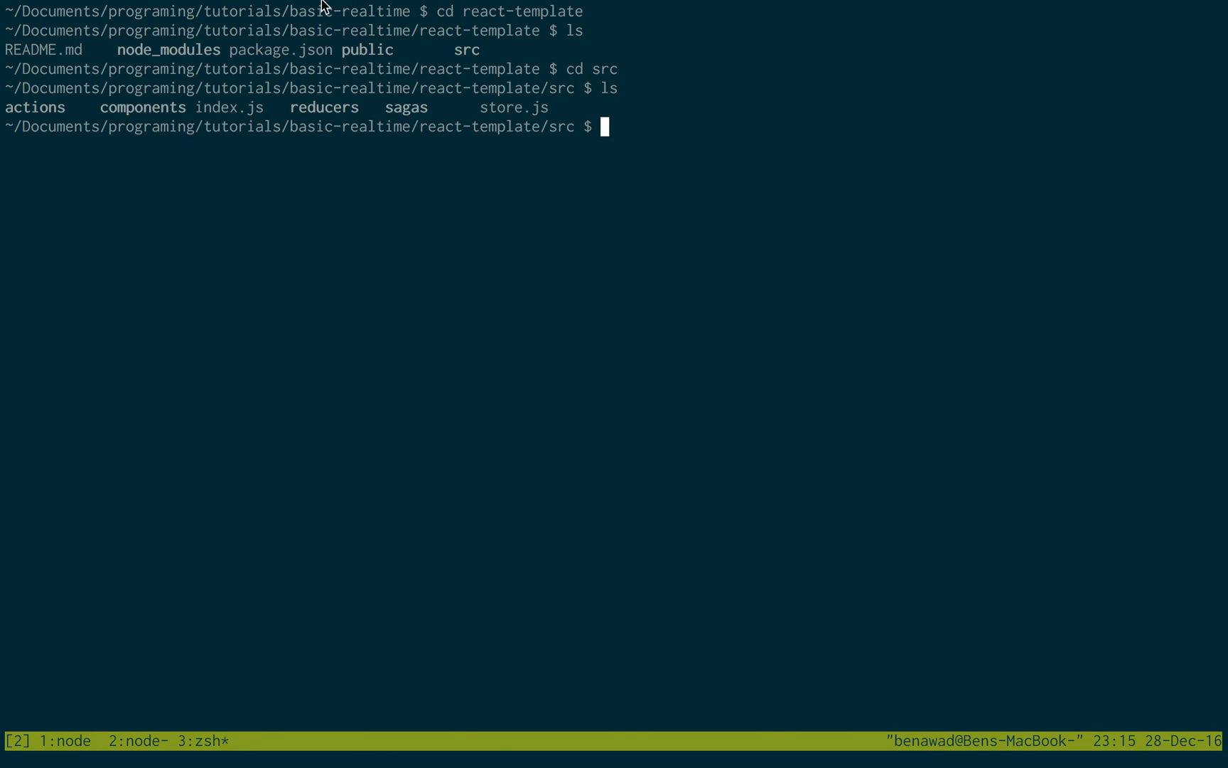
mouse_move(423, 99)
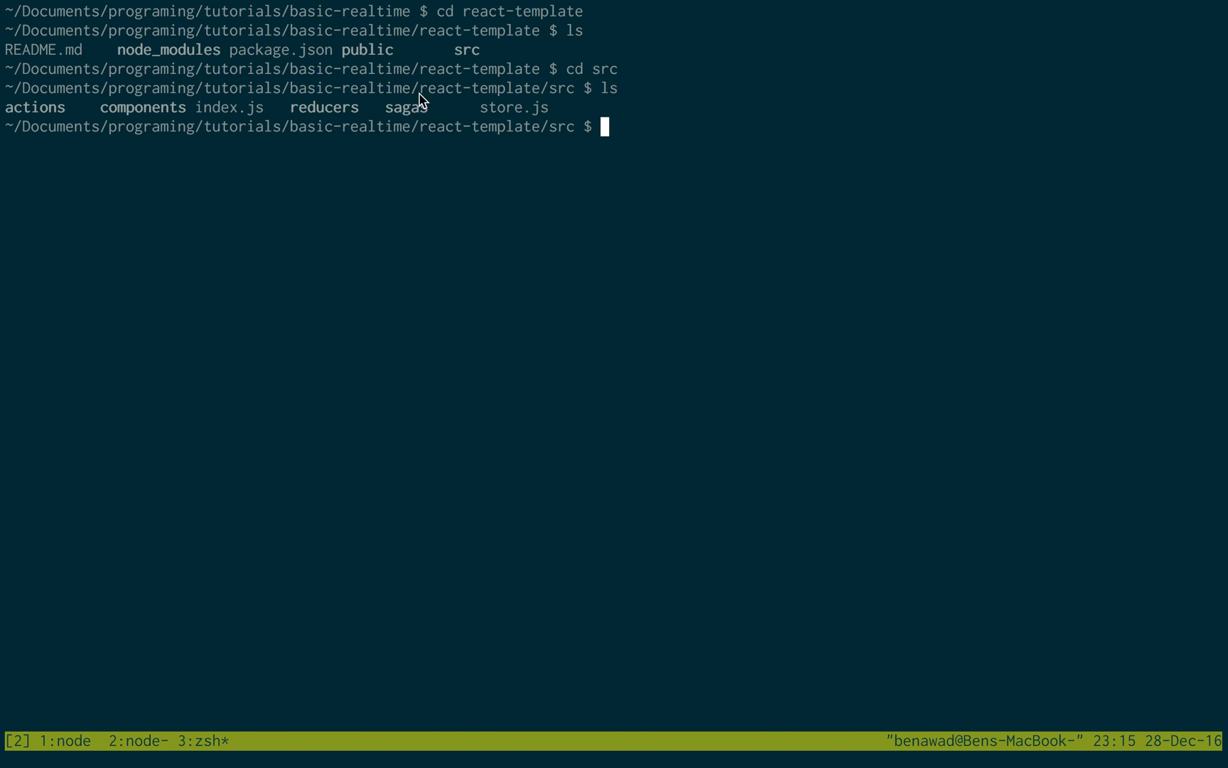
mouse_move(168, 101)
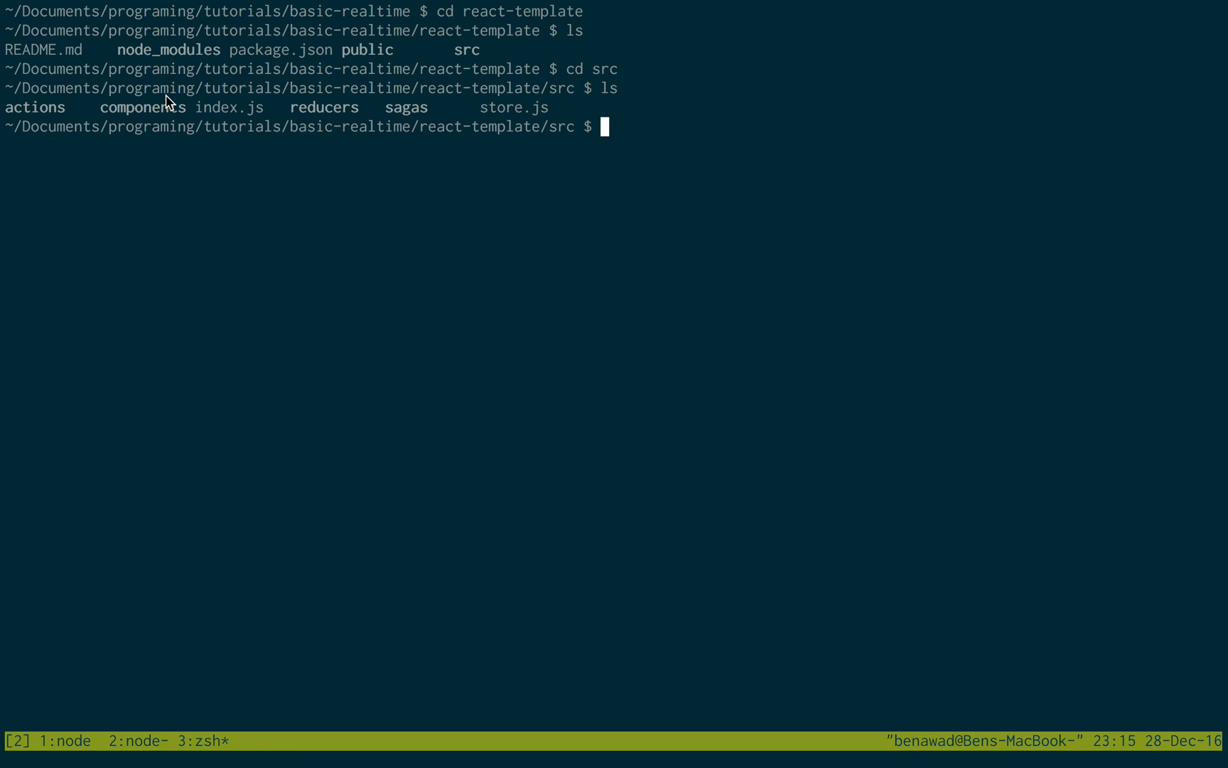
mouse_move(691, 291)
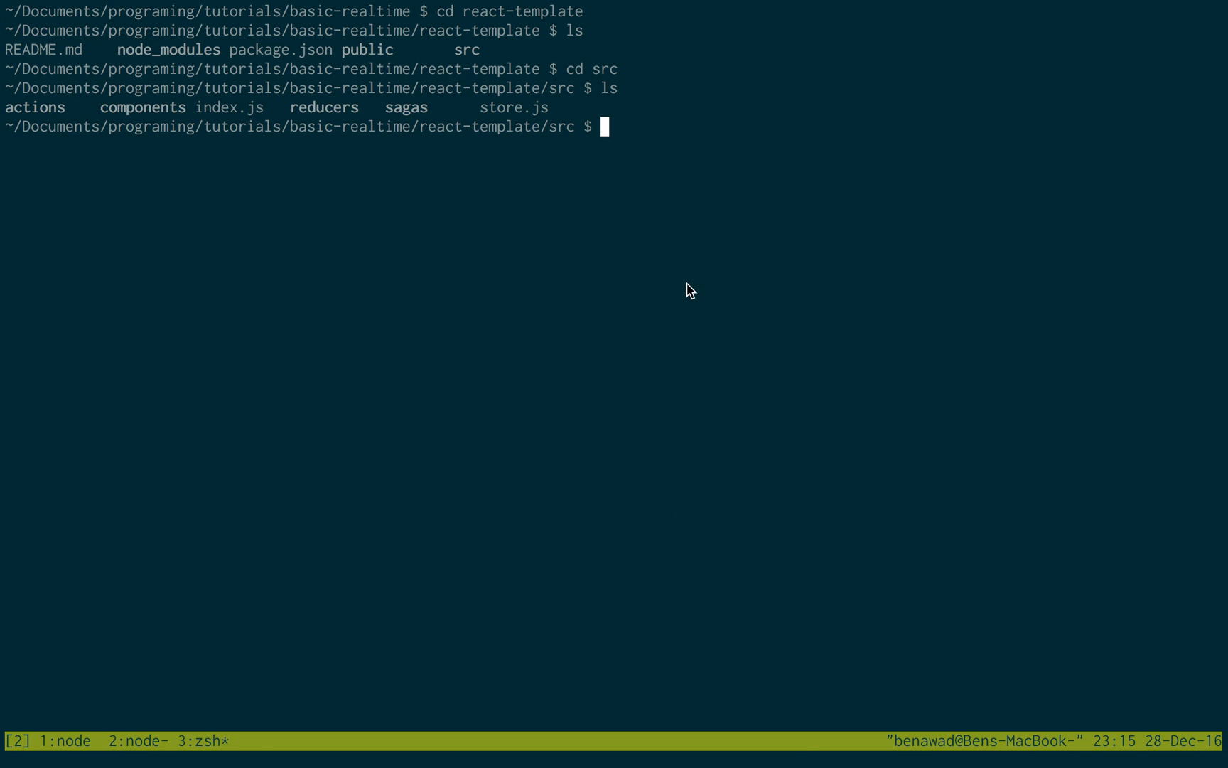
mouse_move(846, 414)
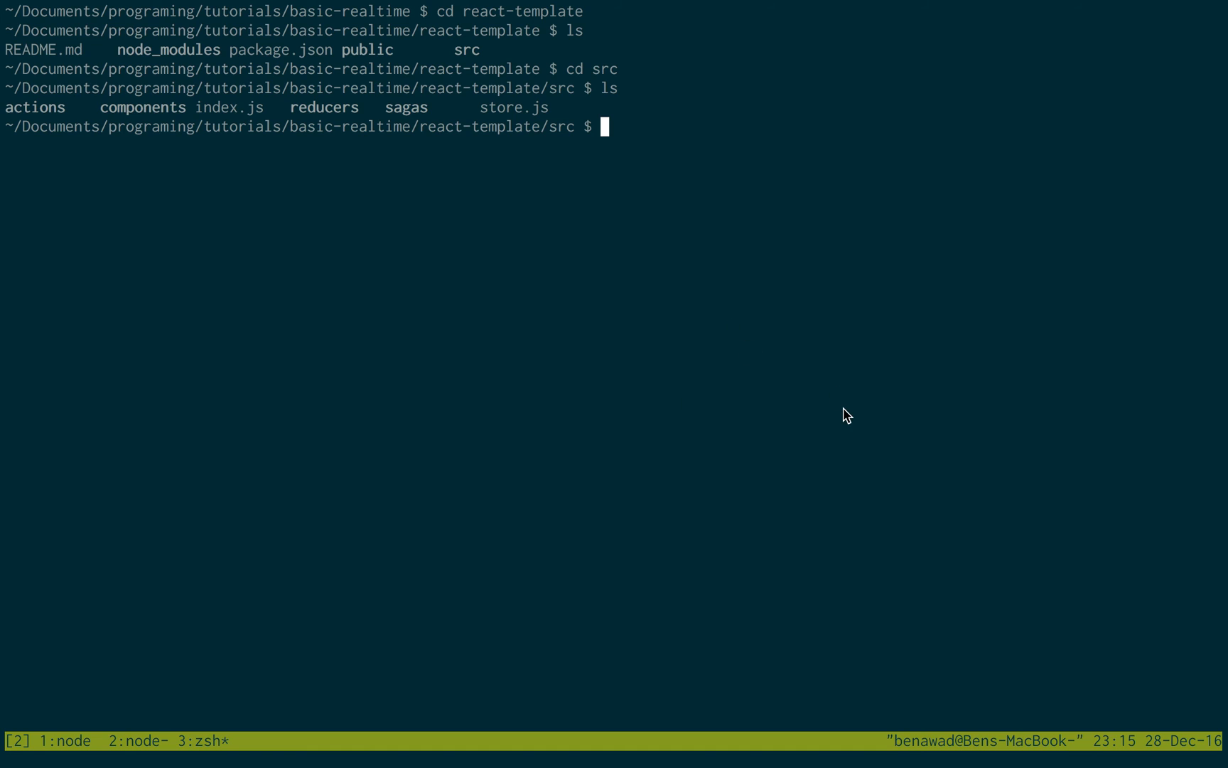
text(v)
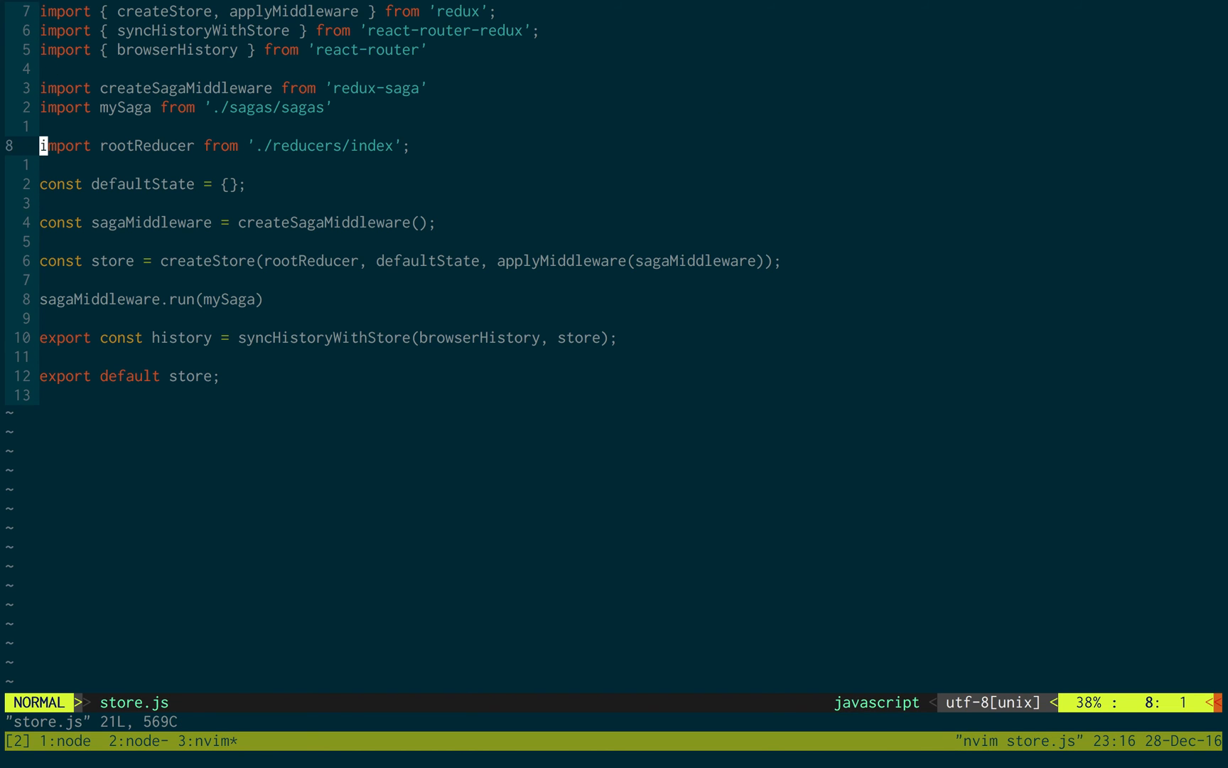
Add the feathers-client import below the rootReducer import in store.js
key(o)
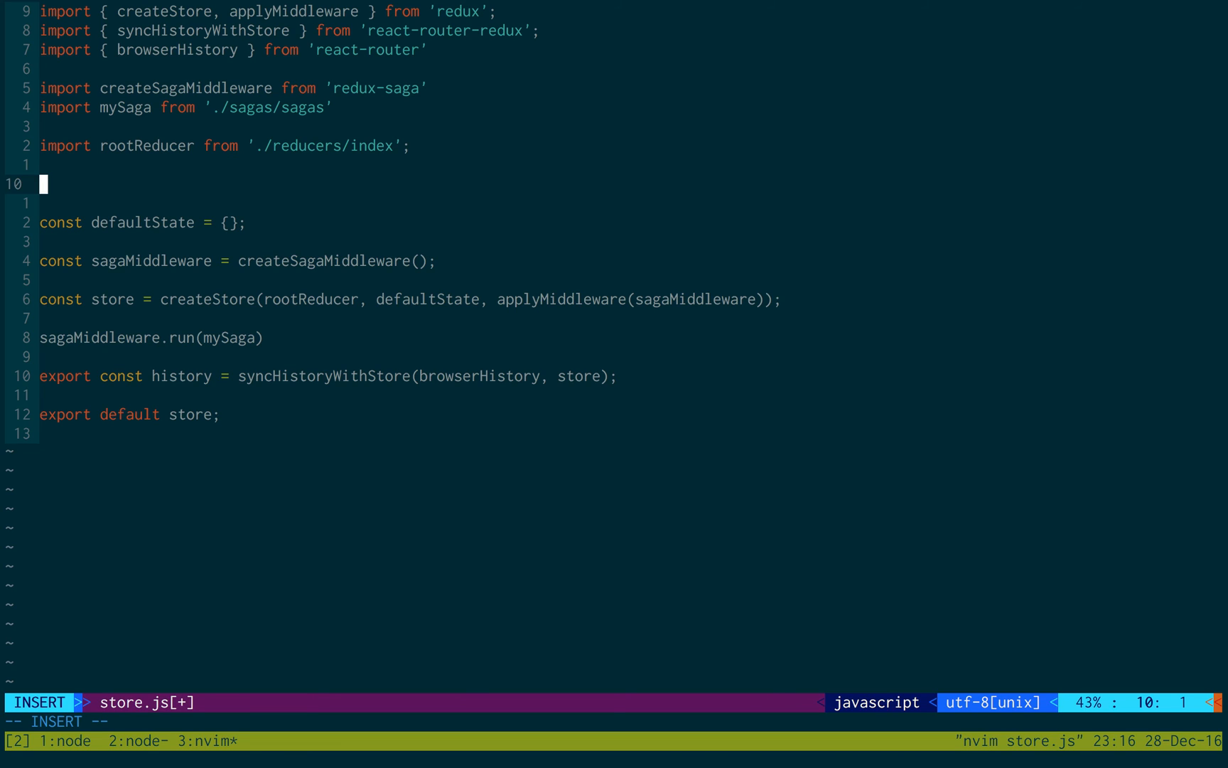
text(fro)
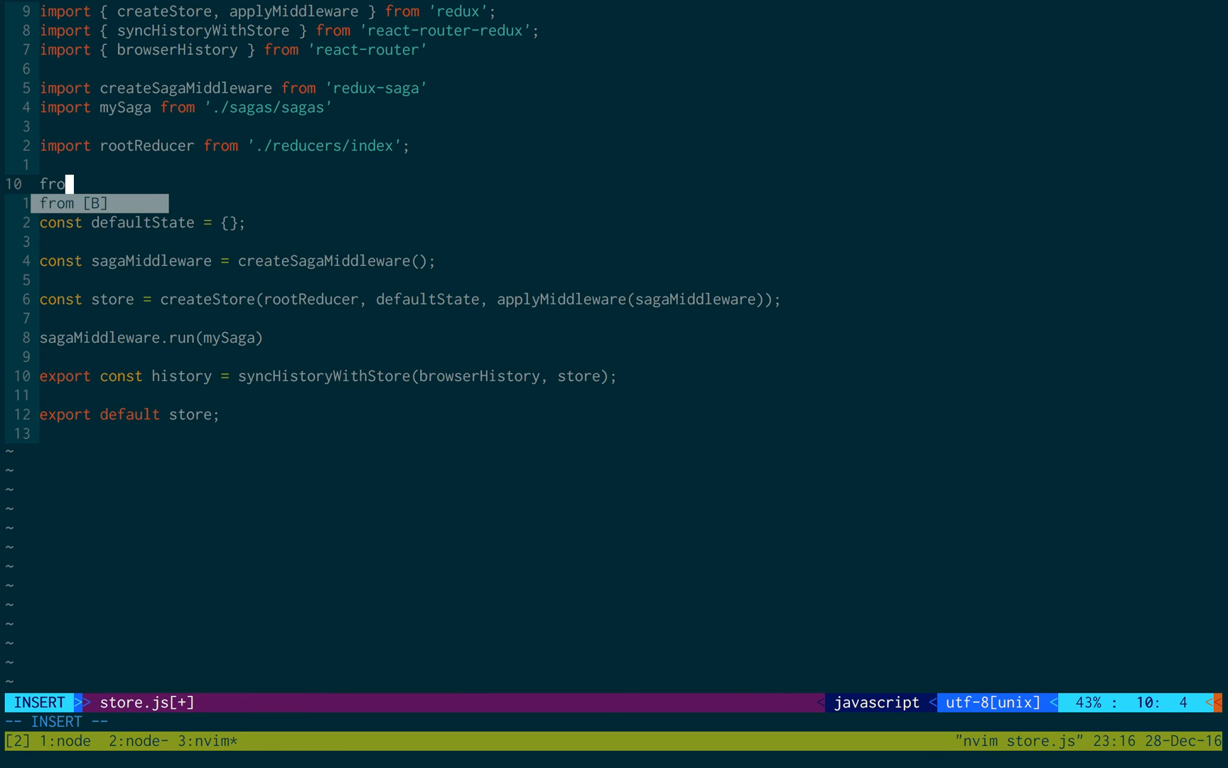
text(import feathers)
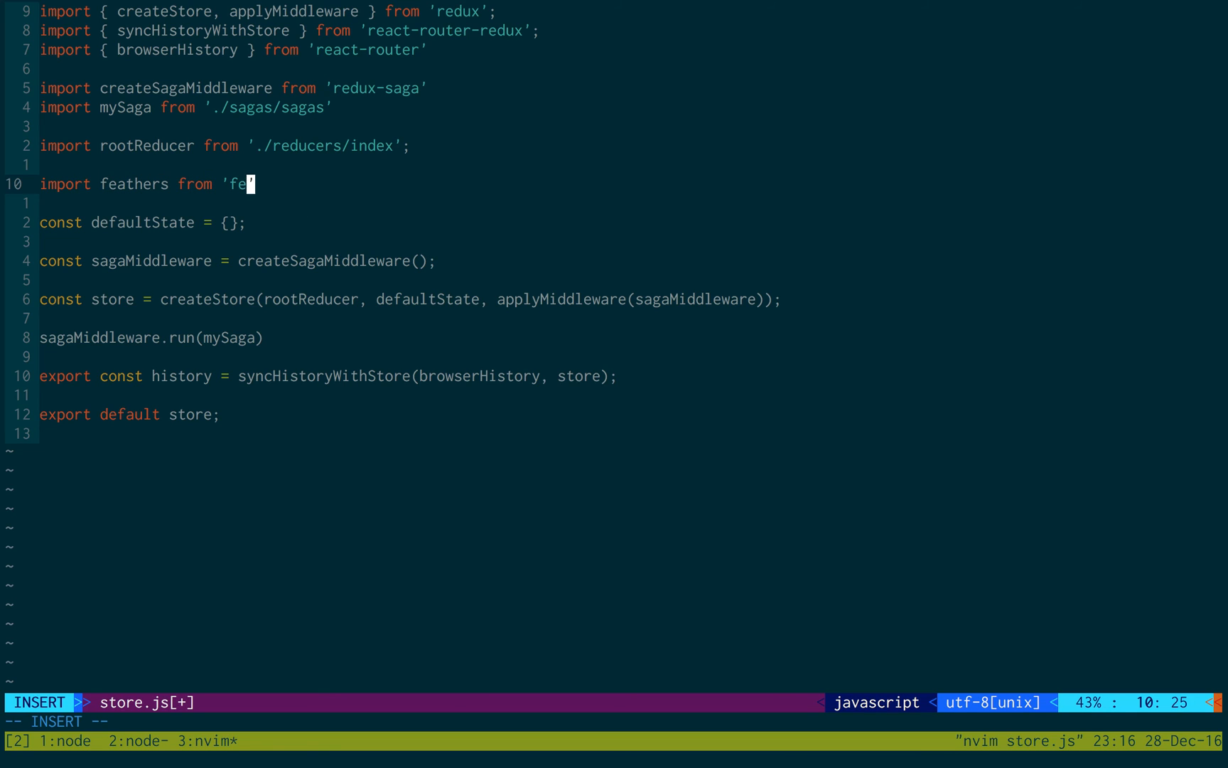
text(ather)
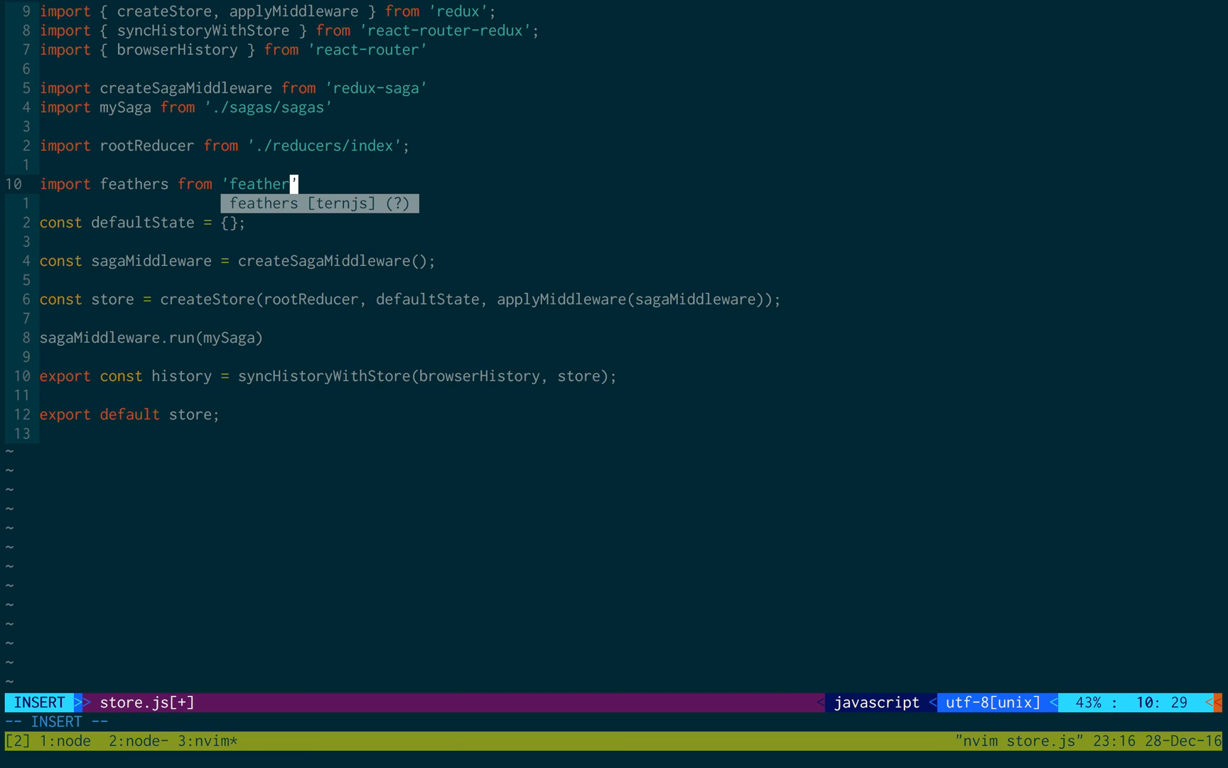
text(-cleint)
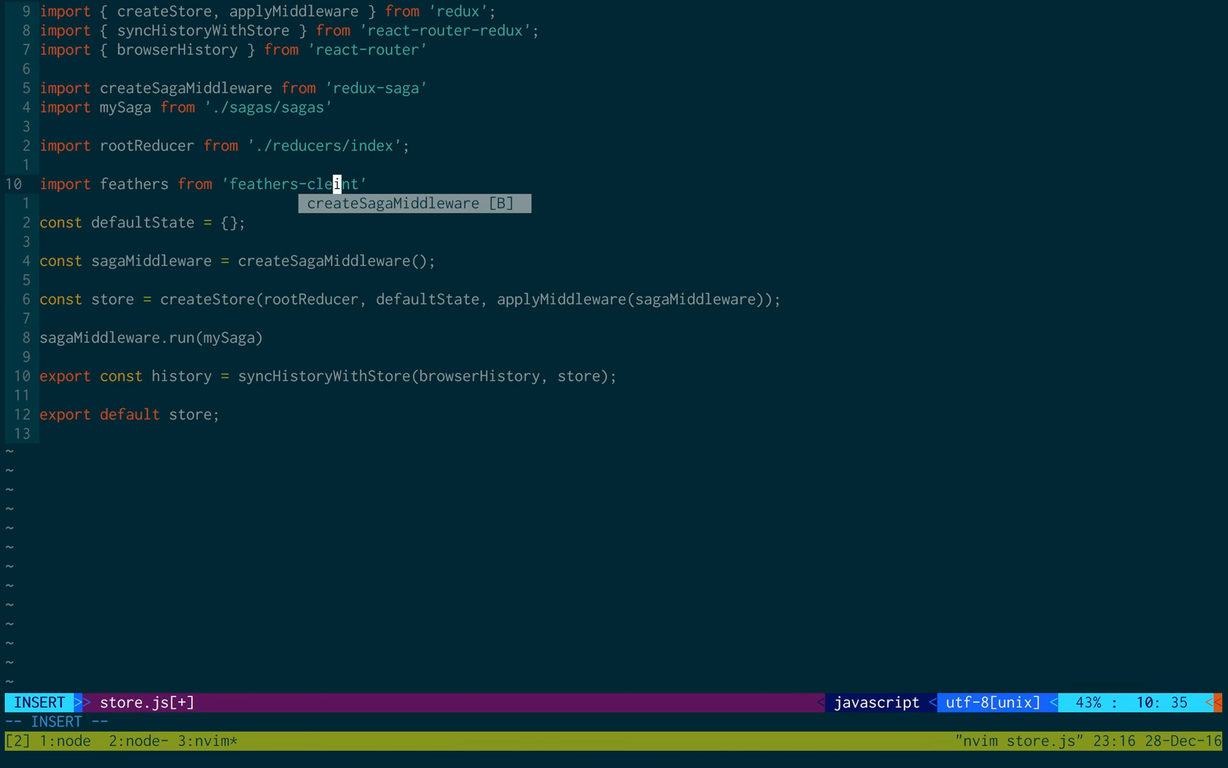
key(Escape)
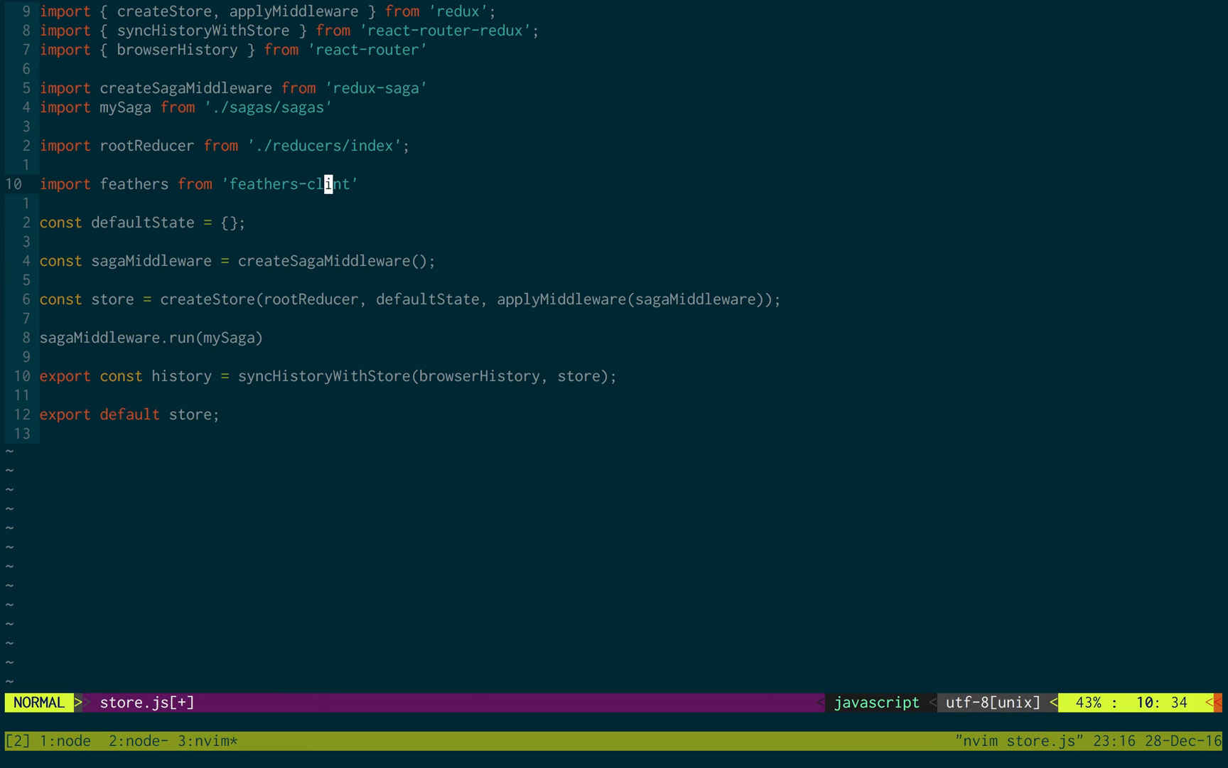
Add the line importing io from 'socket.io-client'
key(o)
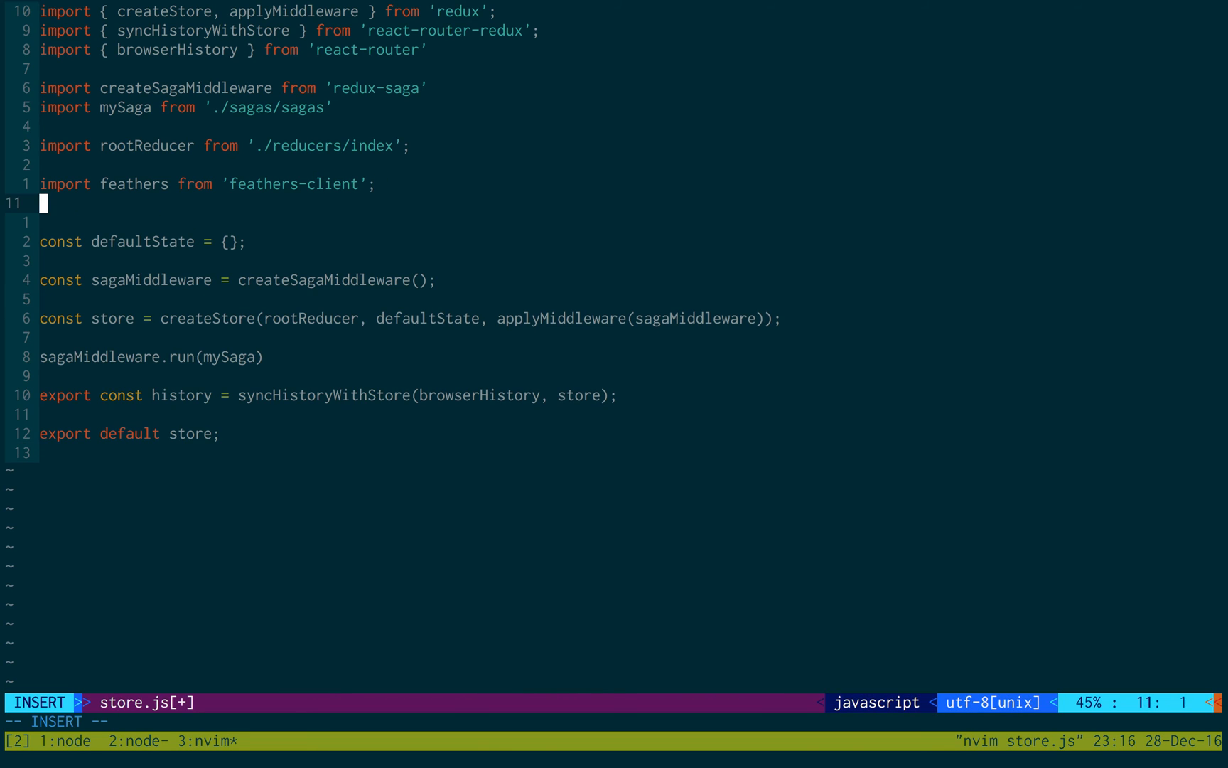
text(import)
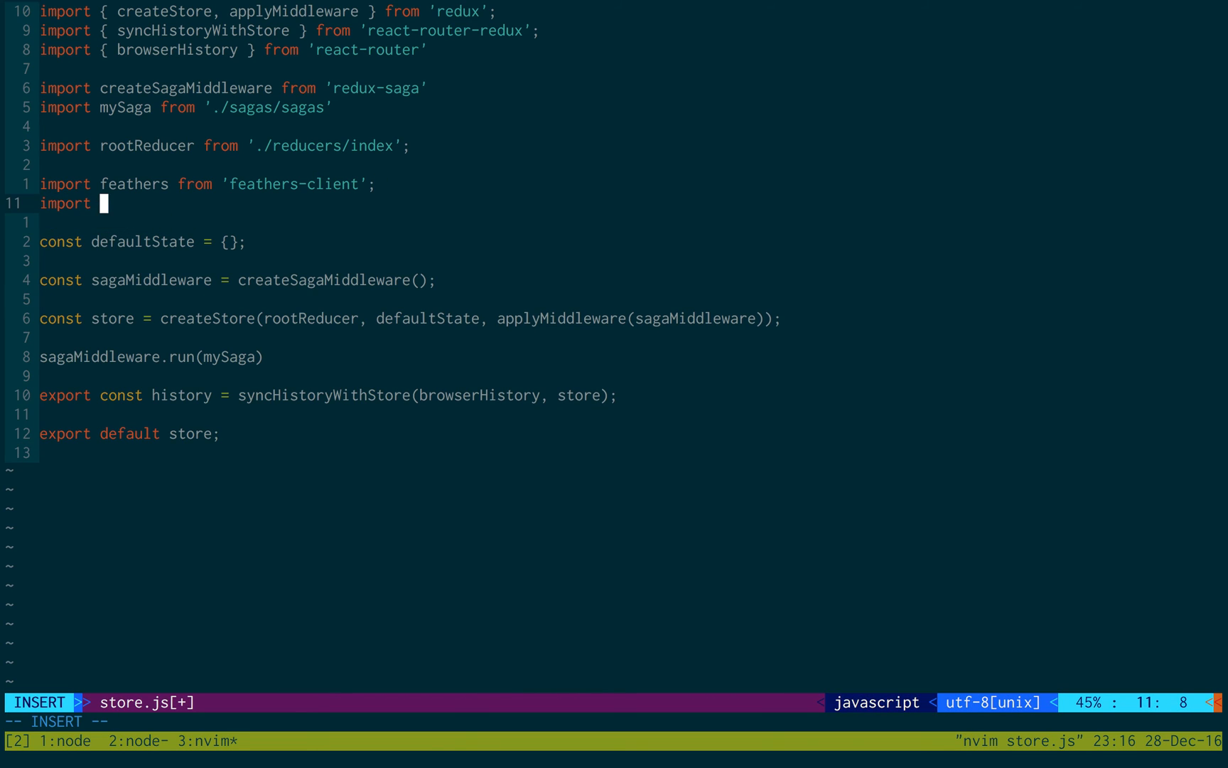
text(io from)
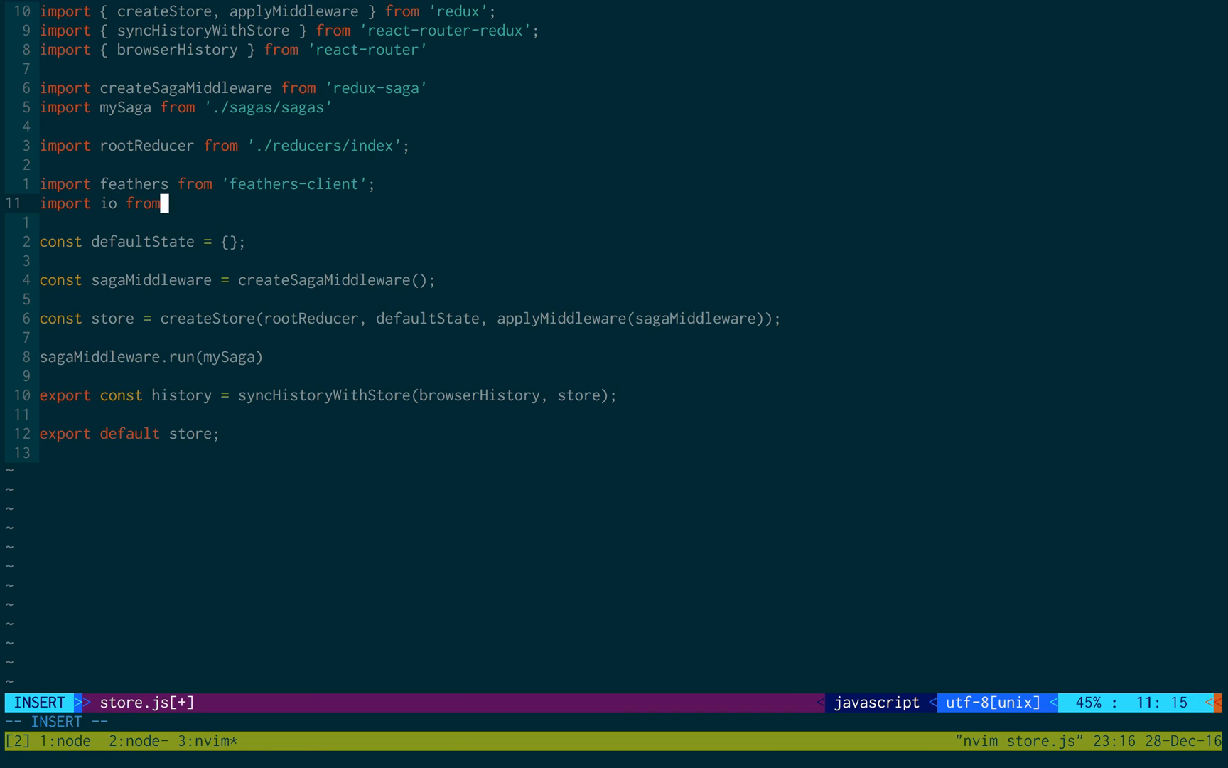
text('socket)
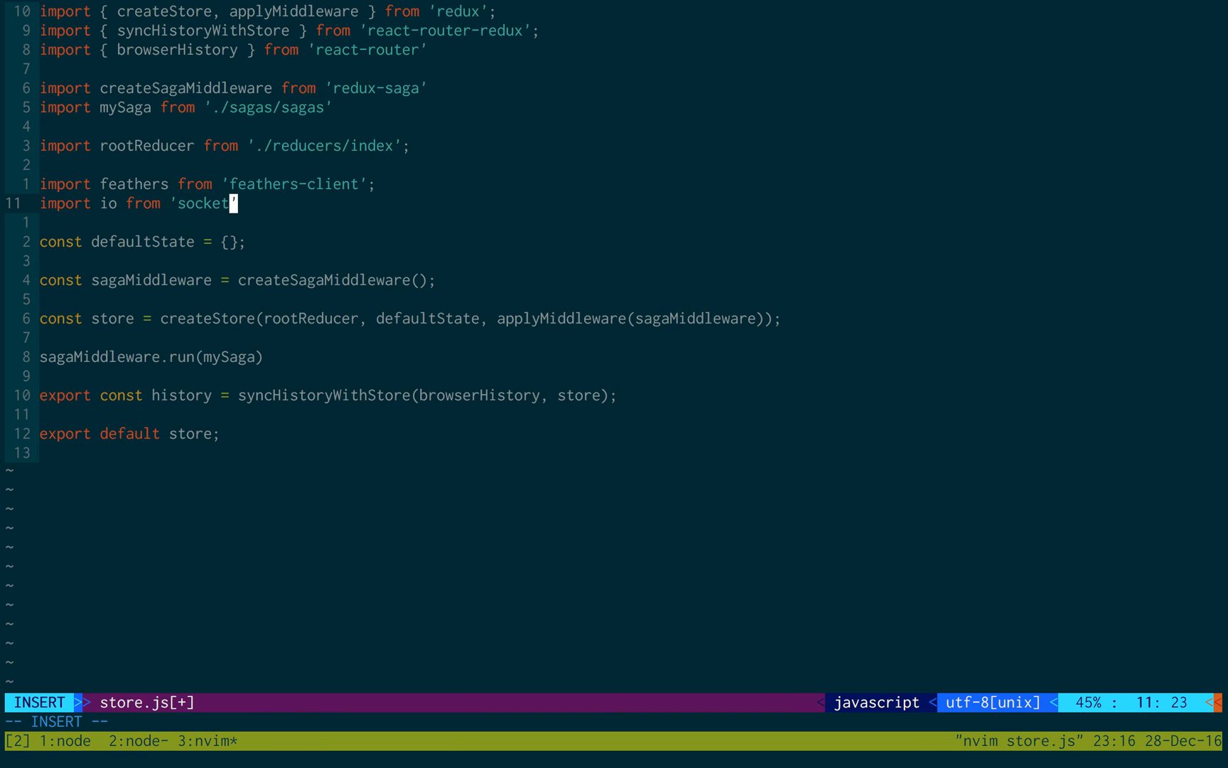
text(.io-client)
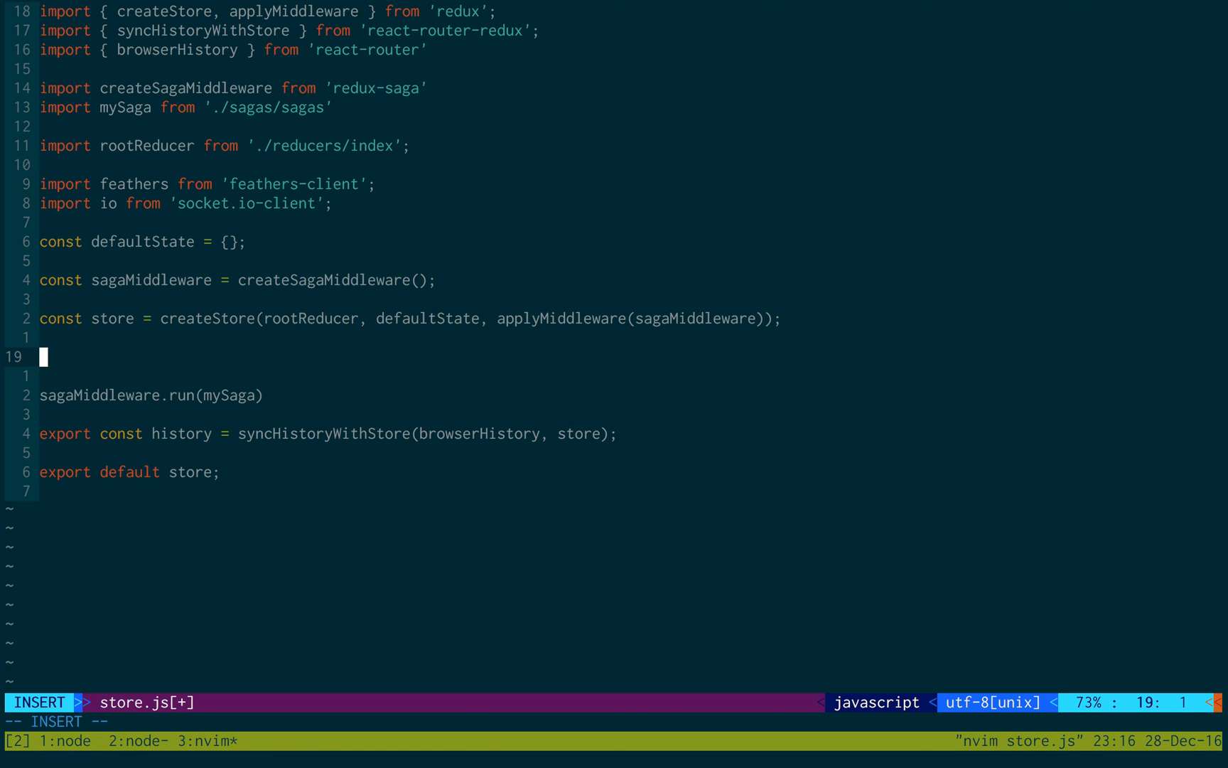
text(const h)
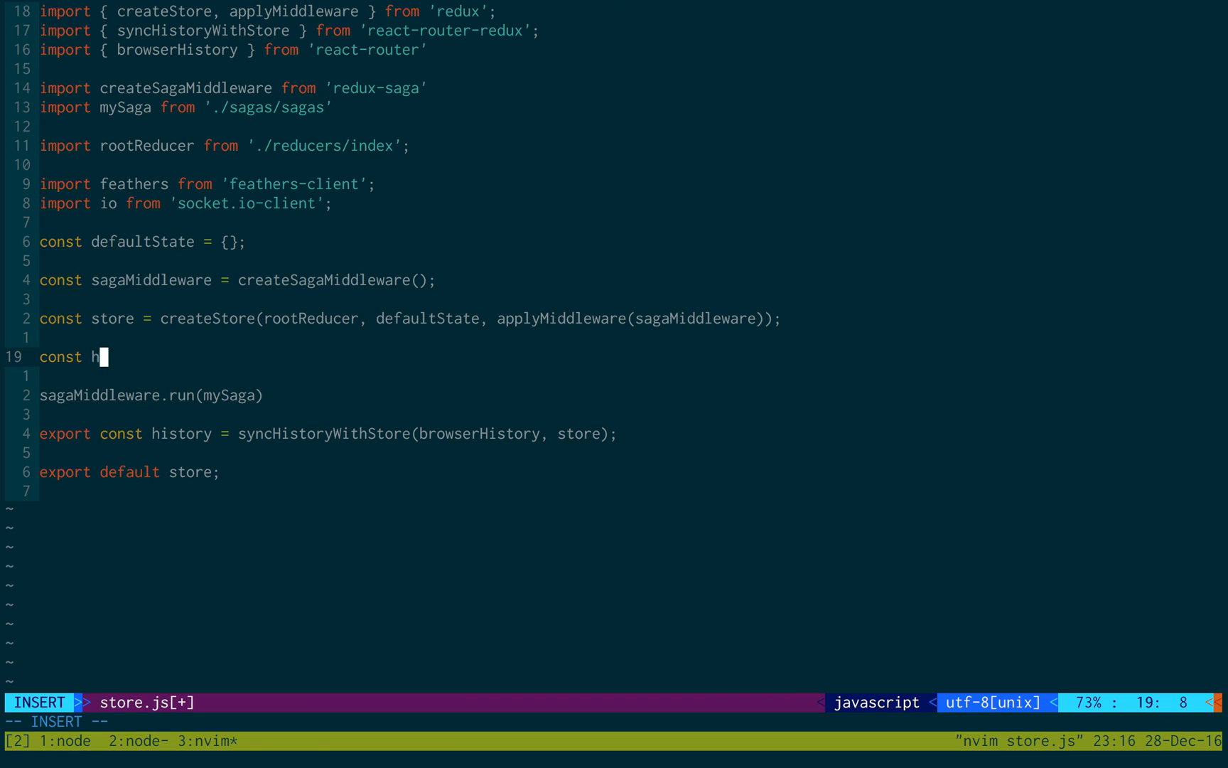
text(ost = 'http')
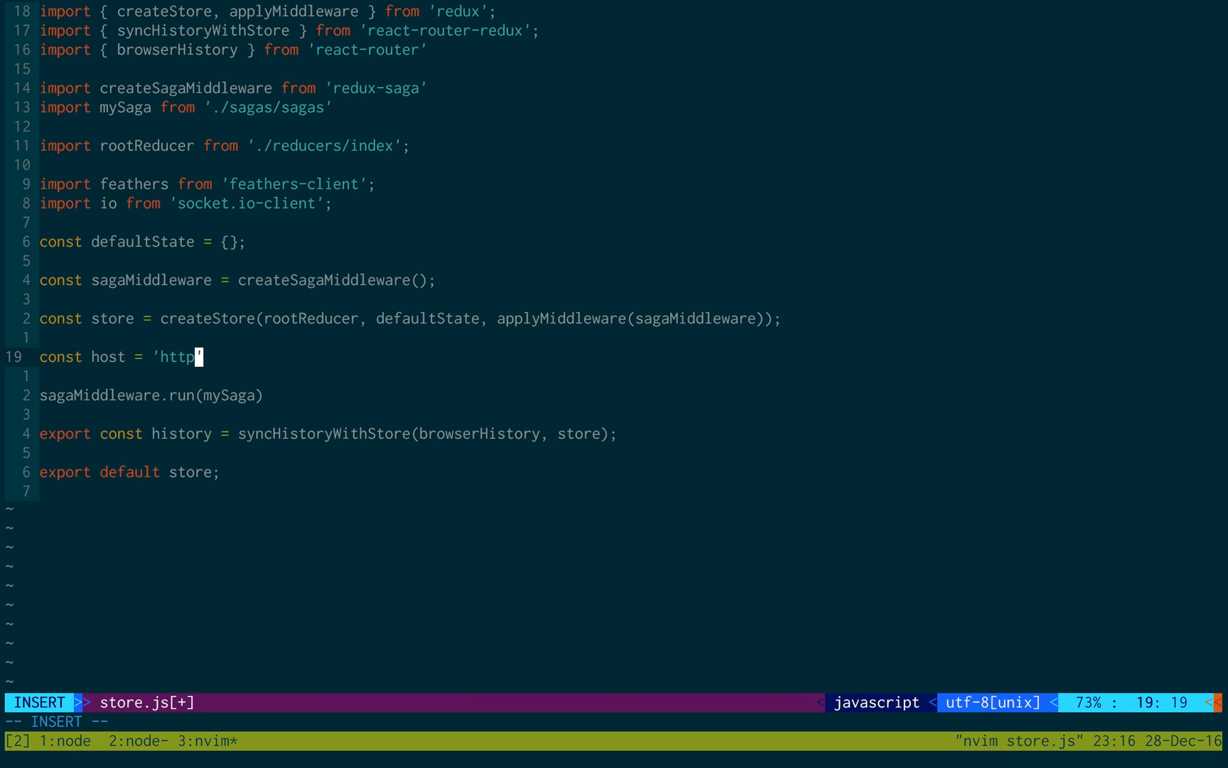
text(://local)
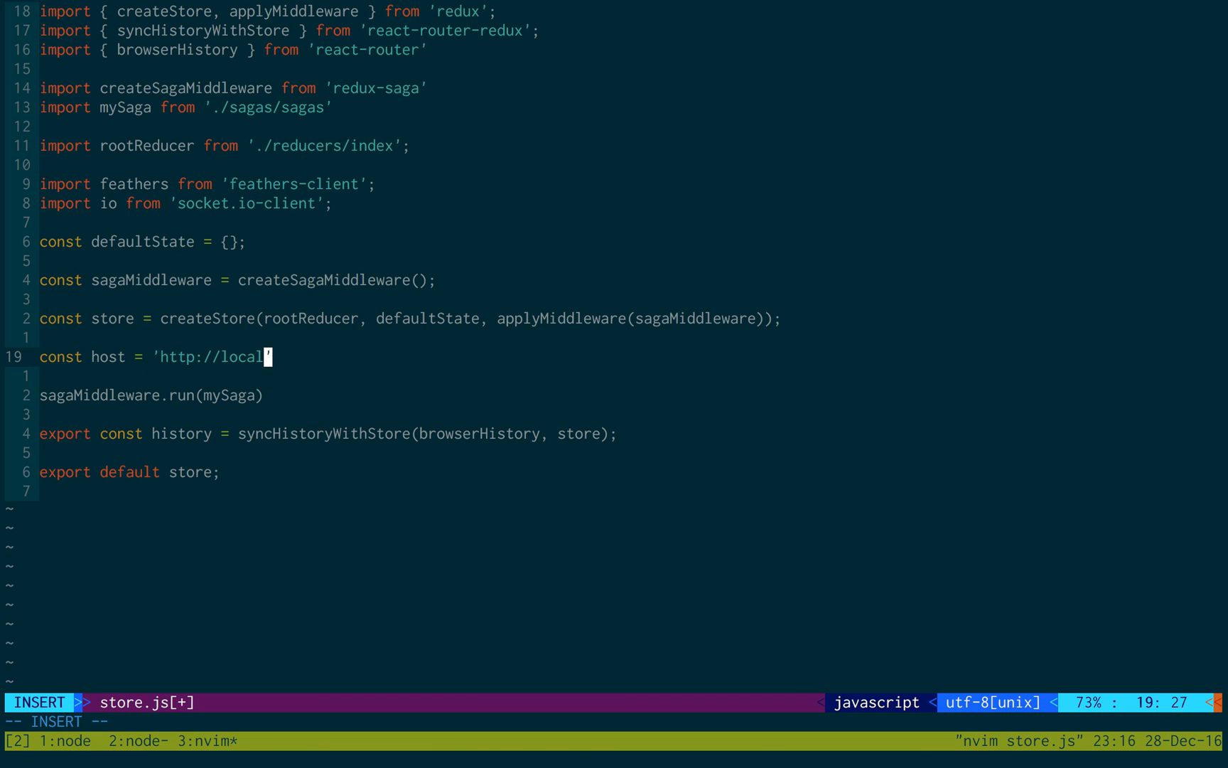
text(host:3030)
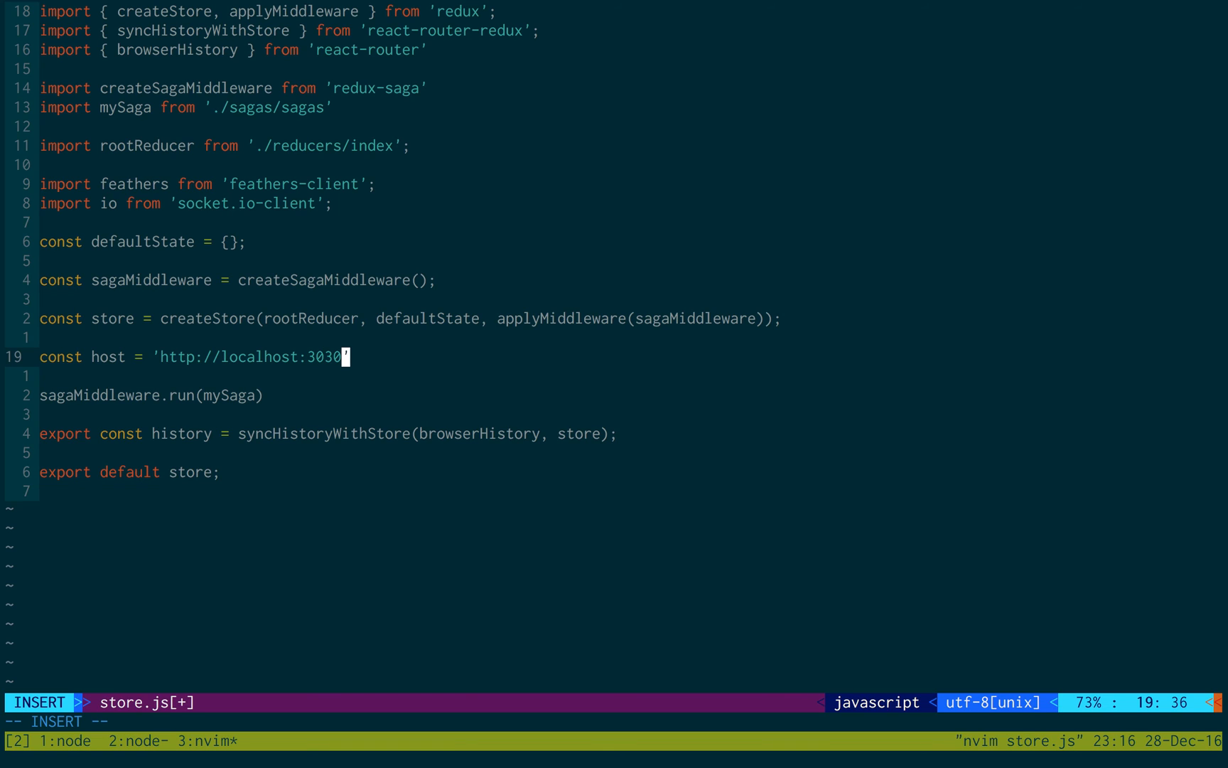
text(';)
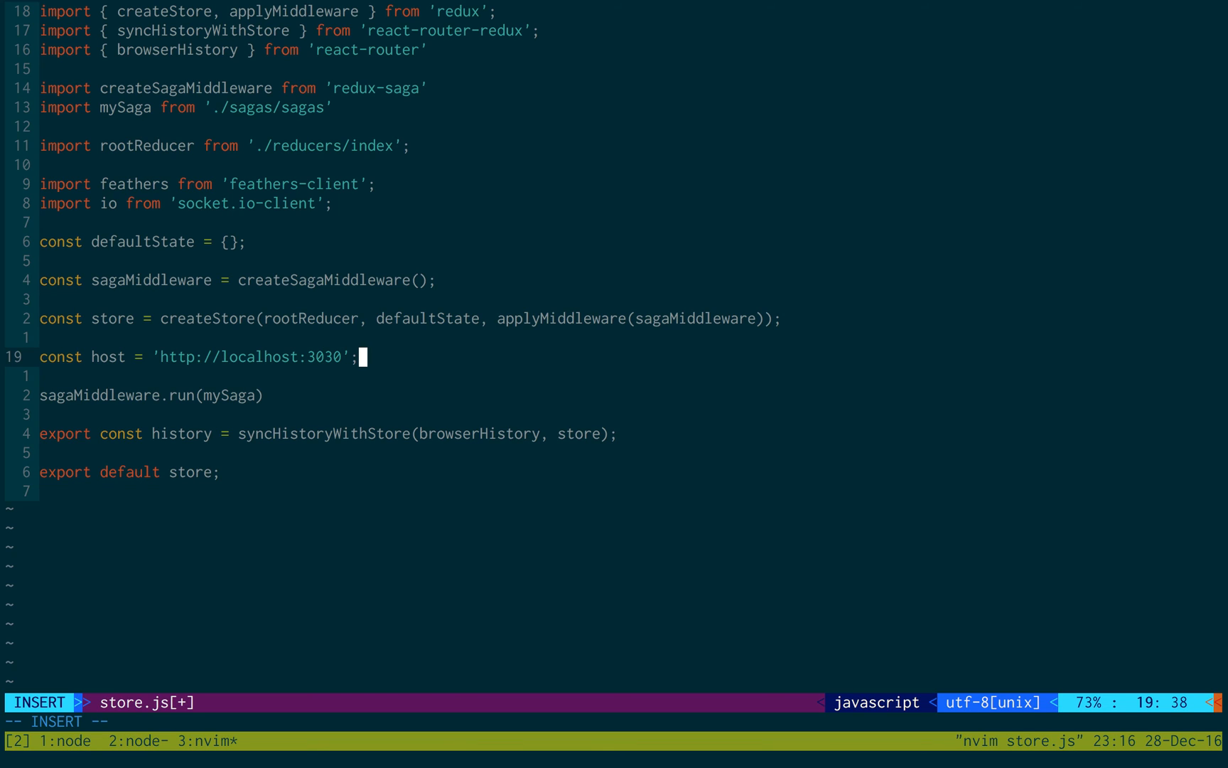
mouse_move(269, 417)
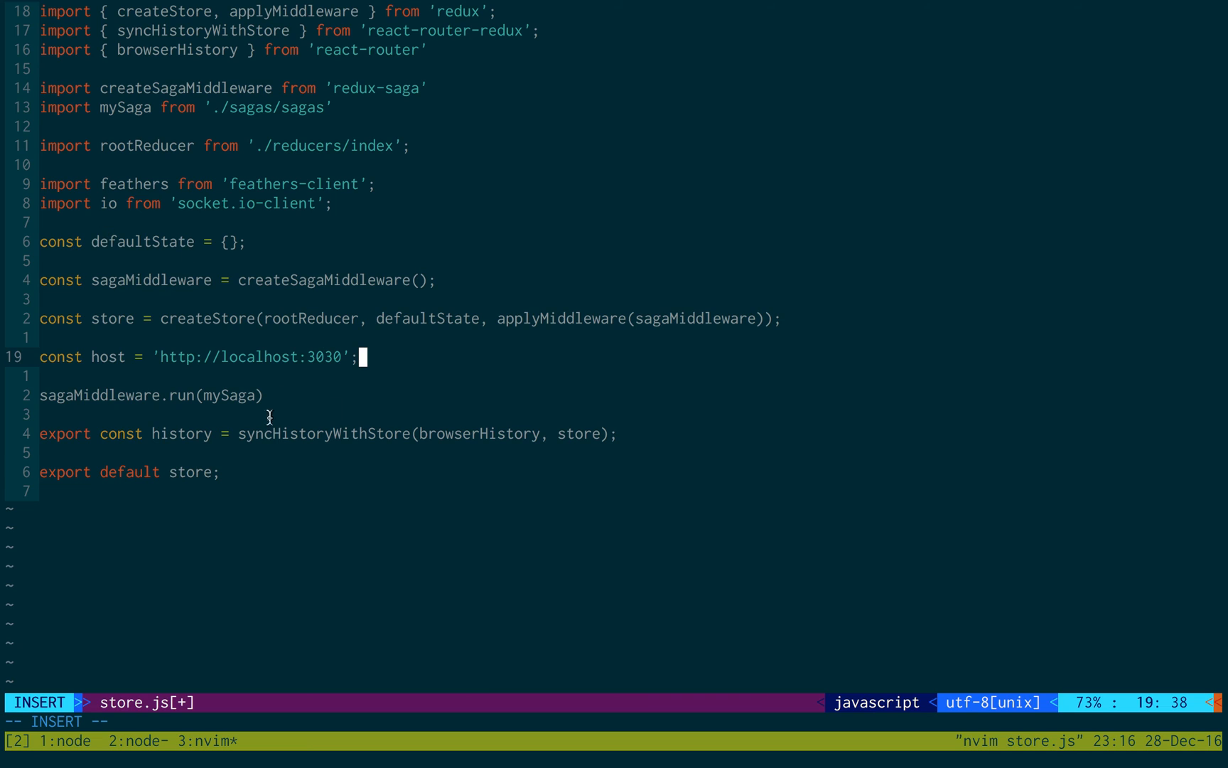
mouse_move(229, 355)
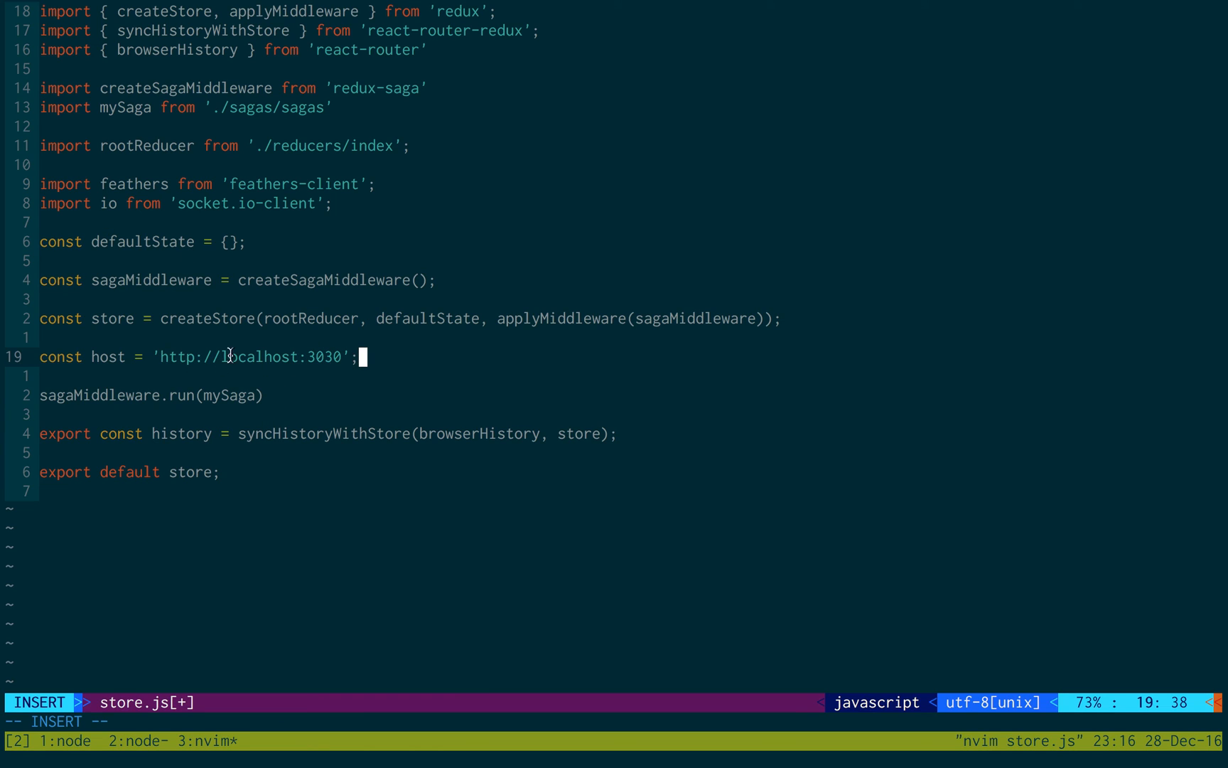
mouse_move(385, 353)
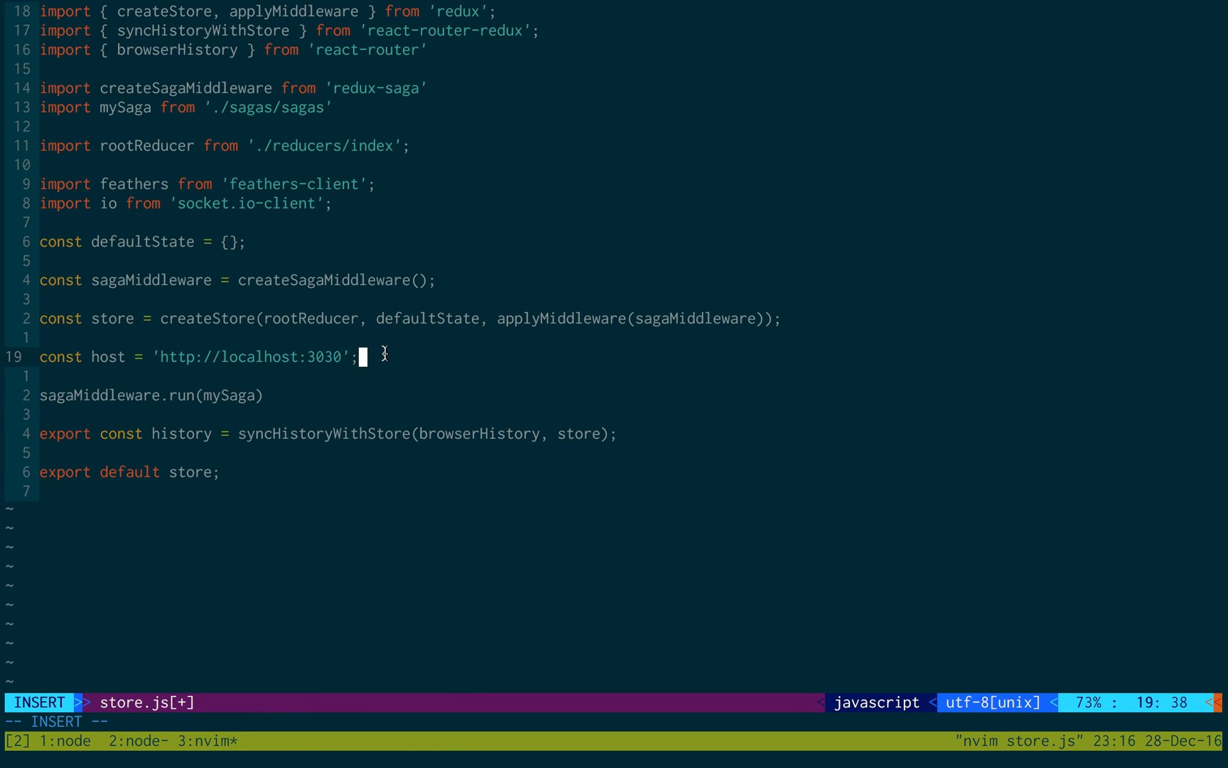
key(Enter)
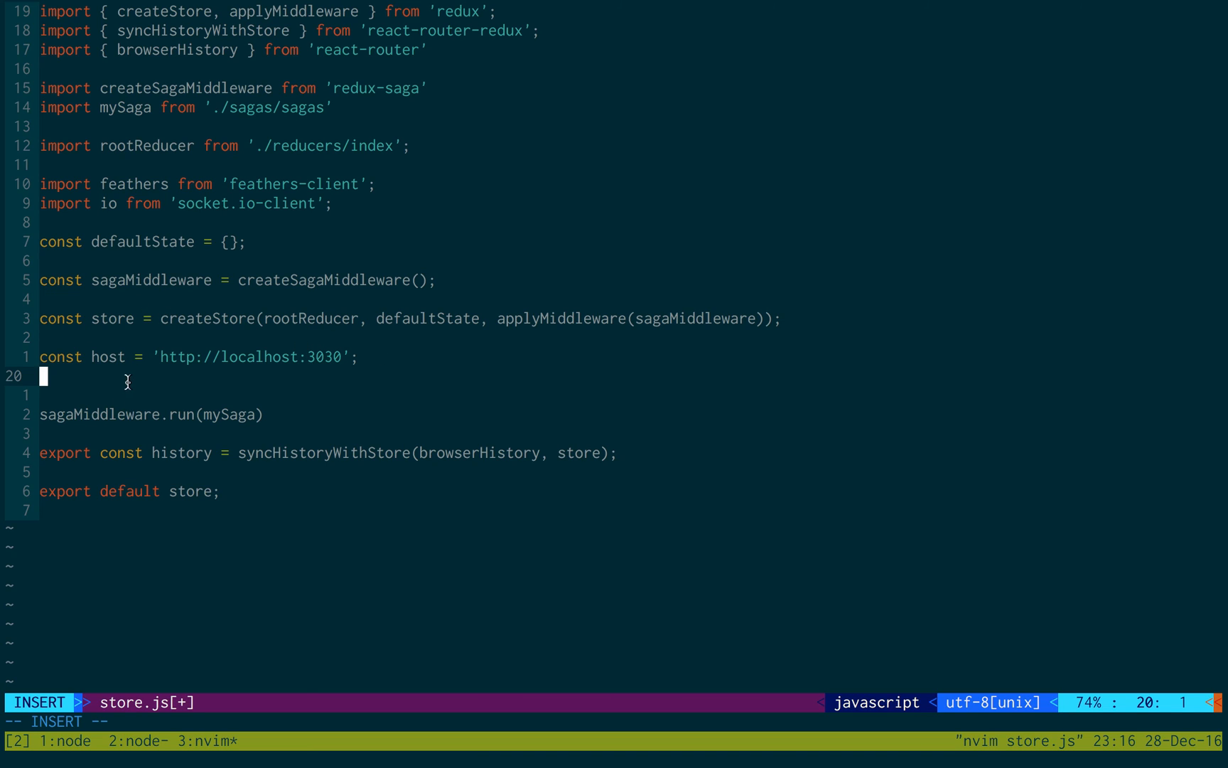
mouse_move(355, 356)
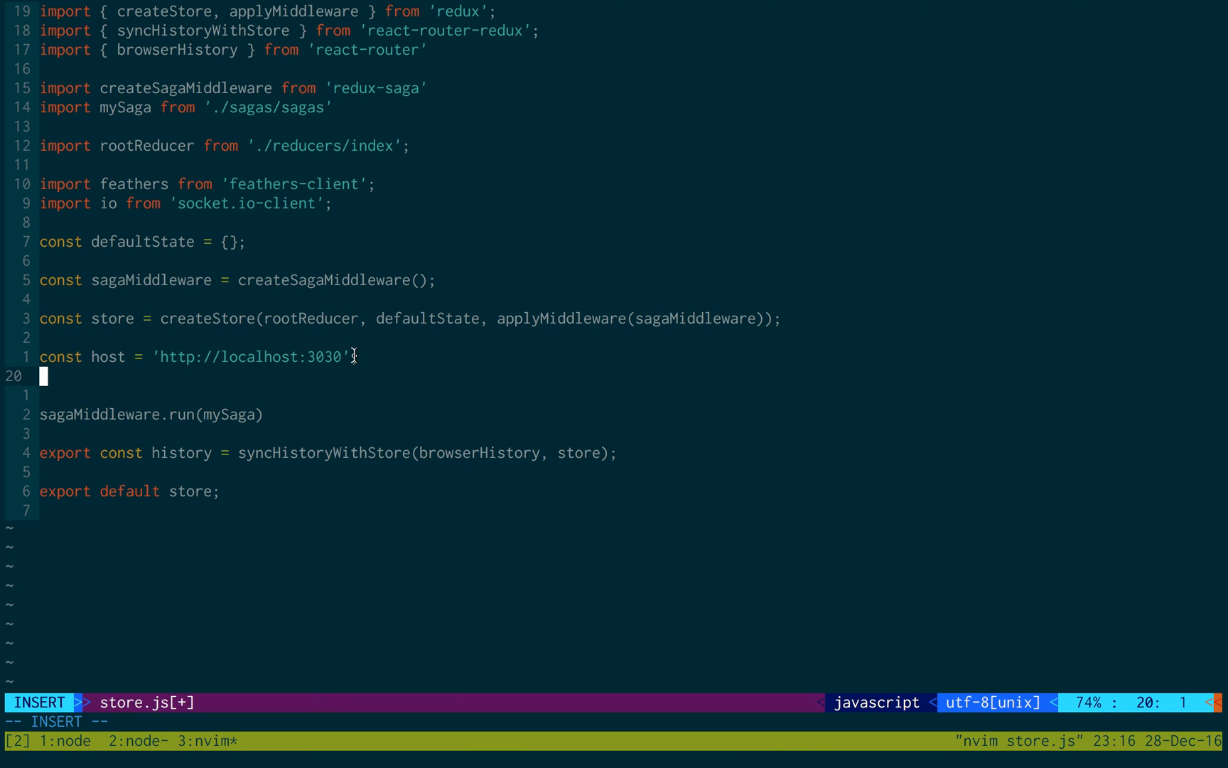
text(const socket = io)
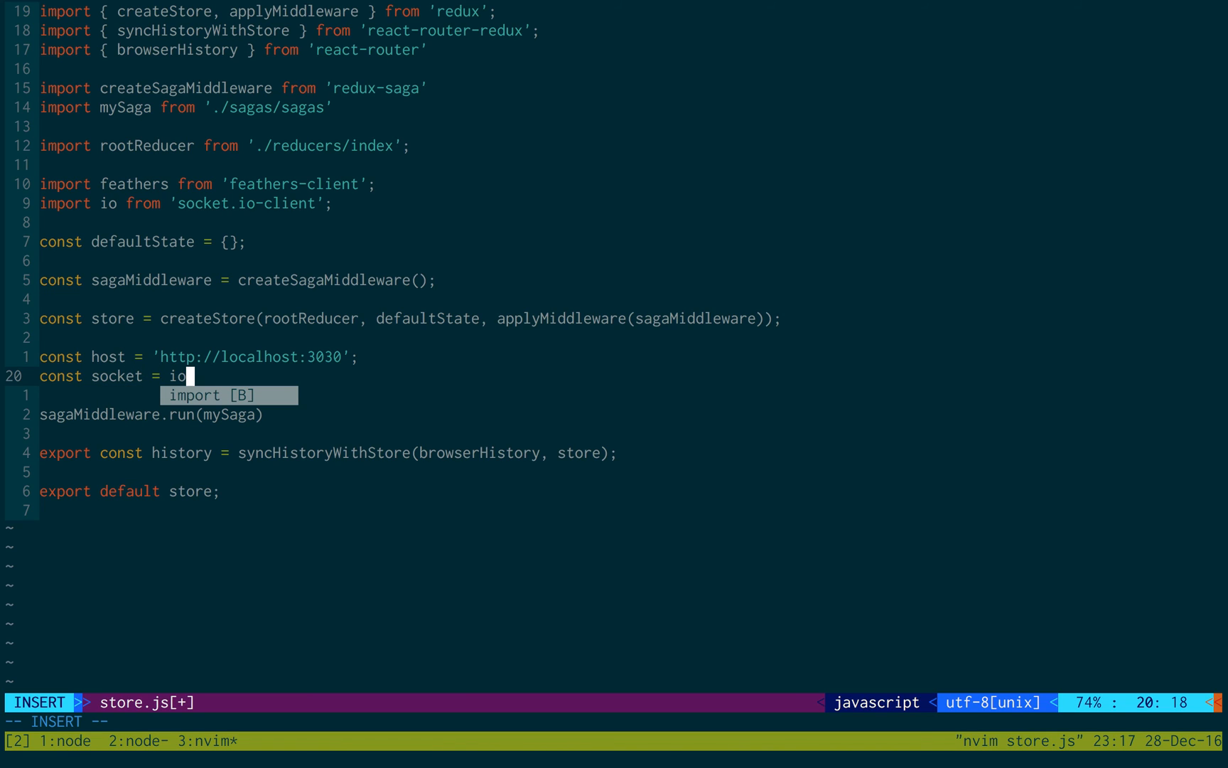
text(.)
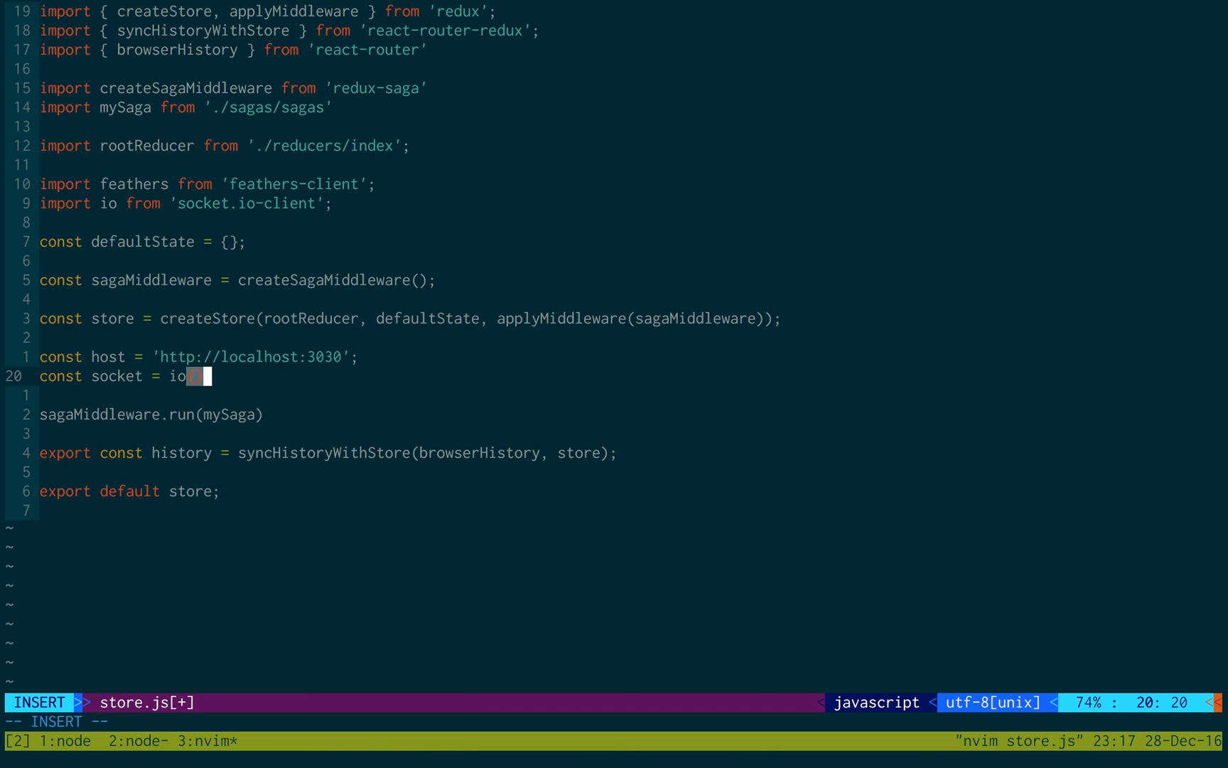
text((host)
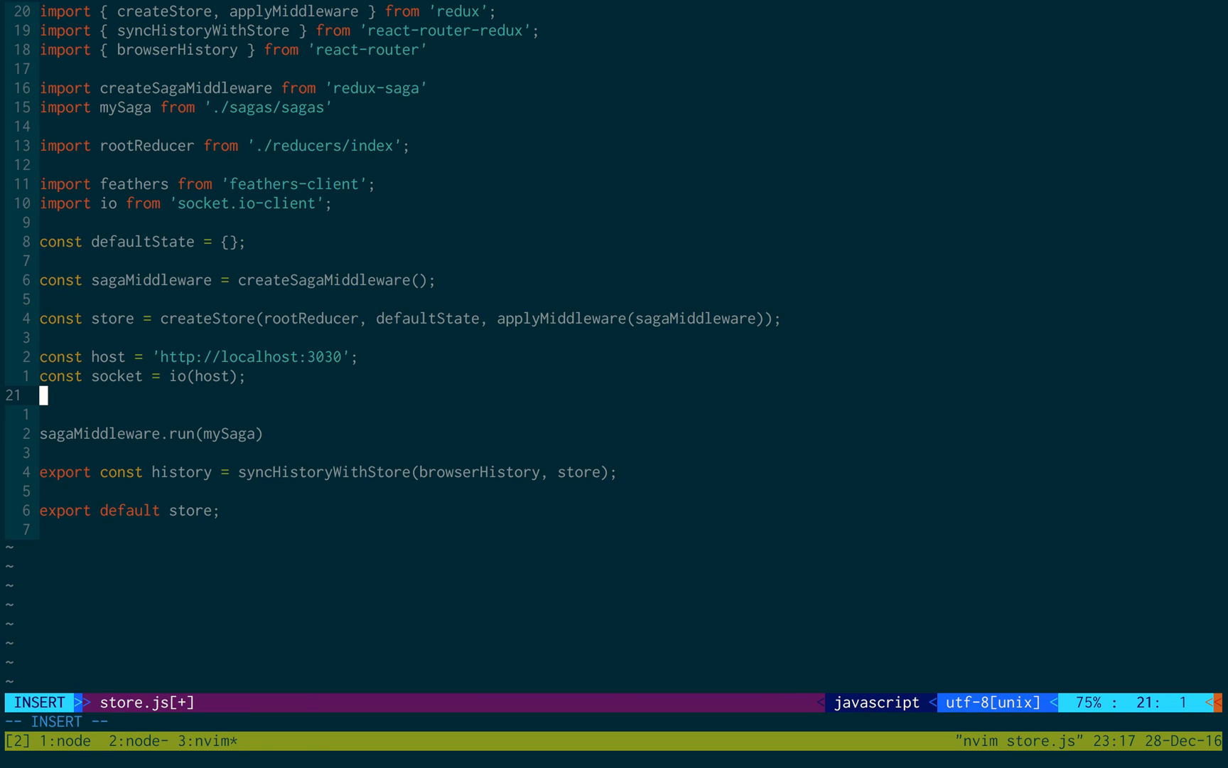
Export app configured with feathers.socketio(socket) and feathers.hooks(), then save and quit
text(export c)
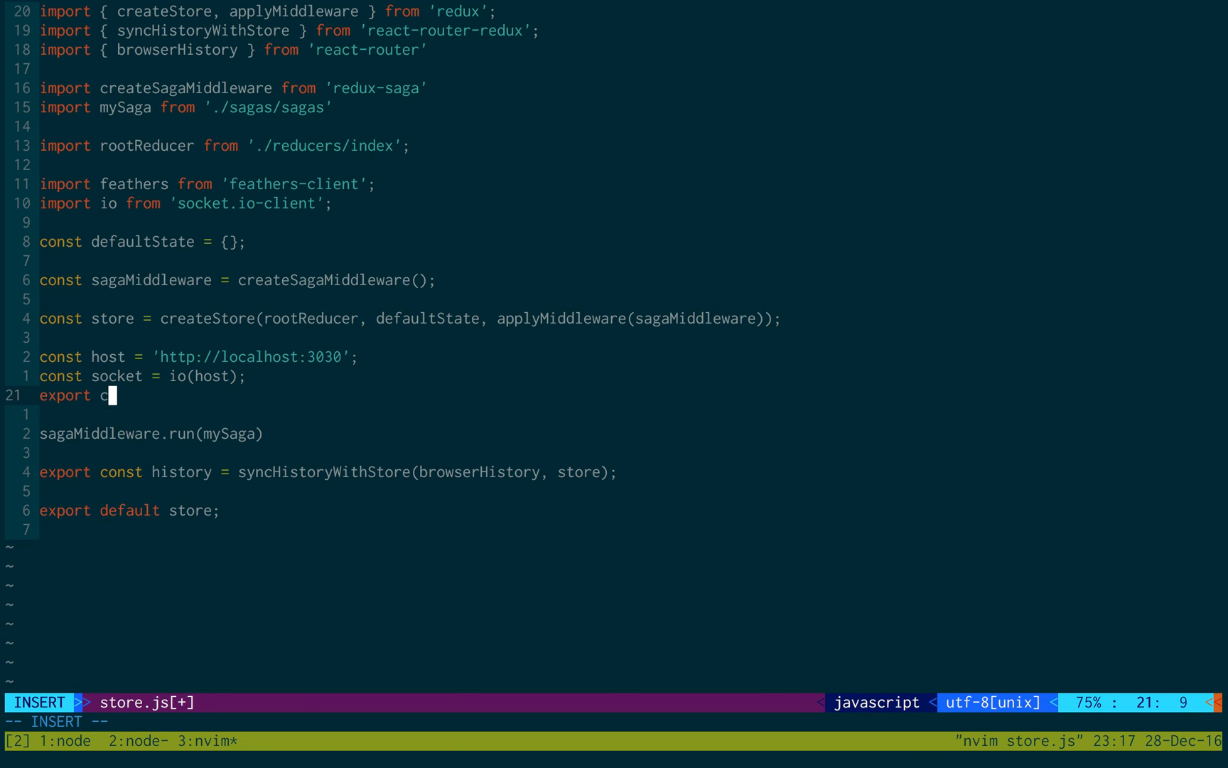
text(onst app = feathers()
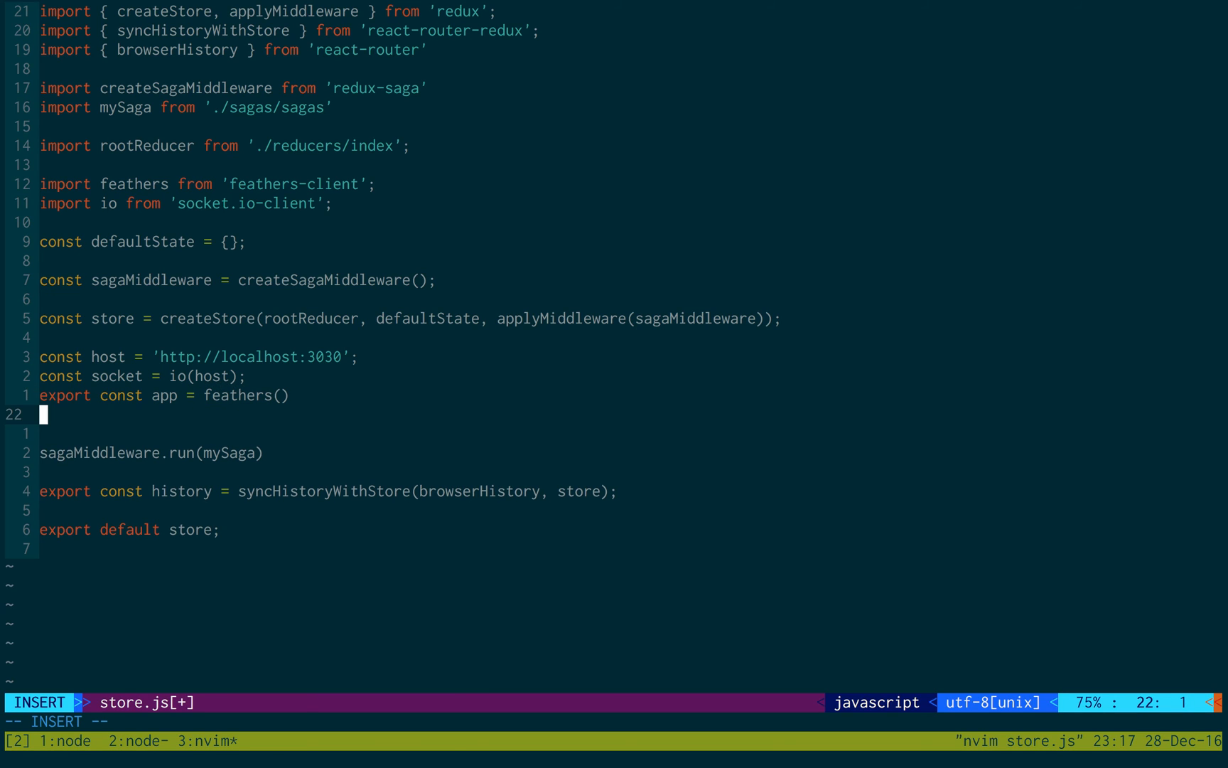
text(.configure(fe)
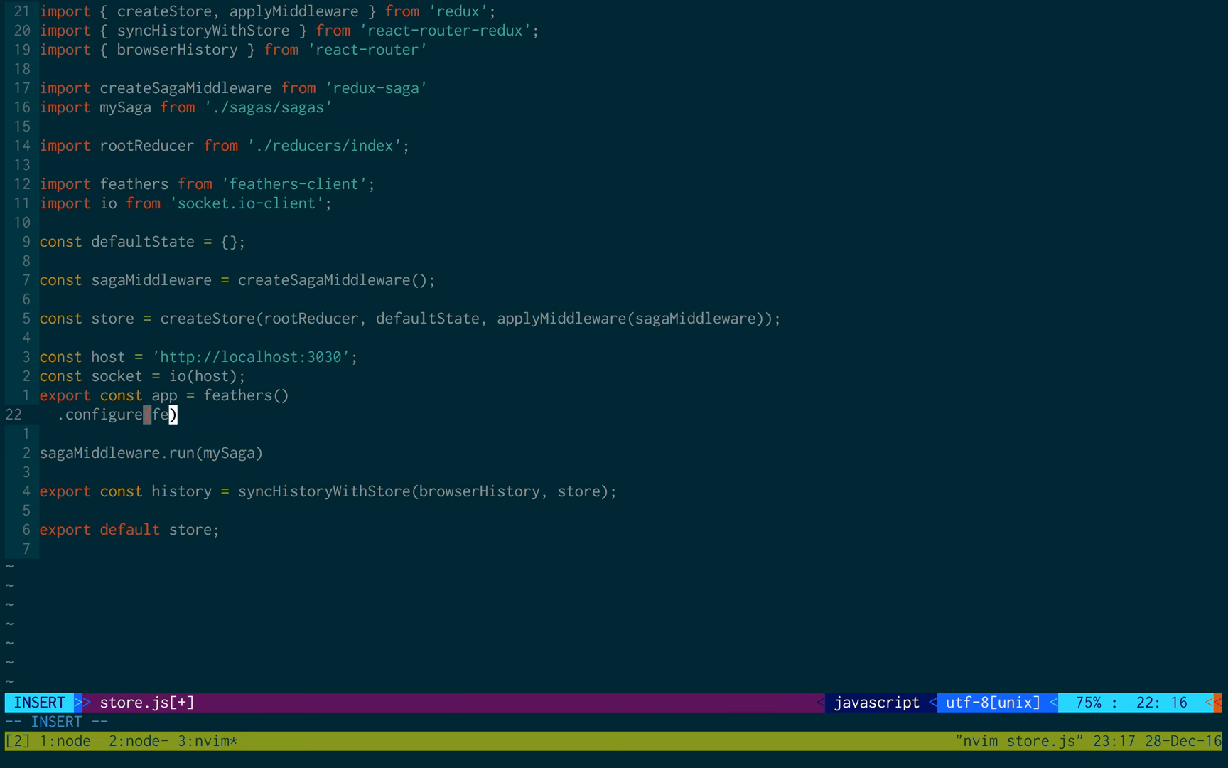
text(athers.socketio()
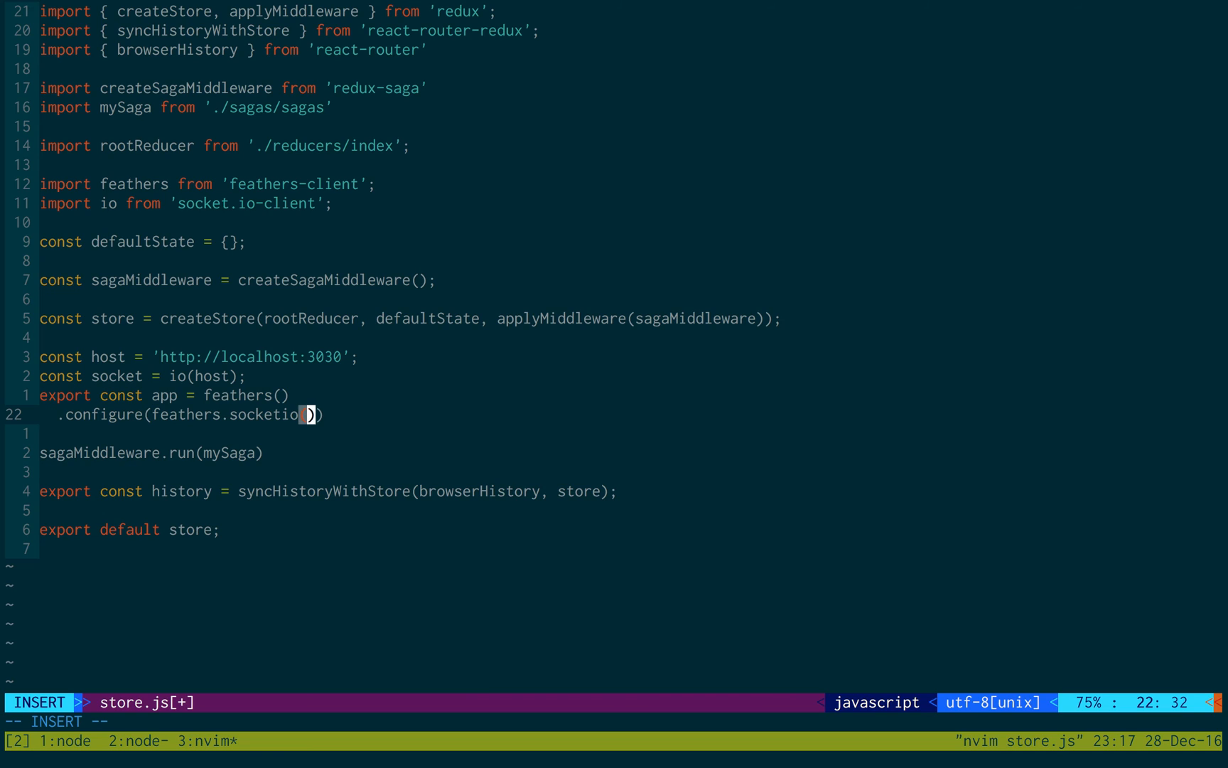
text(socket)
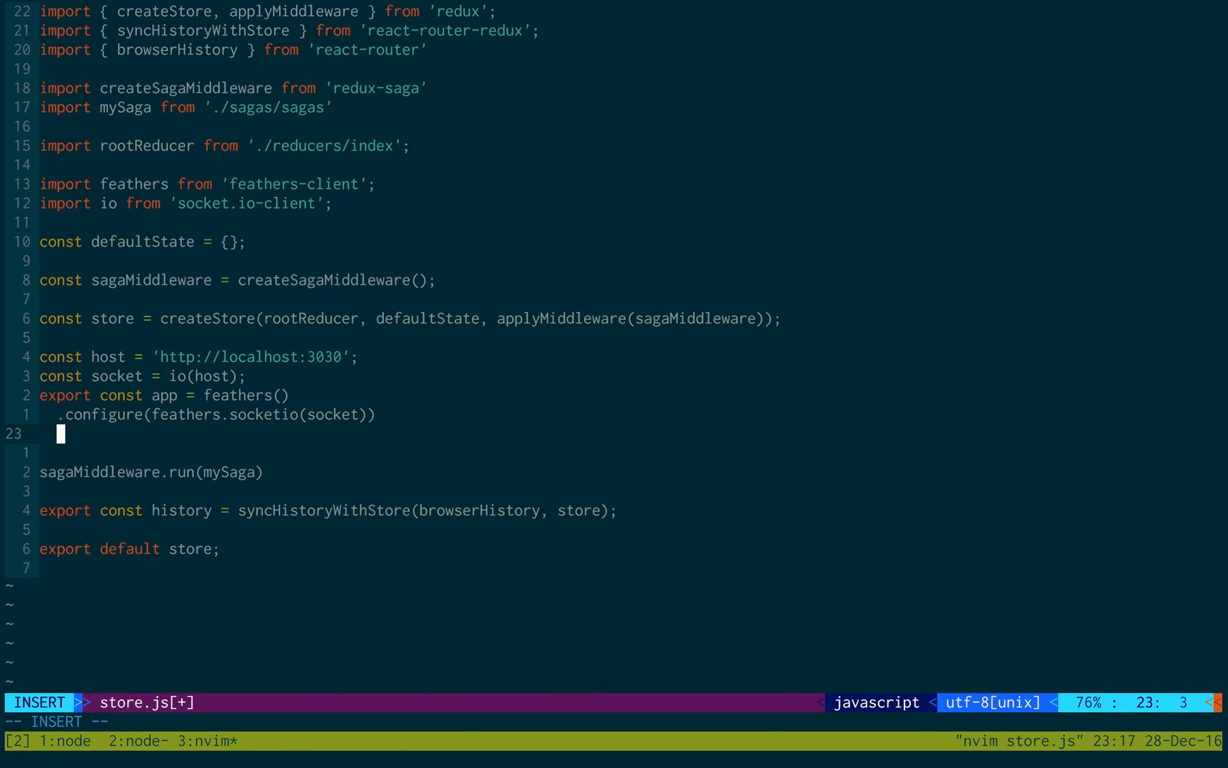
text(.configure(f))
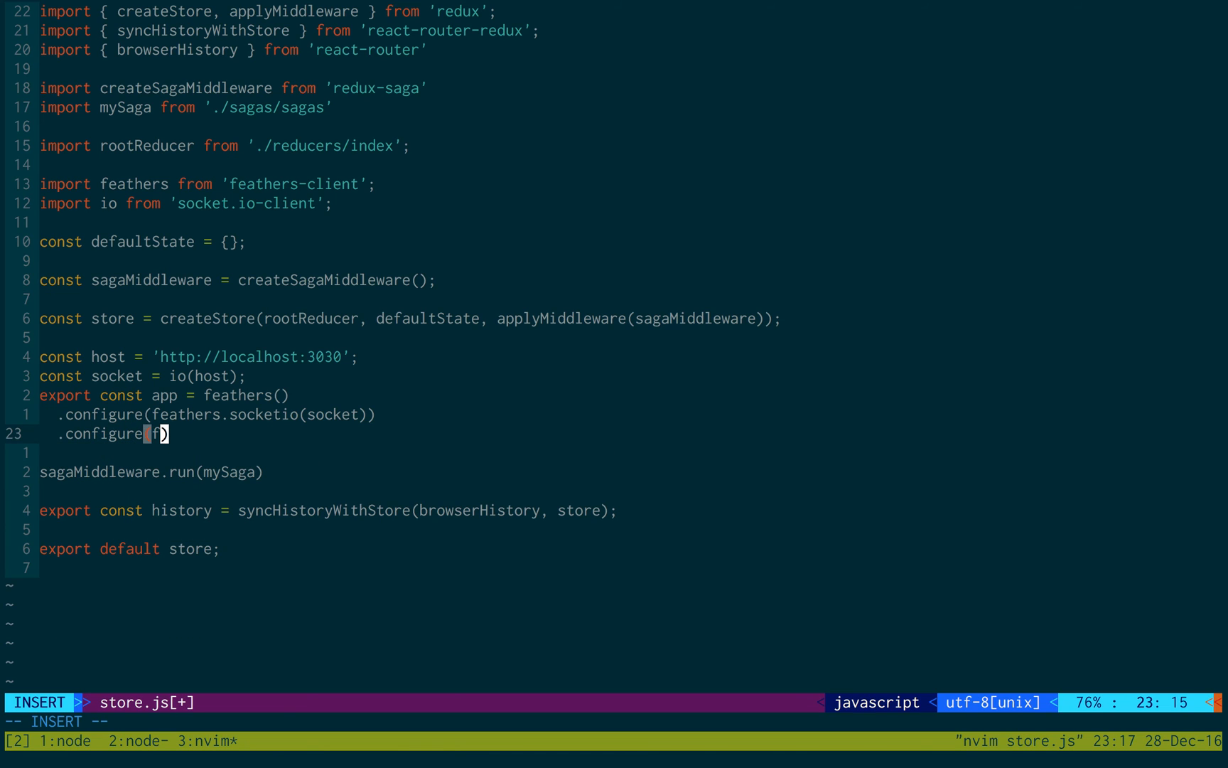
text(eathers.hooks)
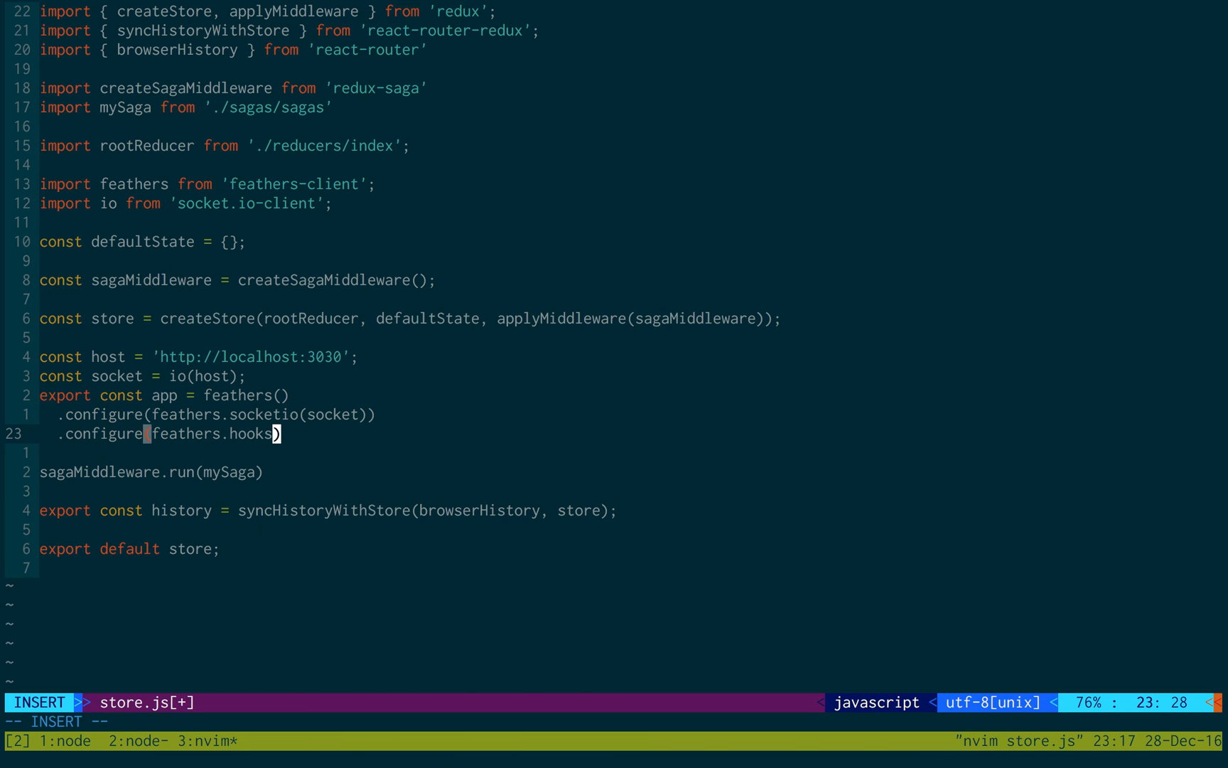
text(())
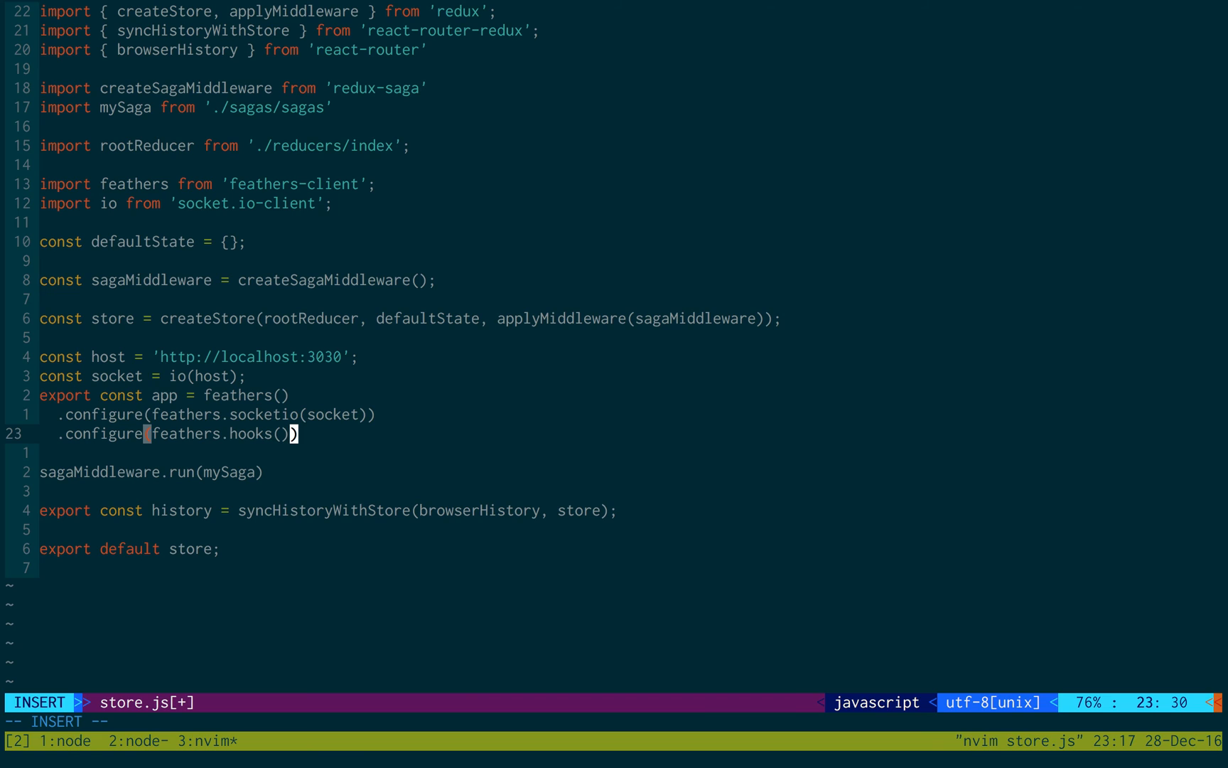
key(Escape)
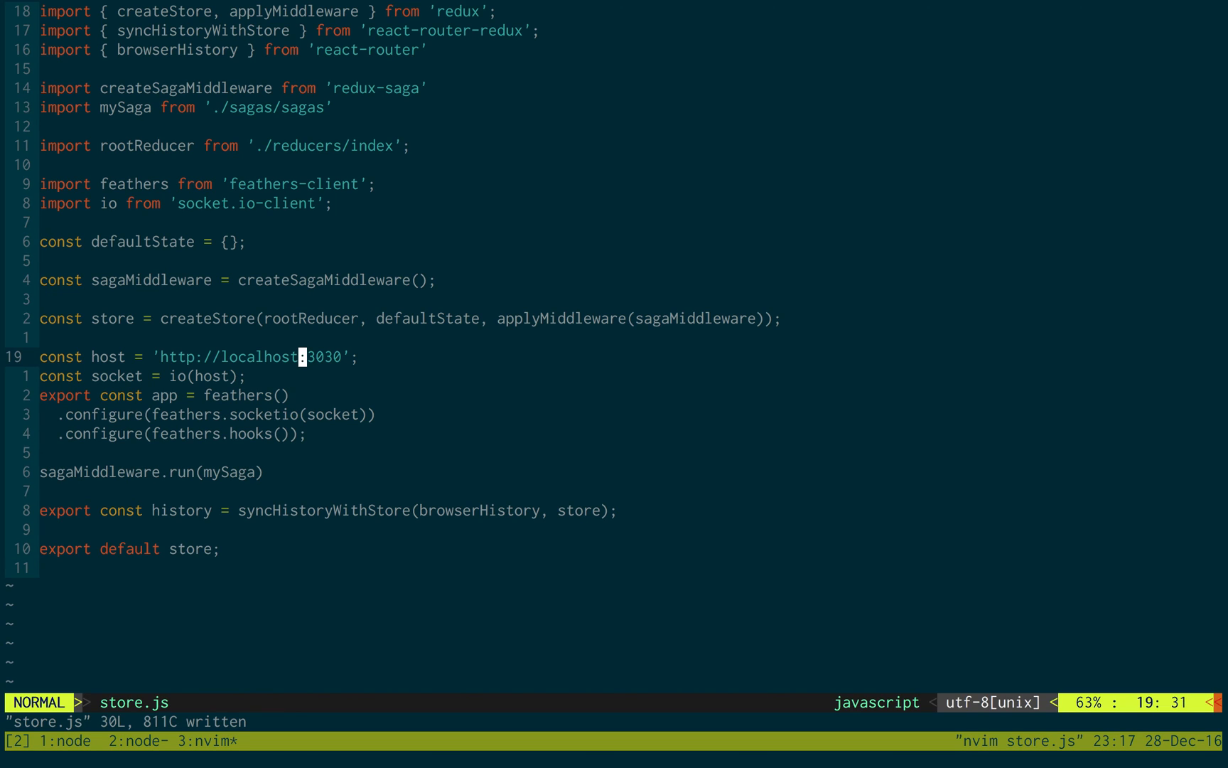
key(:)
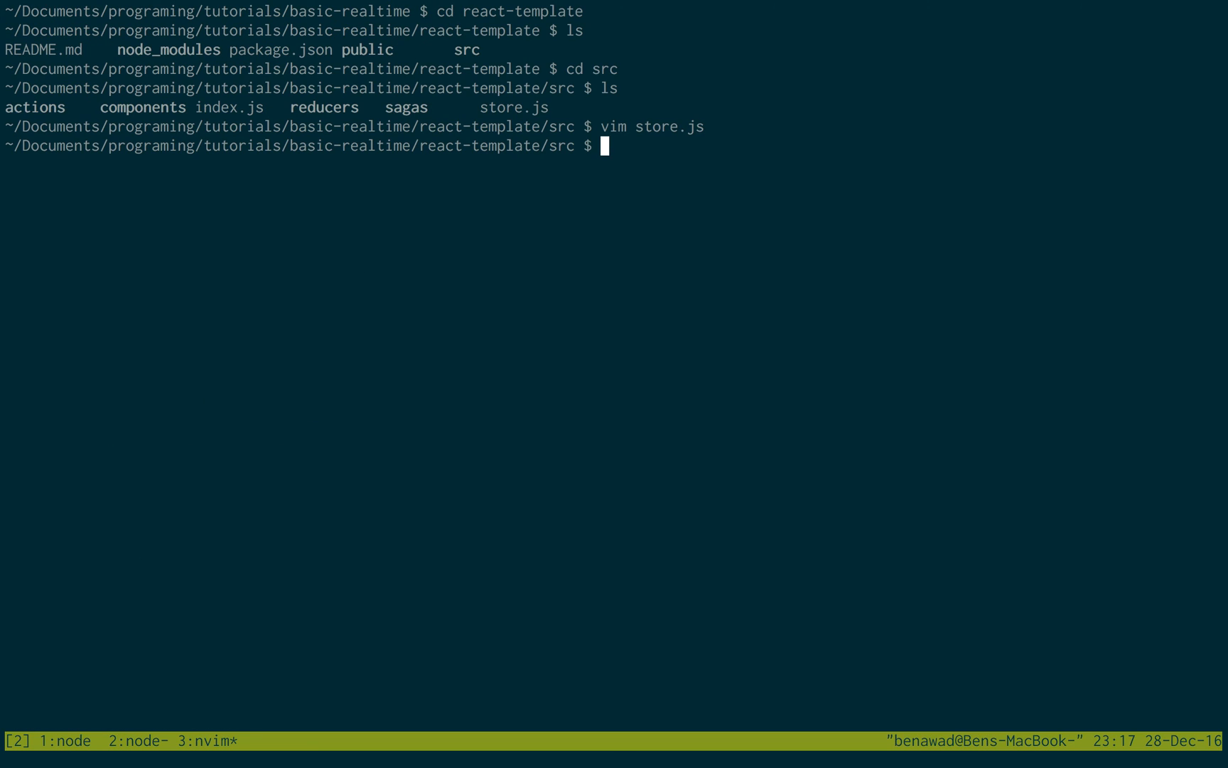
Run vim components/Main.js
text(vim components/)
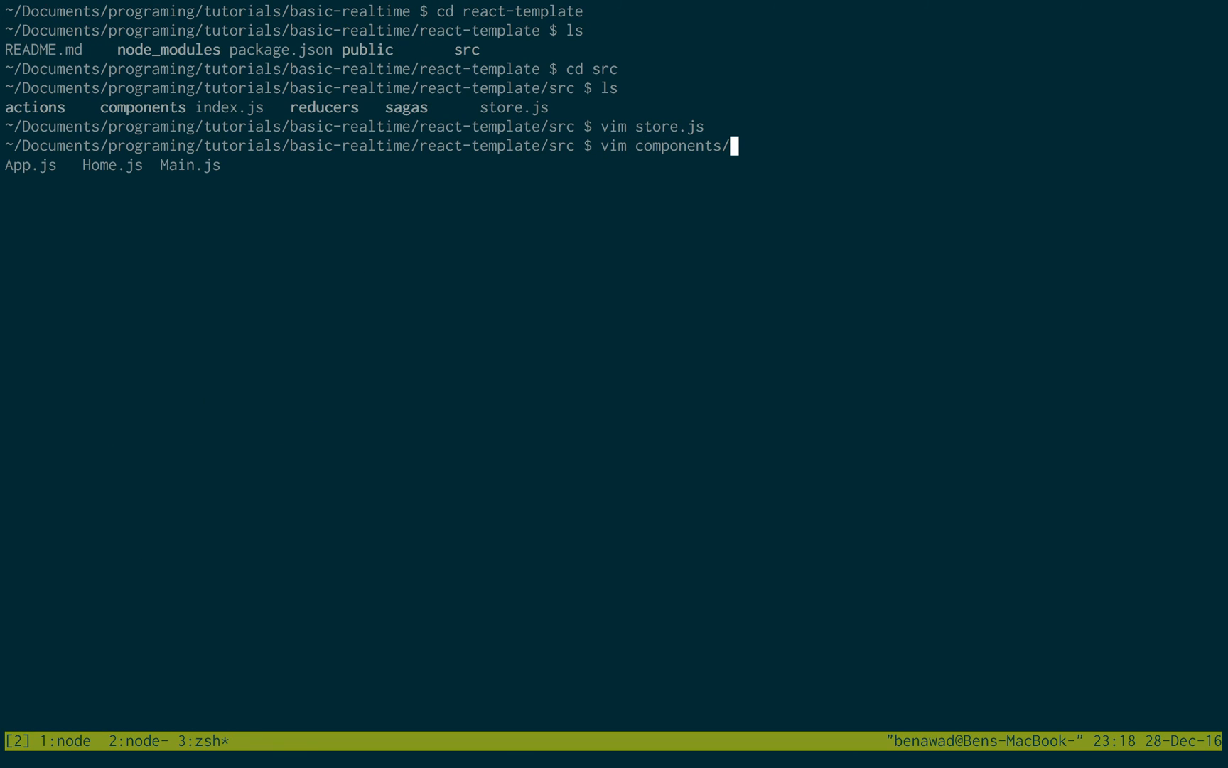
text(Main.js)
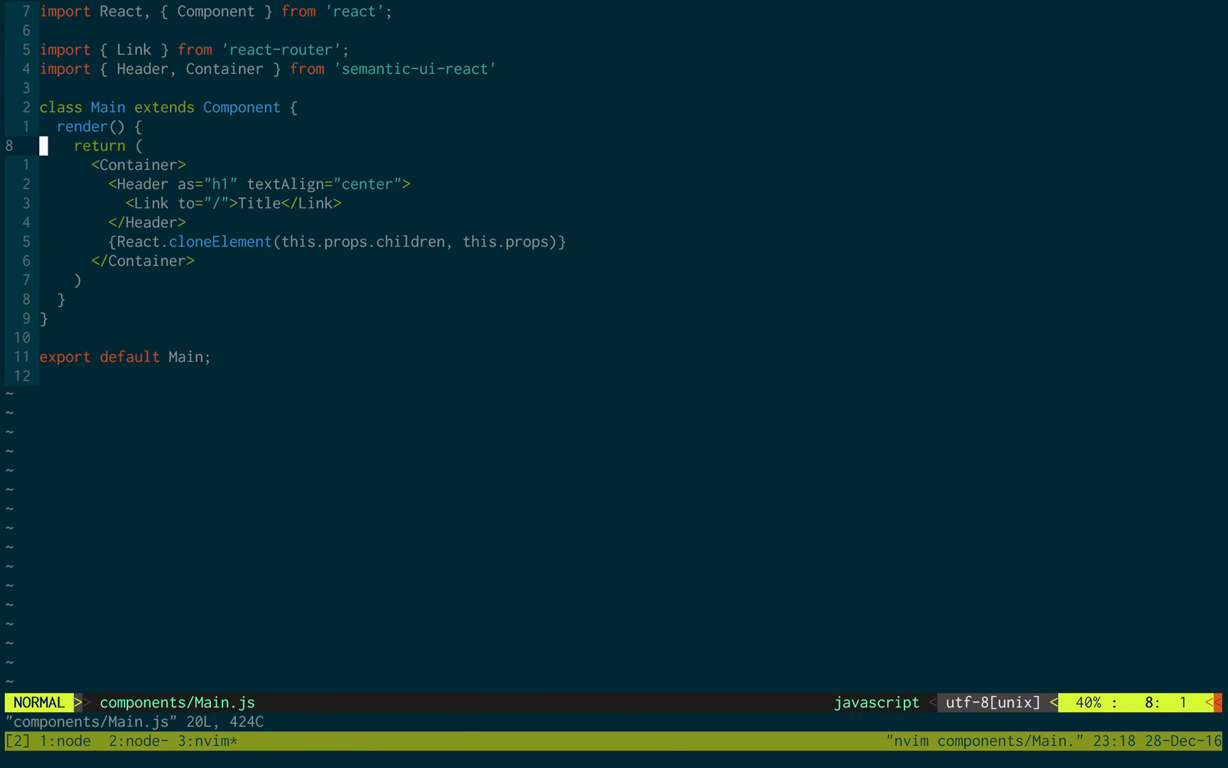
Add a componentDidMount() method above render in Main.js
key(O)
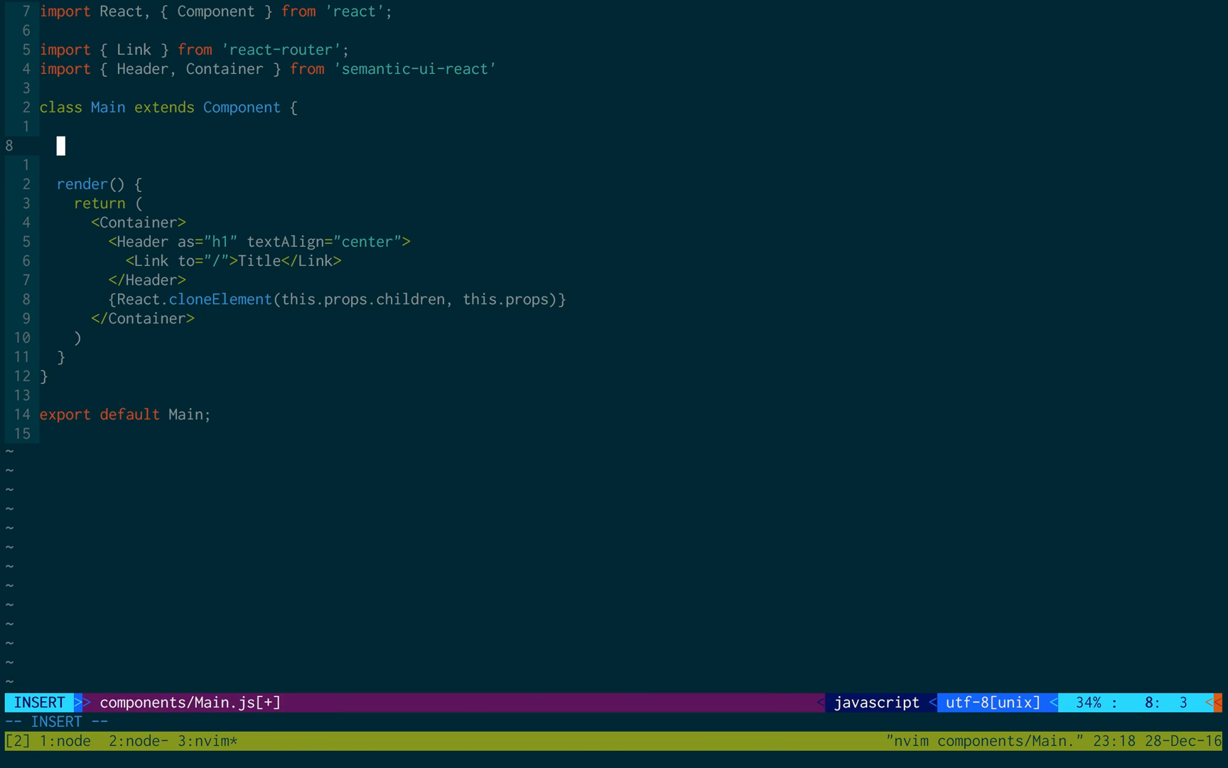
text(componentD)
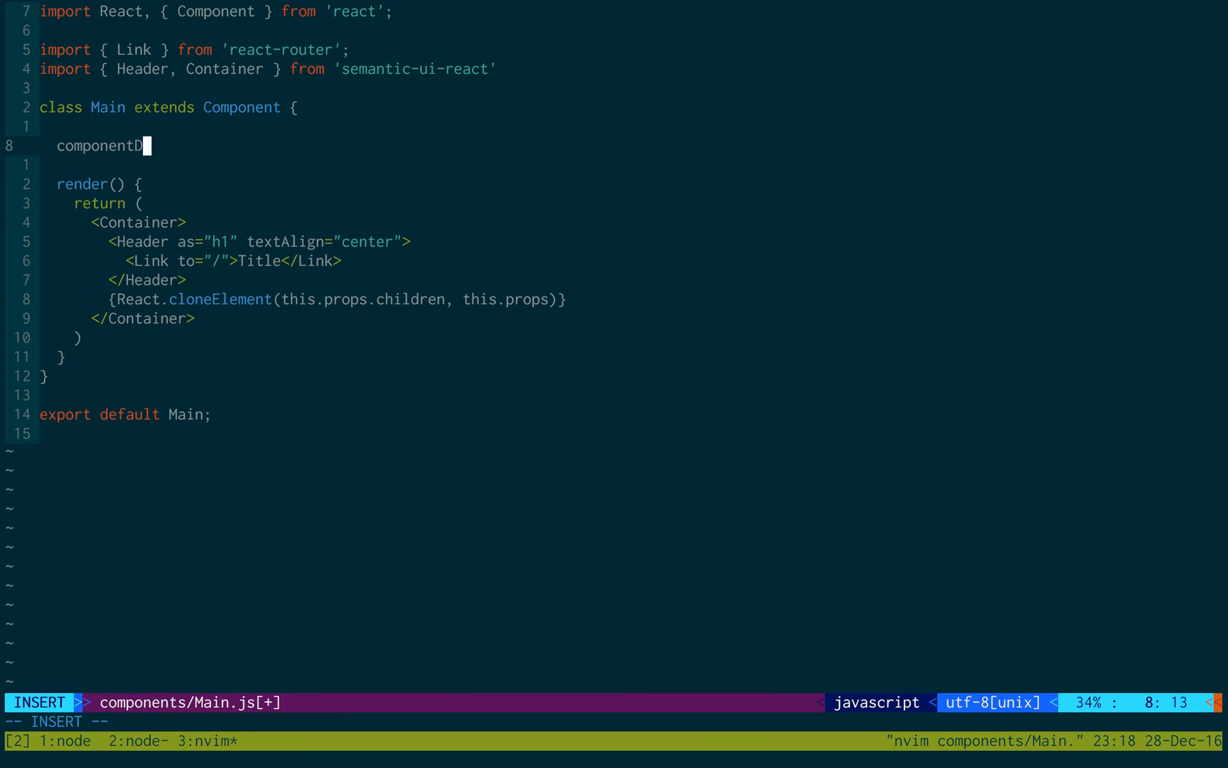
text(idMount() {)
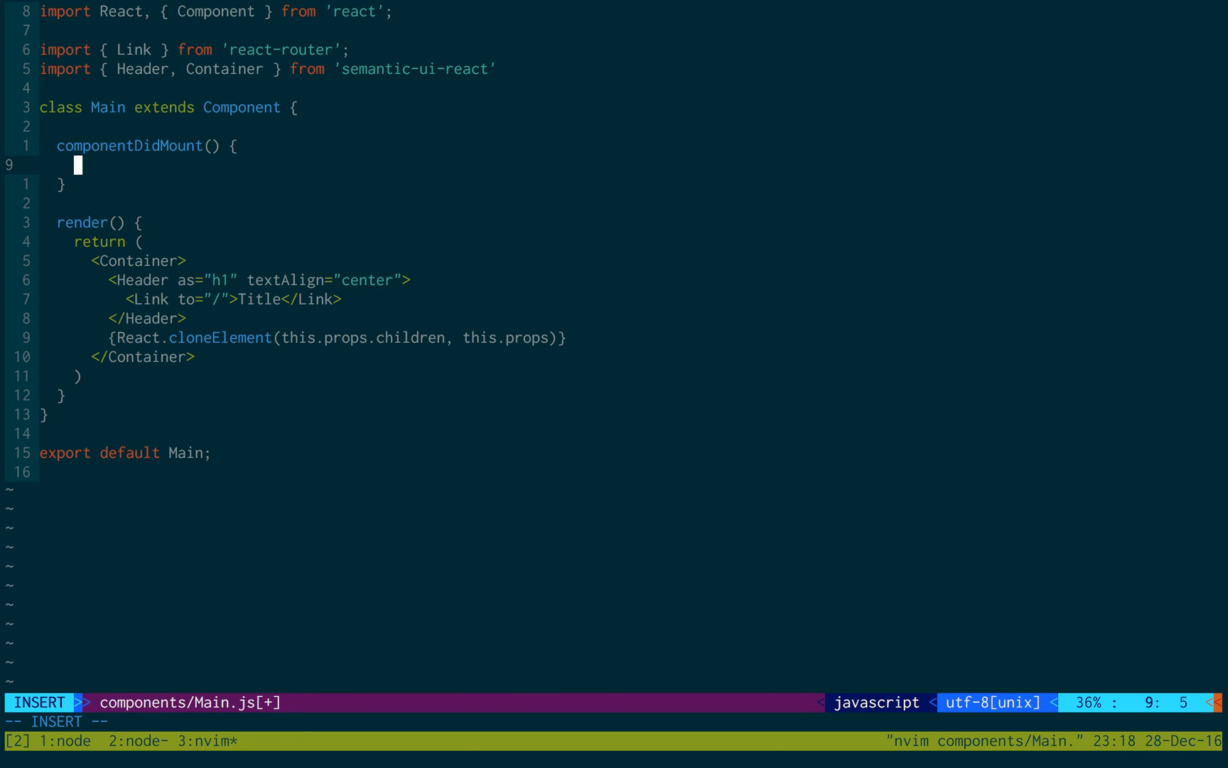
key(Escape)
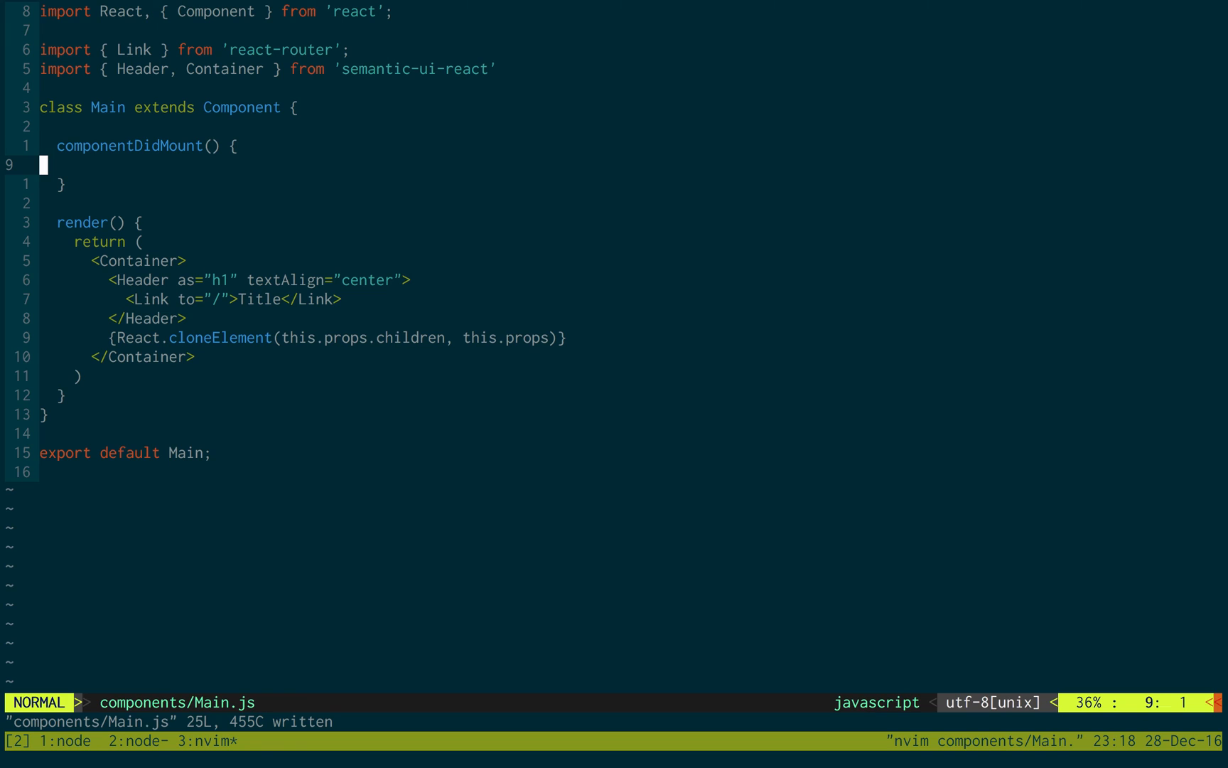
Add import { app } from '../store' below the existing imports
key(o)
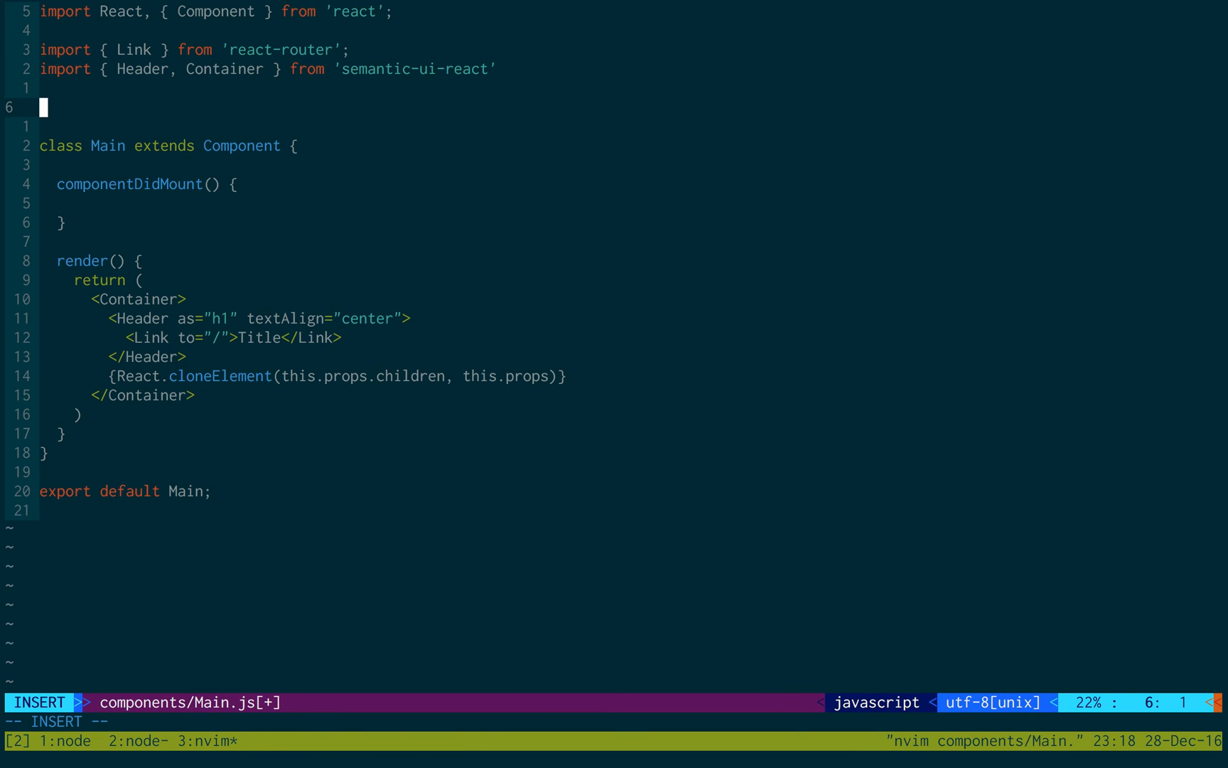
text(import)
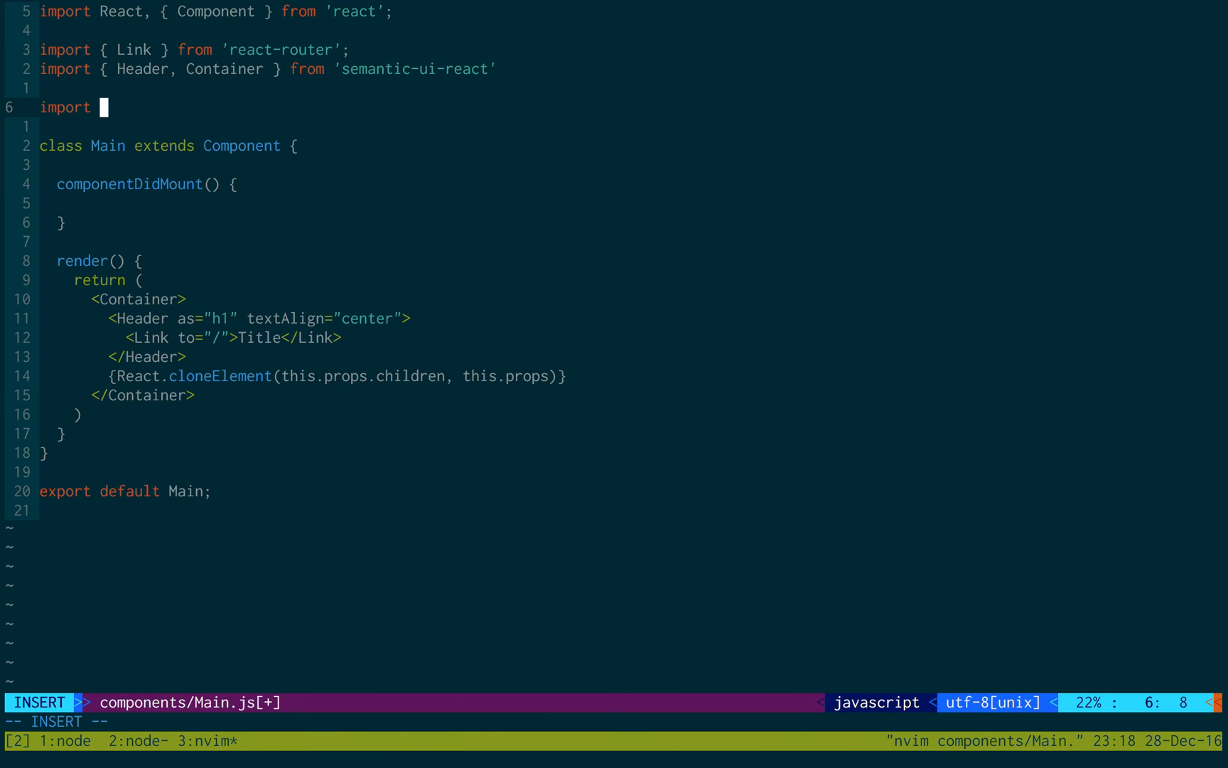
text({ app })
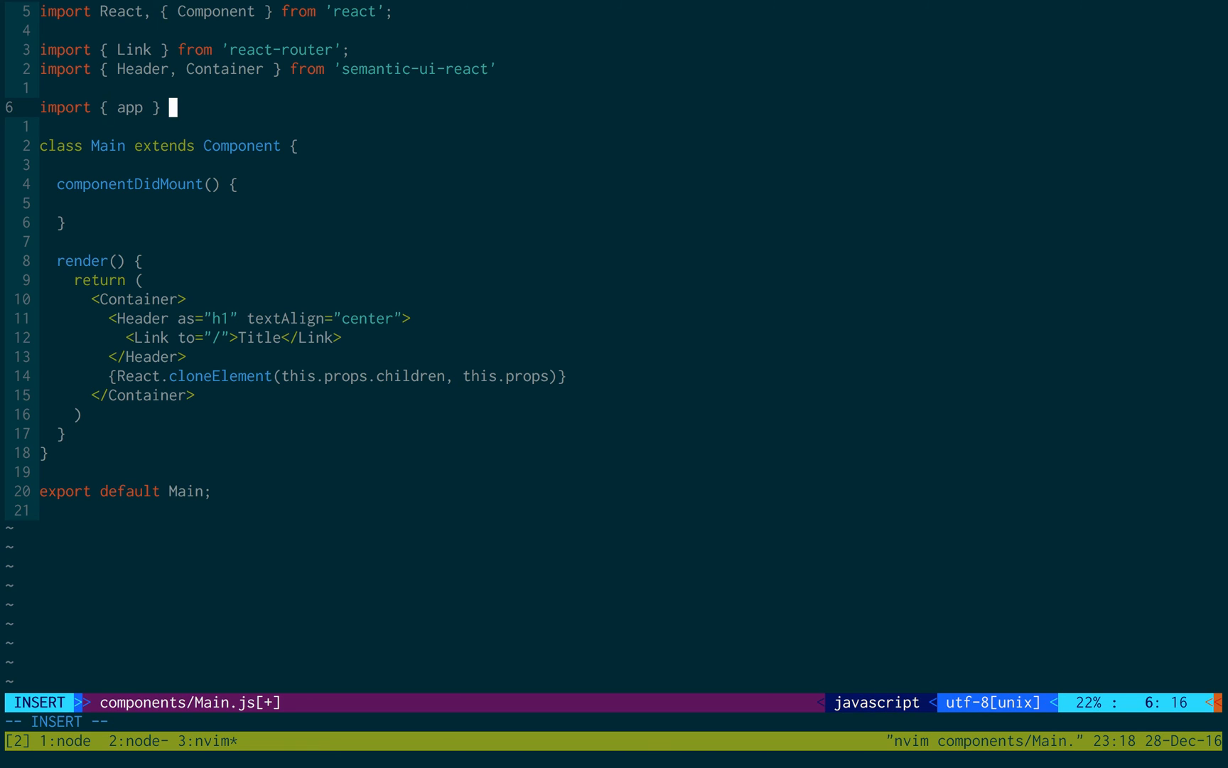
text(fro)
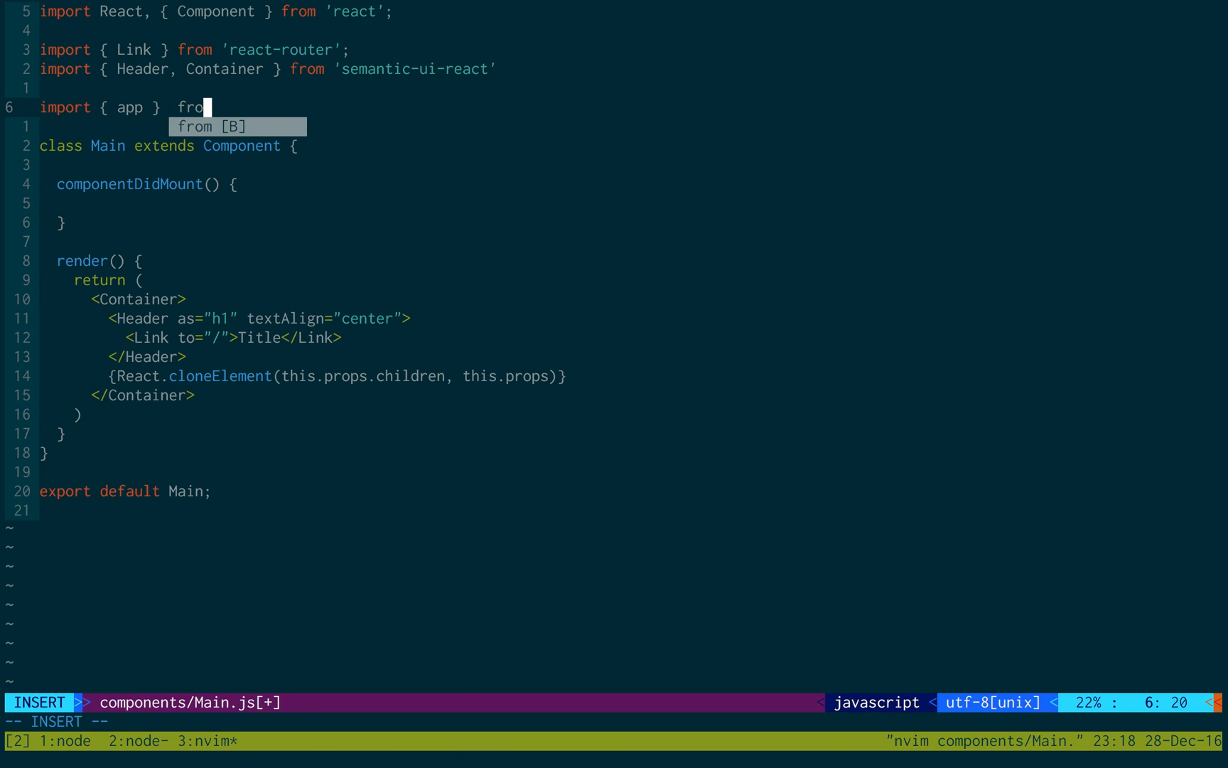
text(m '.')
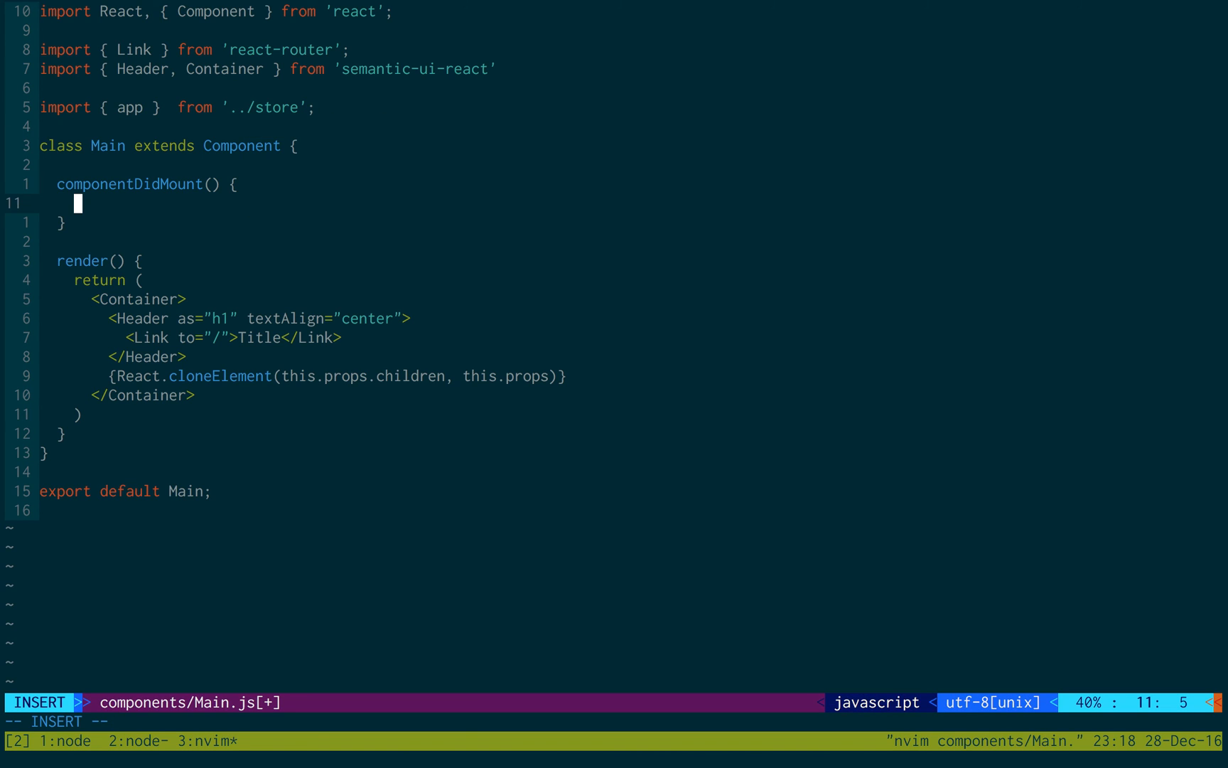
Define const tacoService = app.service('tacos') inside componentDidMount
text(const)
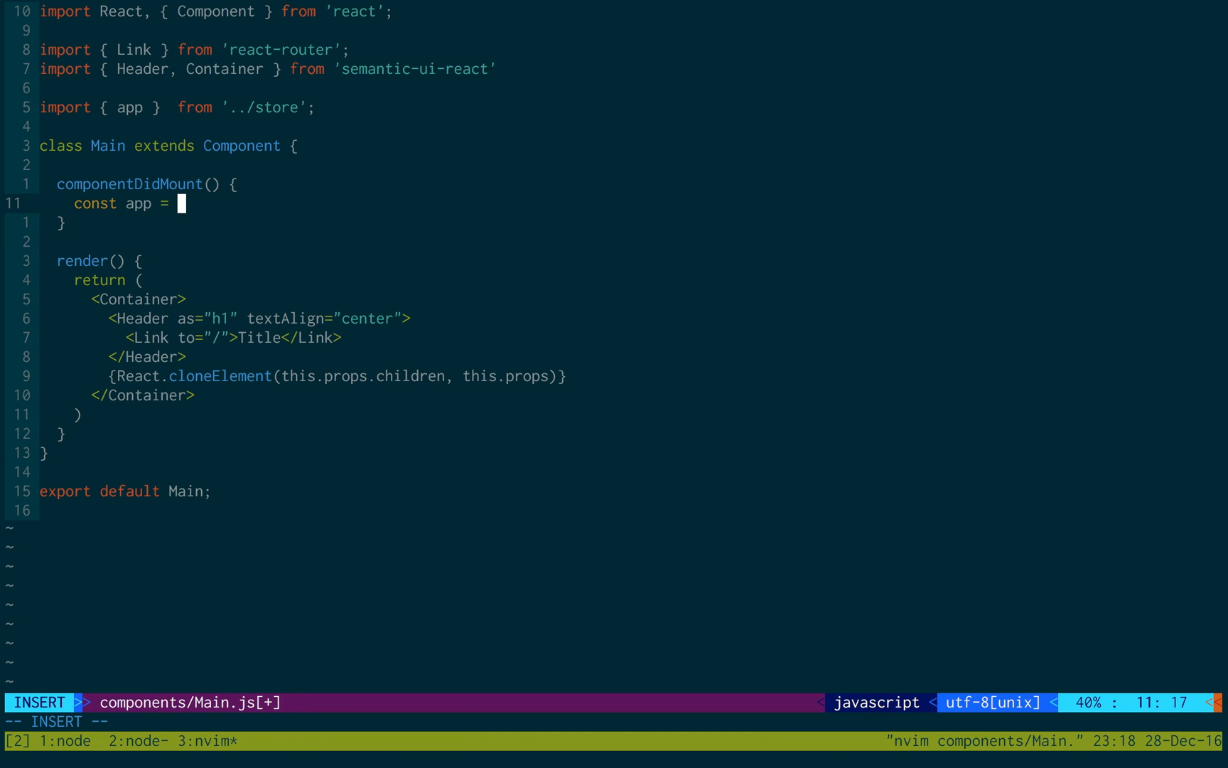
text(app)
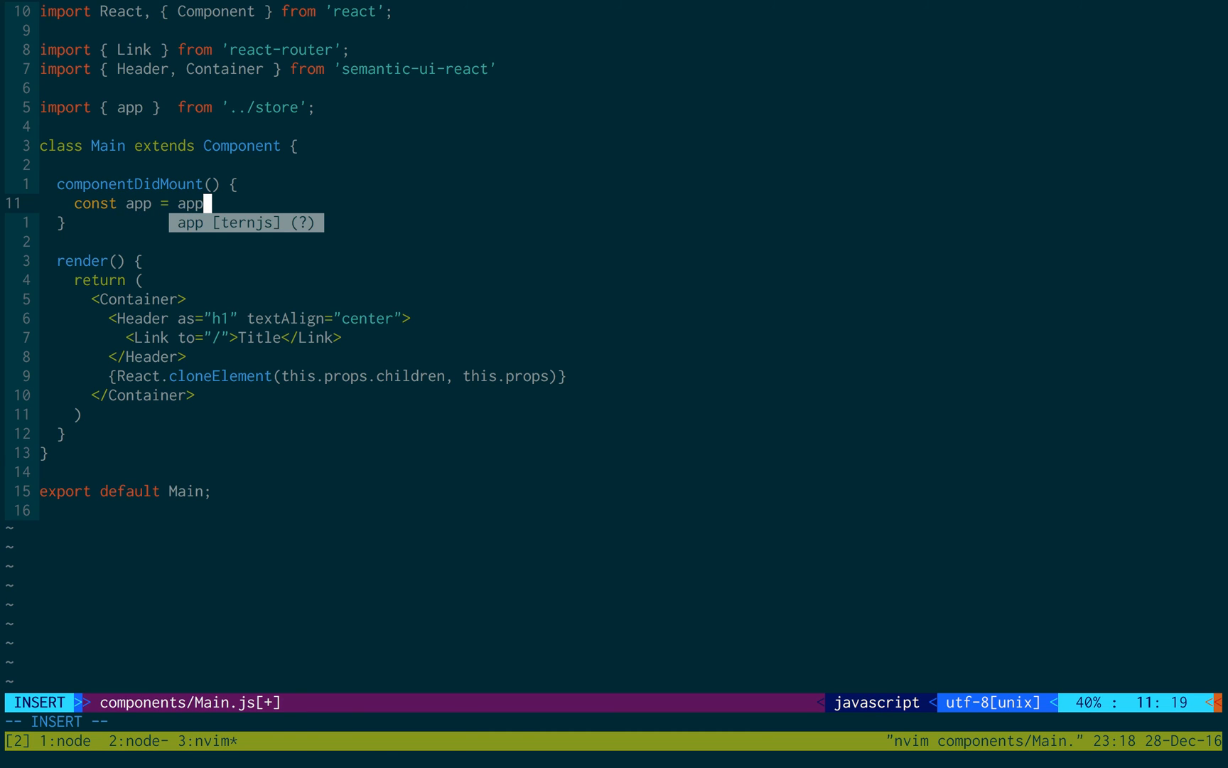
key(BackSpace)
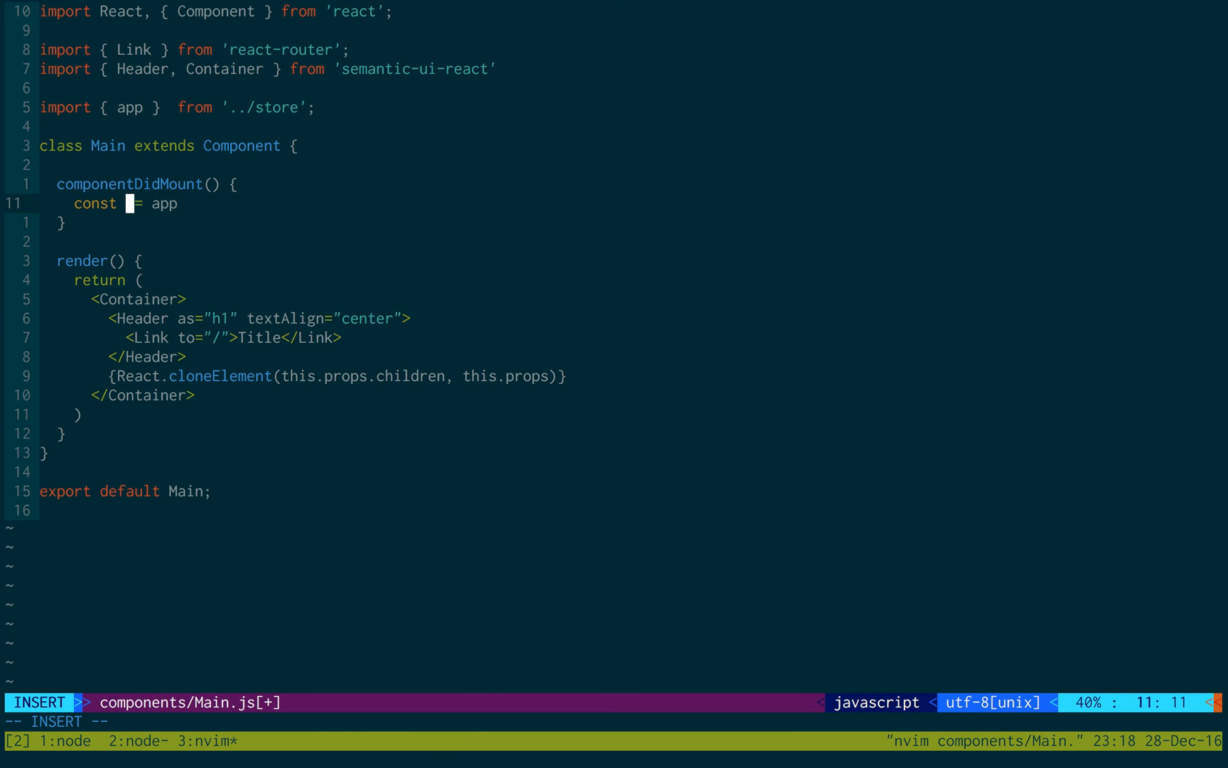
text(tacosS)
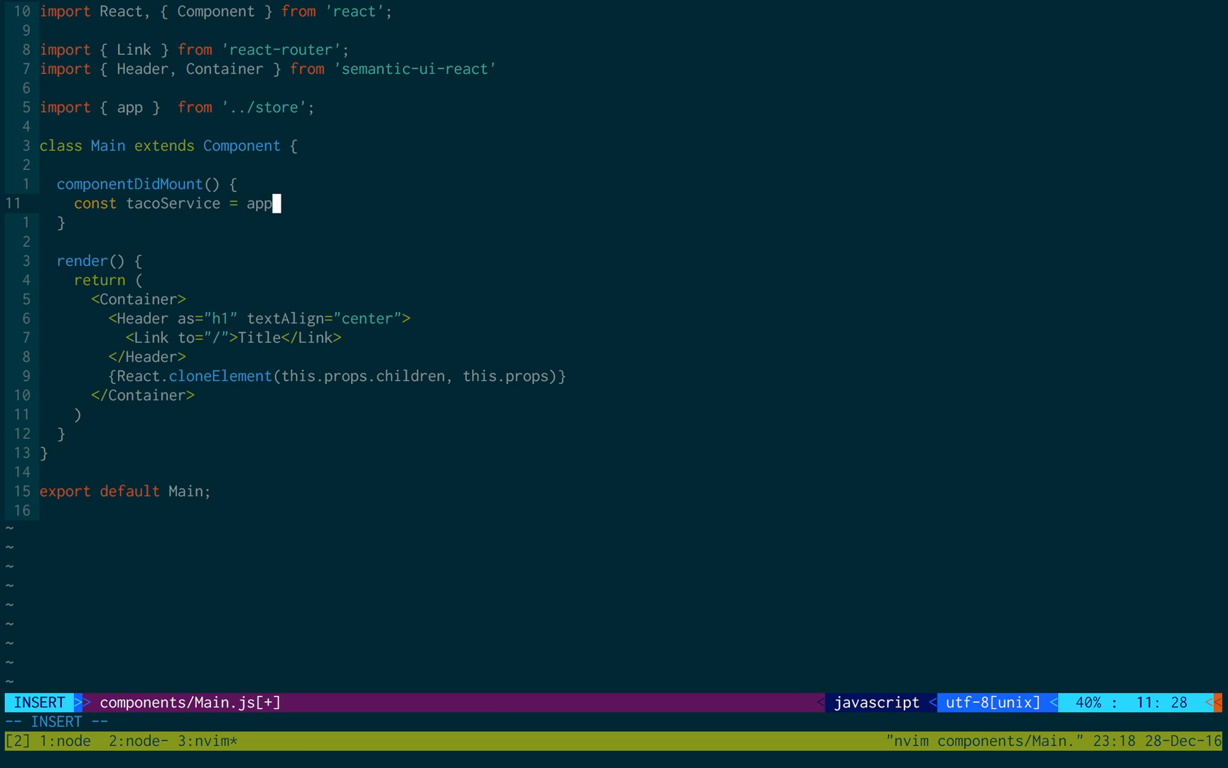
text(.service('tacos');)
text(tacoService)
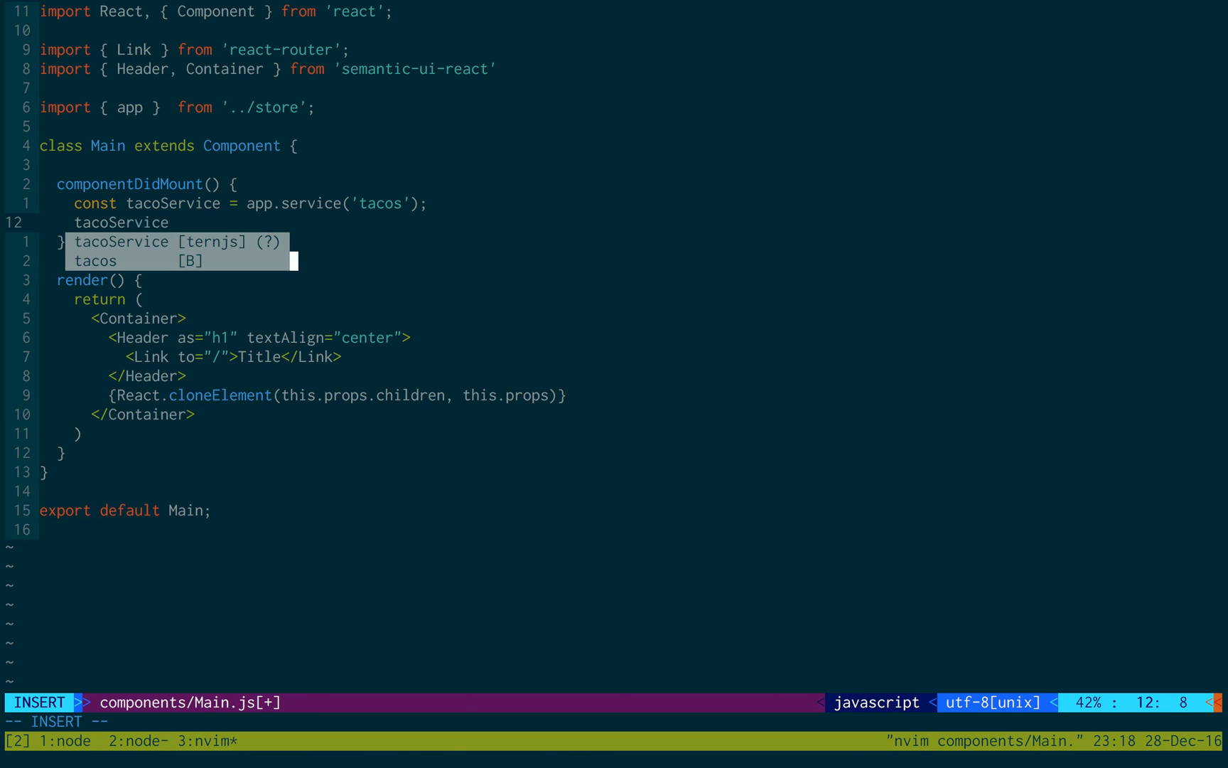
In Main.js, add tacoService.on('created', (taco) => this.props.newTaco(taco))
text(.on9)
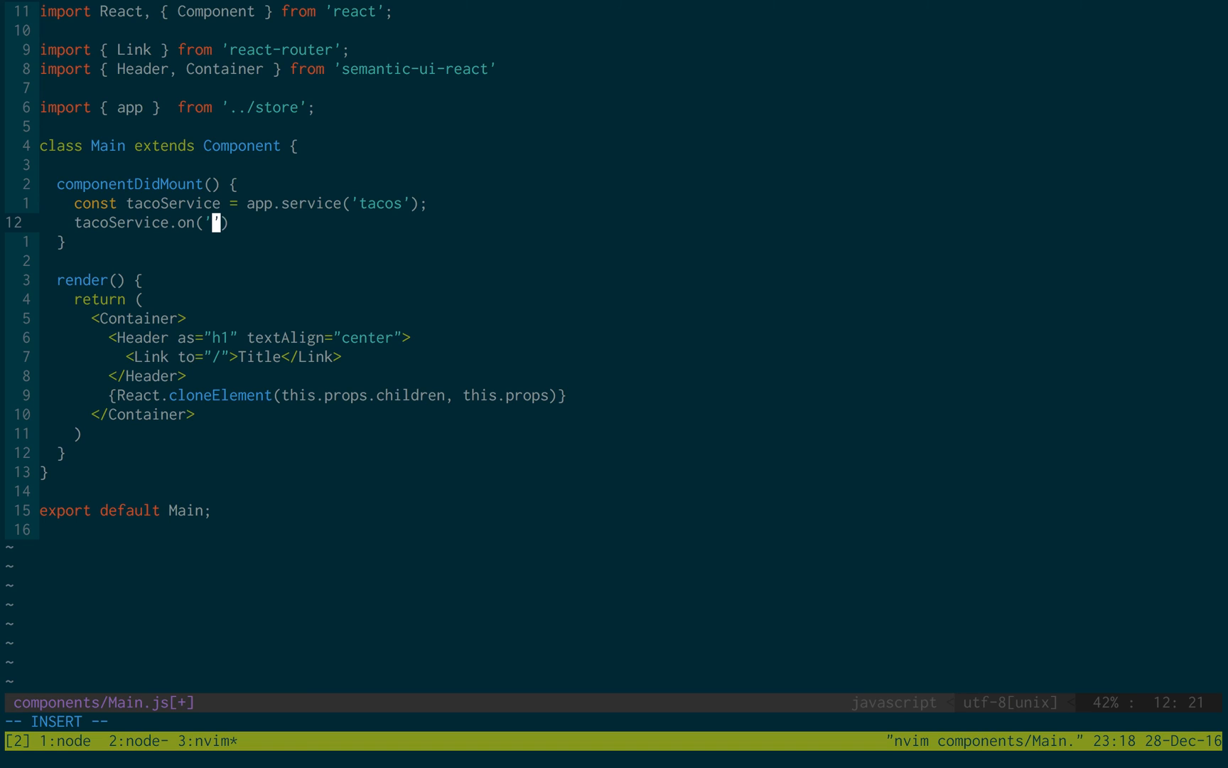
mouse_move(187, 223)
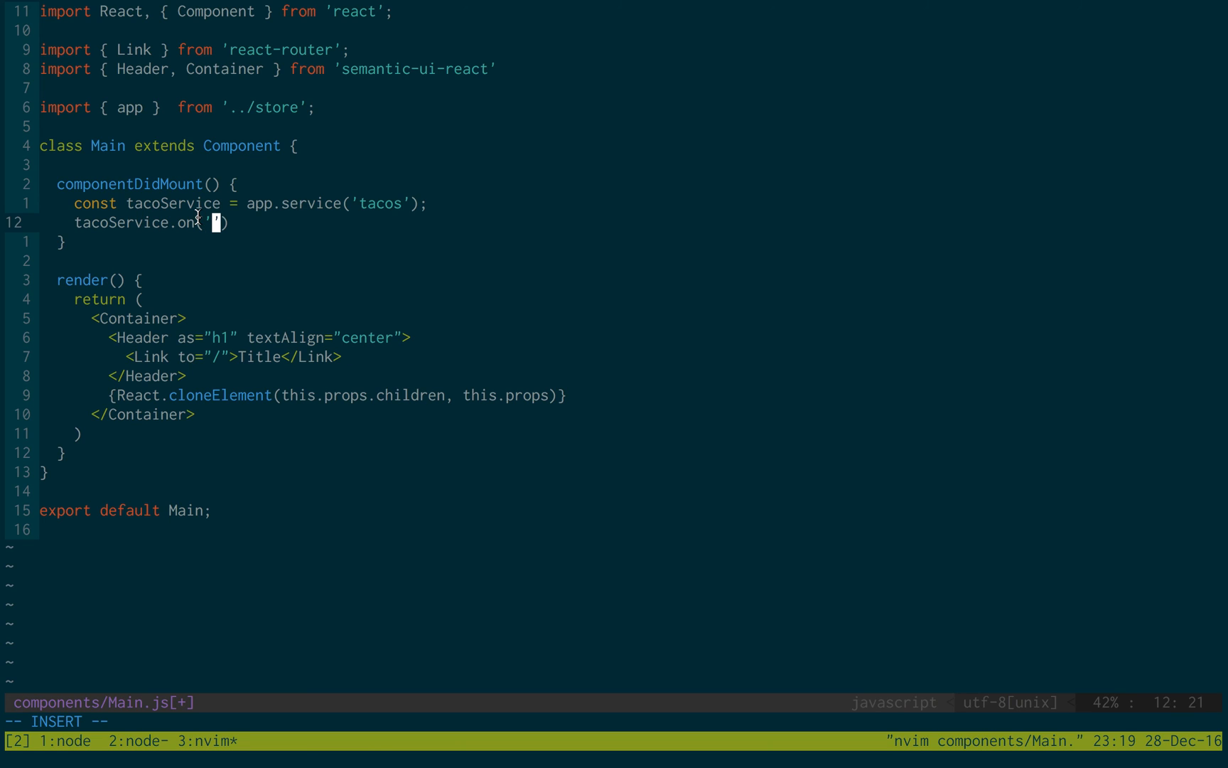
text(c)
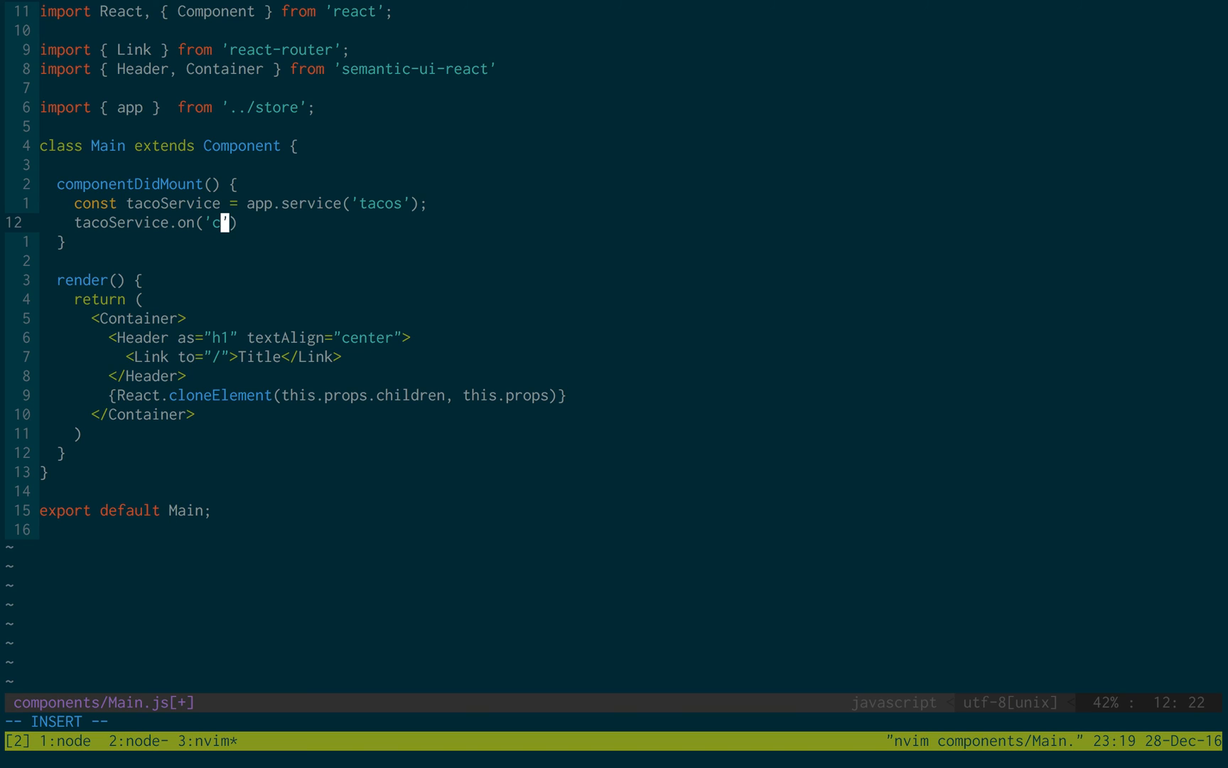
text(reated',.)
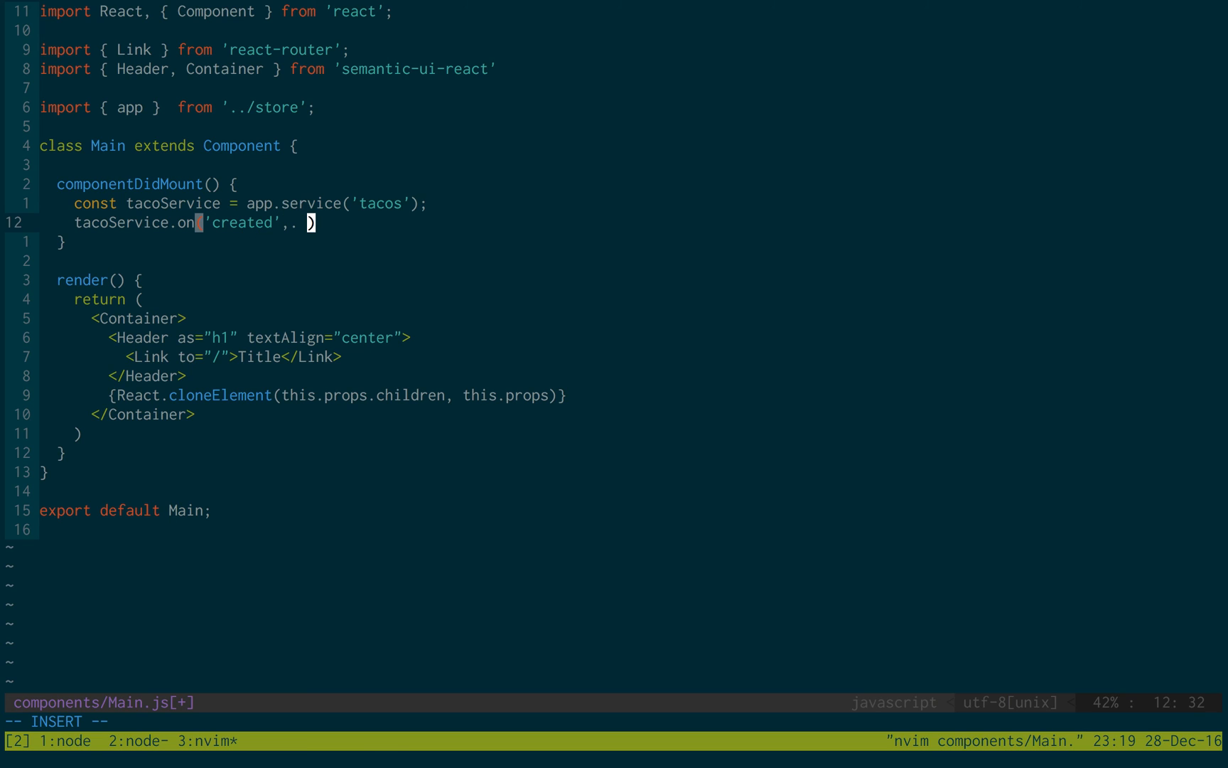
key(BackSpace)
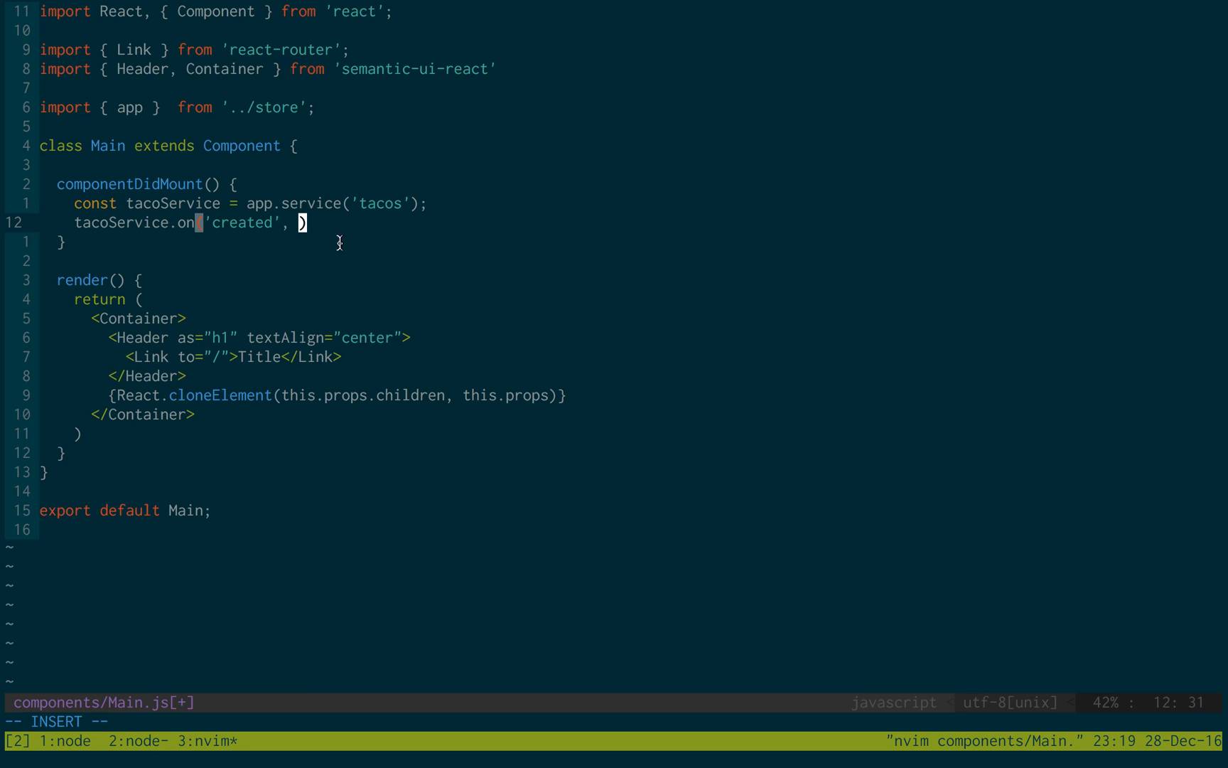
mouse_move(355, 248)
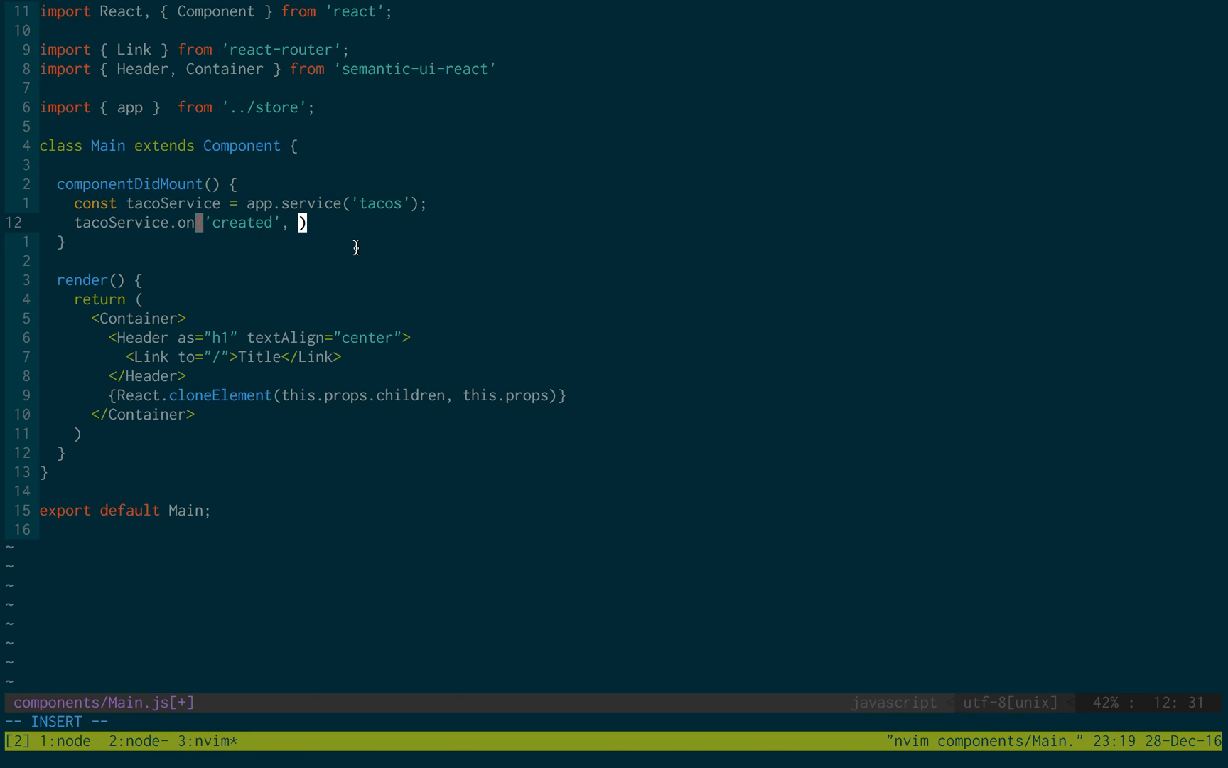
text(taaco)
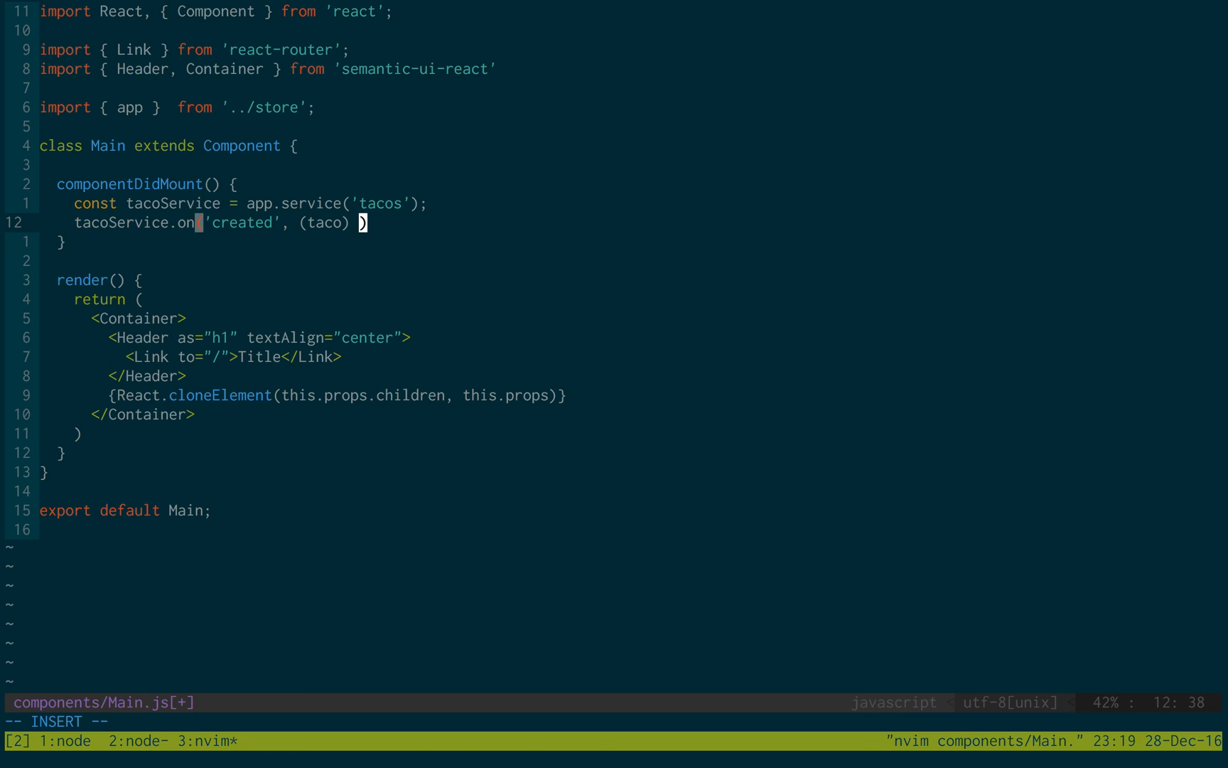
text(=>)
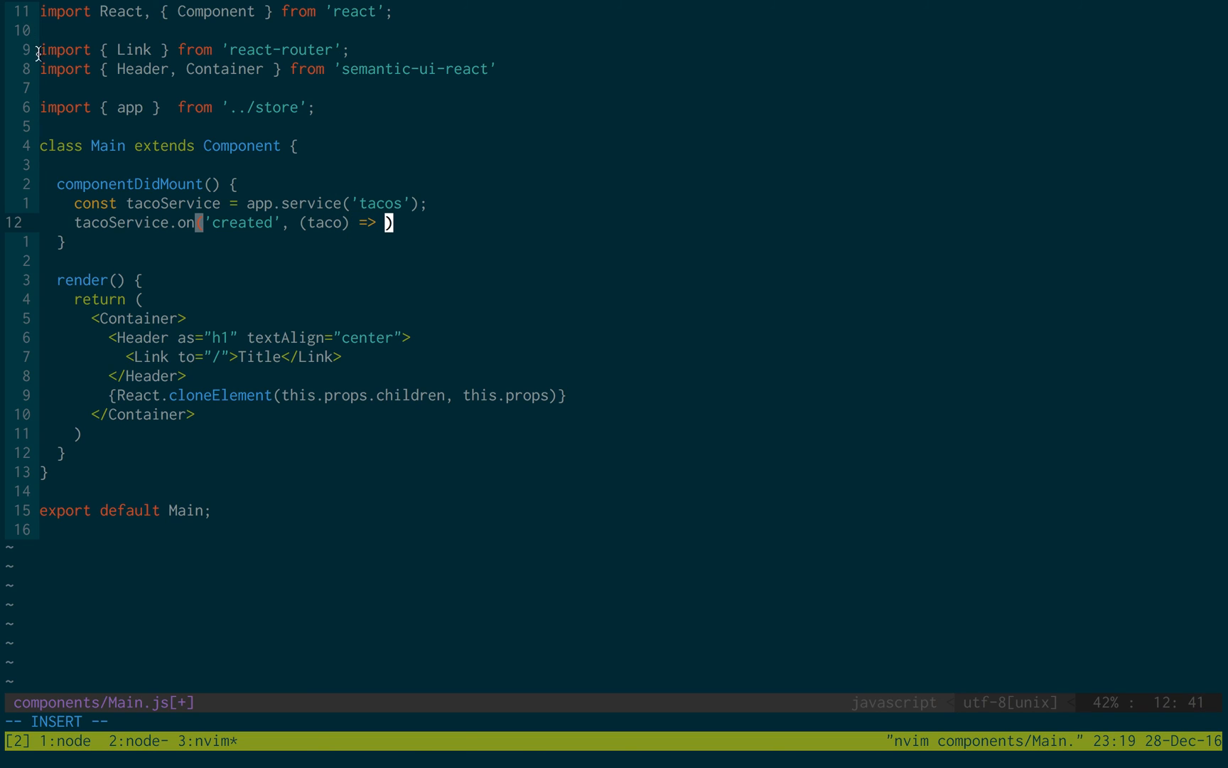
mouse_move(208, 242)
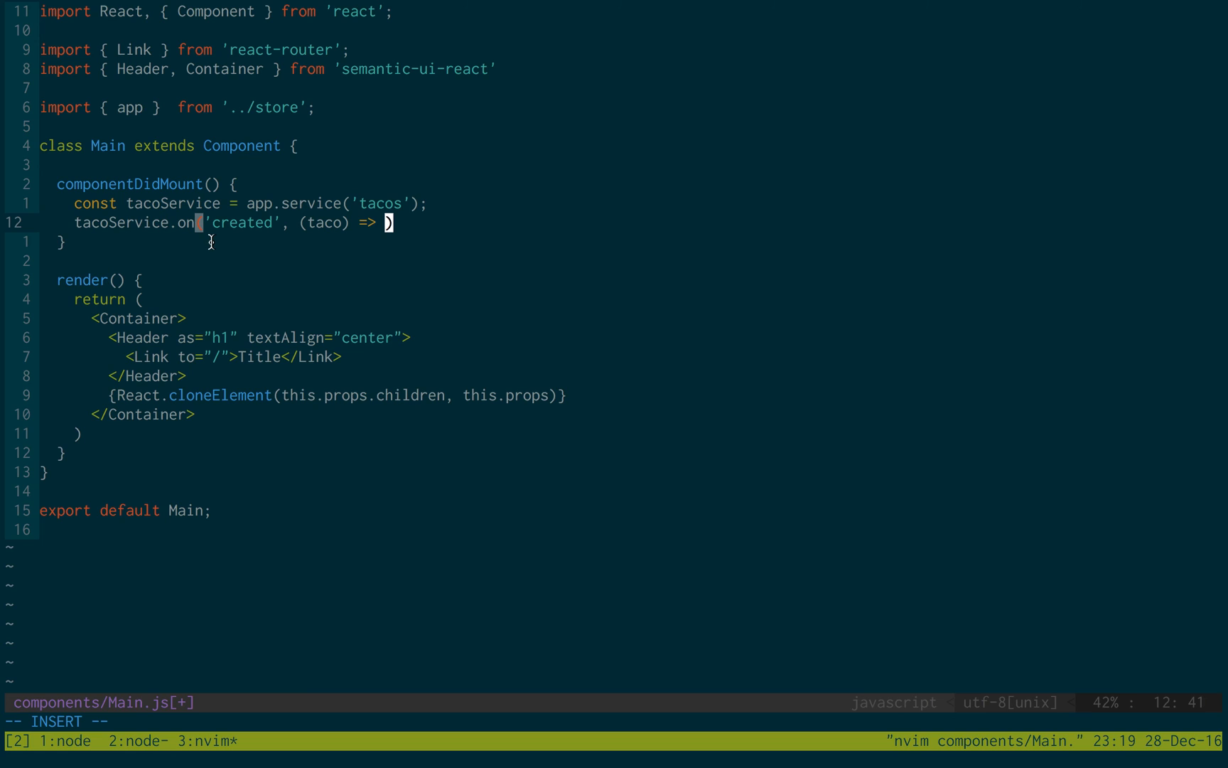
mouse_move(367, 249)
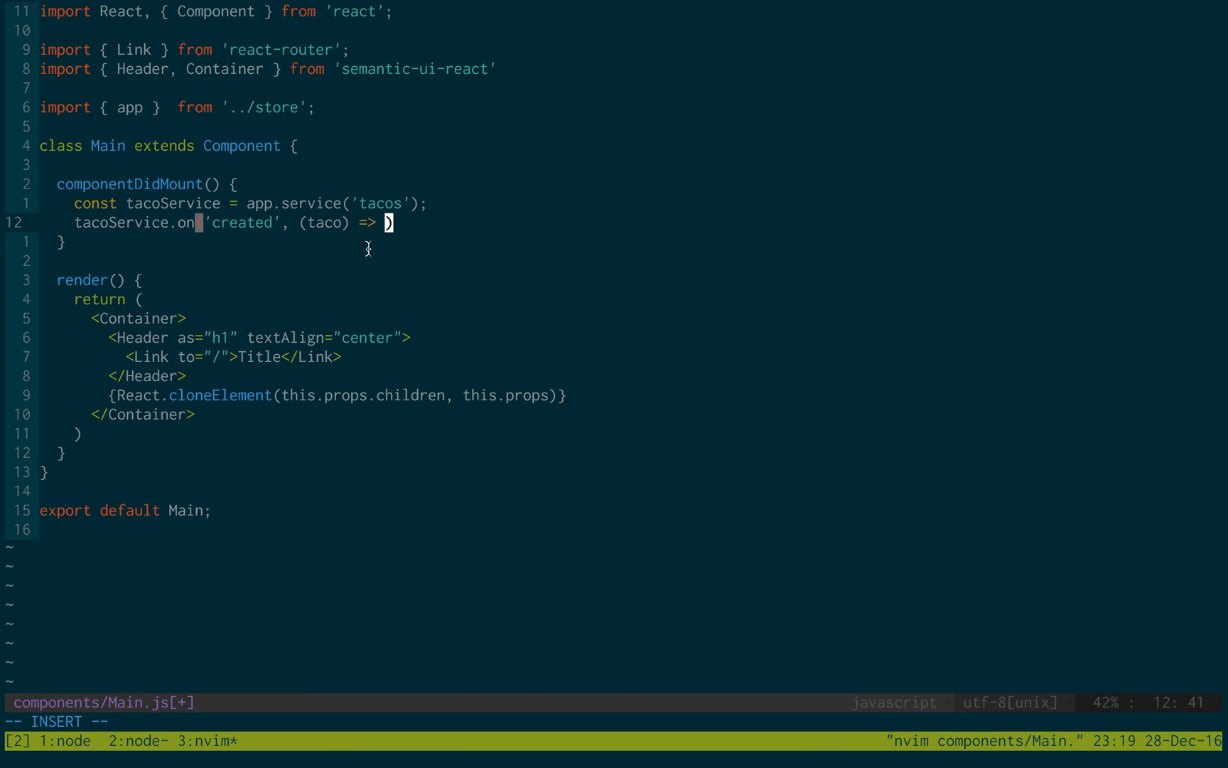
mouse_move(360, 210)
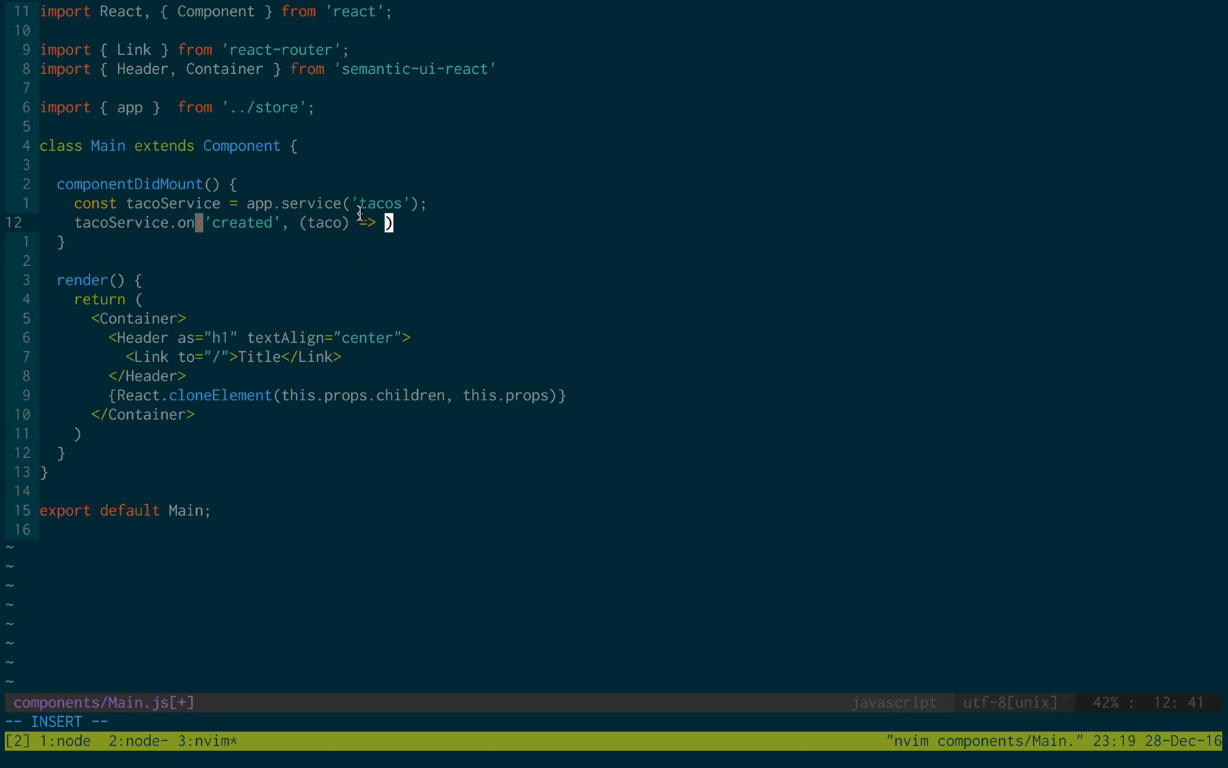
mouse_move(309, 246)
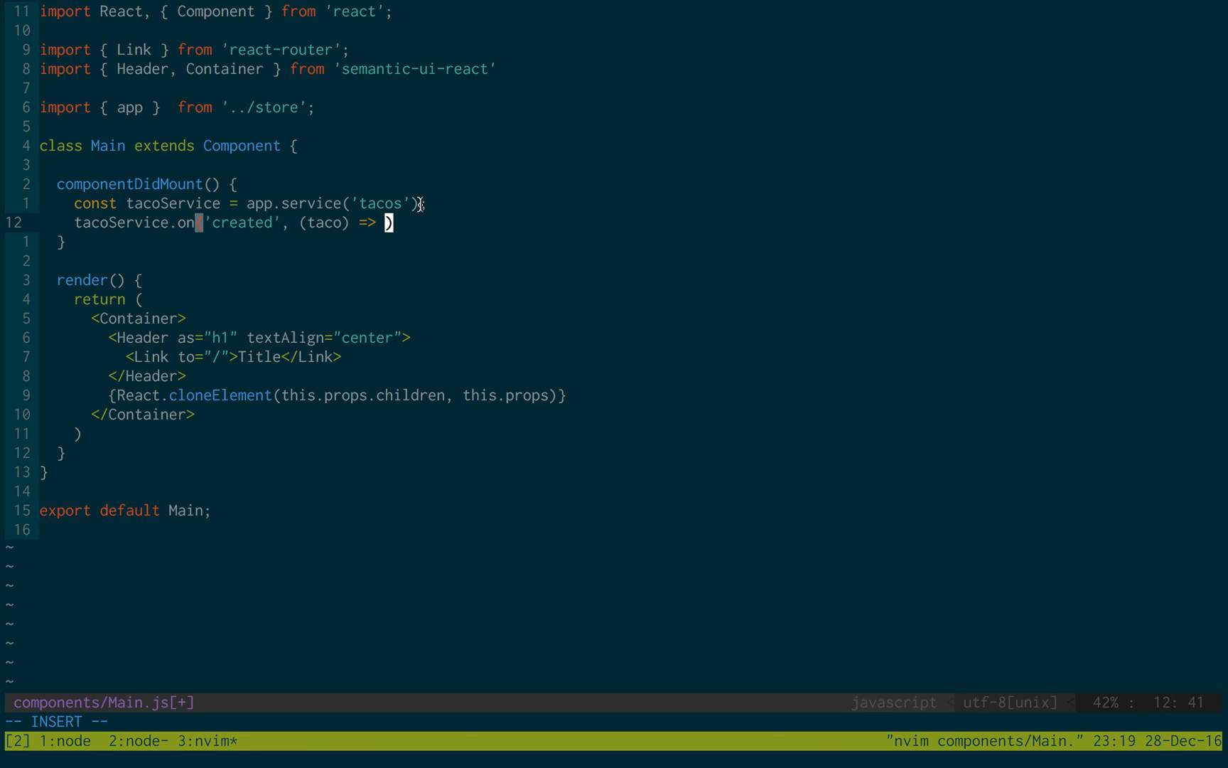
text(this)
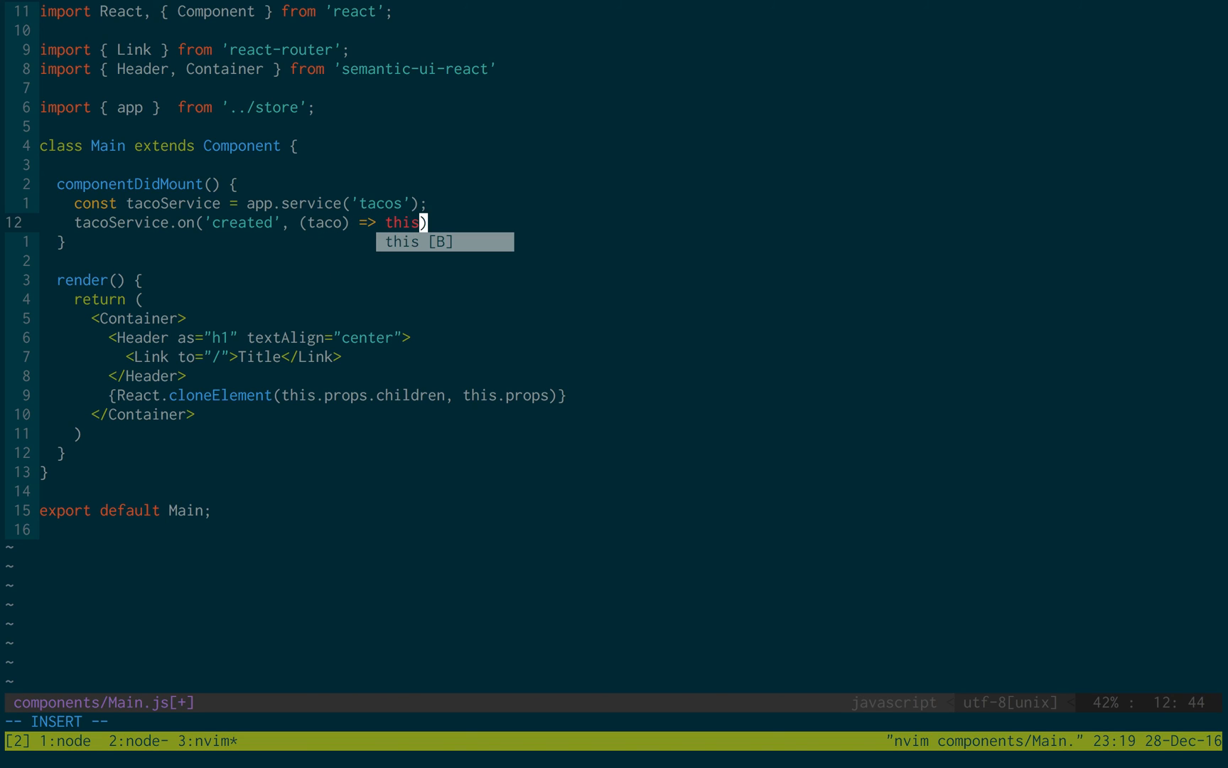
text(.)
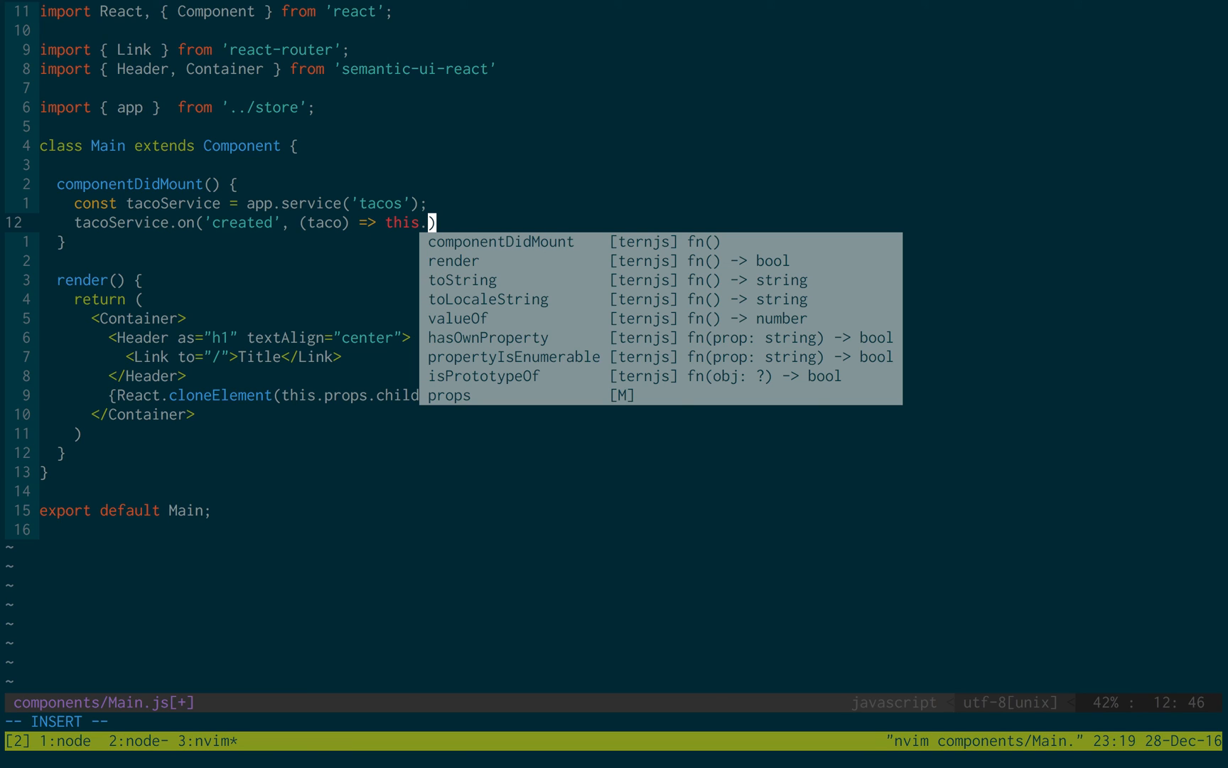
text(props.)
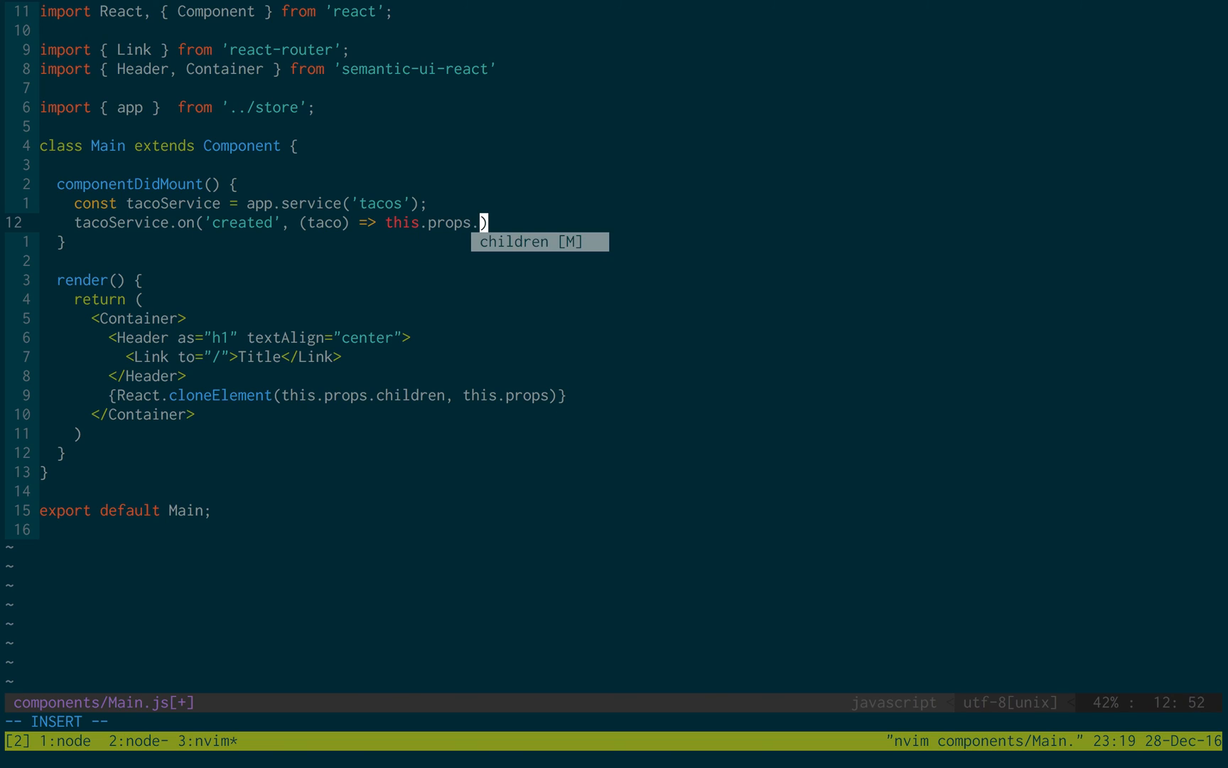
text(newTaco(taco)
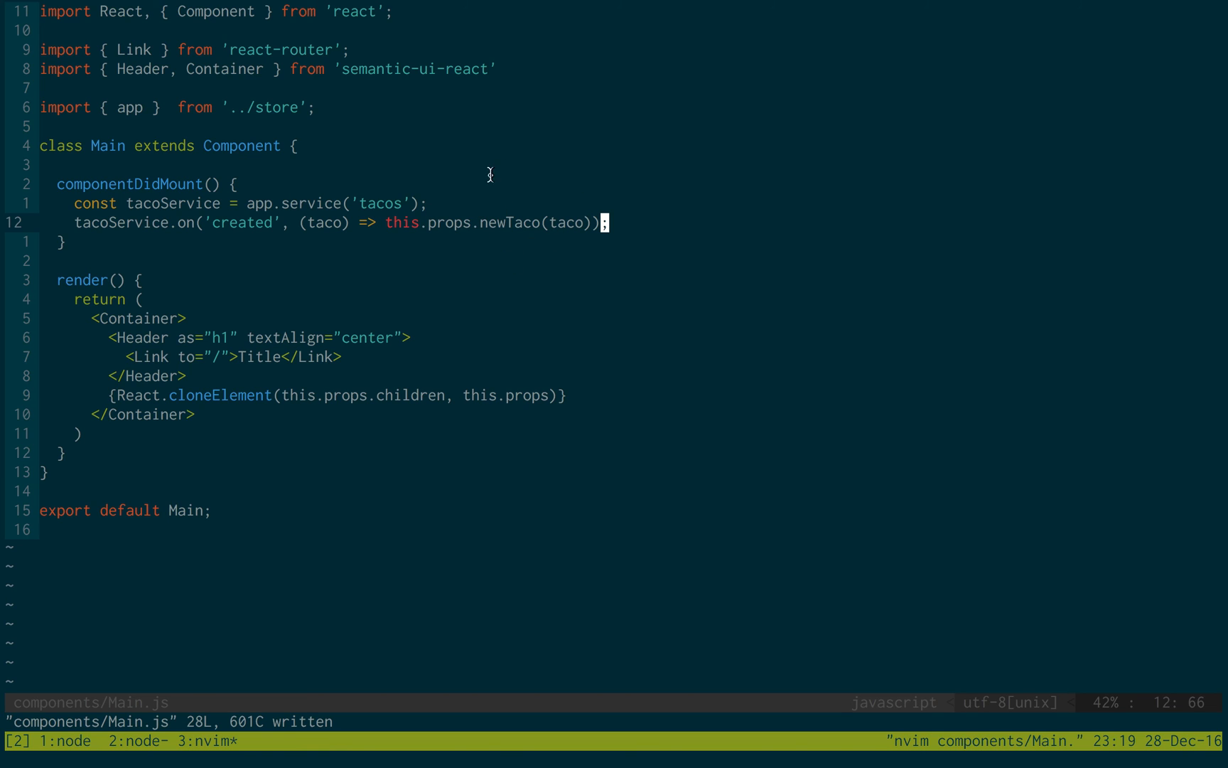
mouse_move(522, 217)
text(vim)
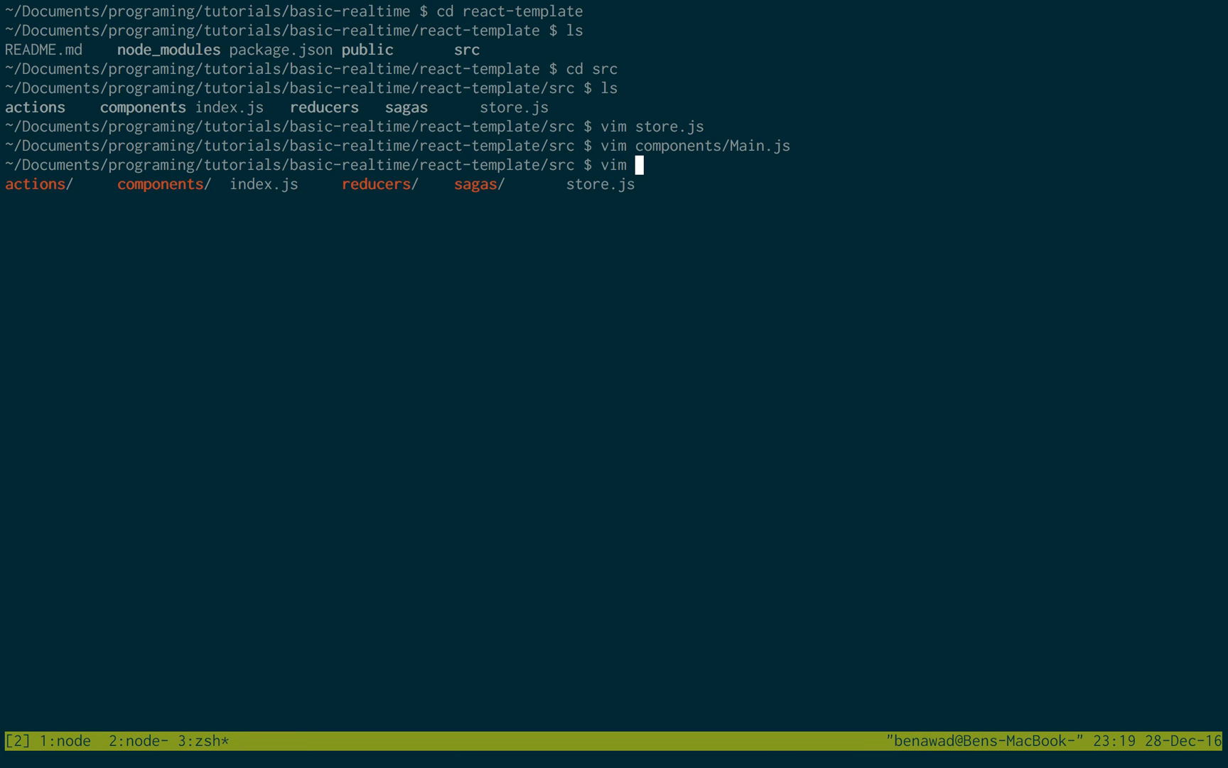
Write newTaco(taco) returning a NEW_TACO action in actions/actionCreators.js, then save and quit
text(actions/actionCreators.js)
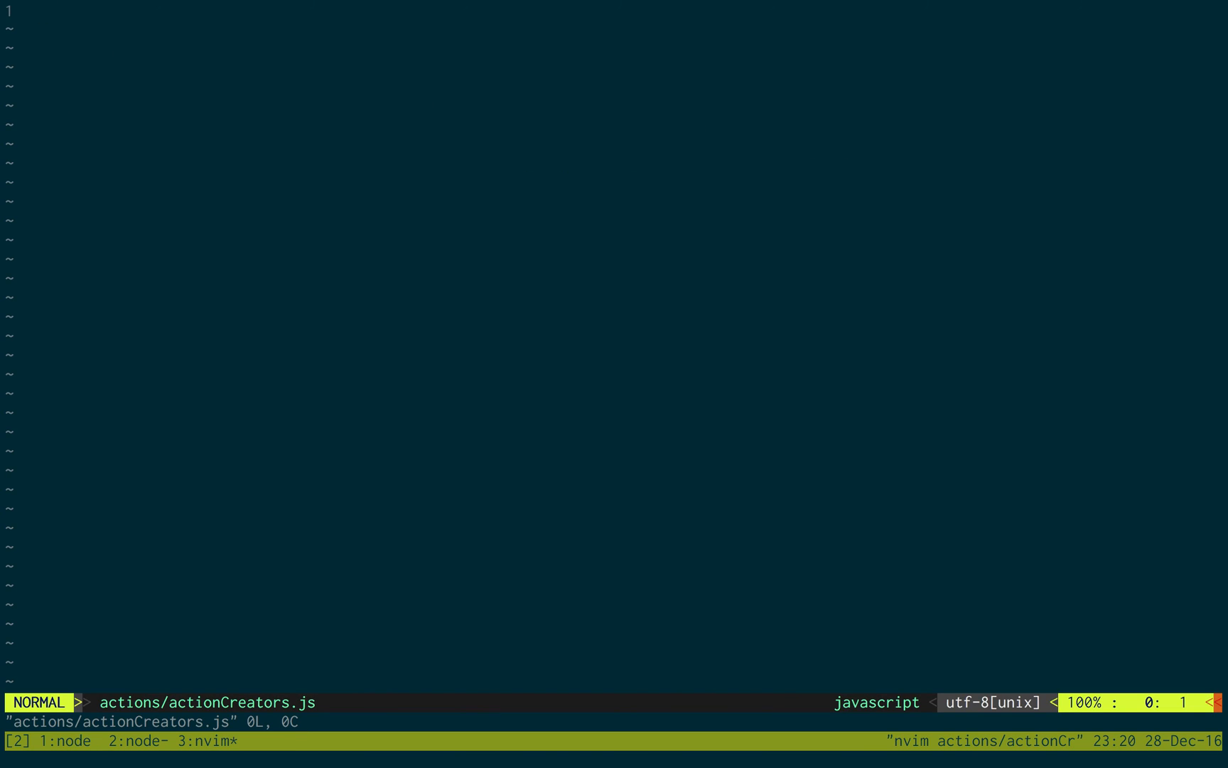
text(export functyion)
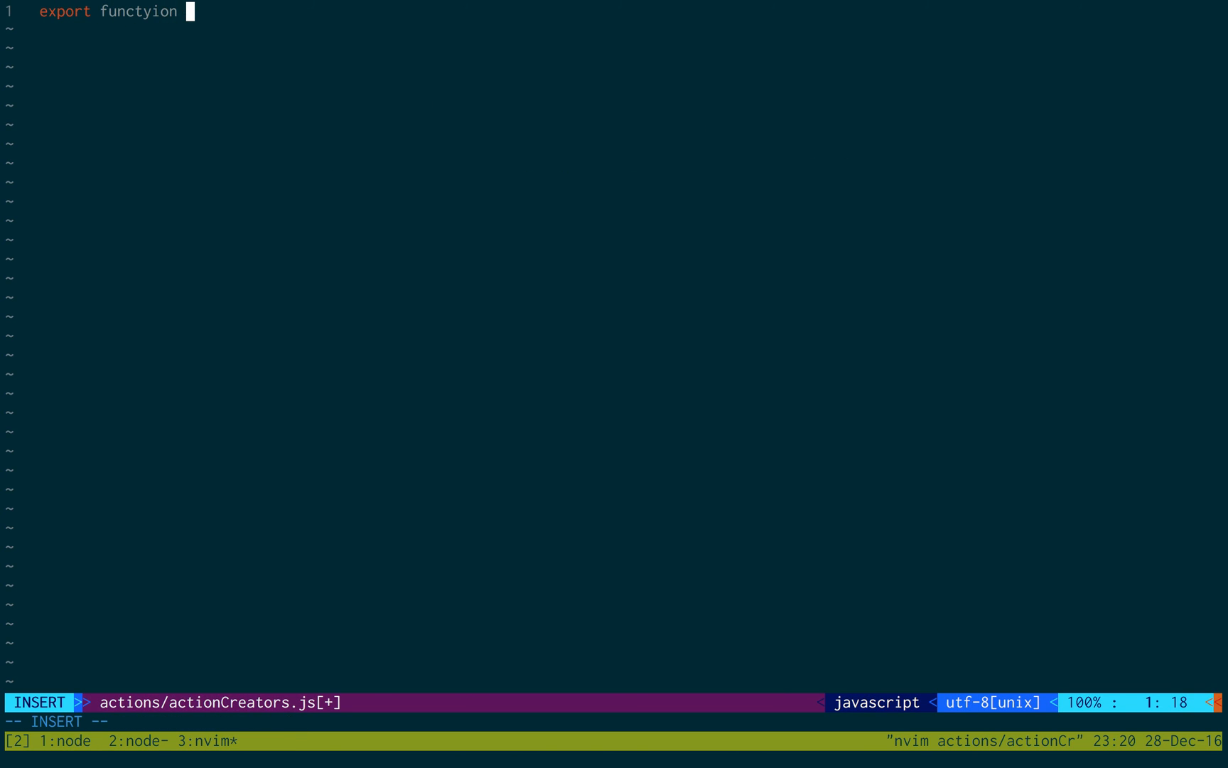
text(newT)
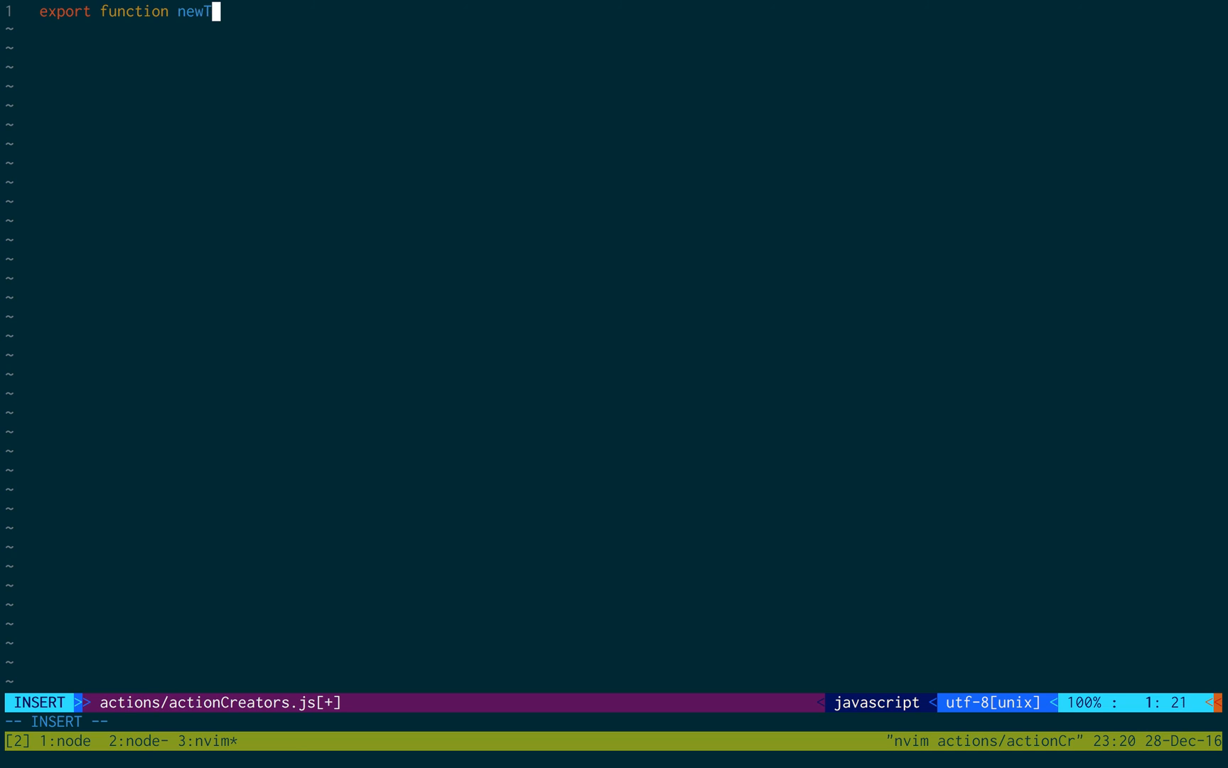
text(aco(taco) {)
text(return {)
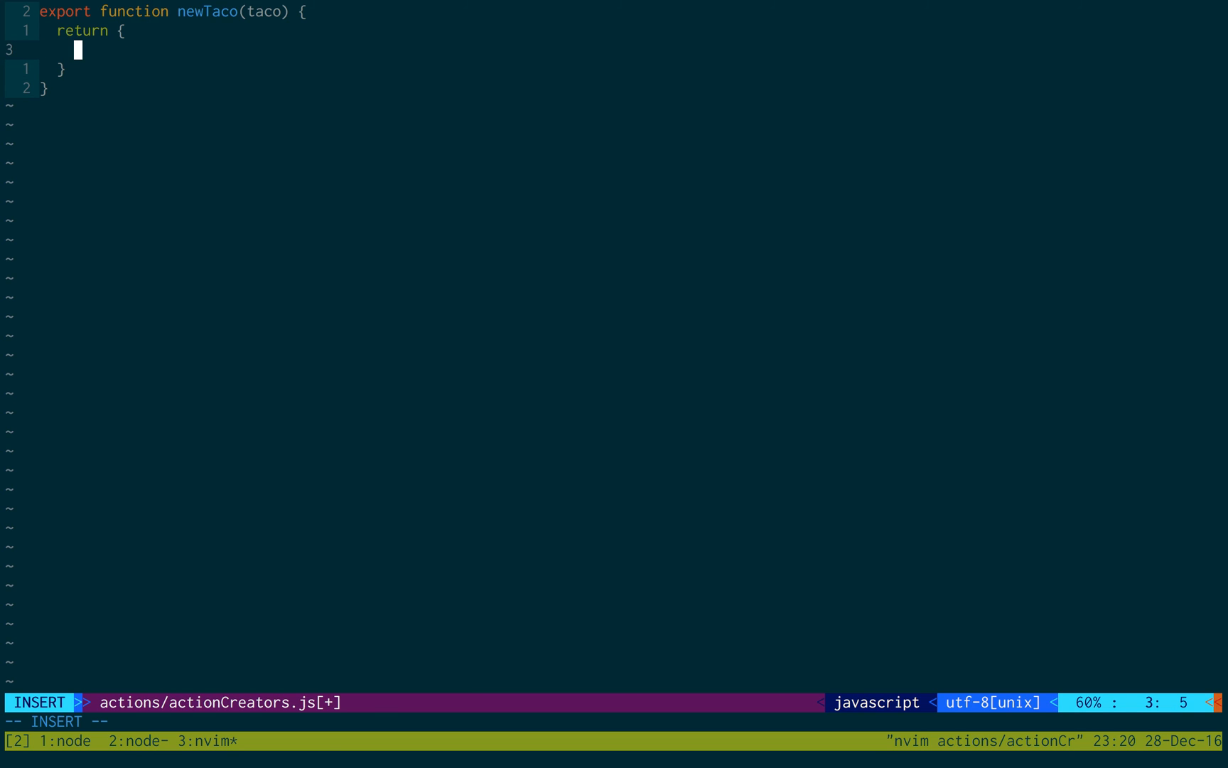
text(type: ')
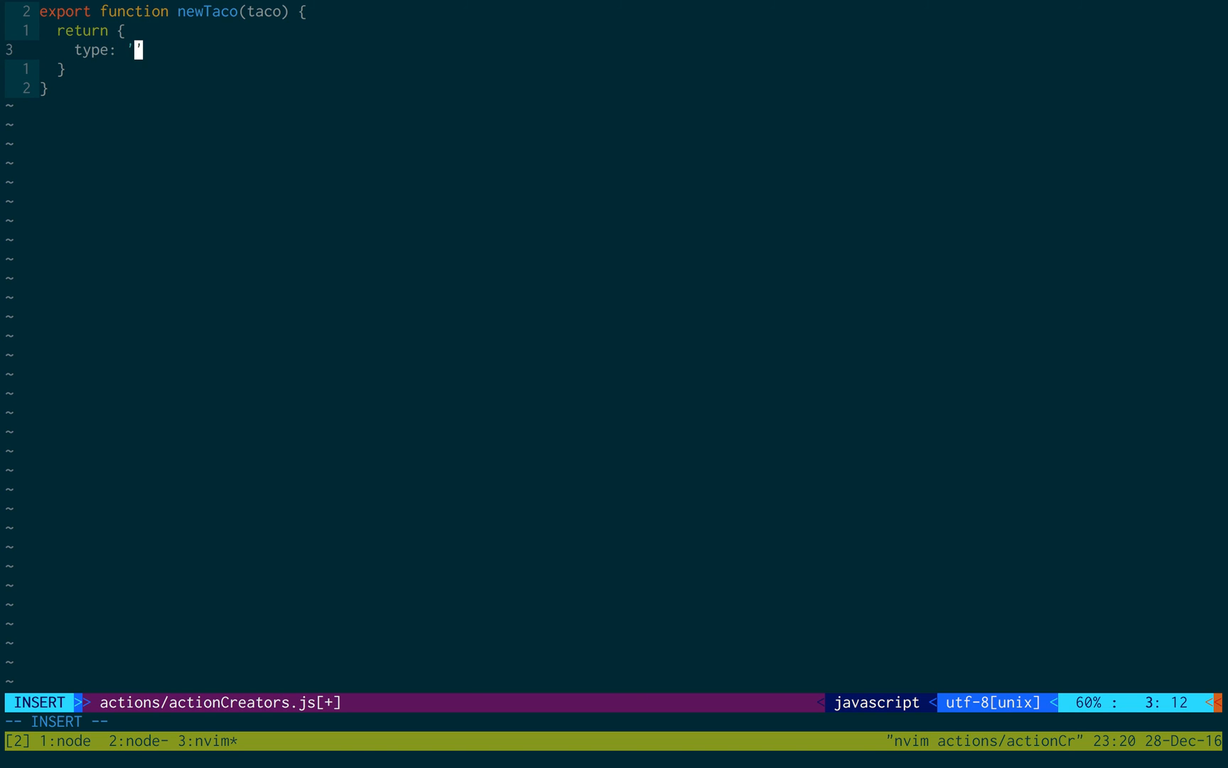
text(NEW_T)
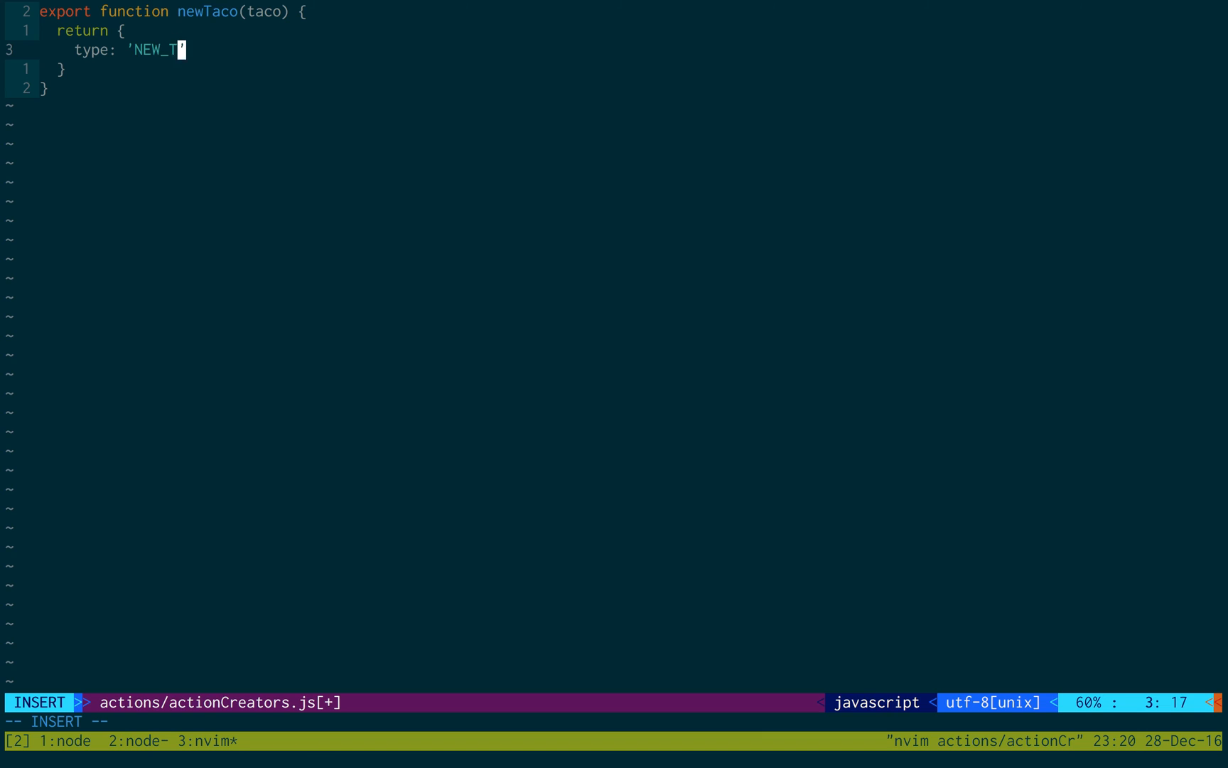
text(ACO',)
text(taco)
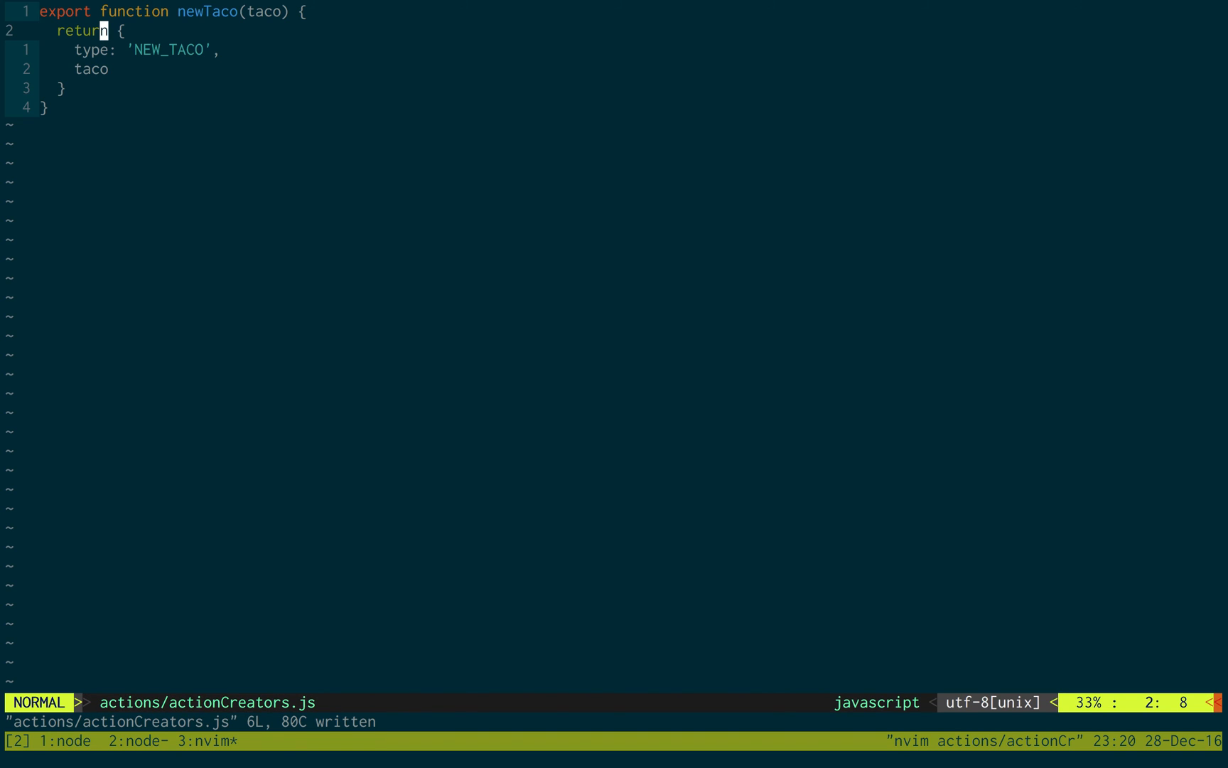
key(j)
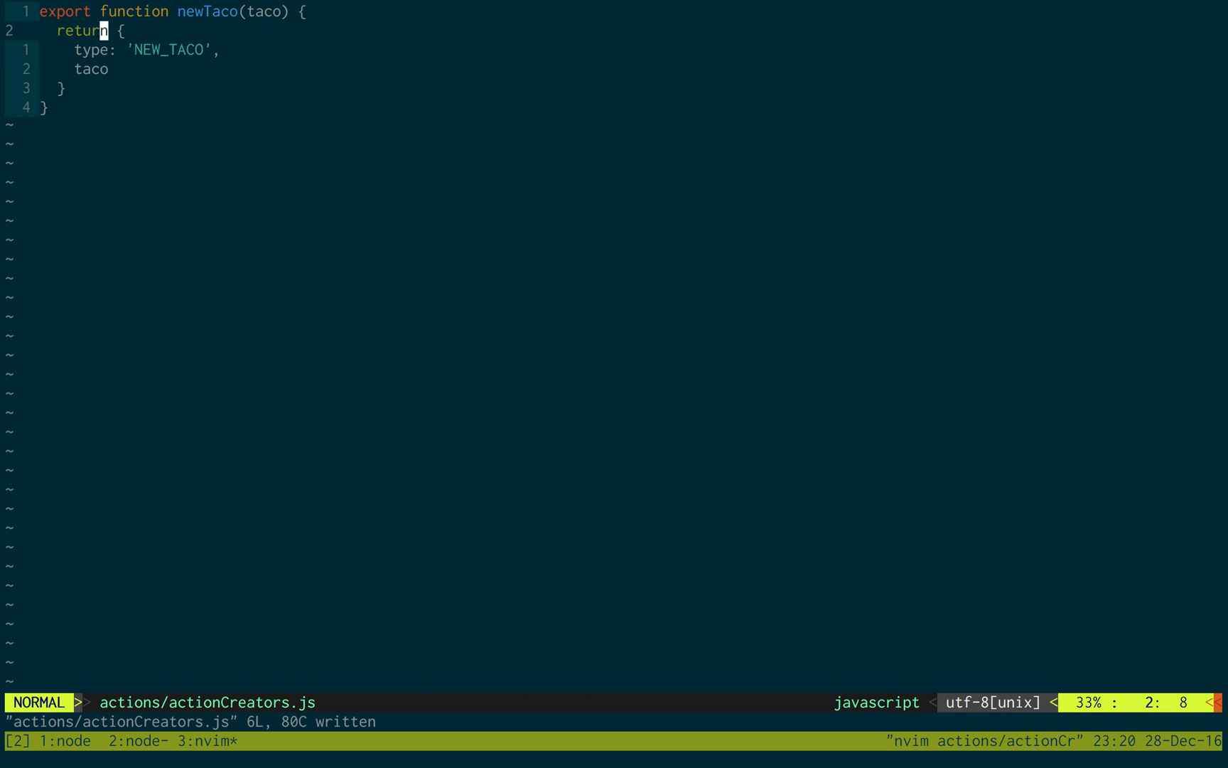
text(:wq)
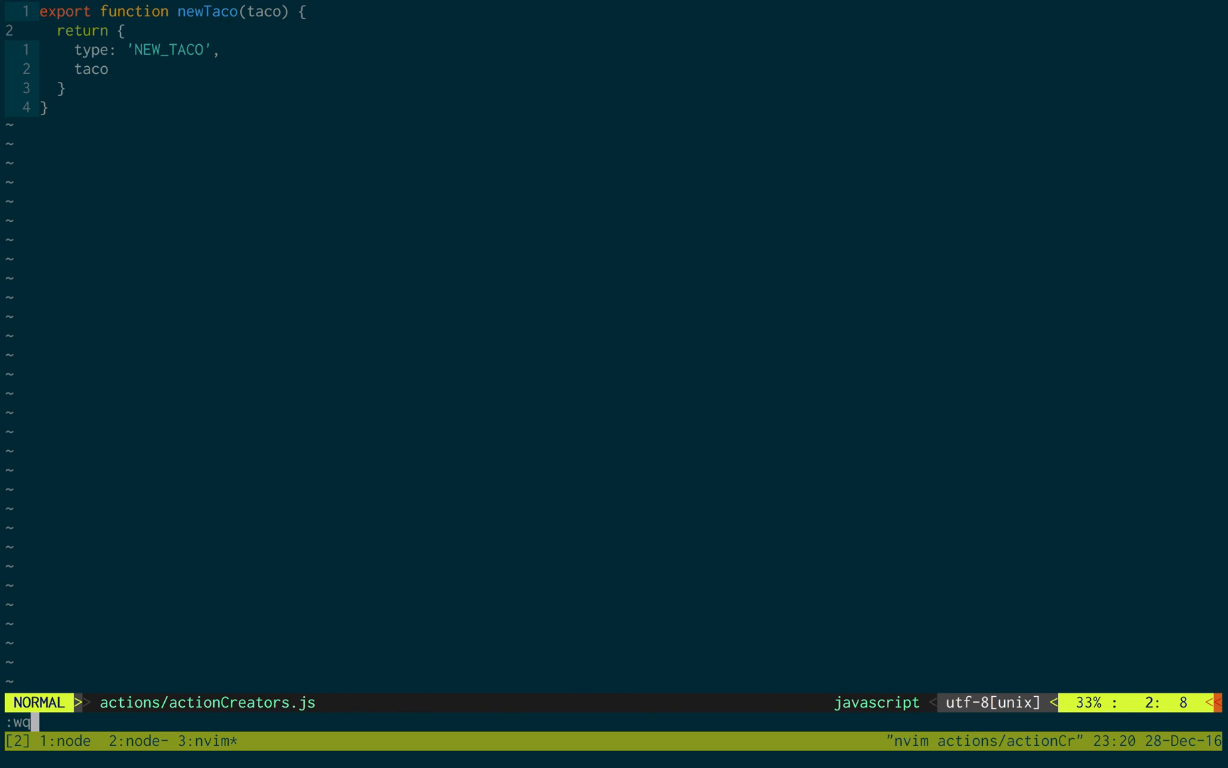
key(Enter)
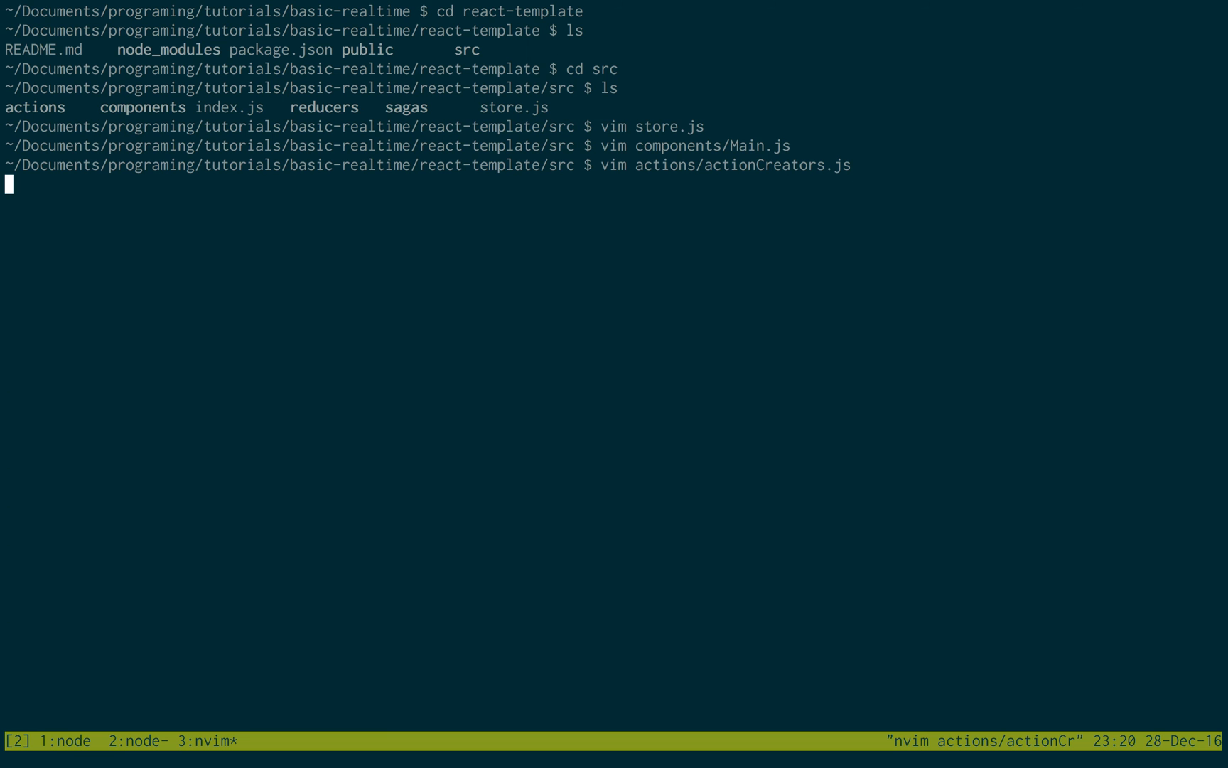
Create reducers/taco.js in vim and enter insert mode
text(vim)
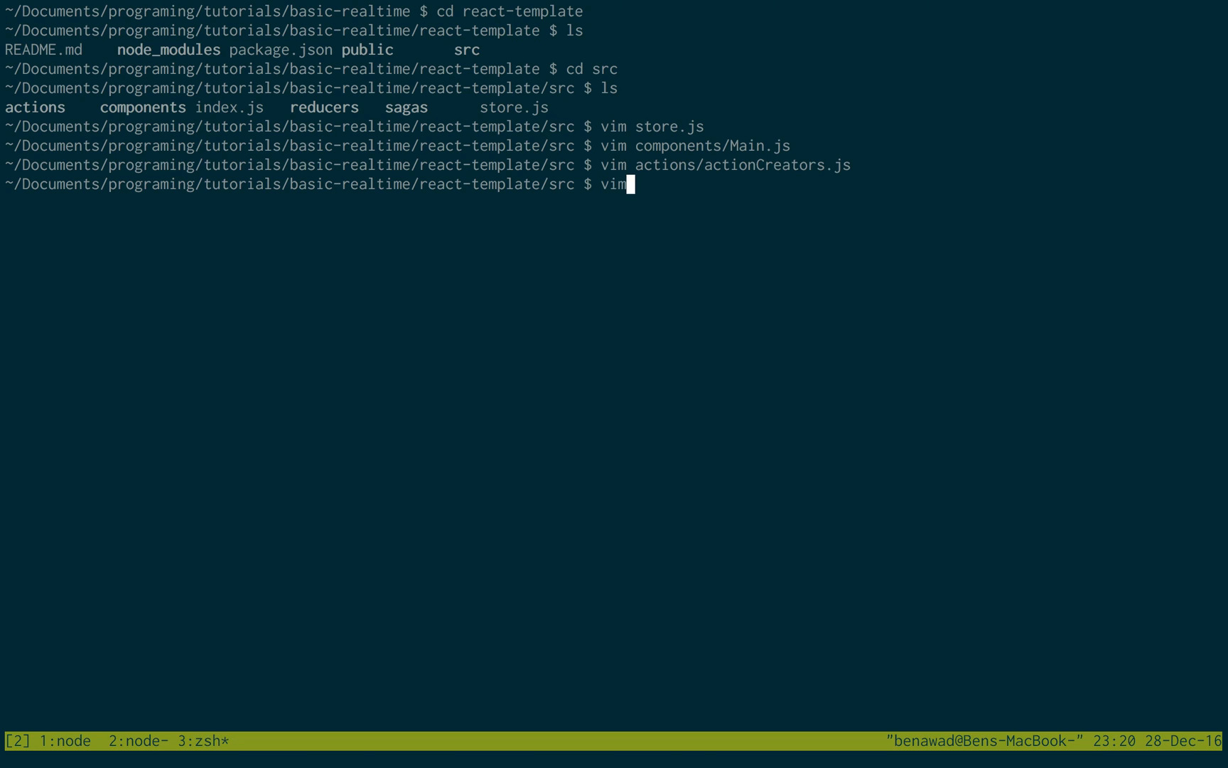
key(Tab)
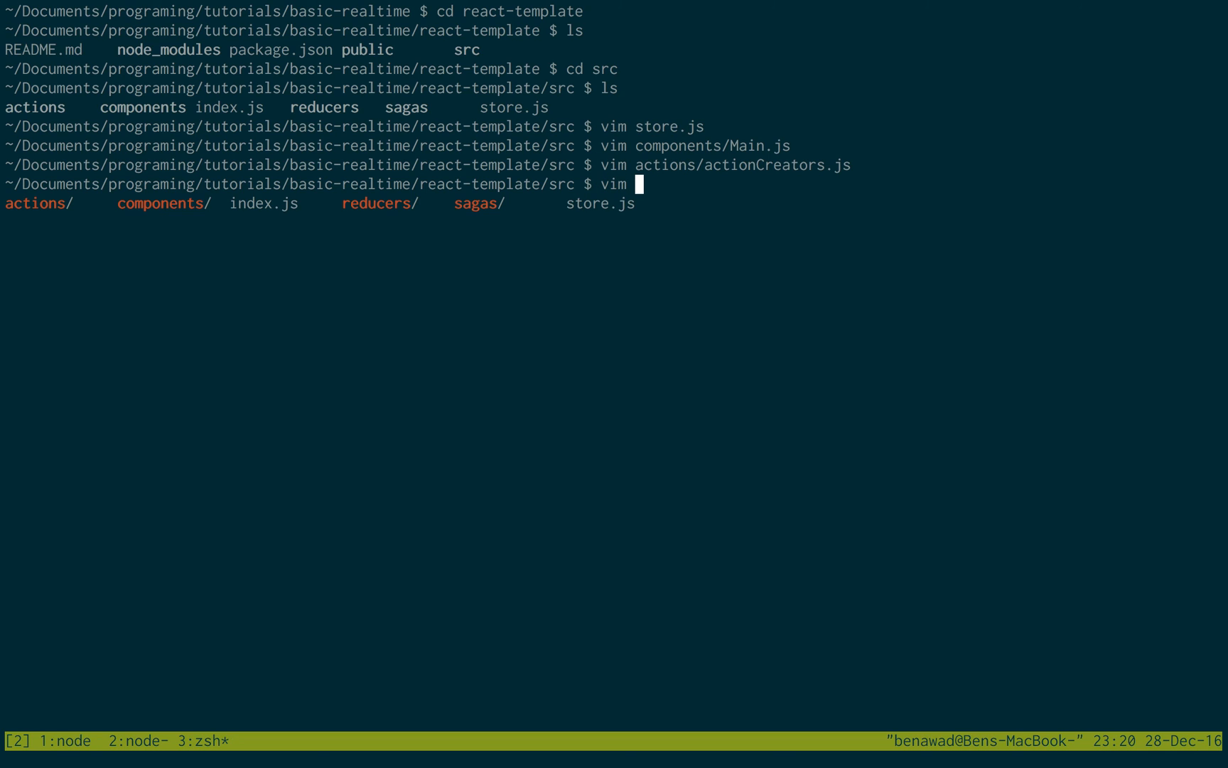
text(reducers/ta)
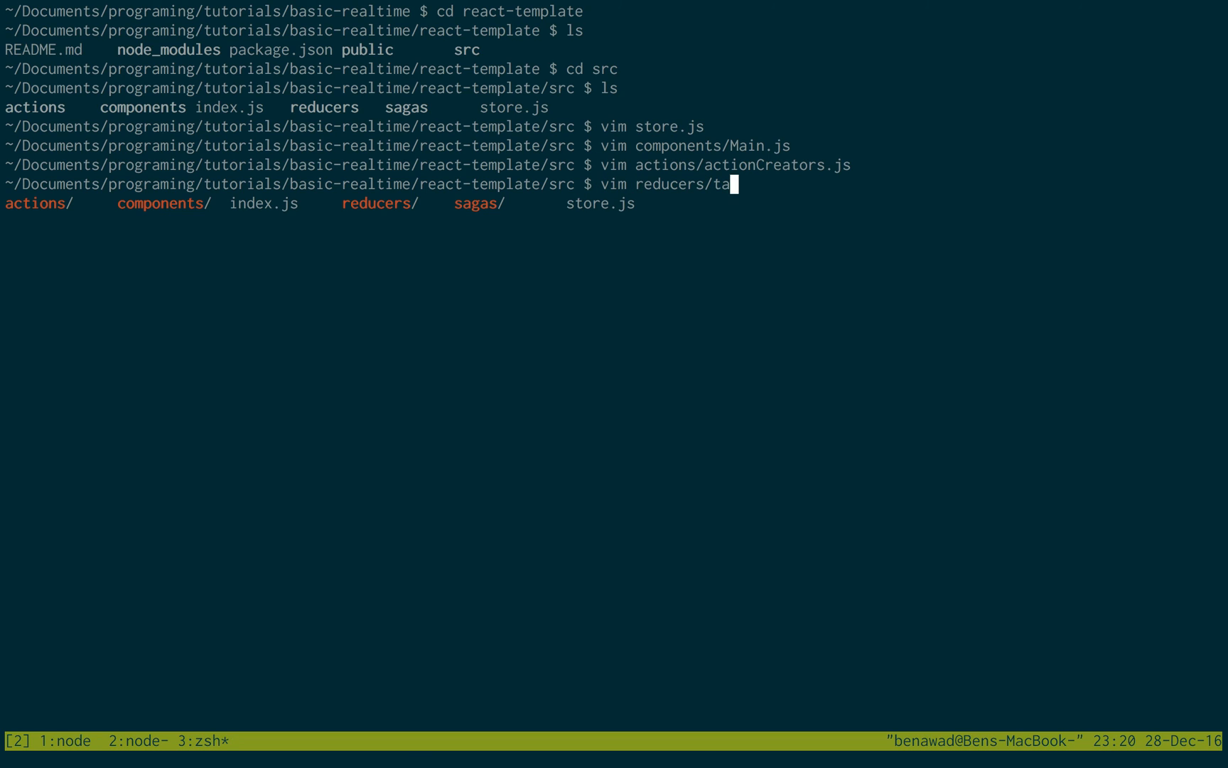
key(Enter)
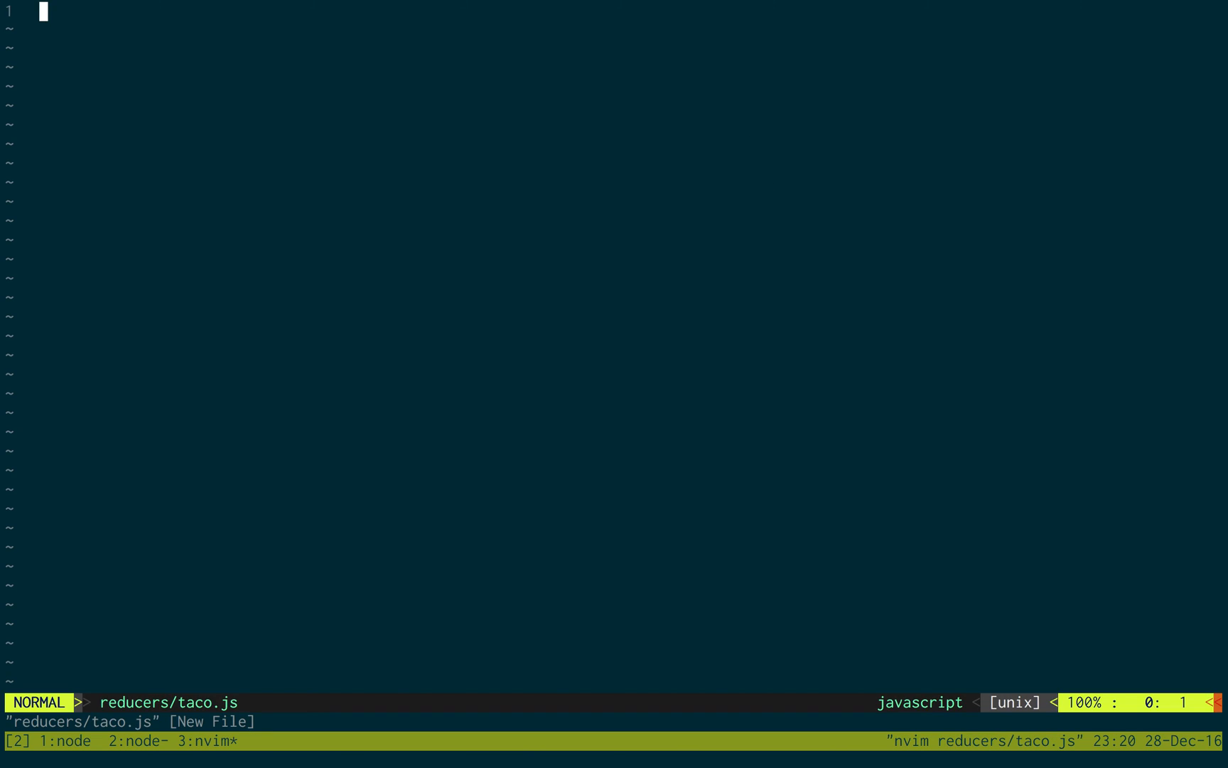
key(i)
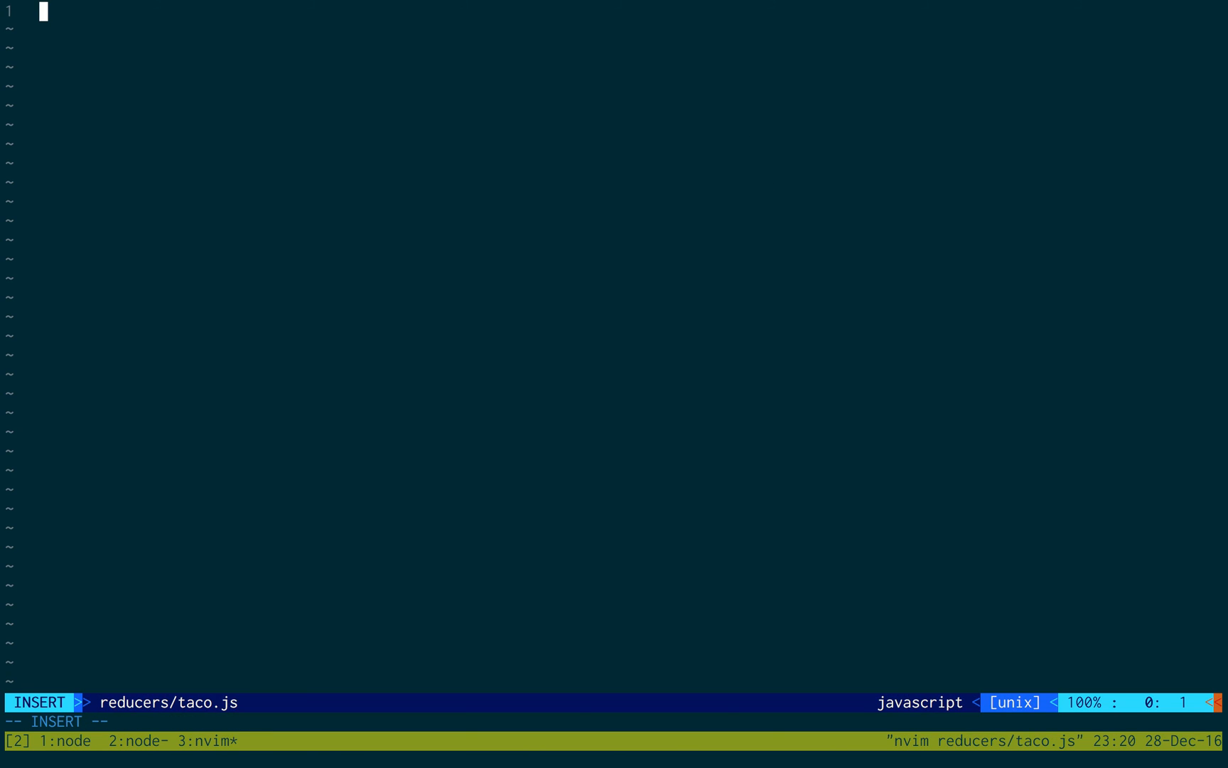
Declare a default-exported tacos reducer with state defaulting to an empty array
text(function t)
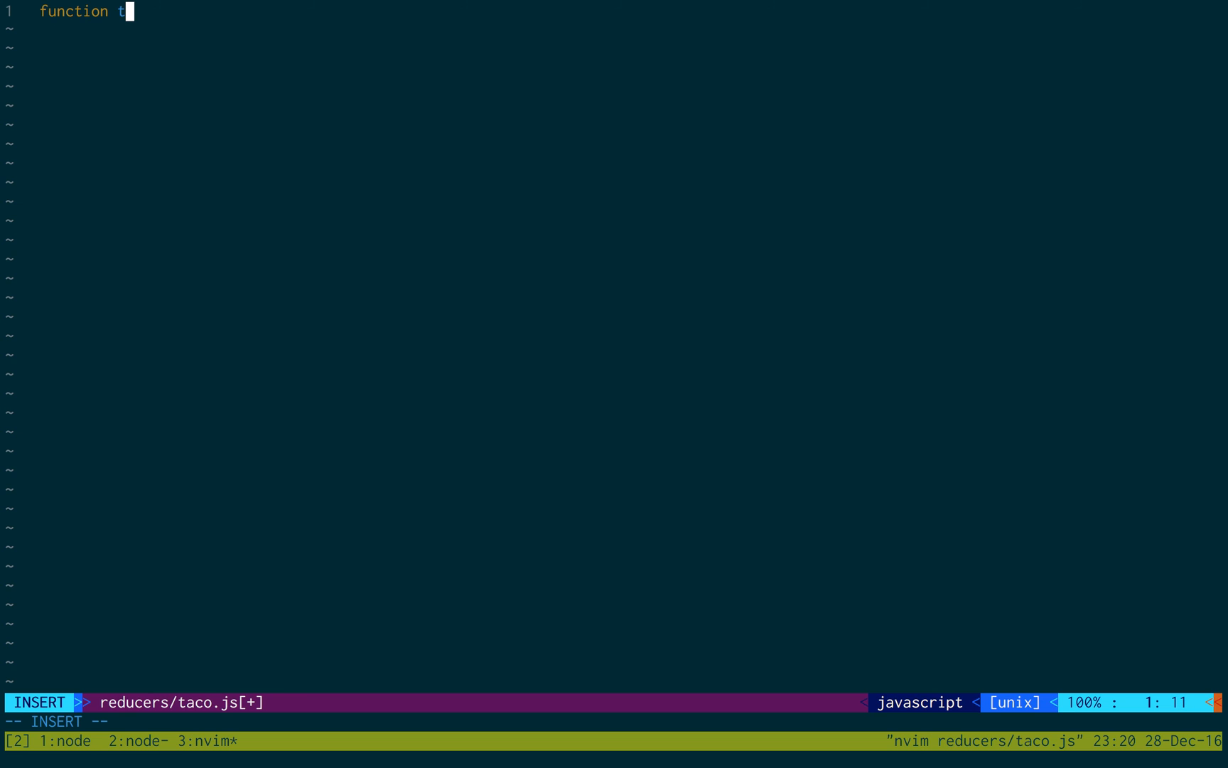
text(aco)
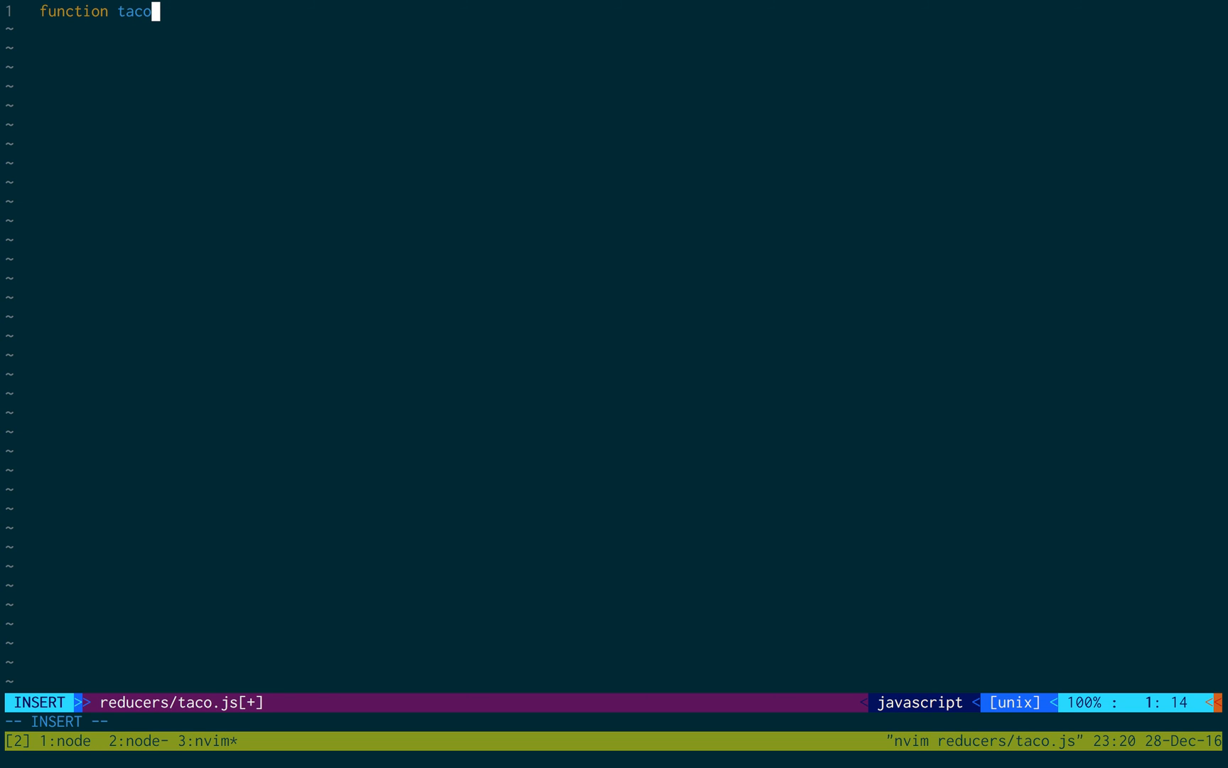
text(s)
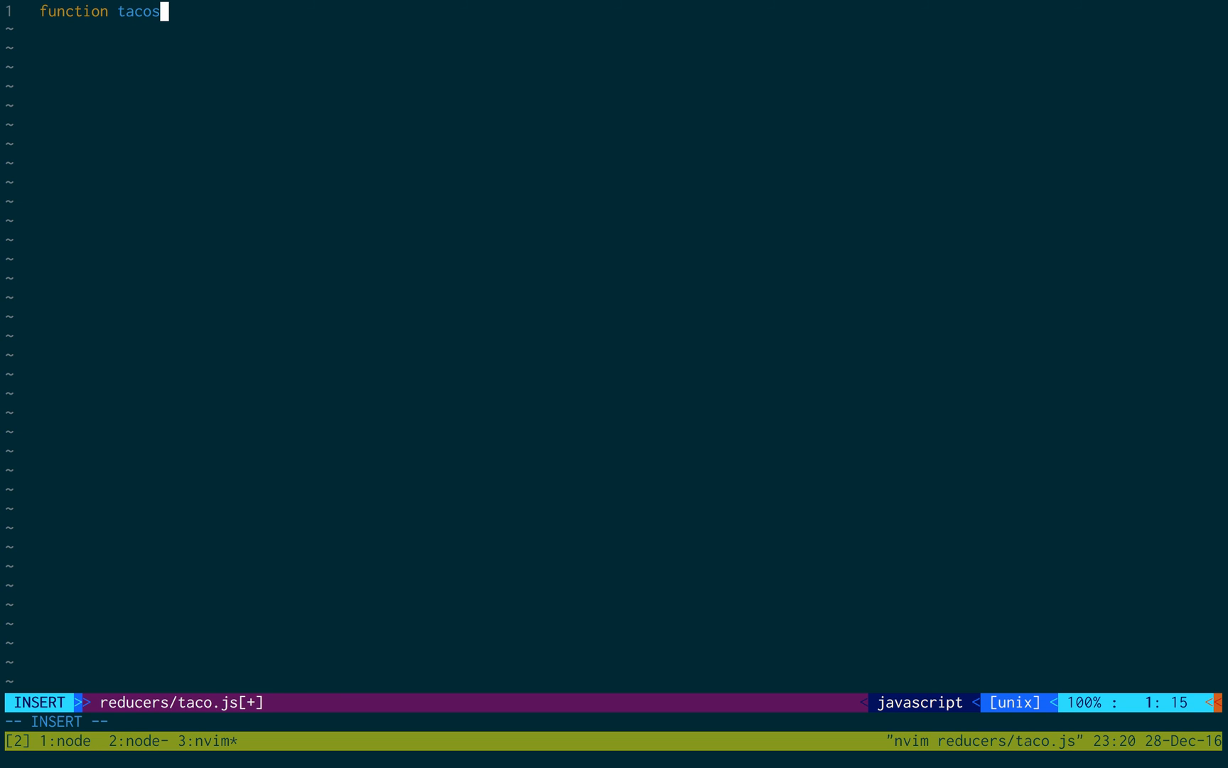
text((s))
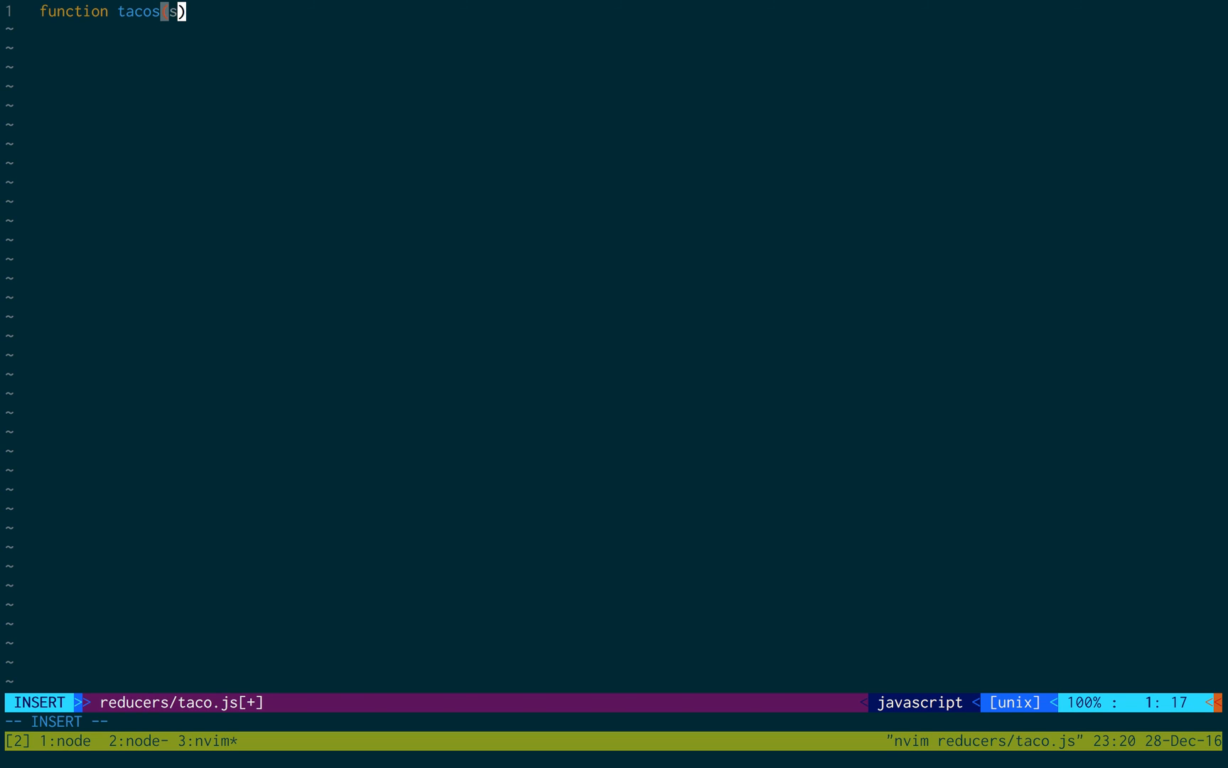
text(state =[])
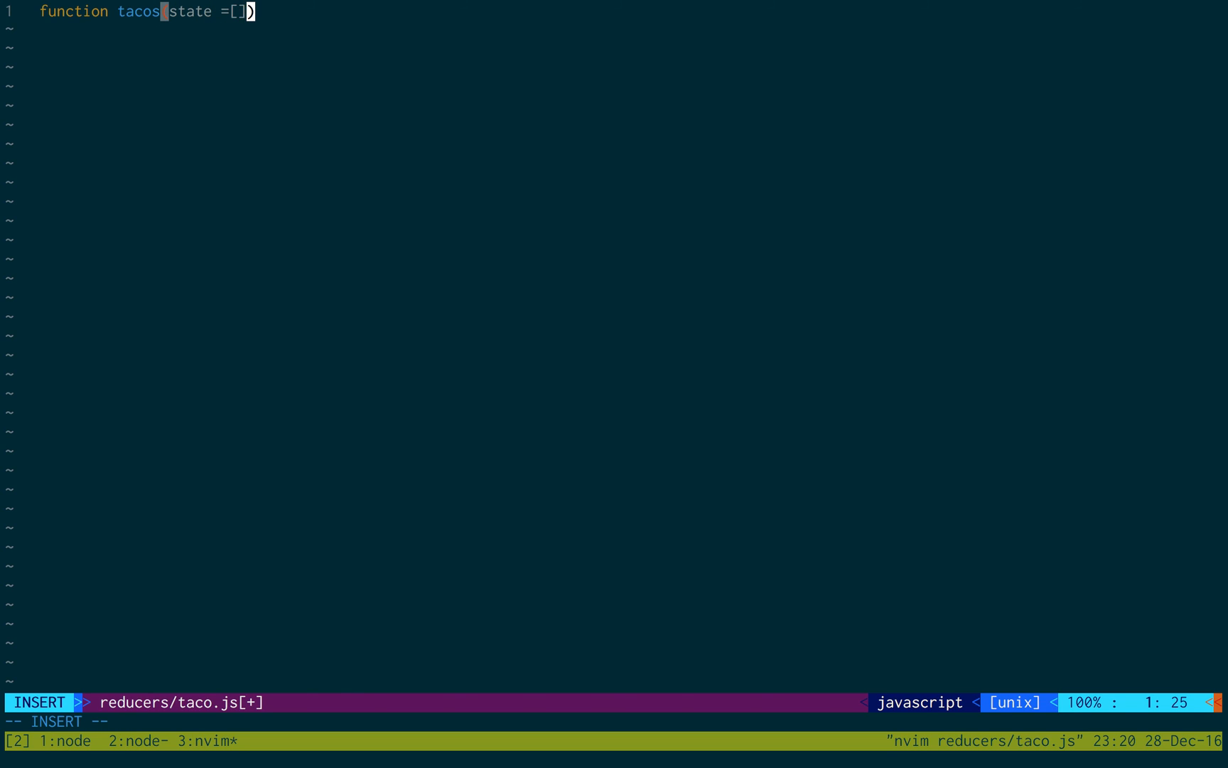
text(" ")
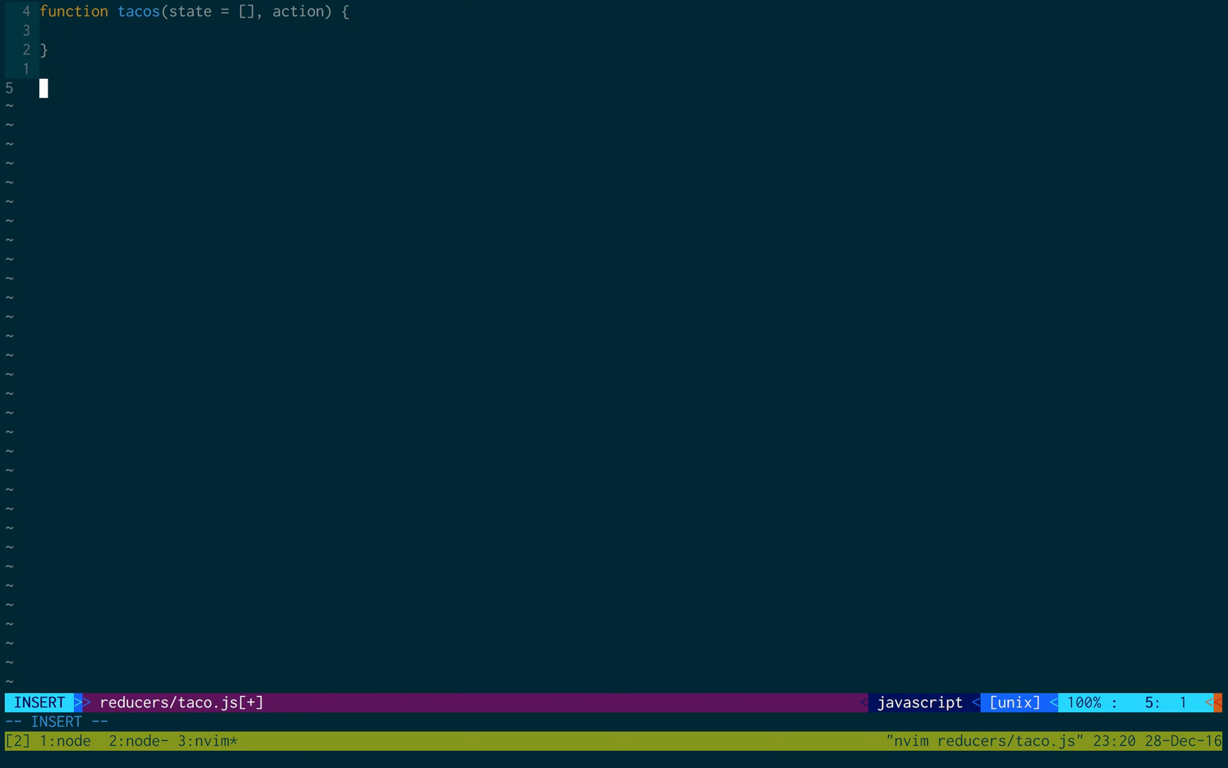
text(export def)
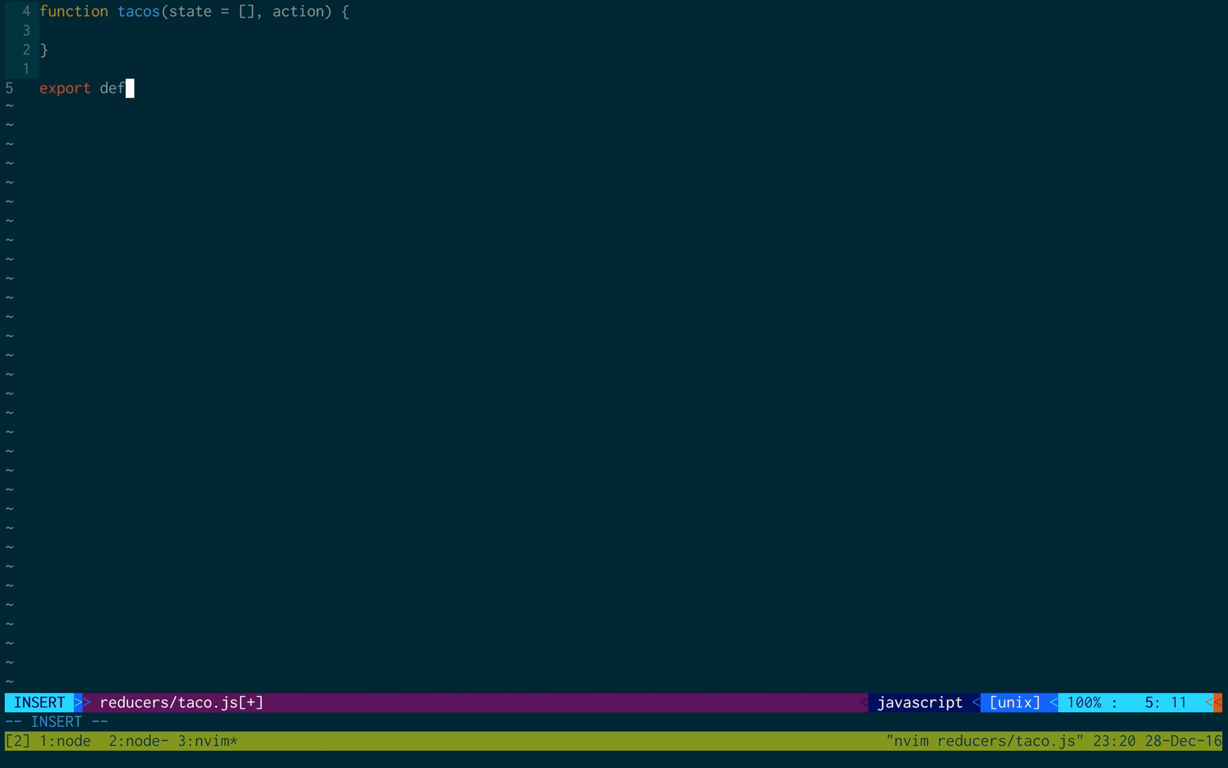
text(ault tacos;)
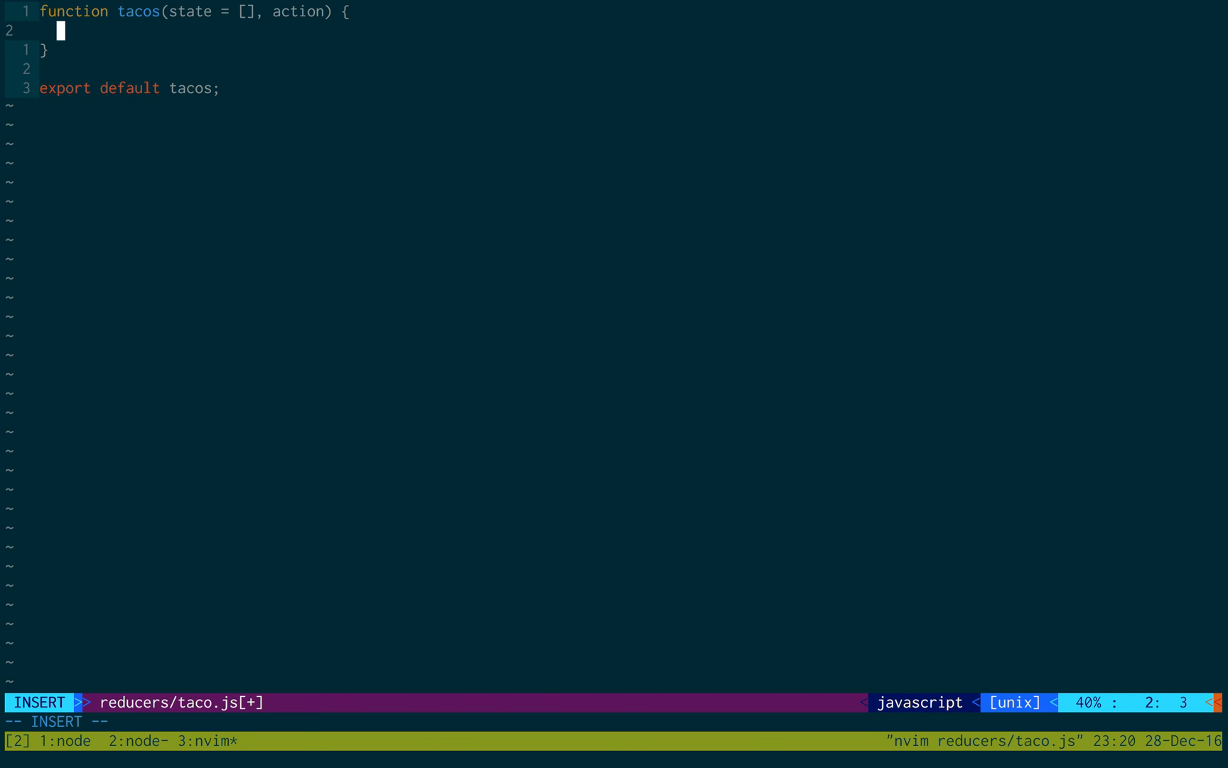
Add a switch on action.type returning [...state, action.taco] for NEW_TACO, plus a default case
text(switch()
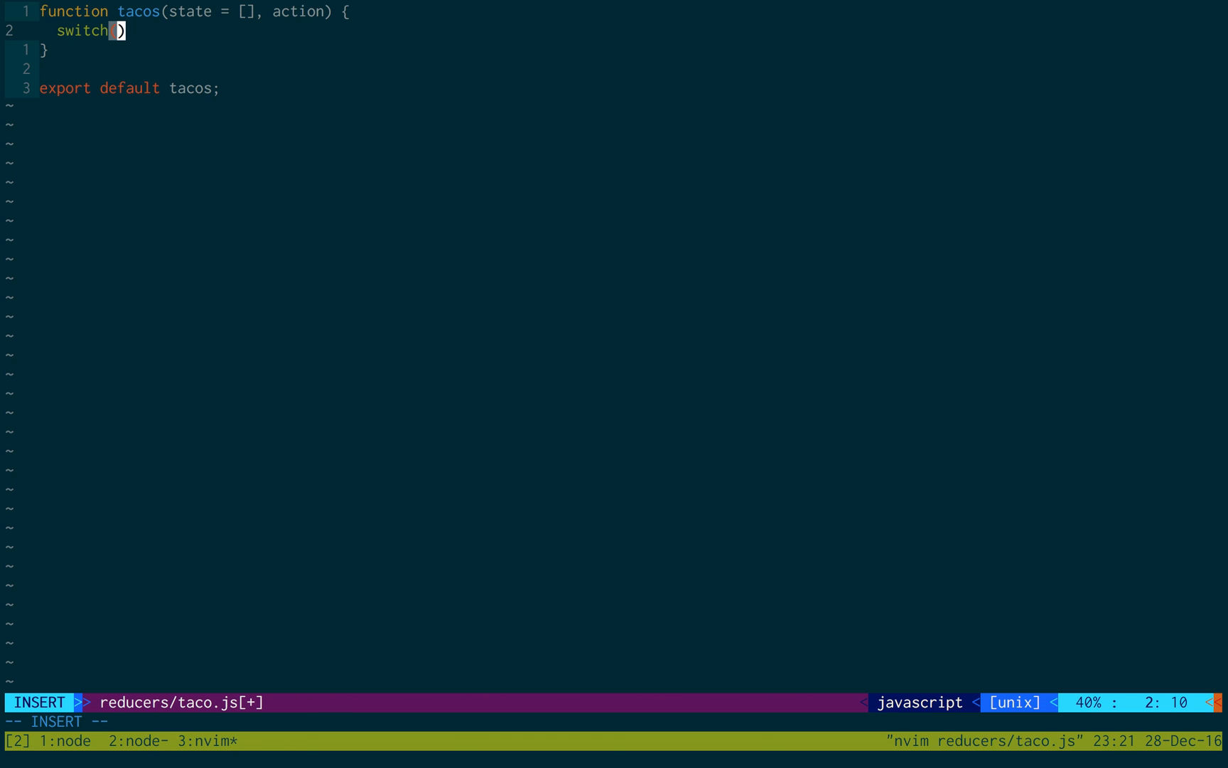
text(s)
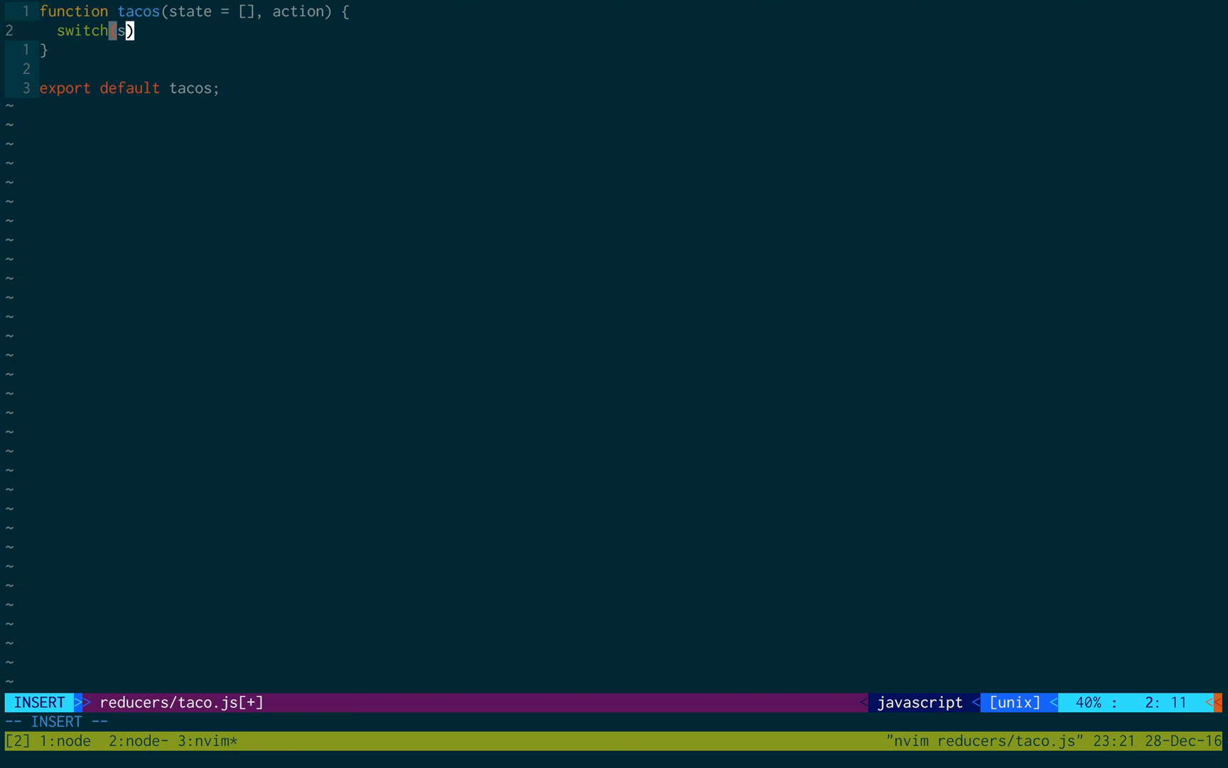
text(action.type0)
text(ca)
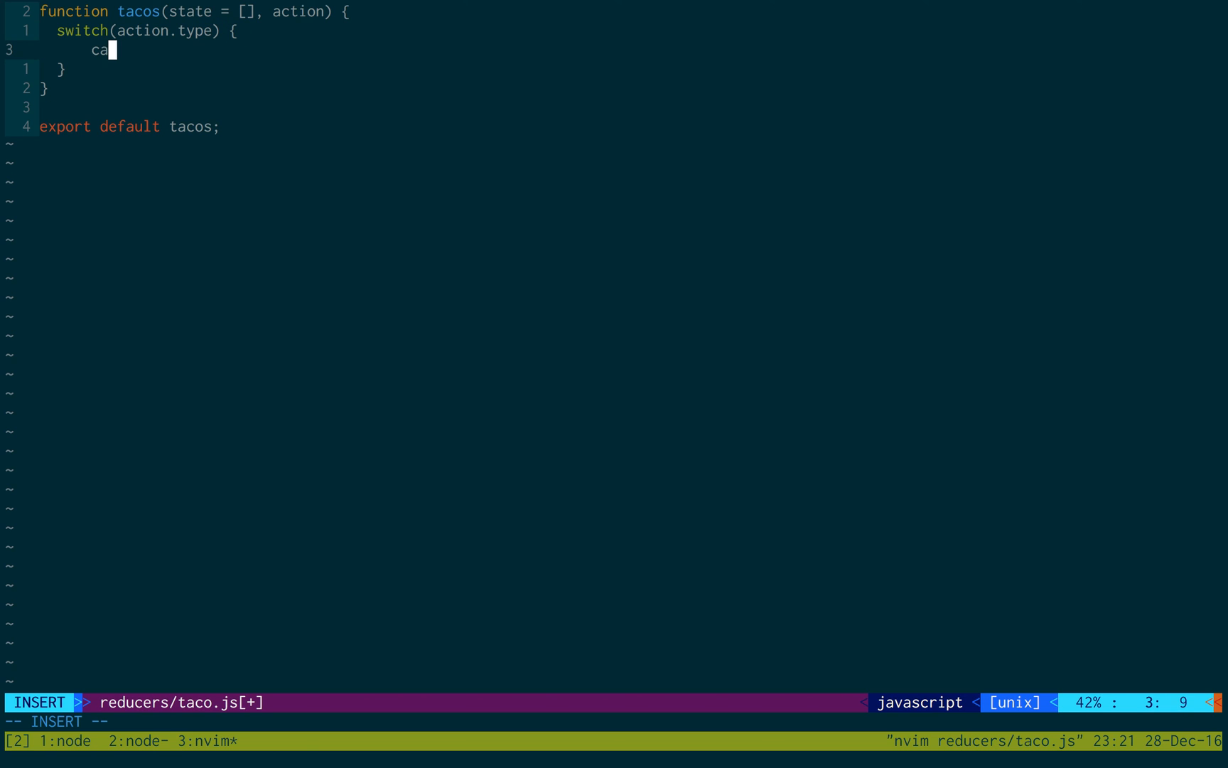
text(se 'NEW')
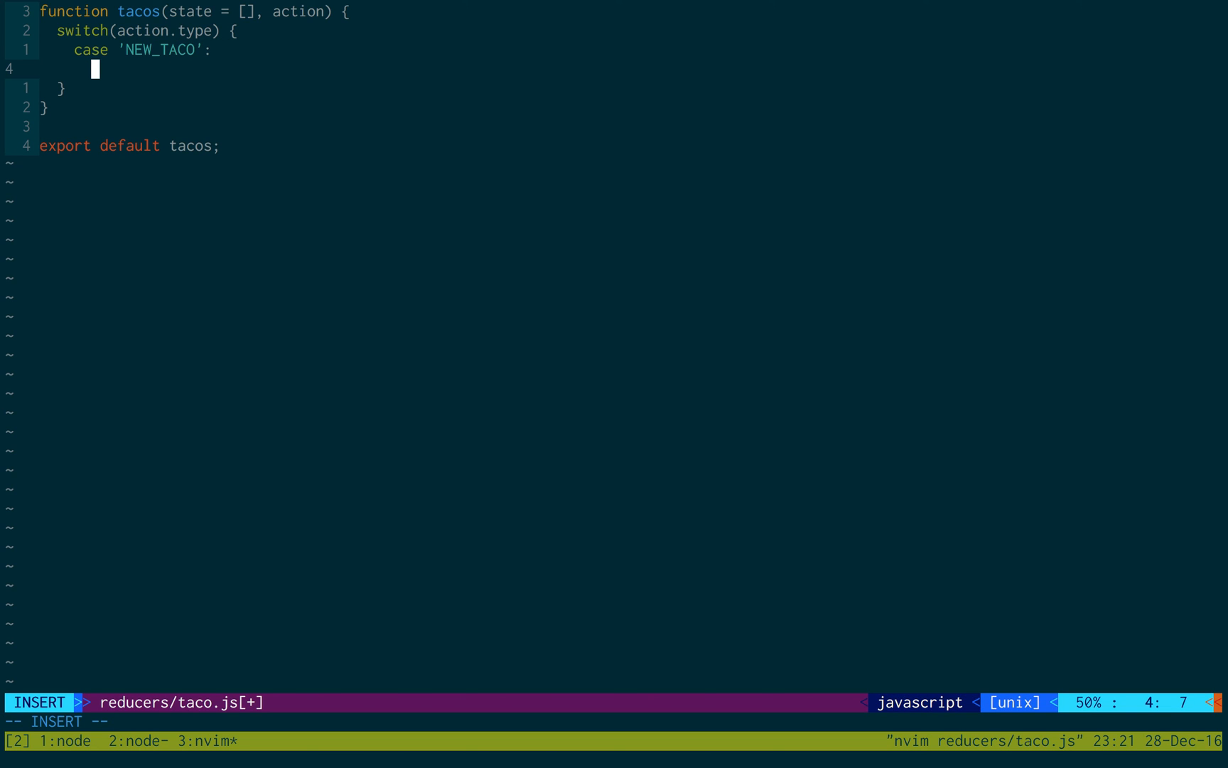
text(return)
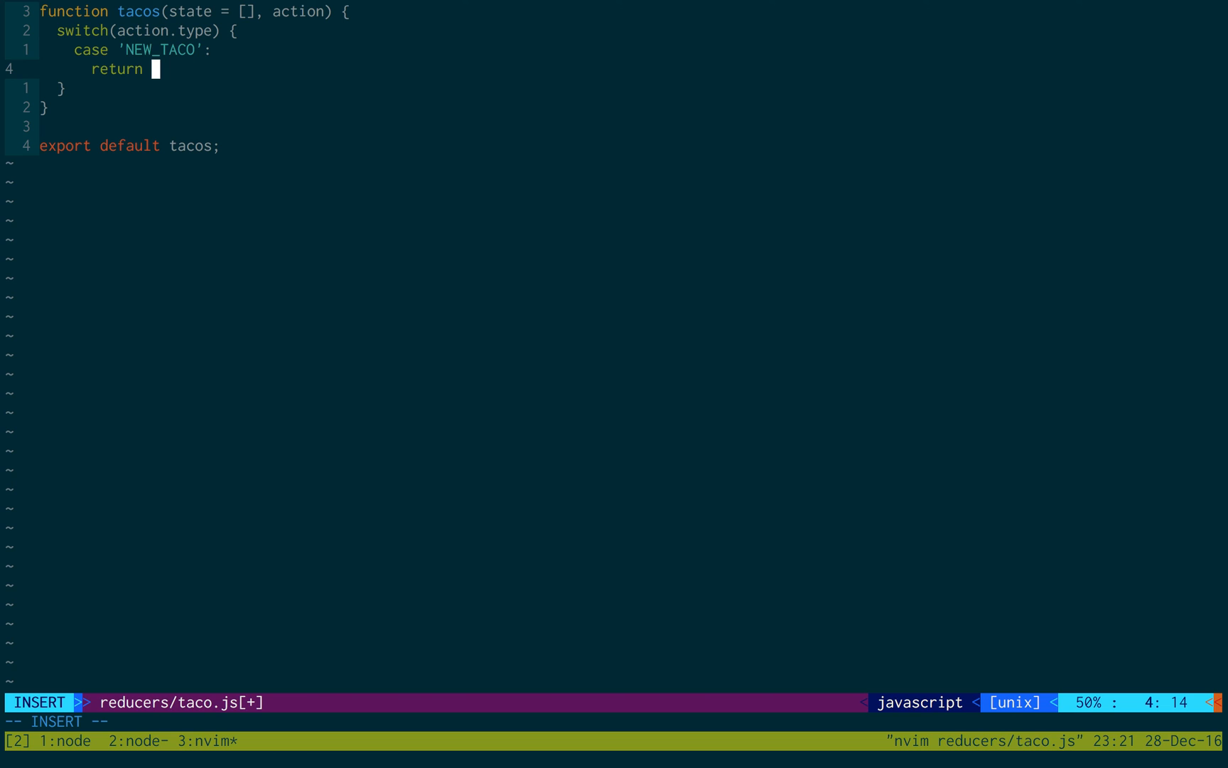
text([)
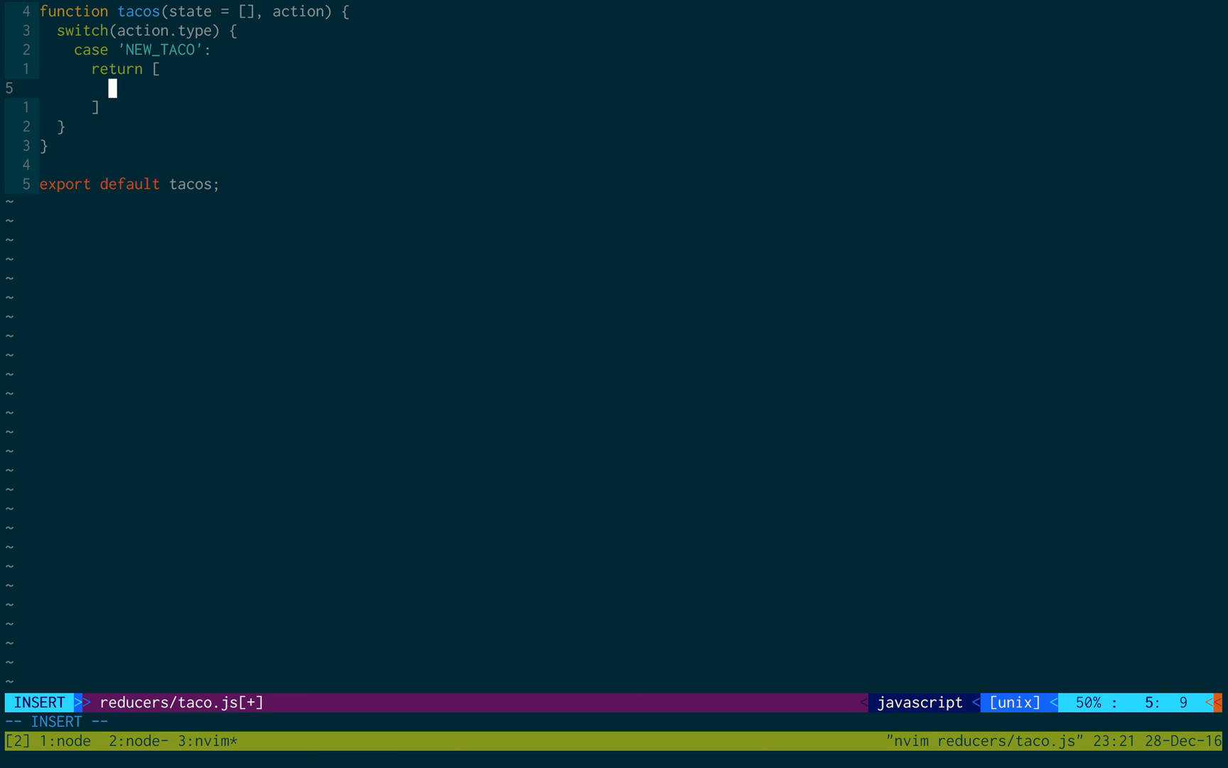
text(...state,)
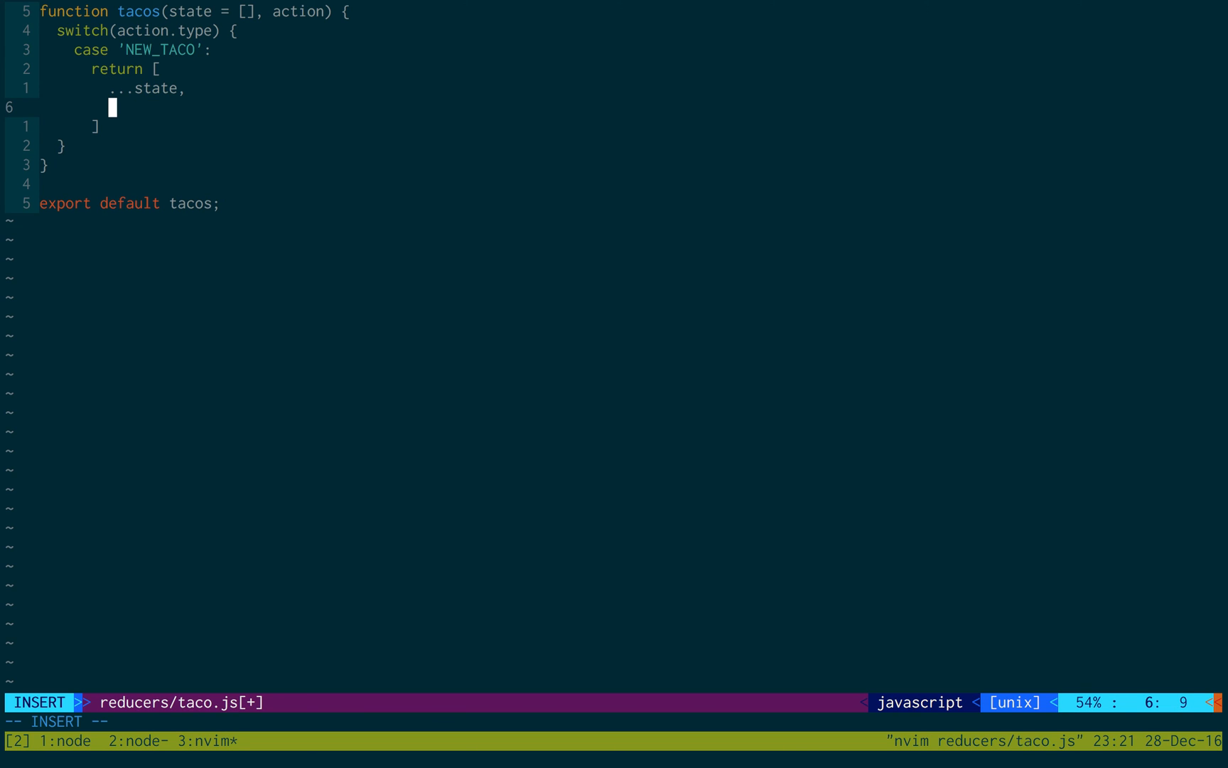
text(action.taco)
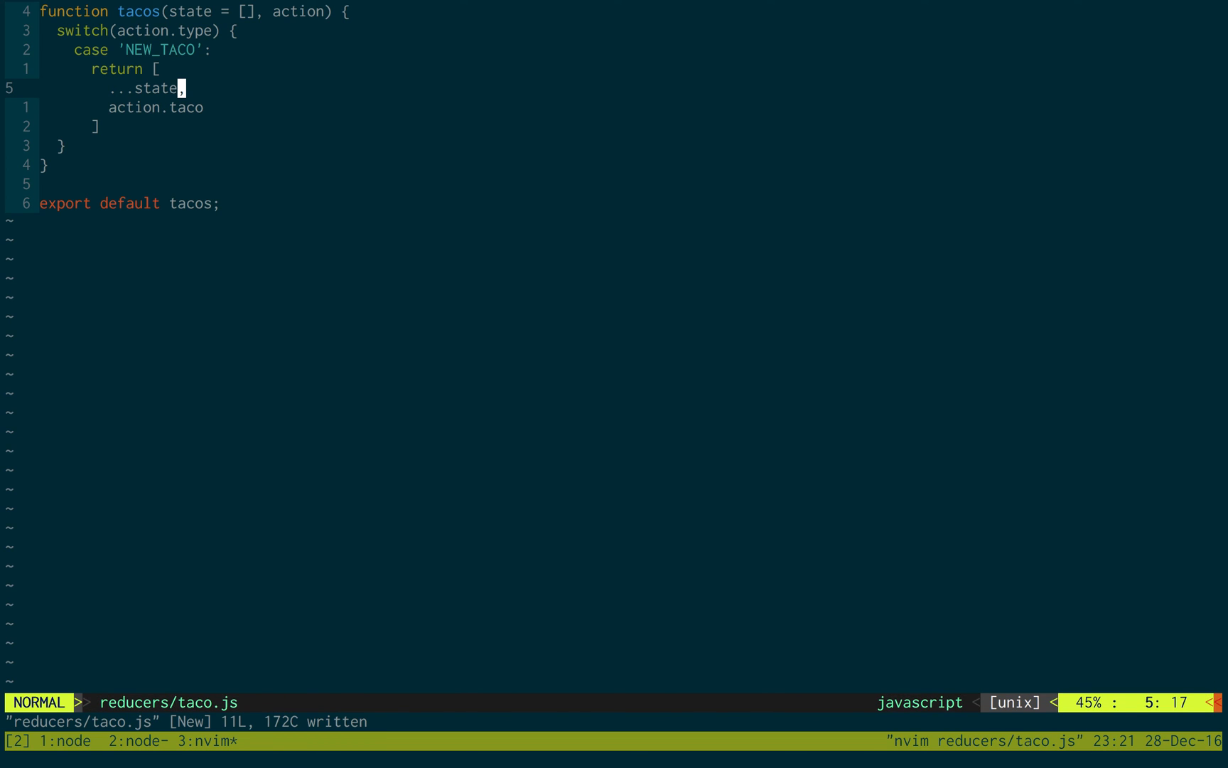
key(j)
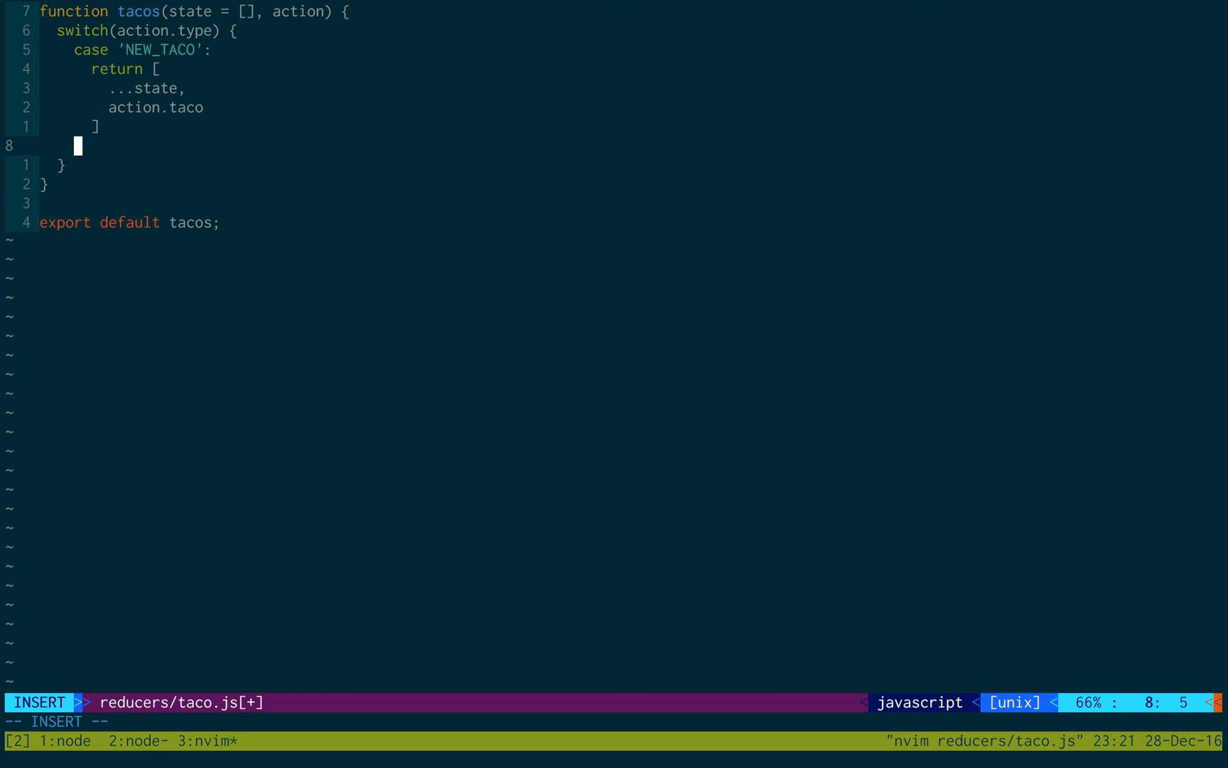
text(default:)
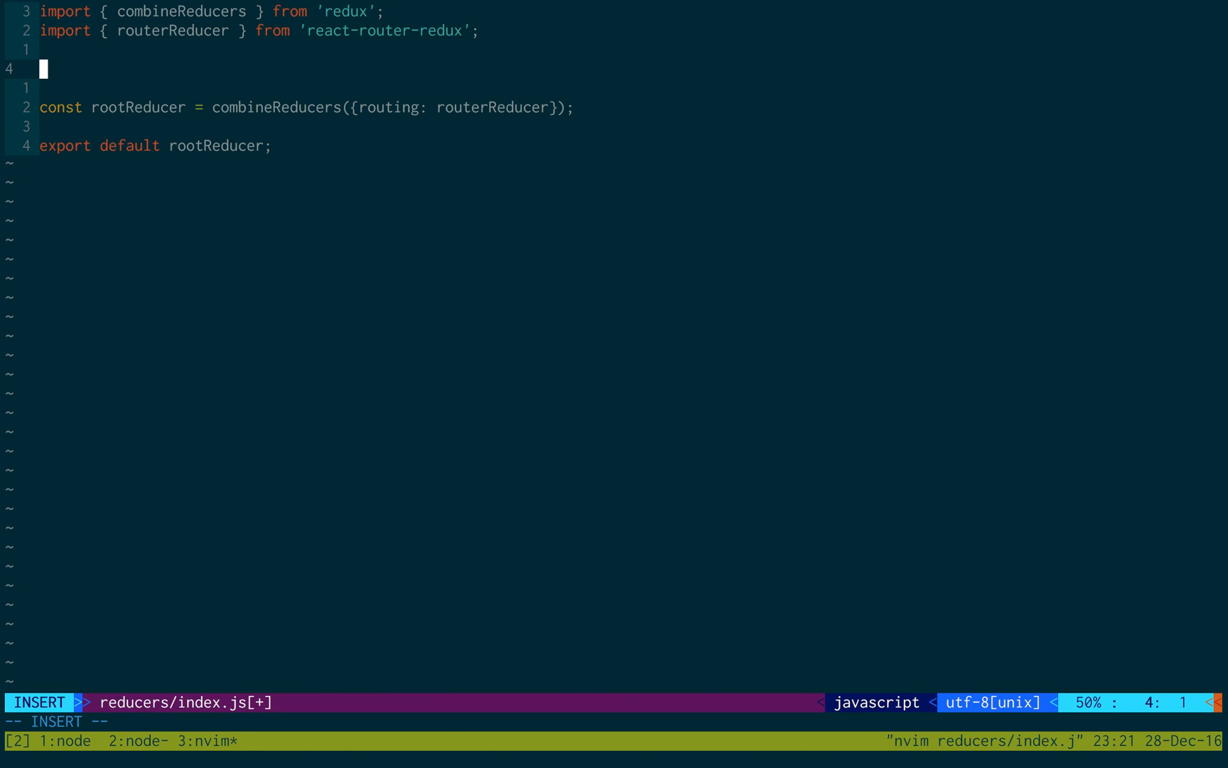
Add an import of tacos from './taco' to reducers/index.js
text(import)
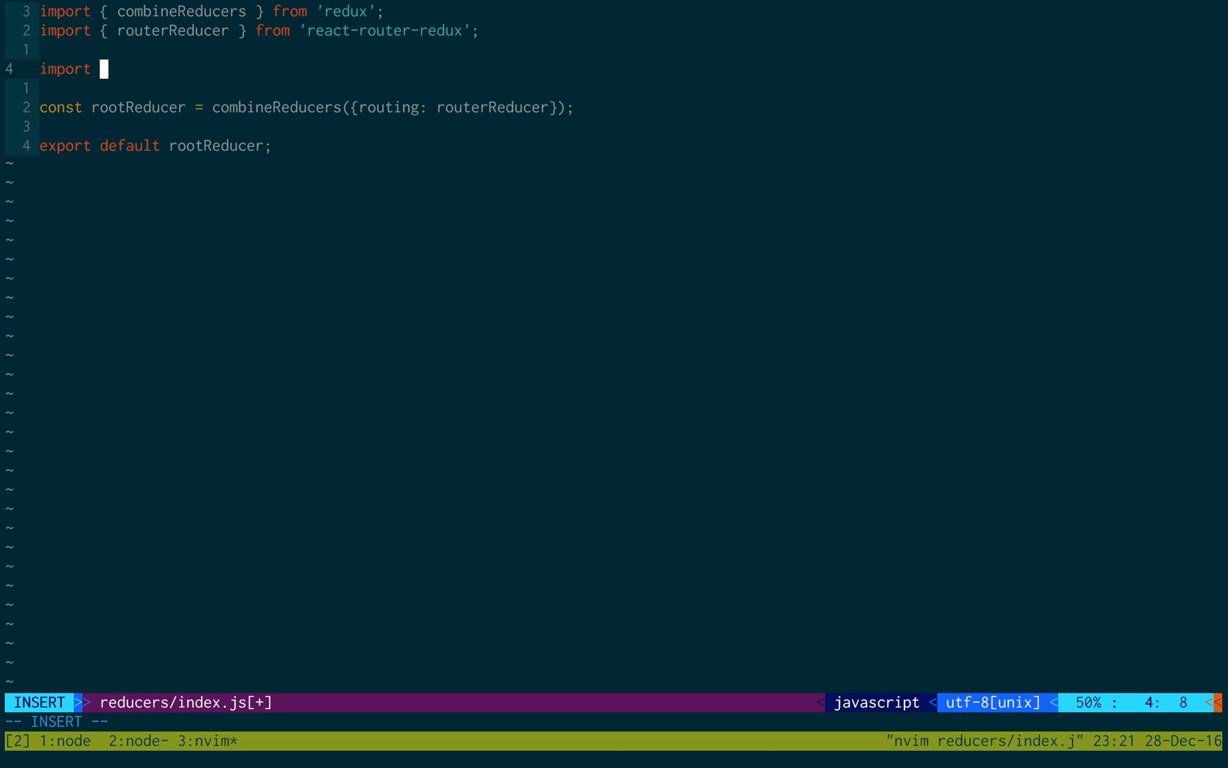
text(')
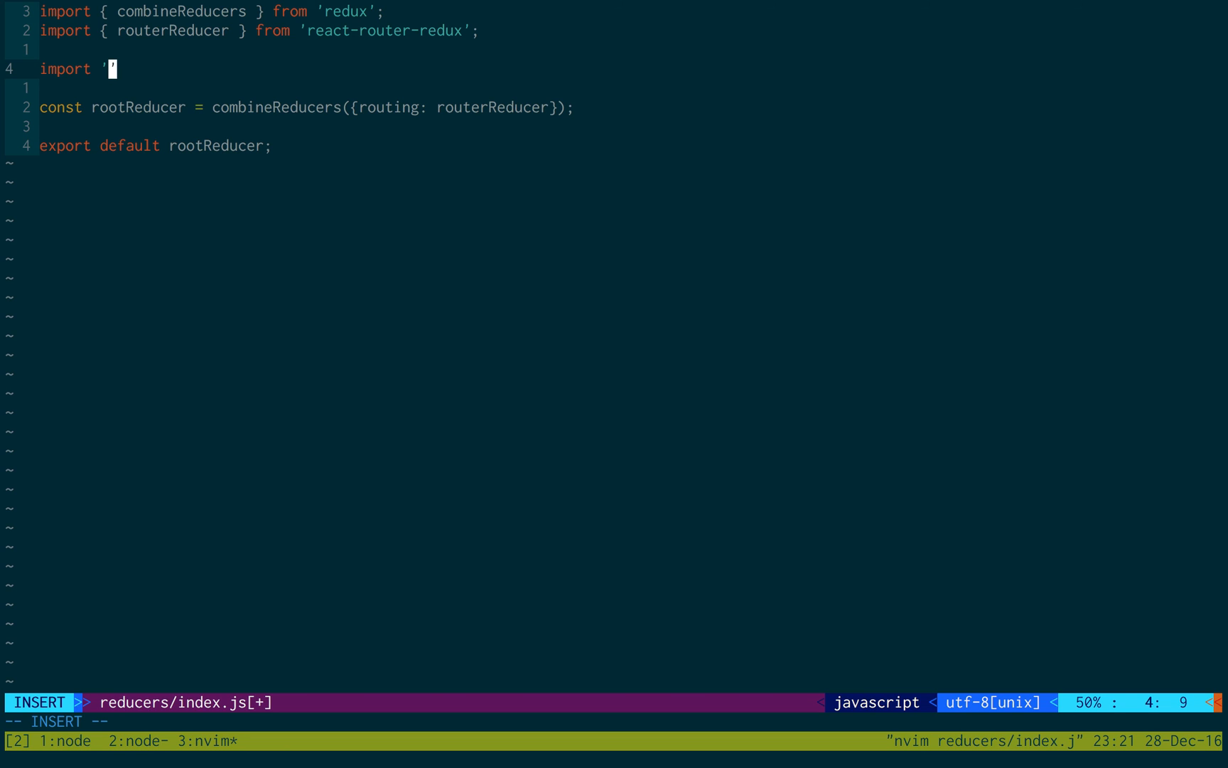
text(tacos)
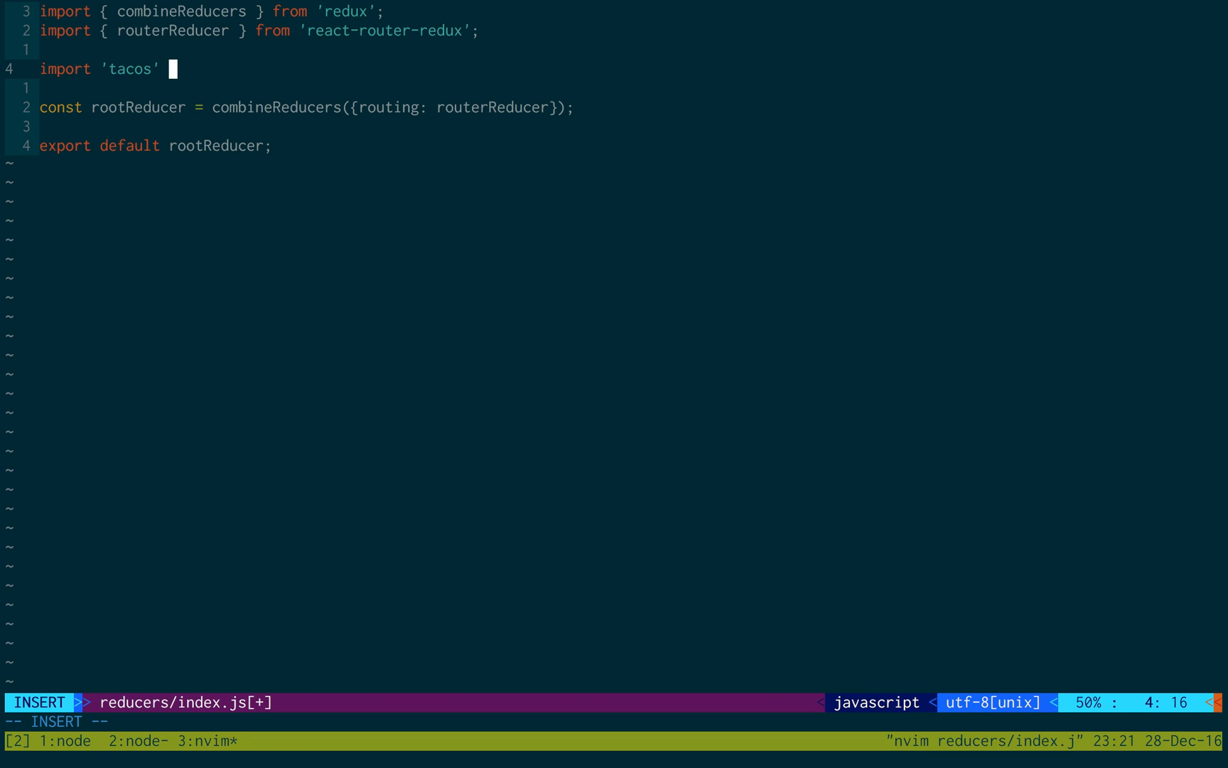
text(from './tacos';)
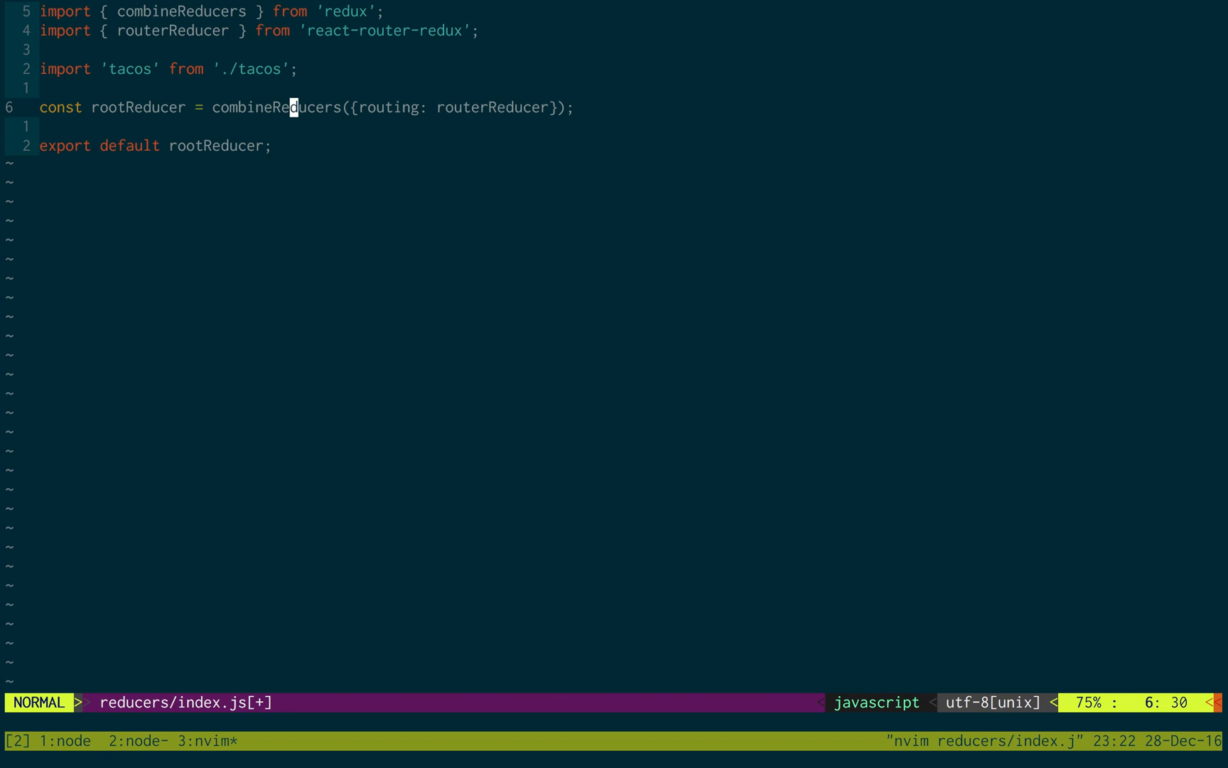
List the reducer files with :!ls and add tacos to combineReducers
key(:)
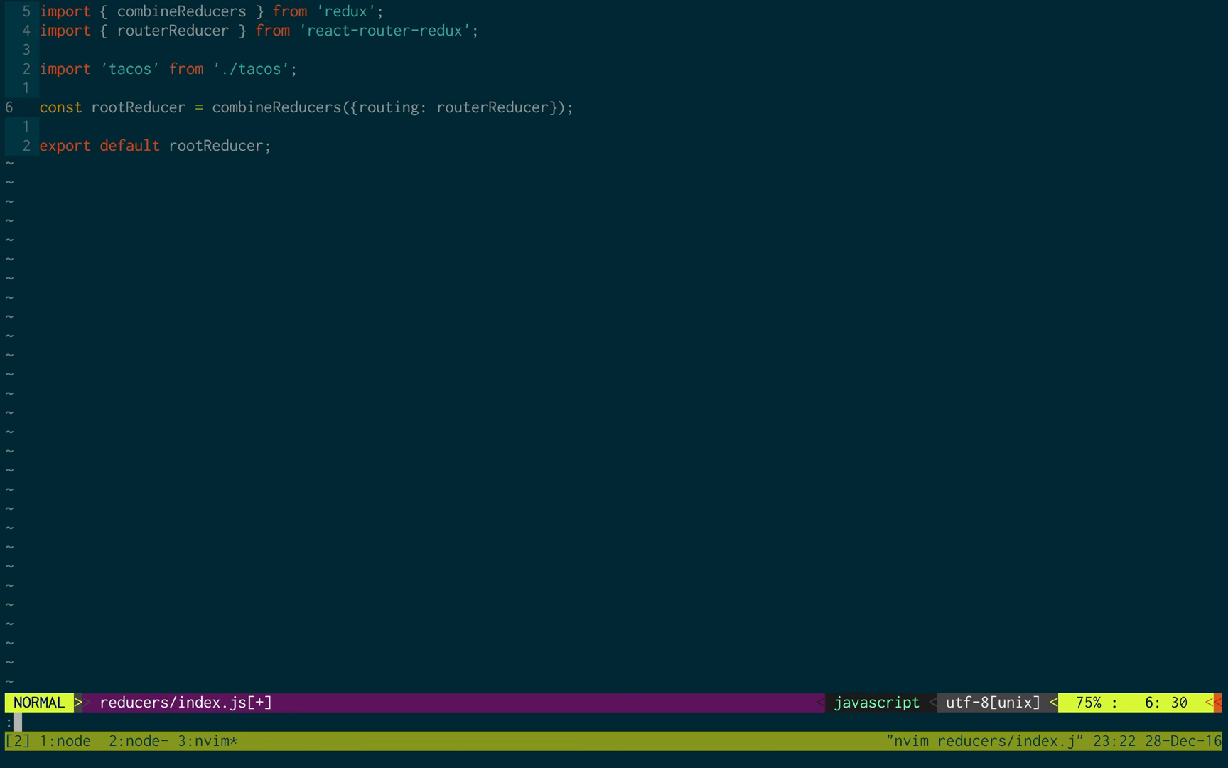
text(:!ls)
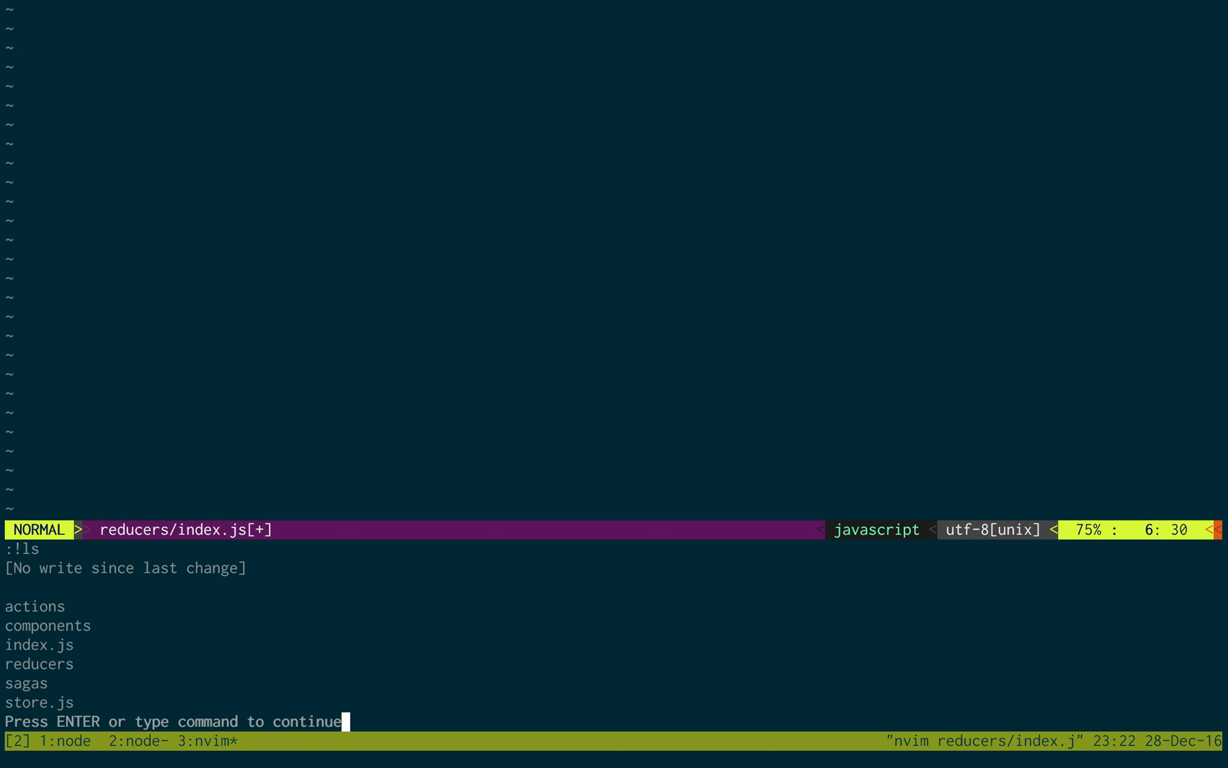
key(Enter)
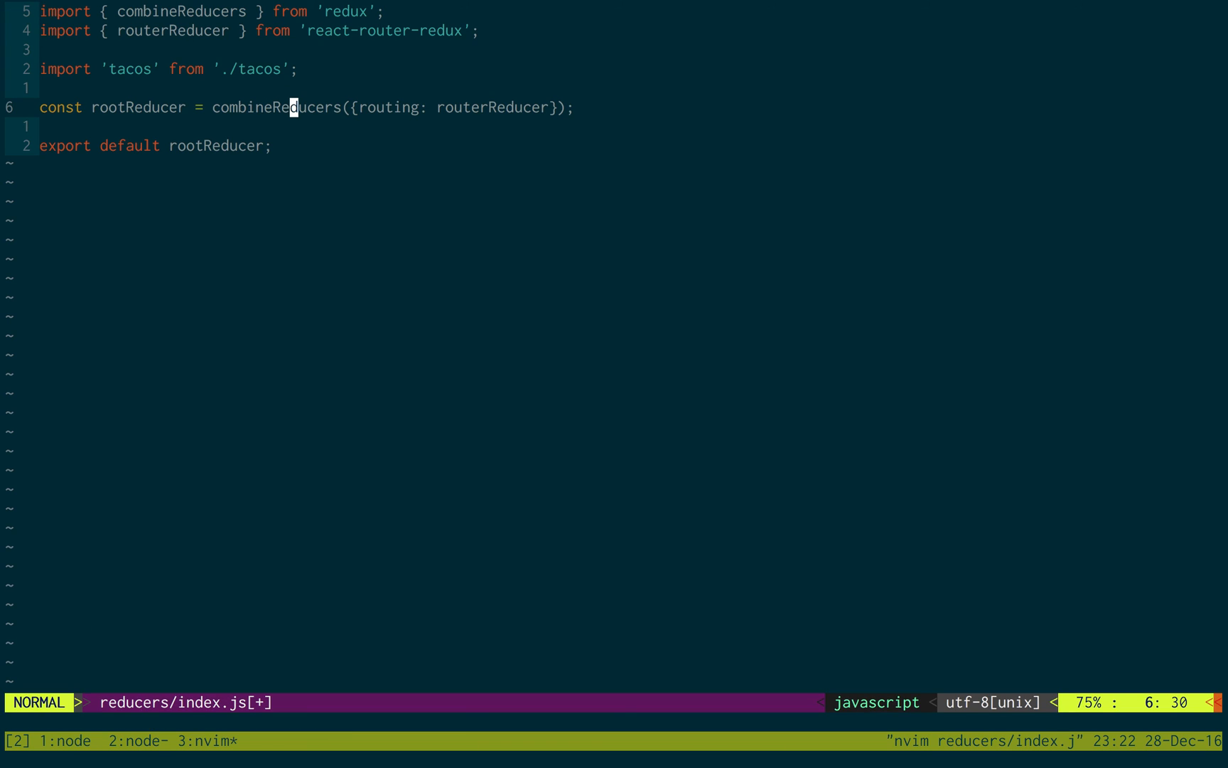
text(:!)
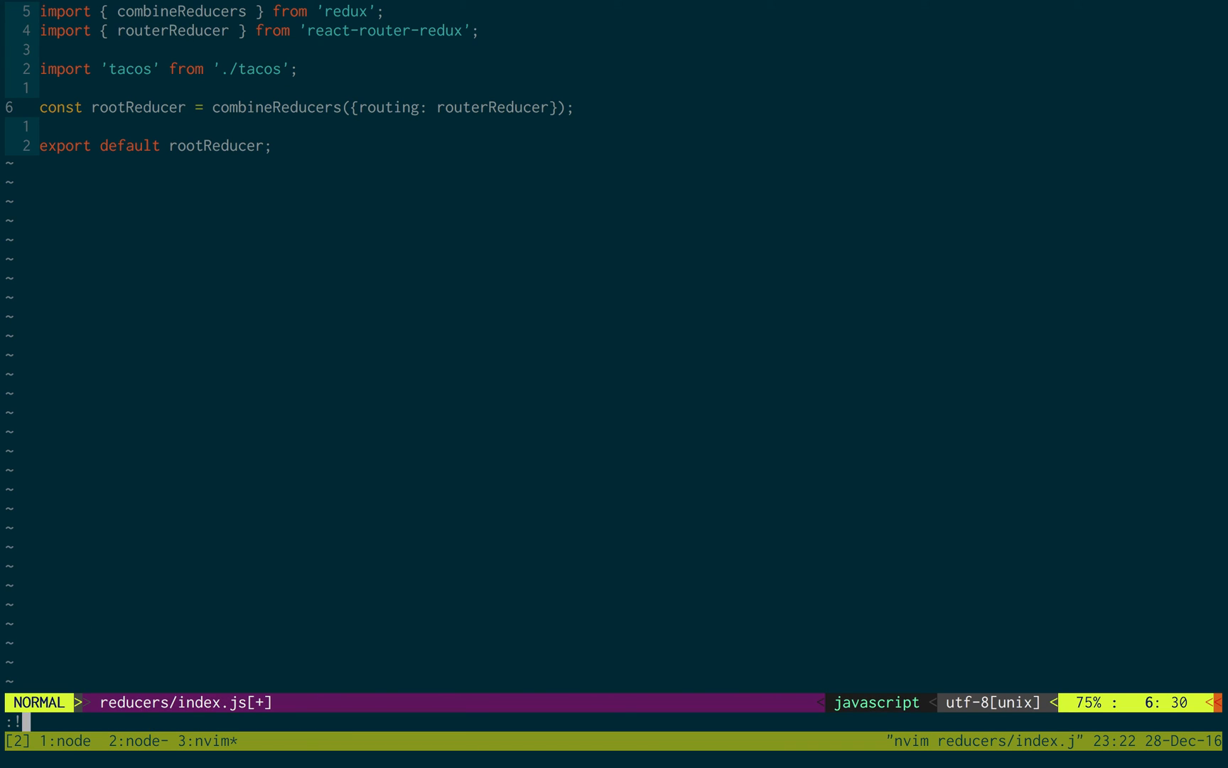
text(redis-benchma)
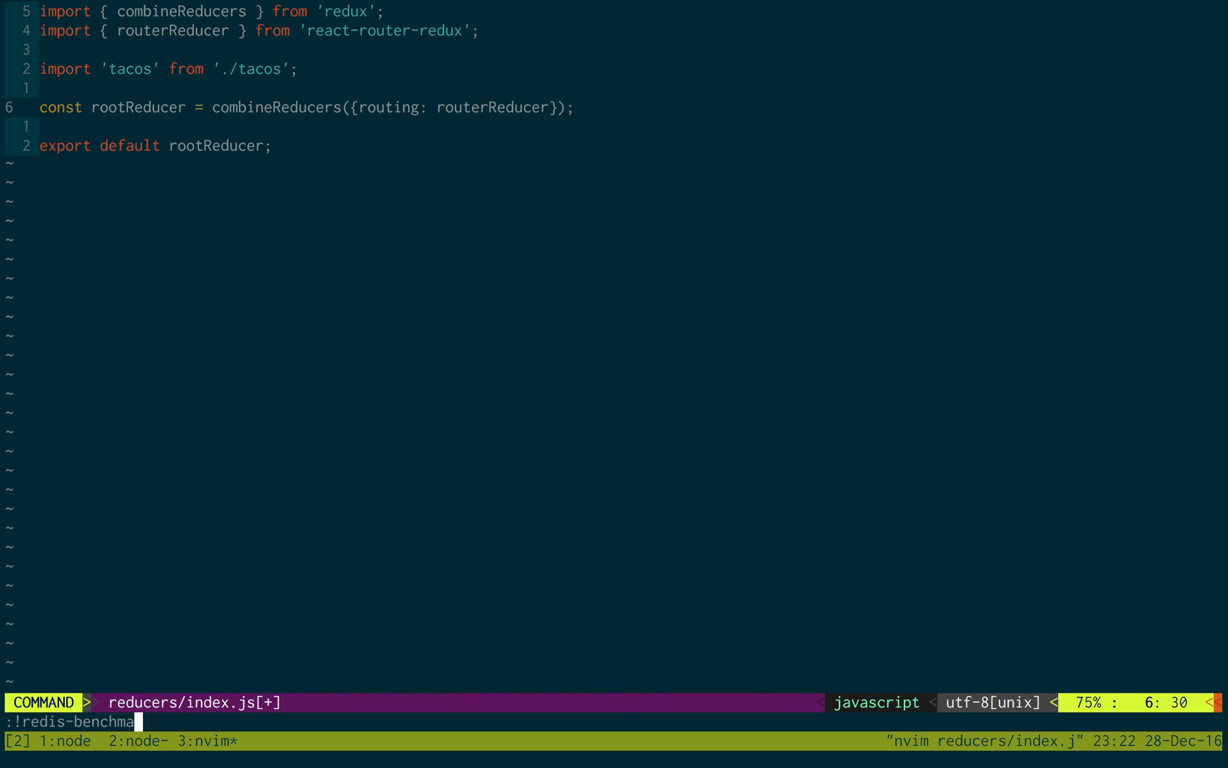
key(BackSpace)
text(!ls reducers/)
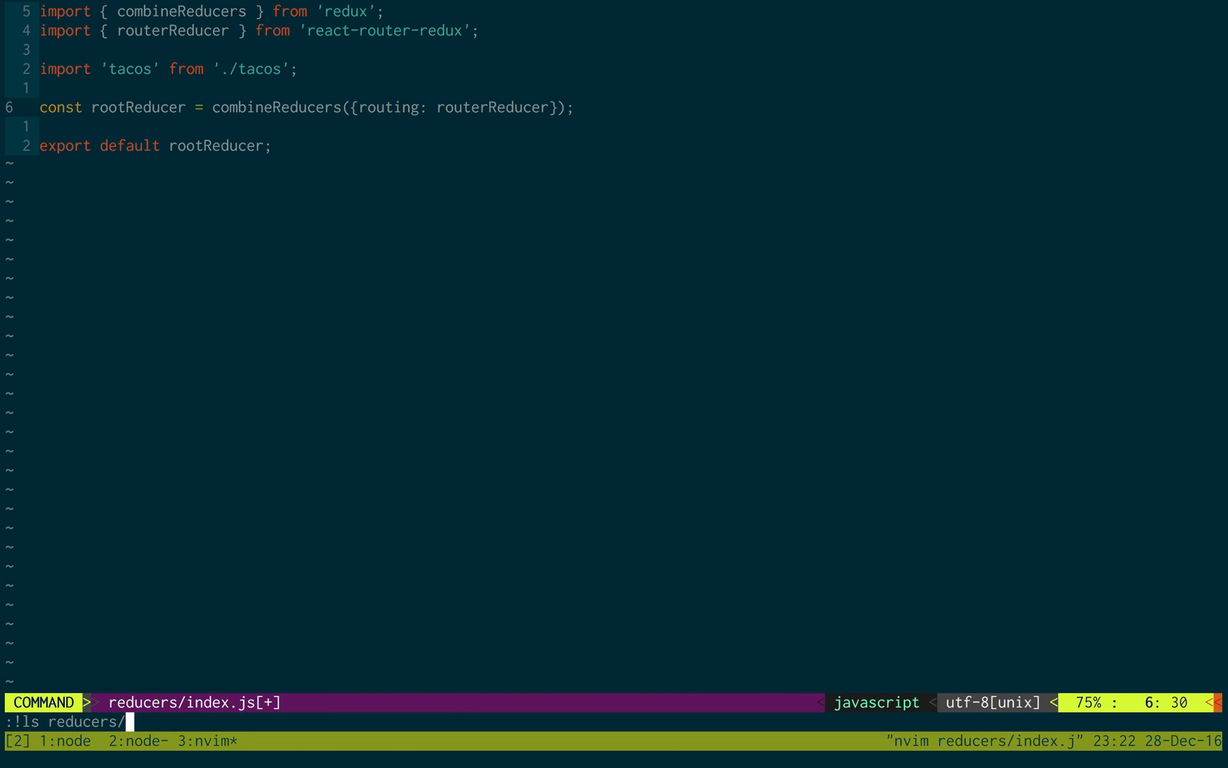
key(Escape)
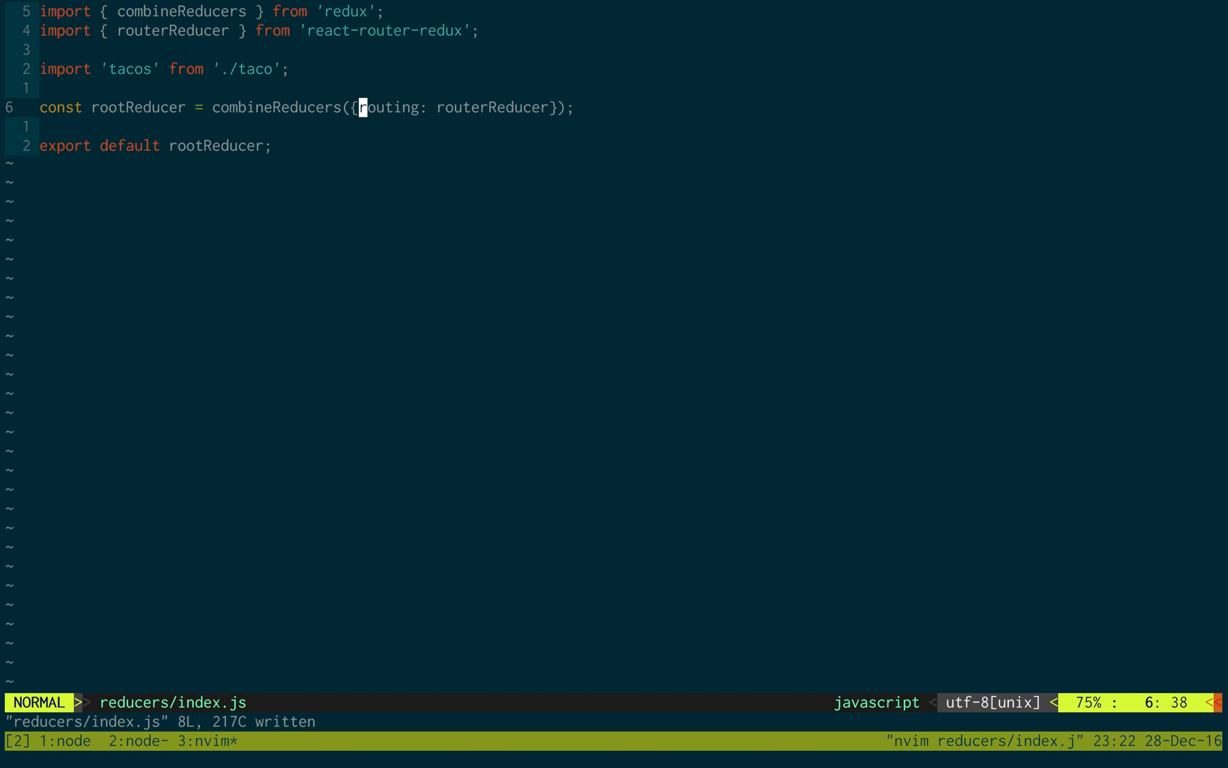
text(tacos,)
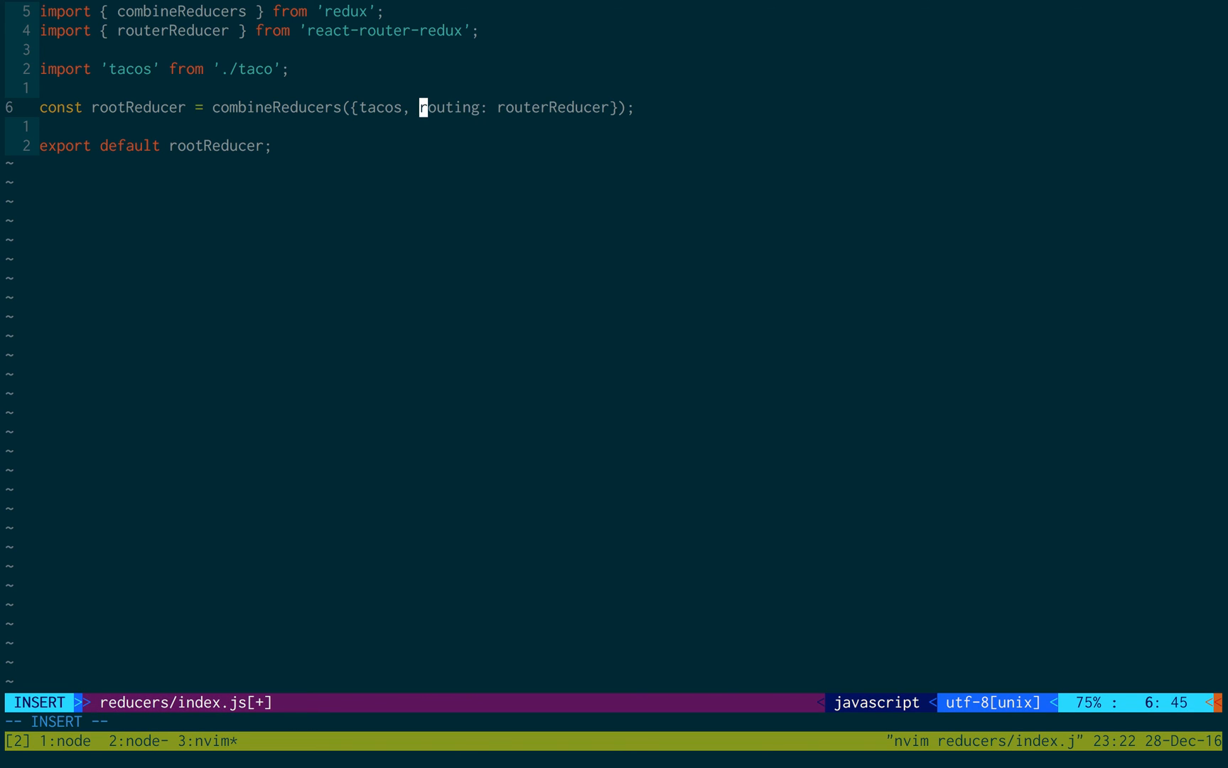
key(Escape)
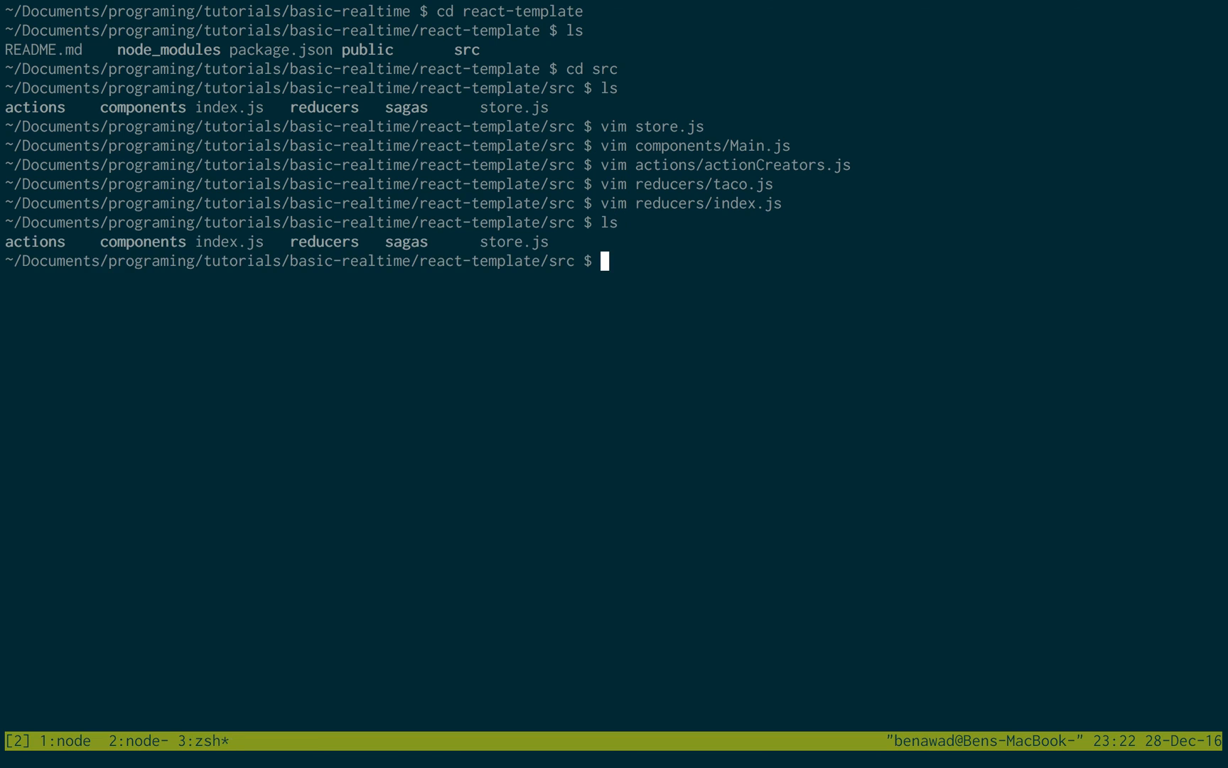
Return tacos: state.tacos from mapStateToProps in components/App.js, then save and quit
text(vim components/)
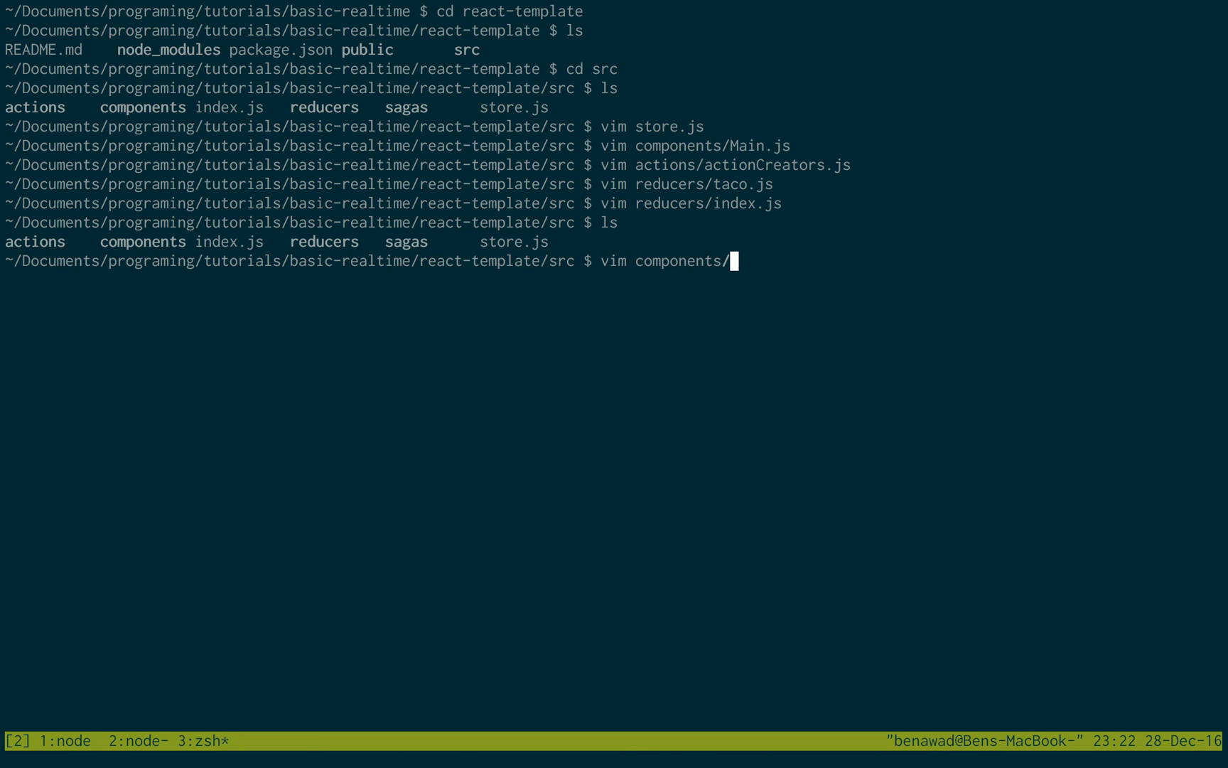
text(App.js)
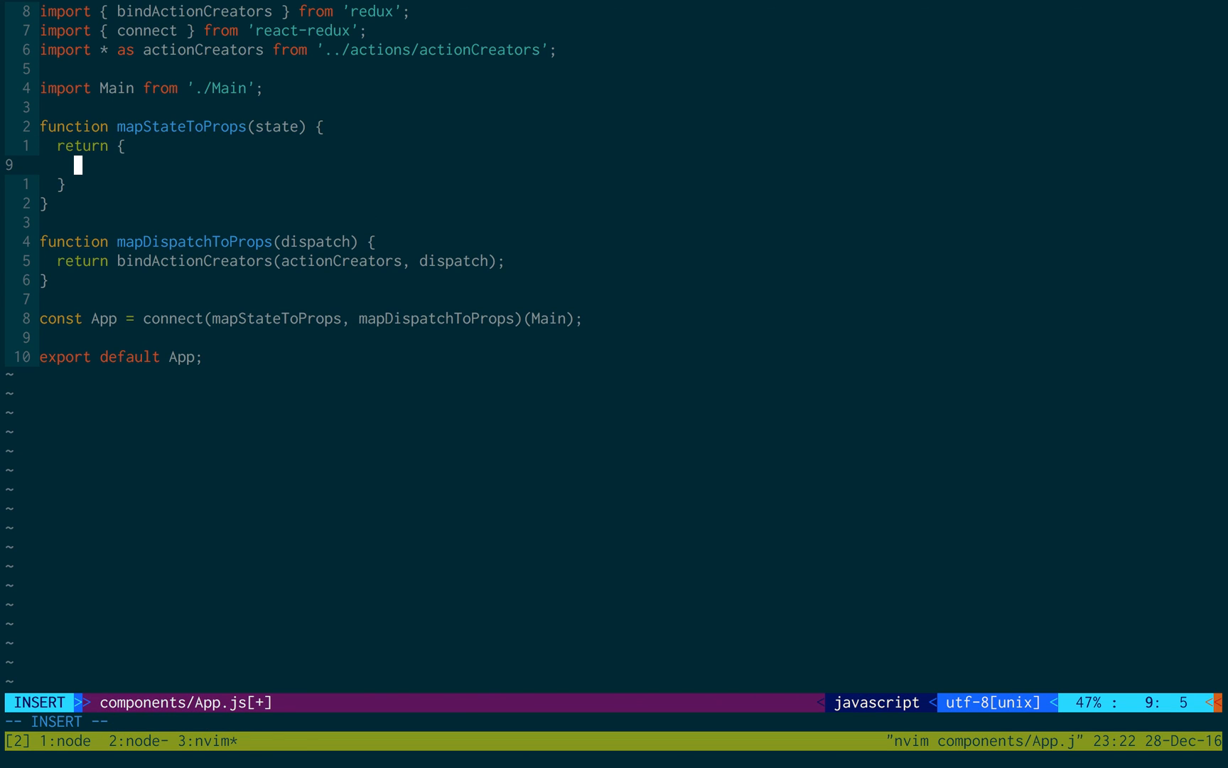
text(taco)
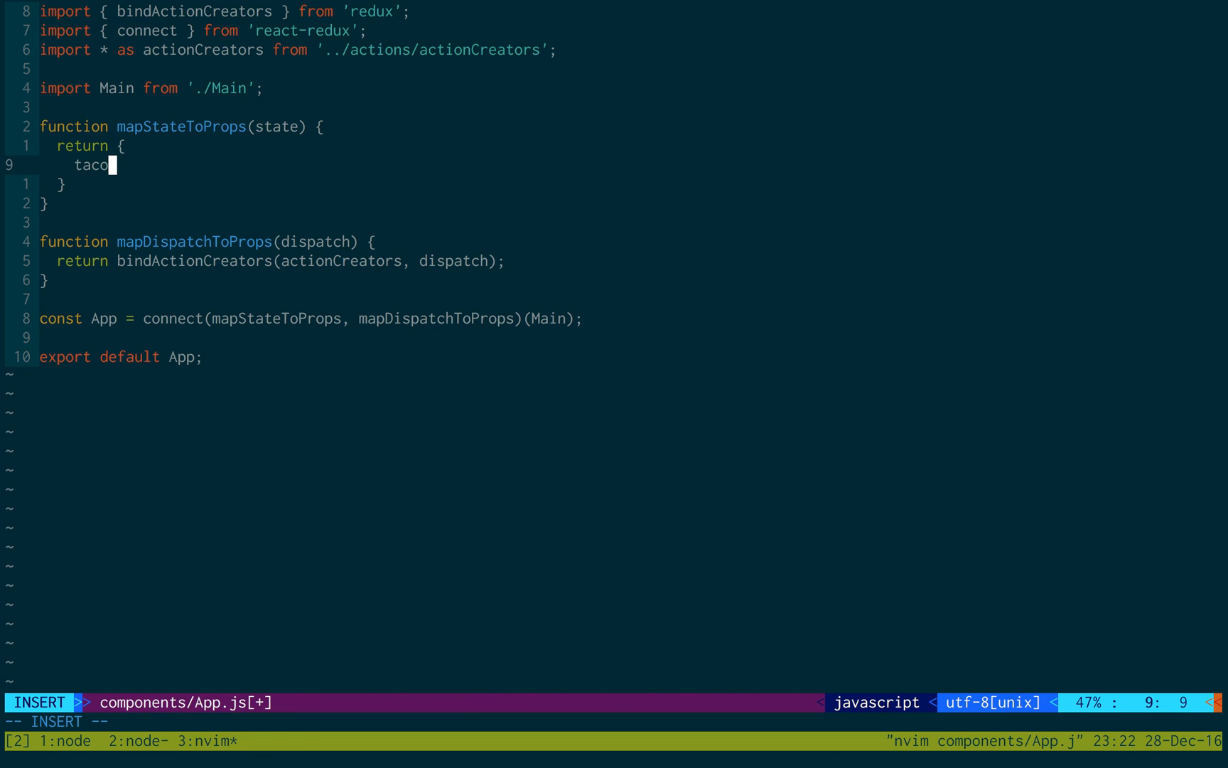
text(s: state.tacos)
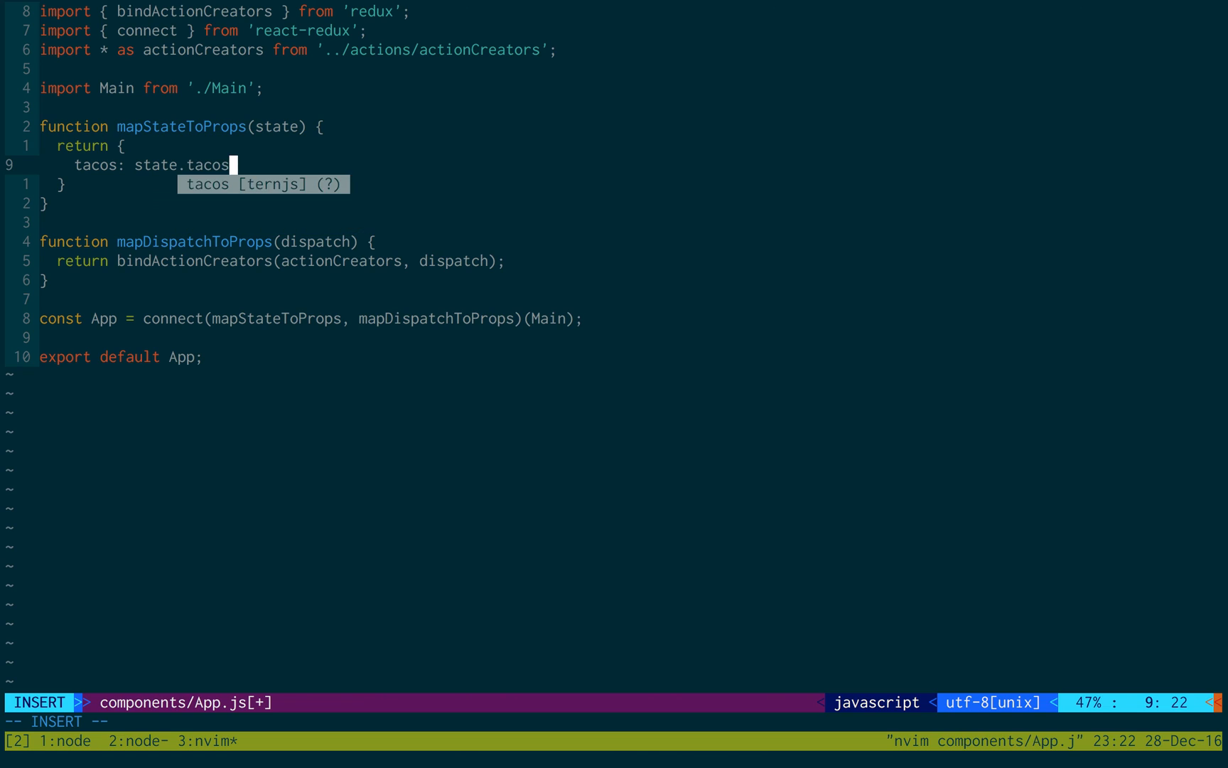
key(Escape)
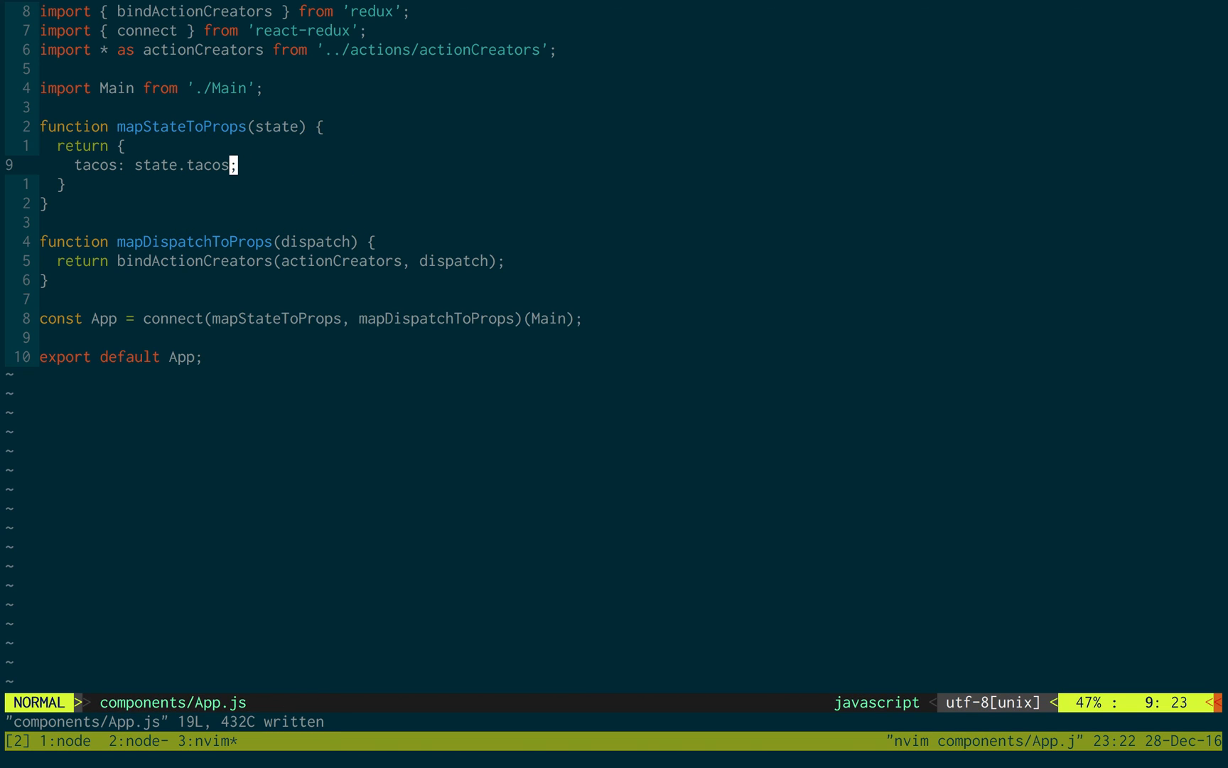
text(:wq)
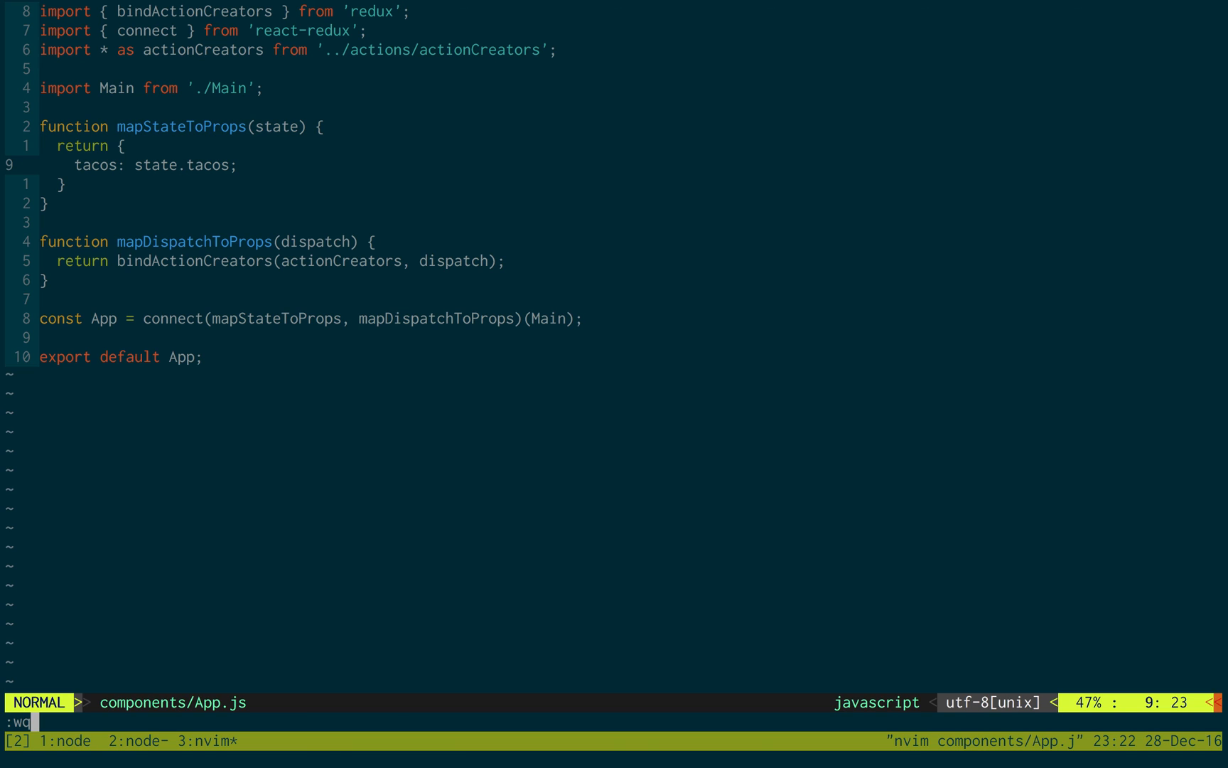
key(Enter)
text(vim)
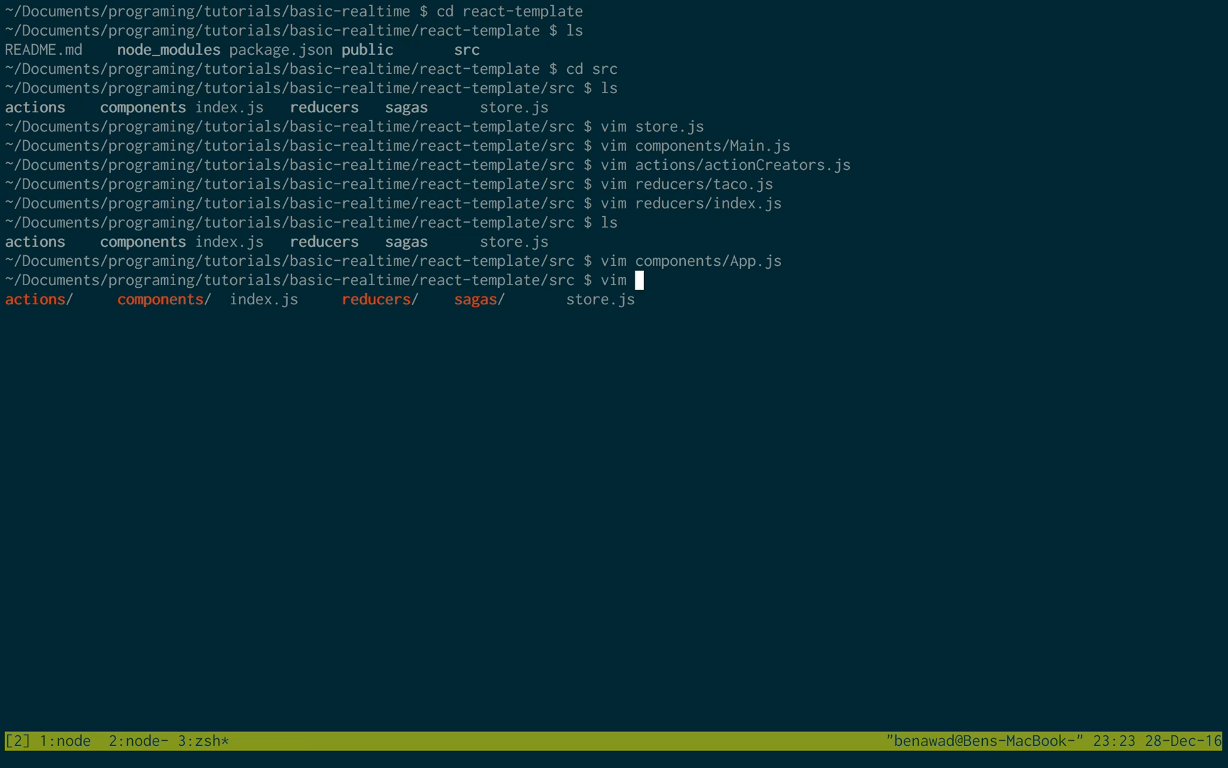
In components/Home.js, add a div mapping over this.props.tacos with (taco, i)
text(components/)
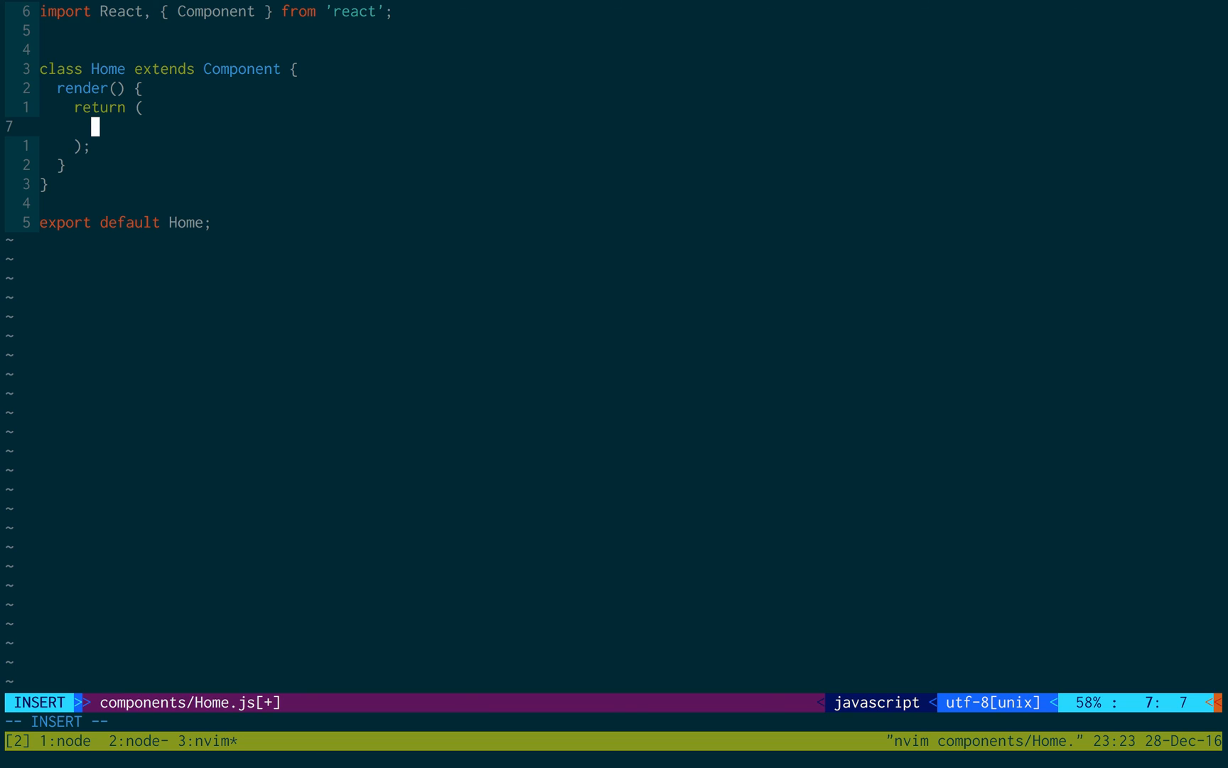
text(<div>)
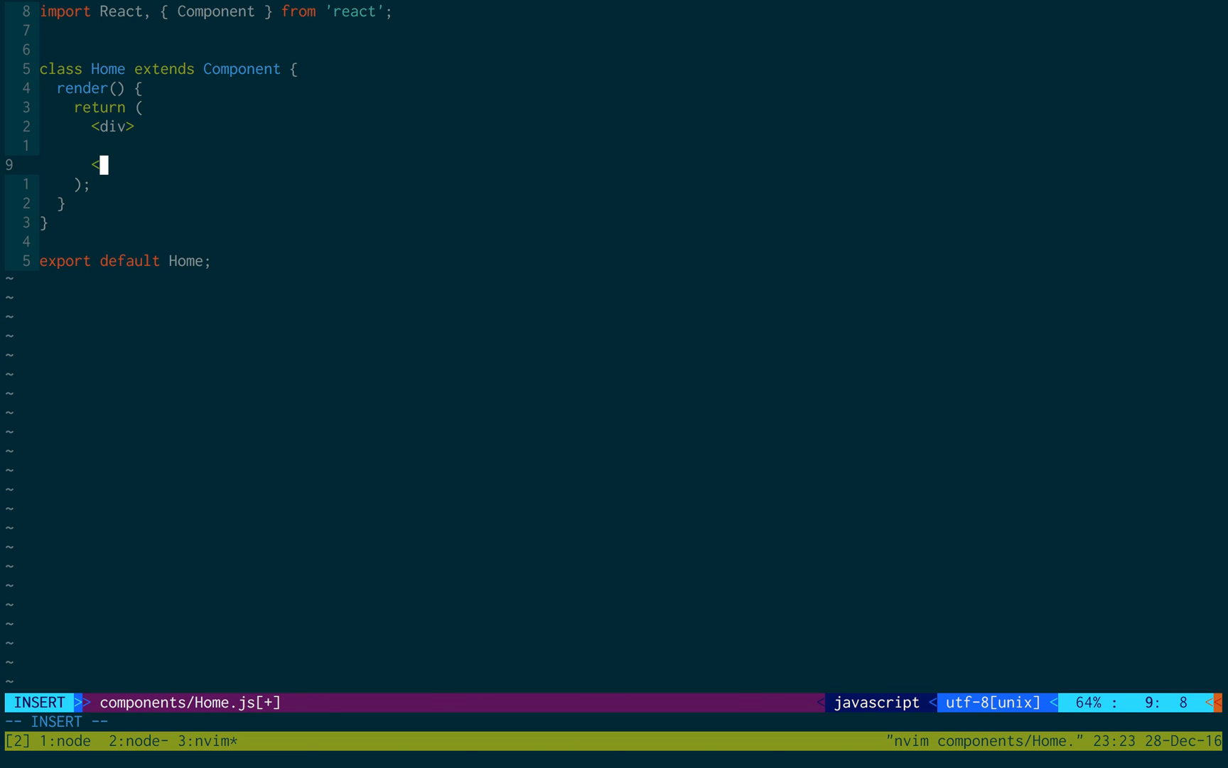
text(/div>)
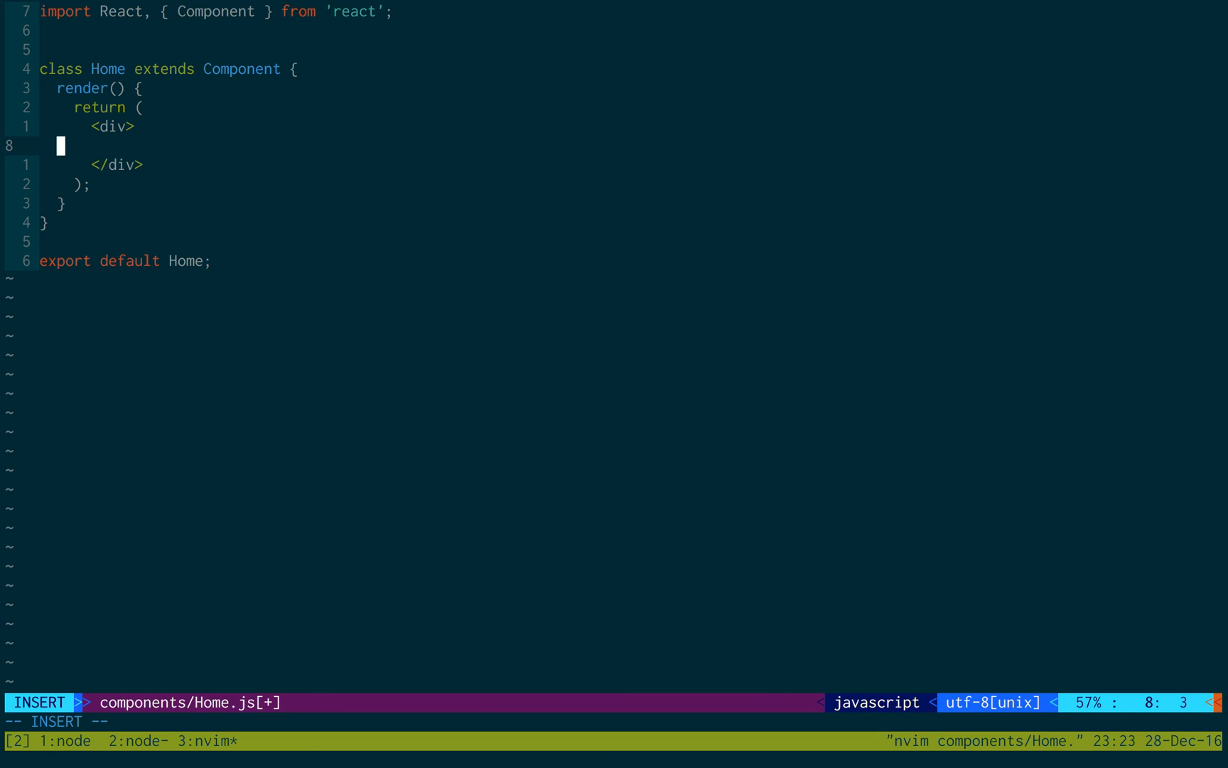
text({thi})
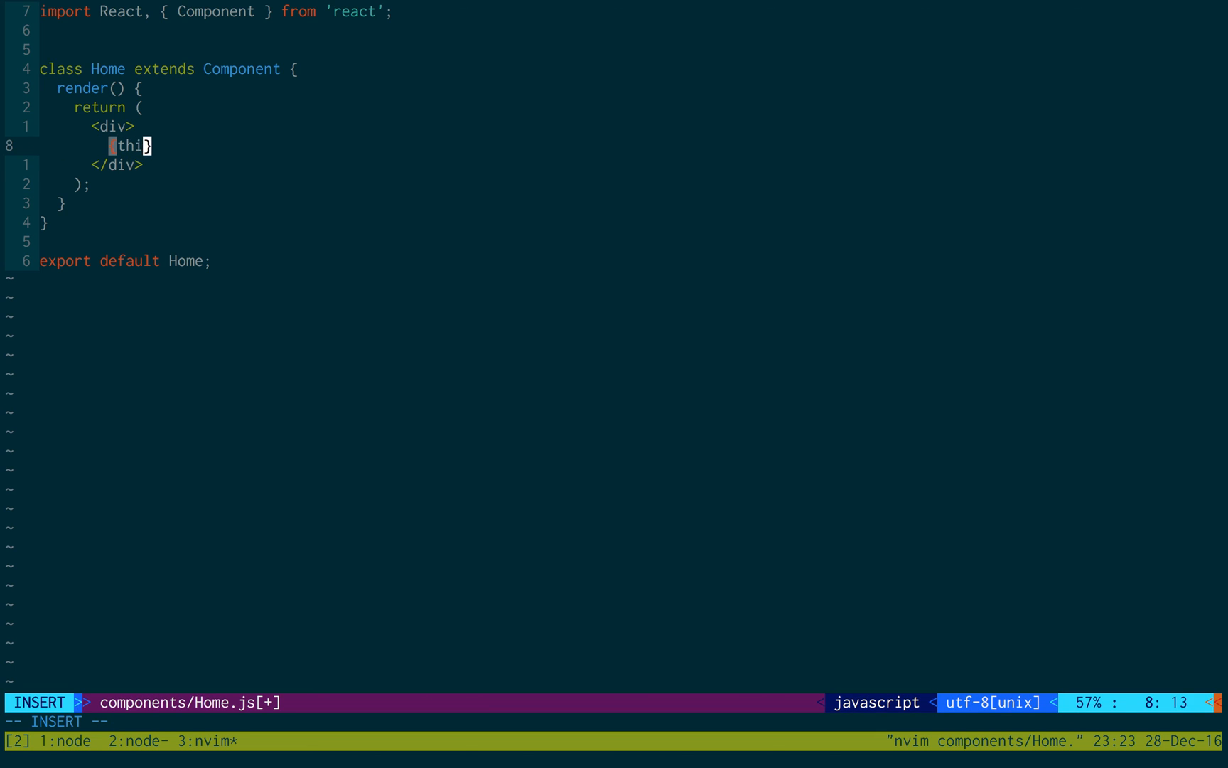
text(s.props.t)
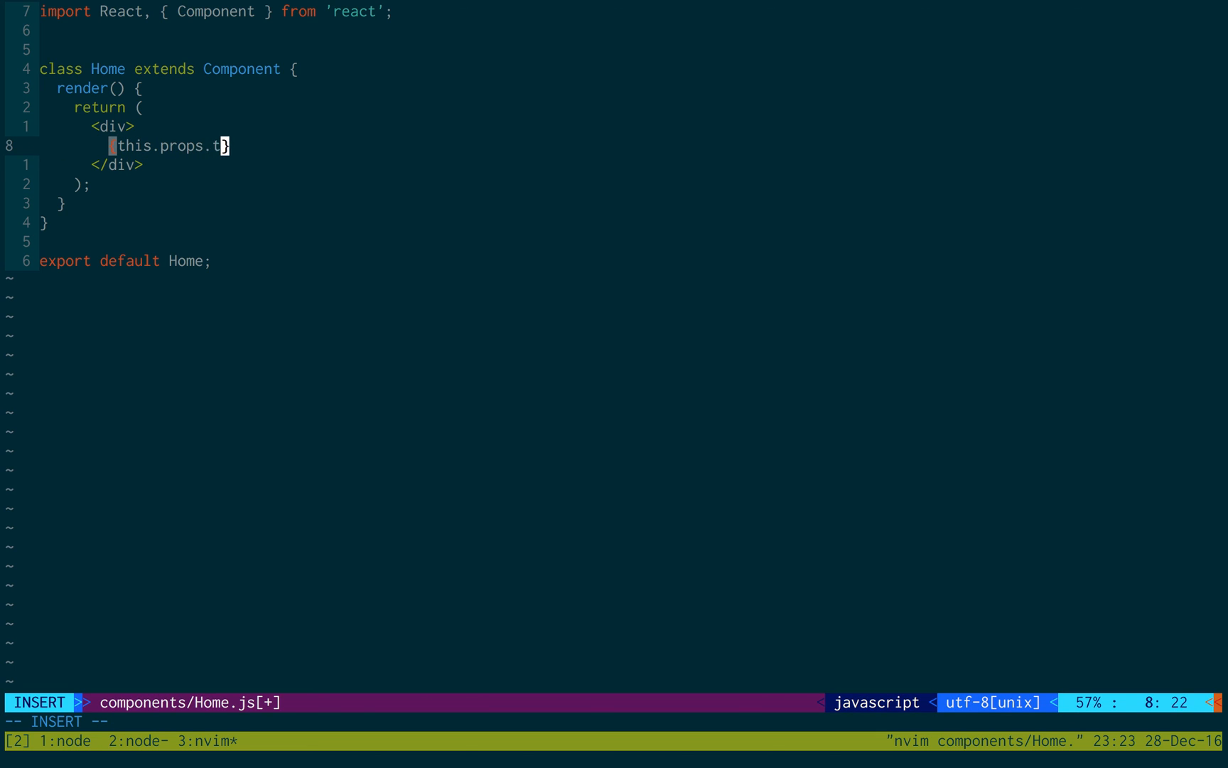
text(acos.map()
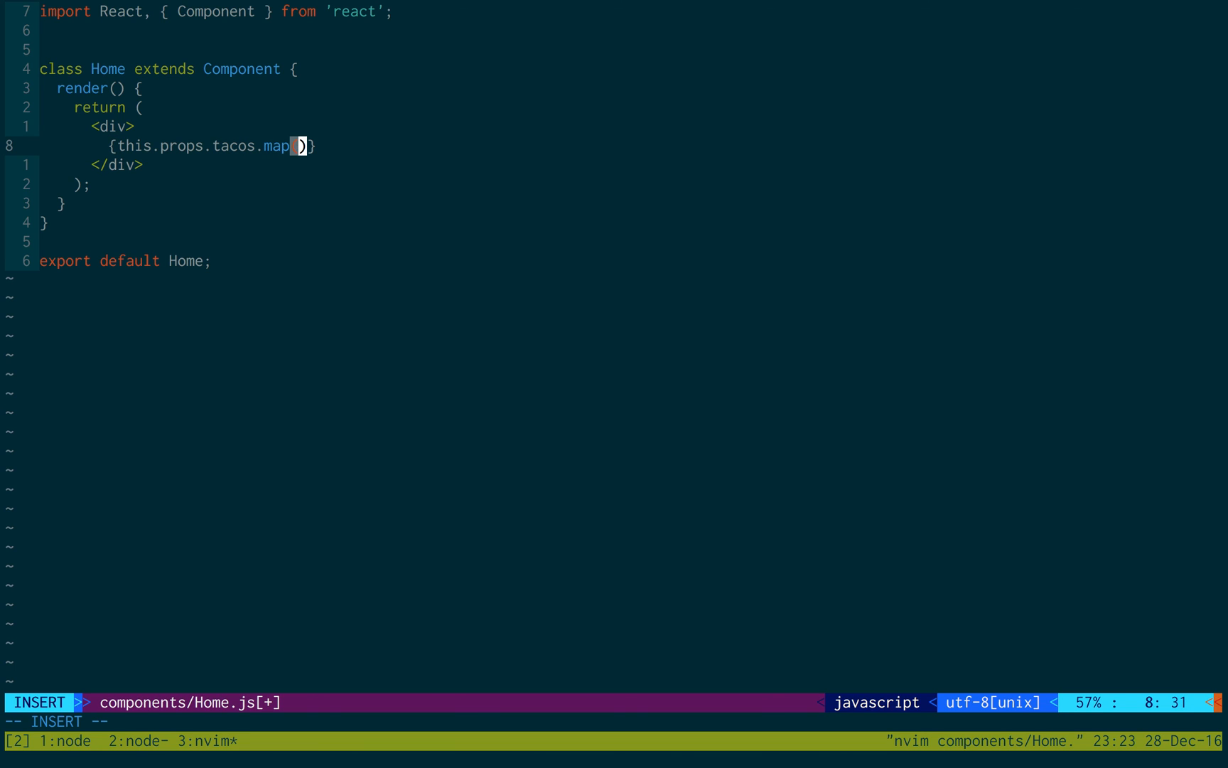
text(((taco)
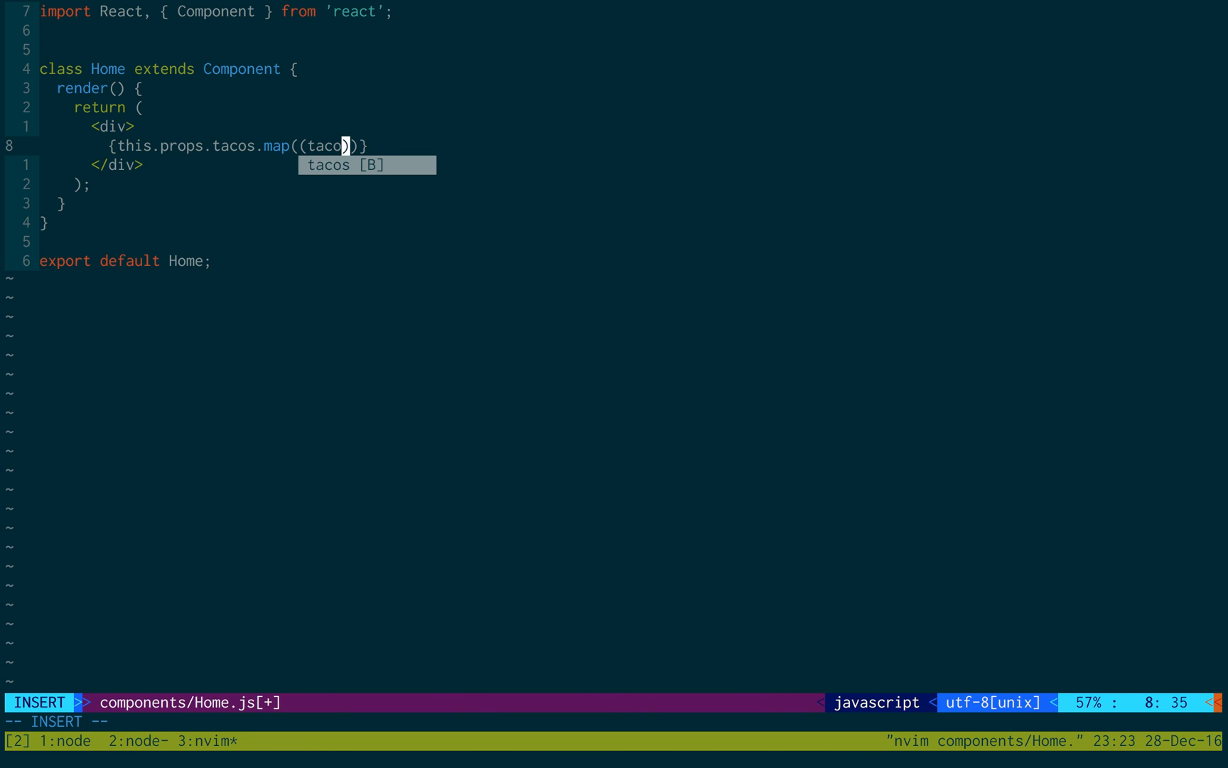
text(, i)
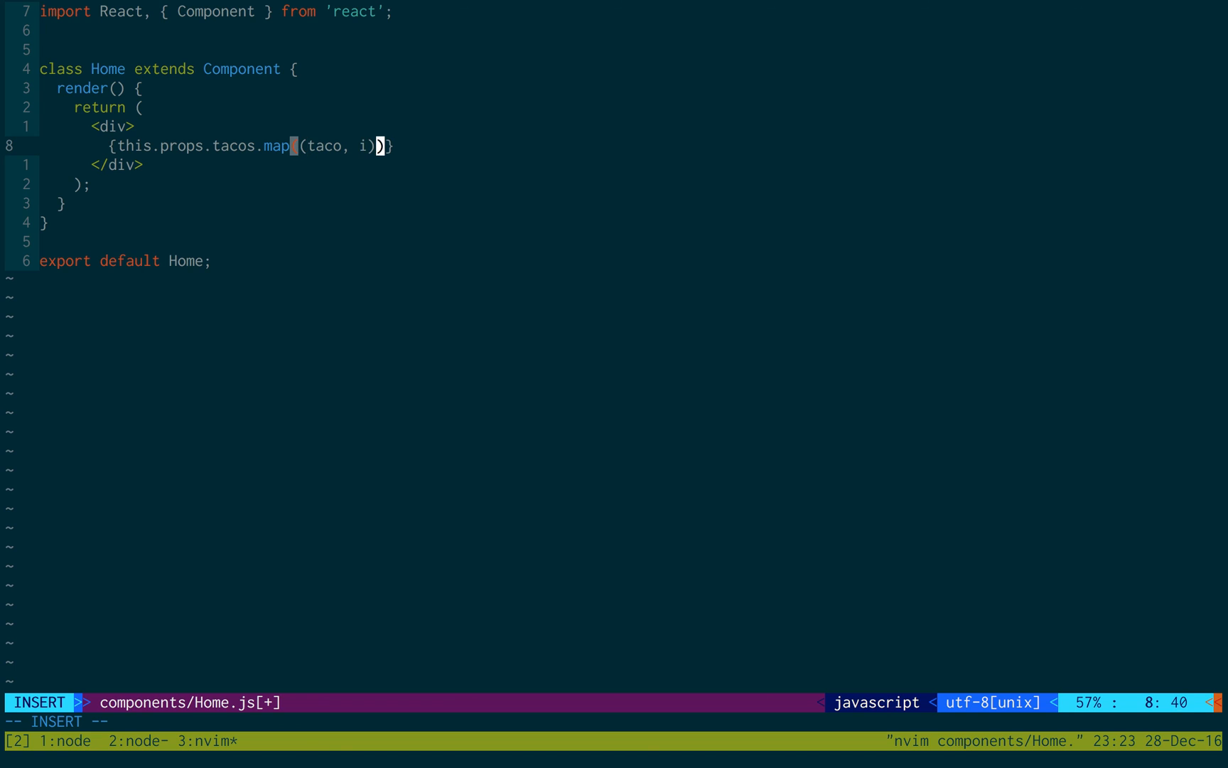
text(=>)
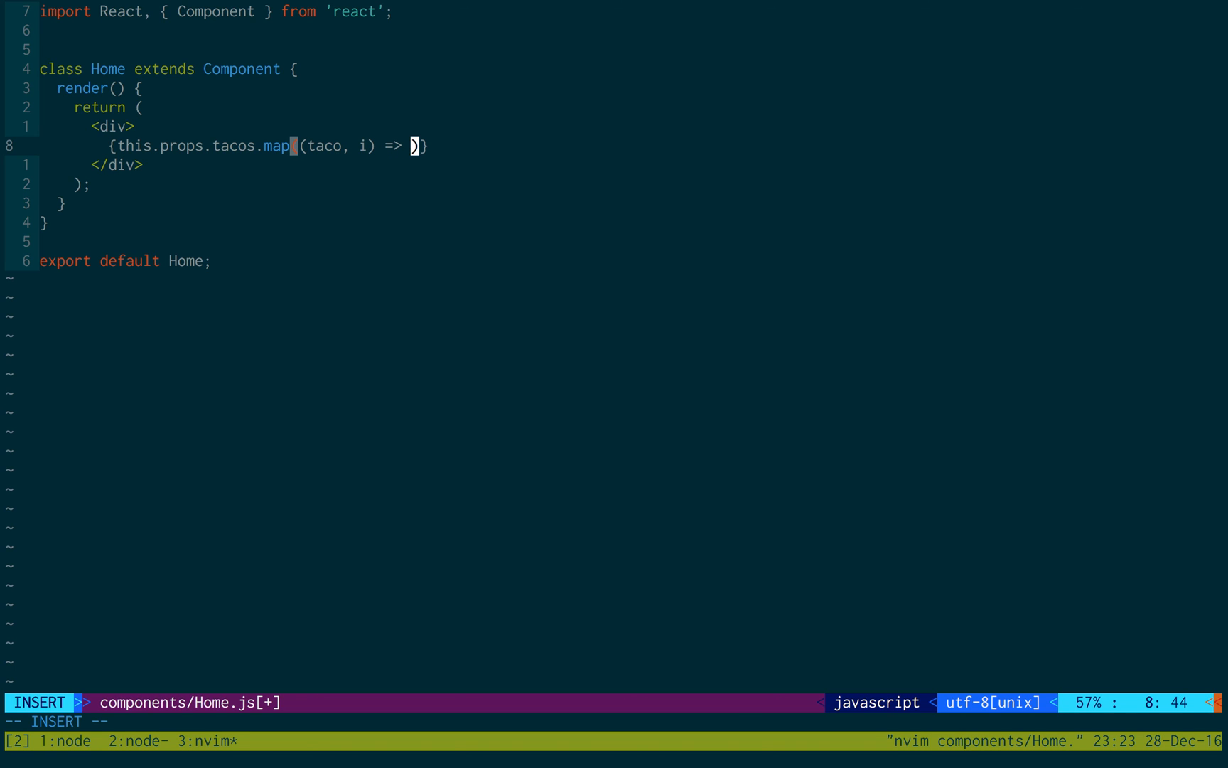
Render each taco as <p key={i}> containing JSON.stringify(taco) and save Home.js
text(<p)
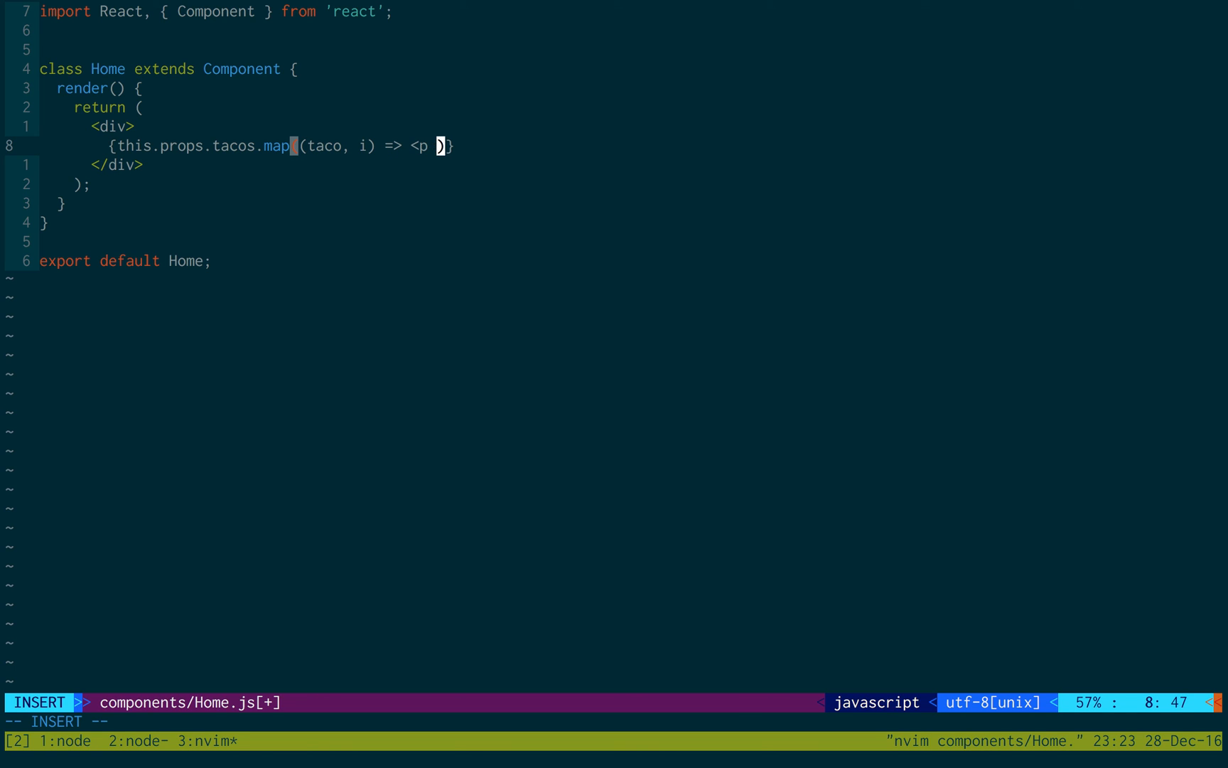
text(key={i}>)
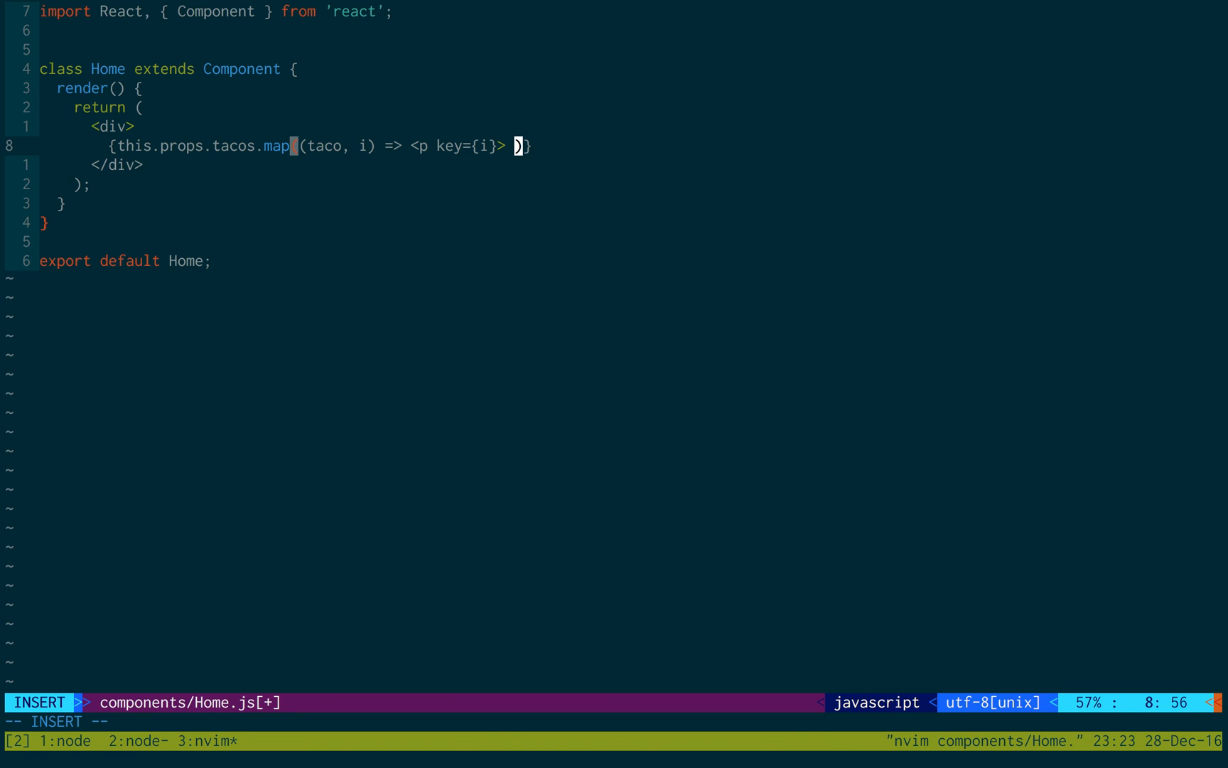
text(()
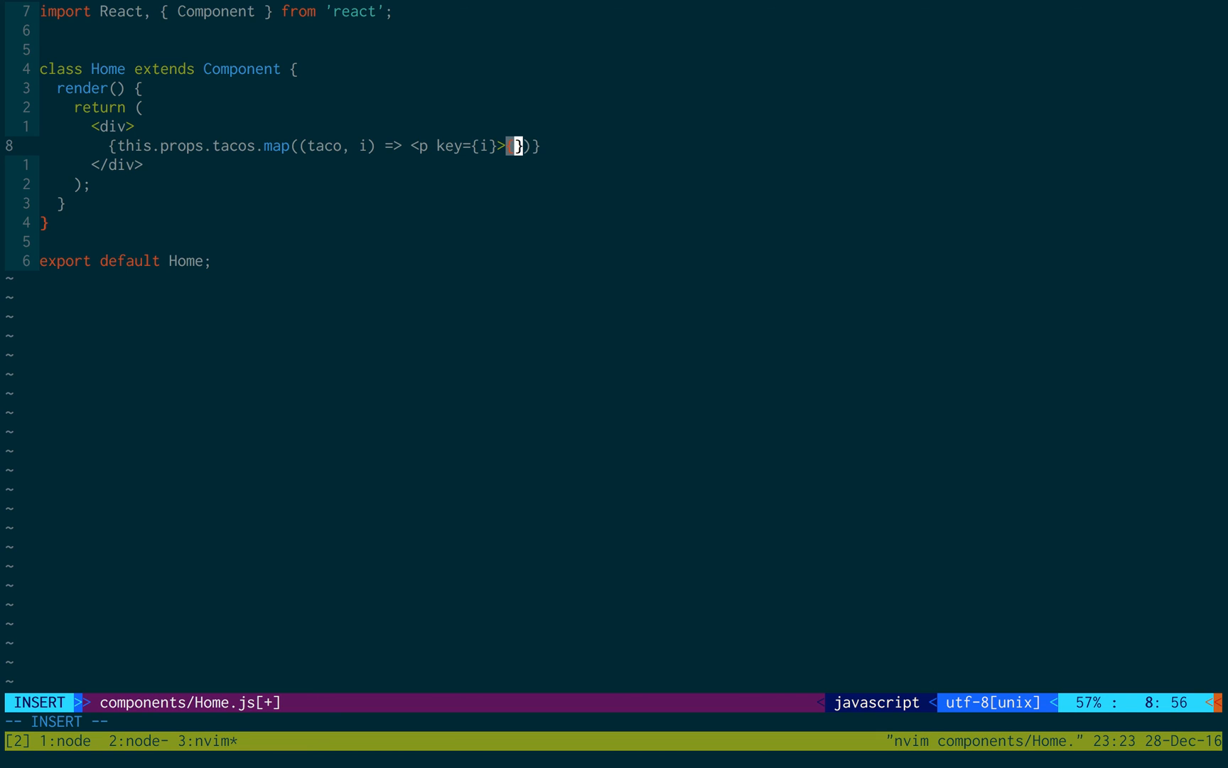
text(JSON.string)
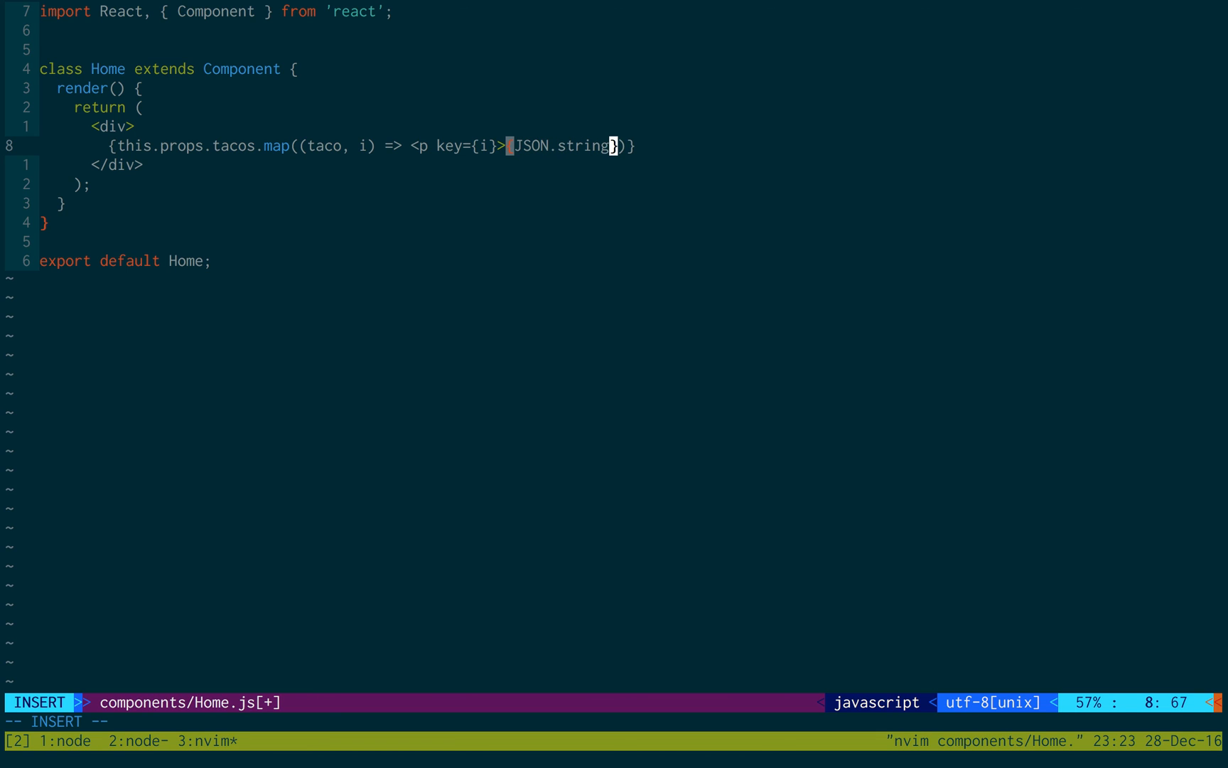
text(ify(taco)
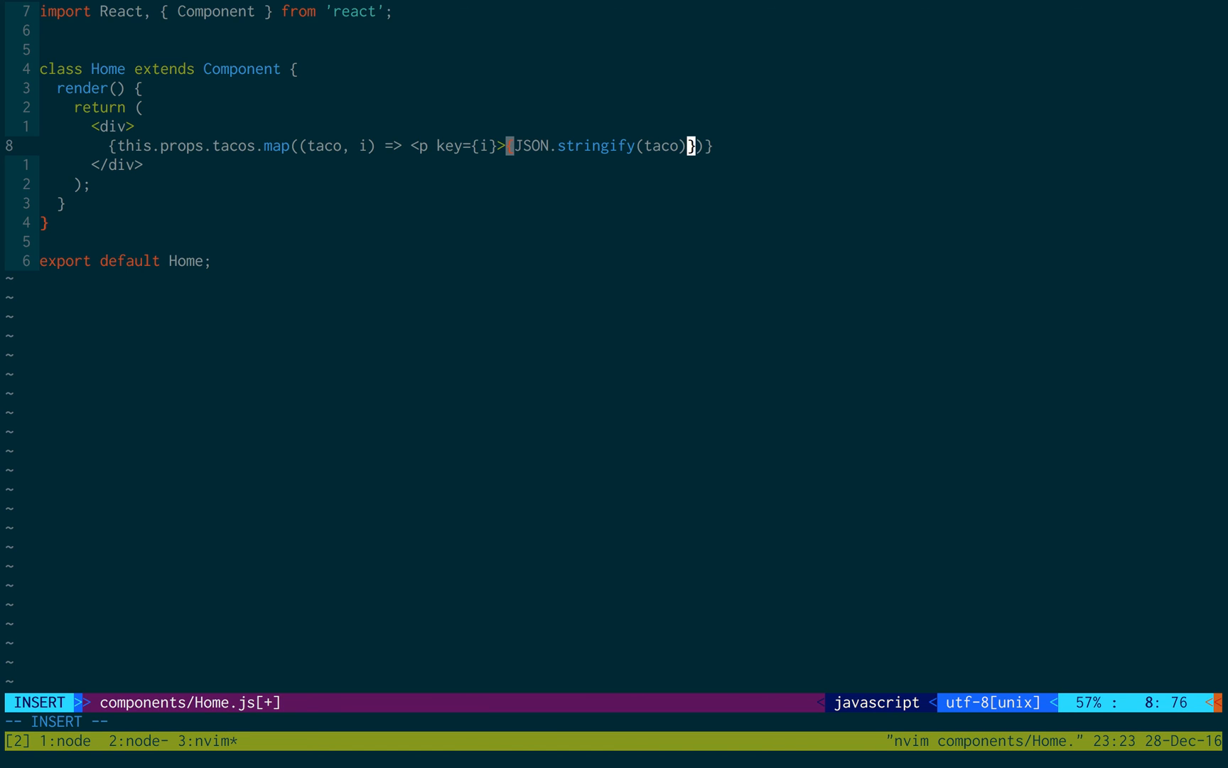
key(Escape)
text(</p>)
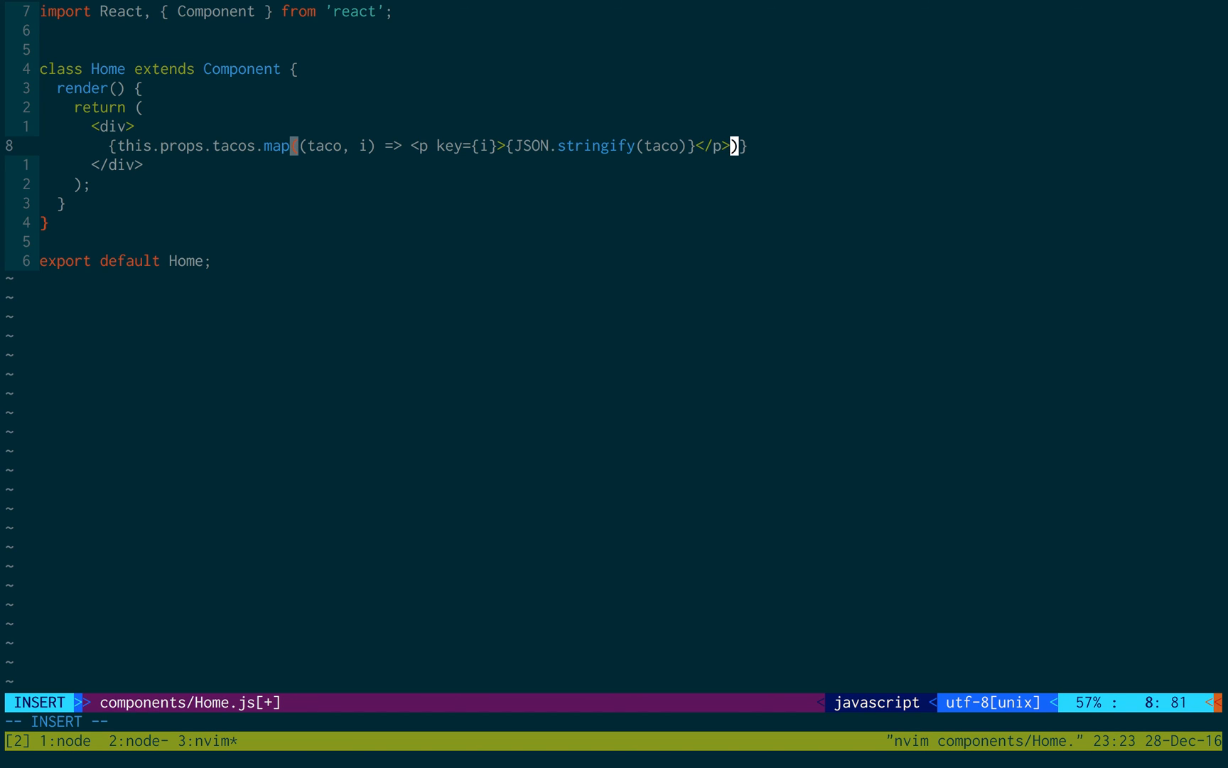
key(Escape)
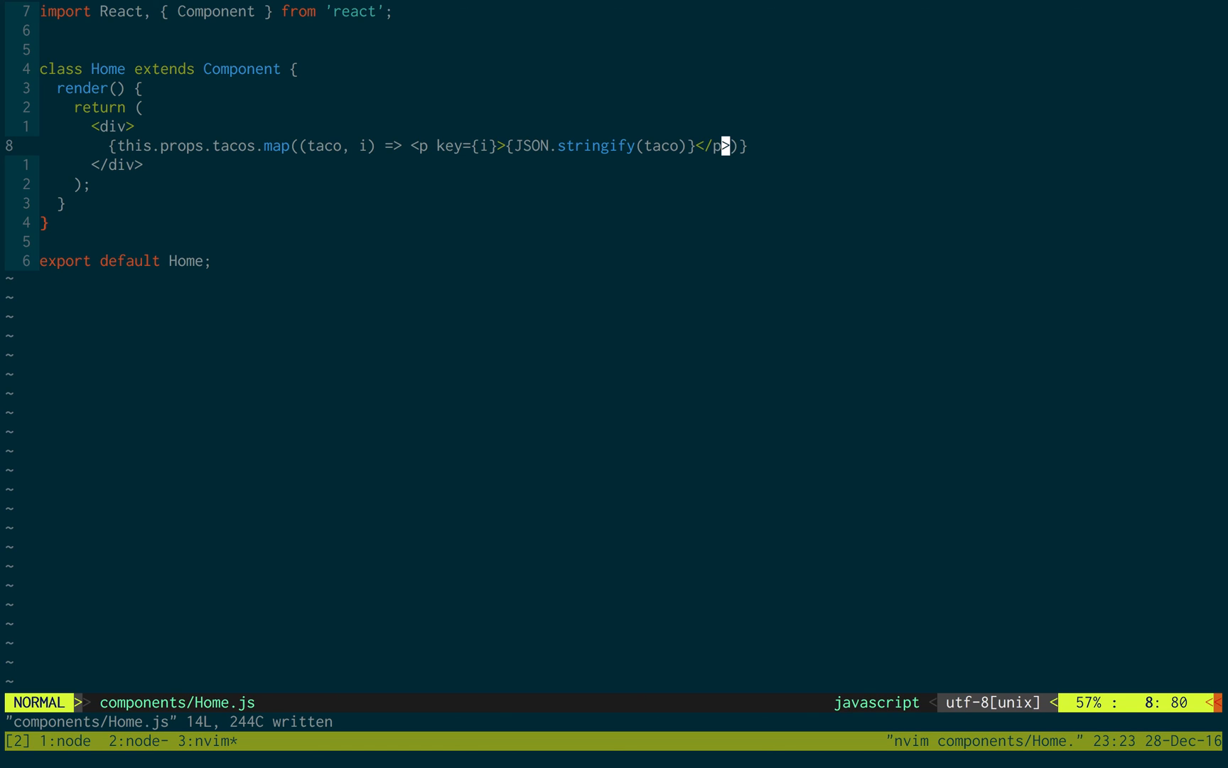
key(:)
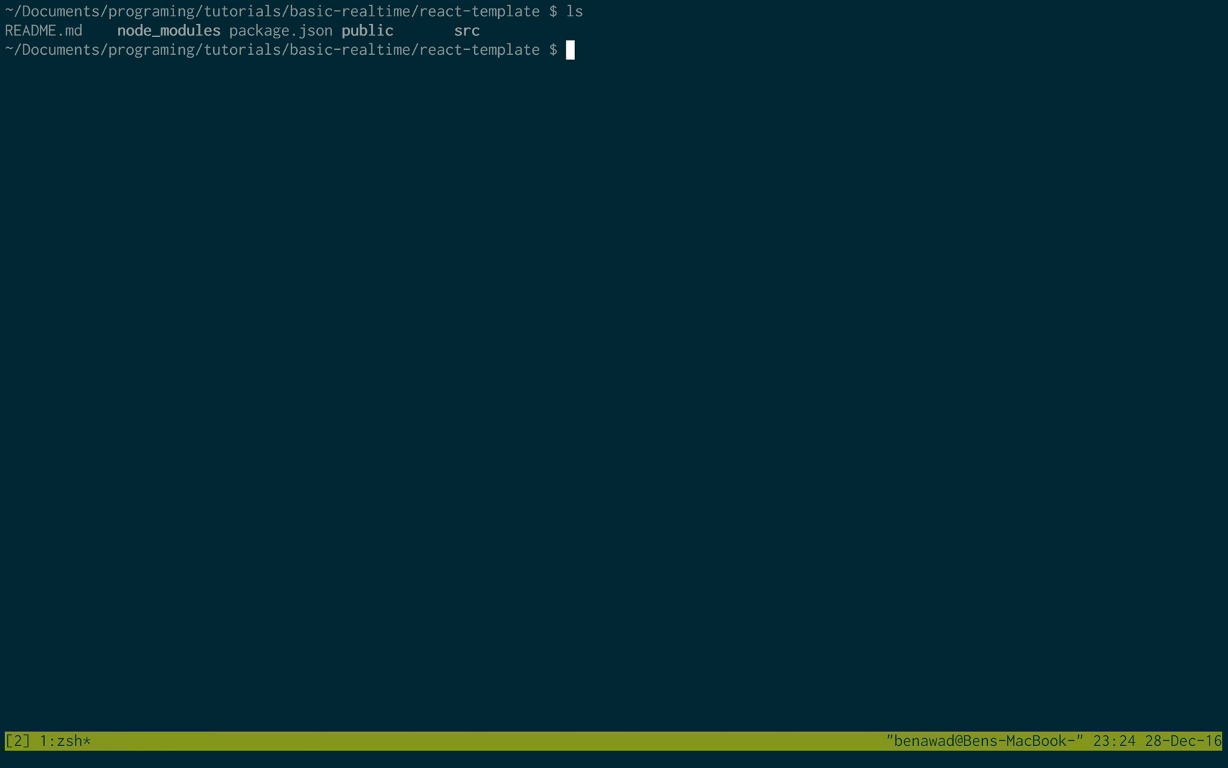
Run npm start in react-template, which fails on a syntax error in App.js
text(npm start)
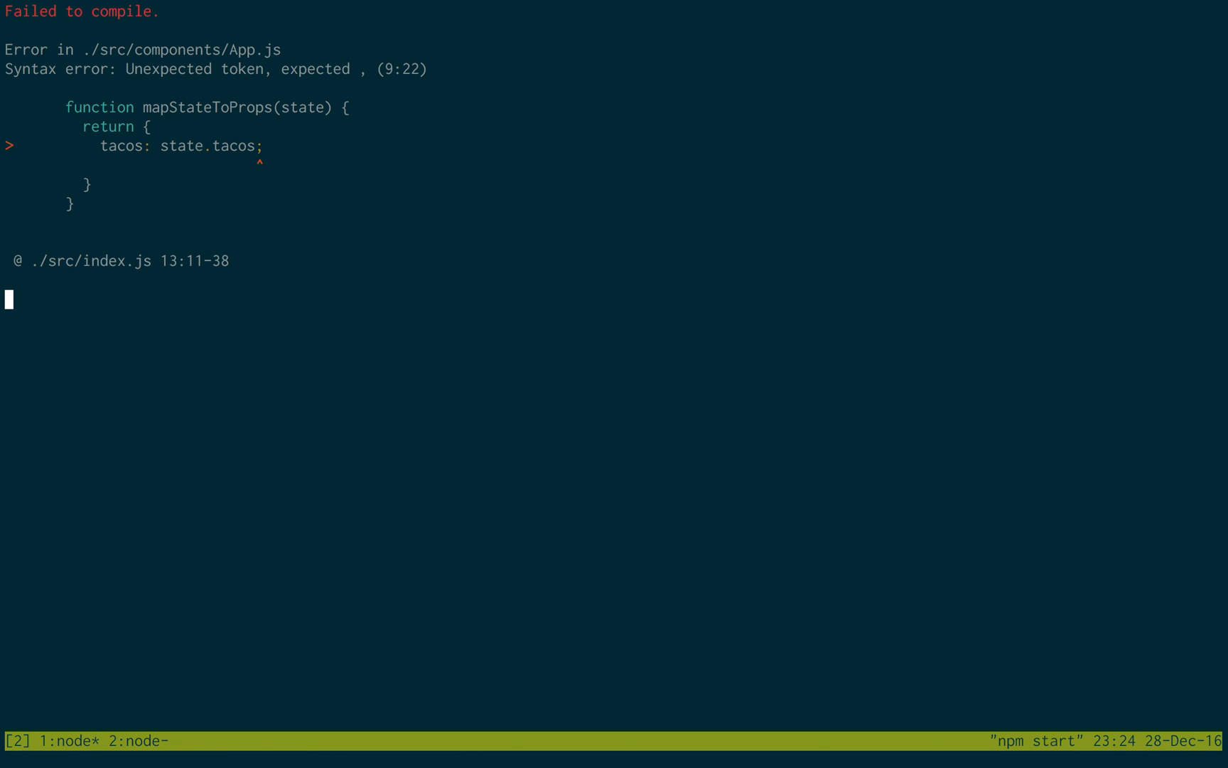
Stop the dev server, fix src/components/App.js in vim, and rerun npm start
key(Ctrl+c)
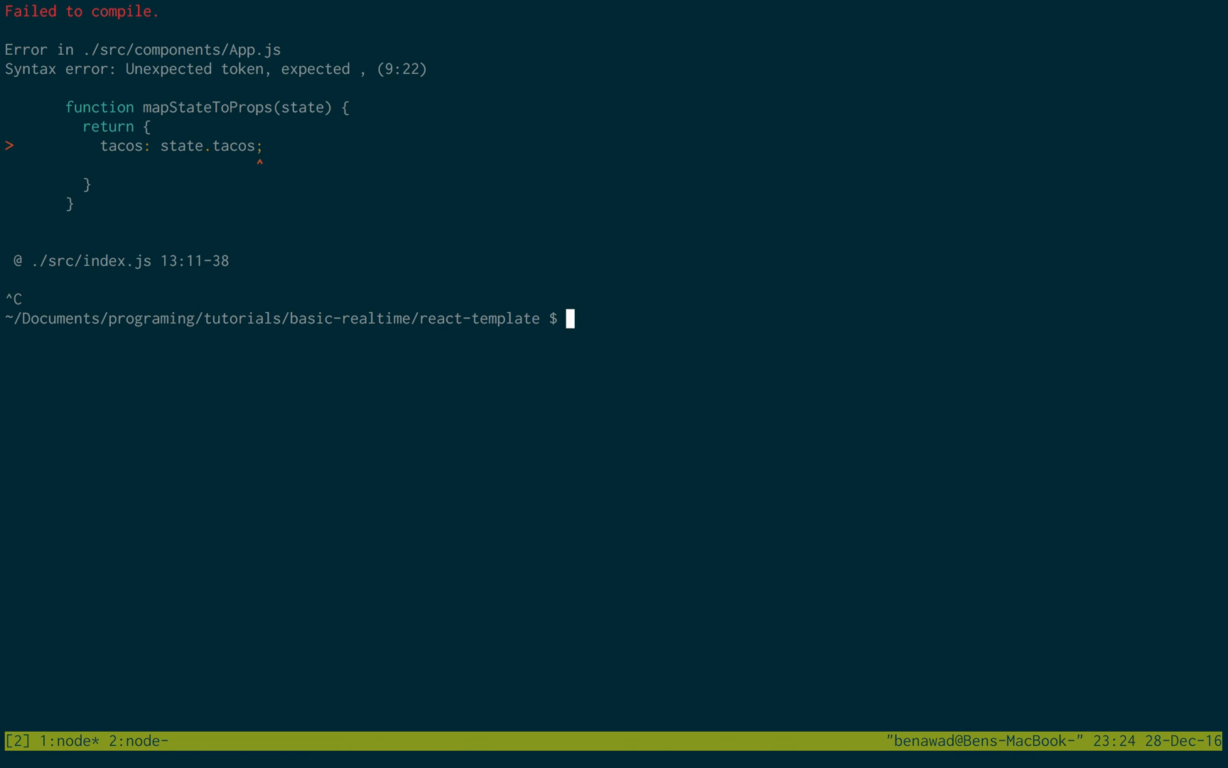
text(vim src/components/App.js)
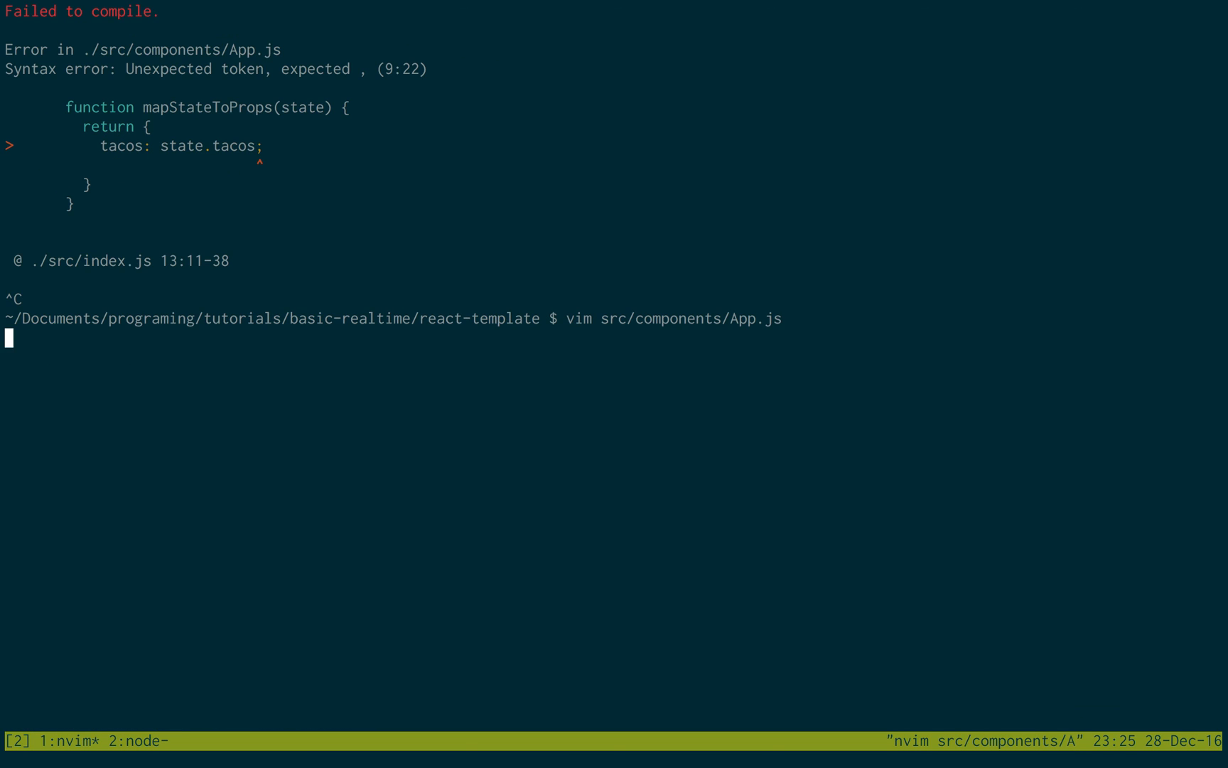
text(npm start)
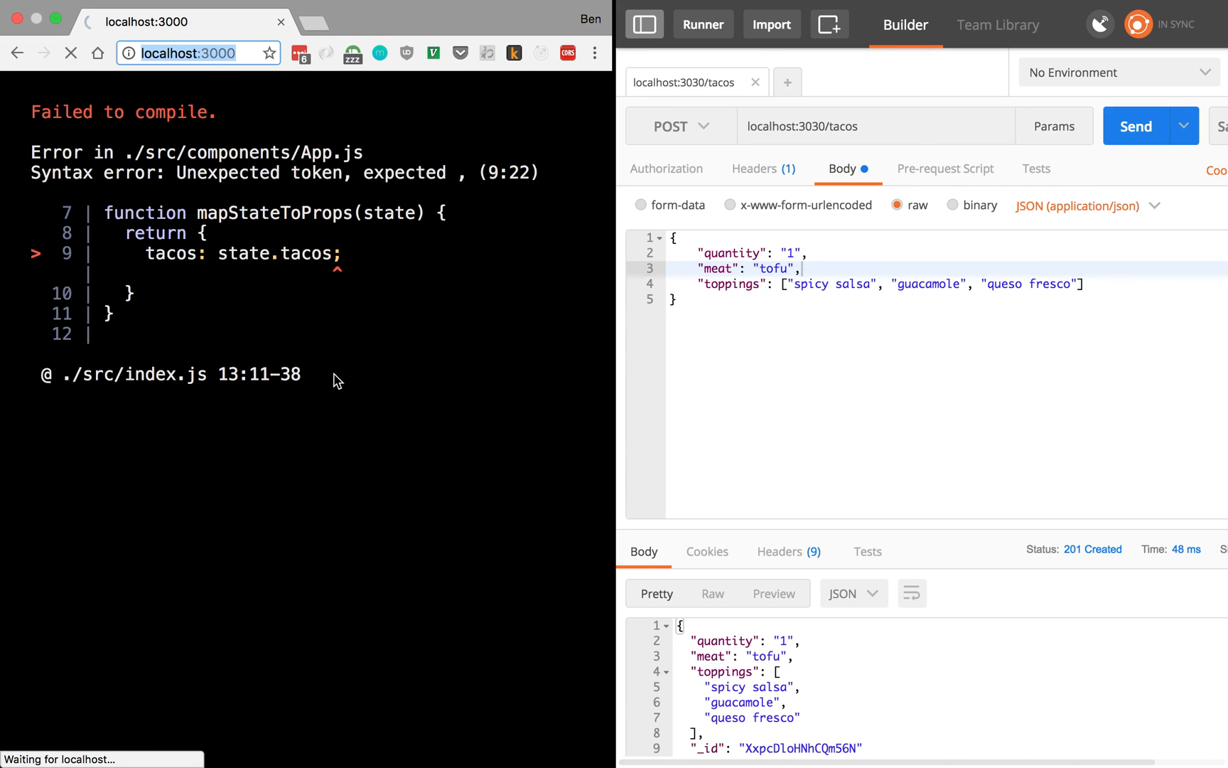
mouse_move(300, 270)
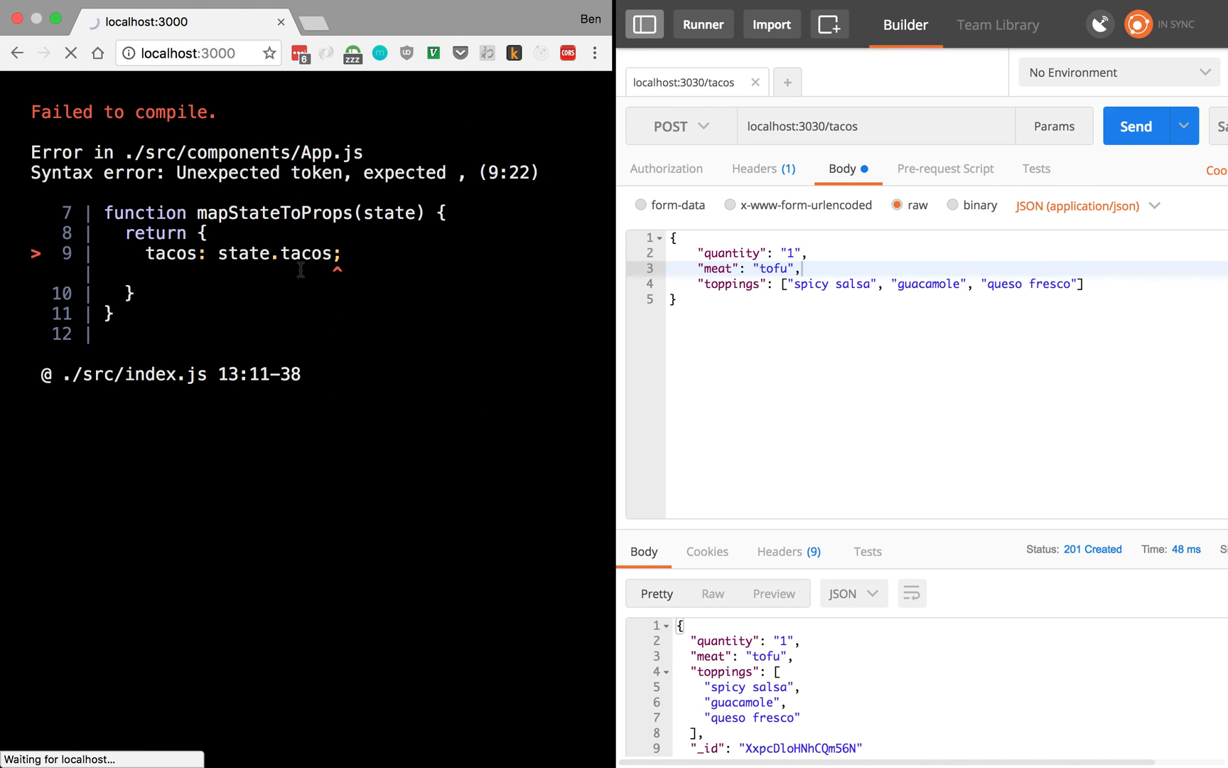
mouse_move(478, 298)
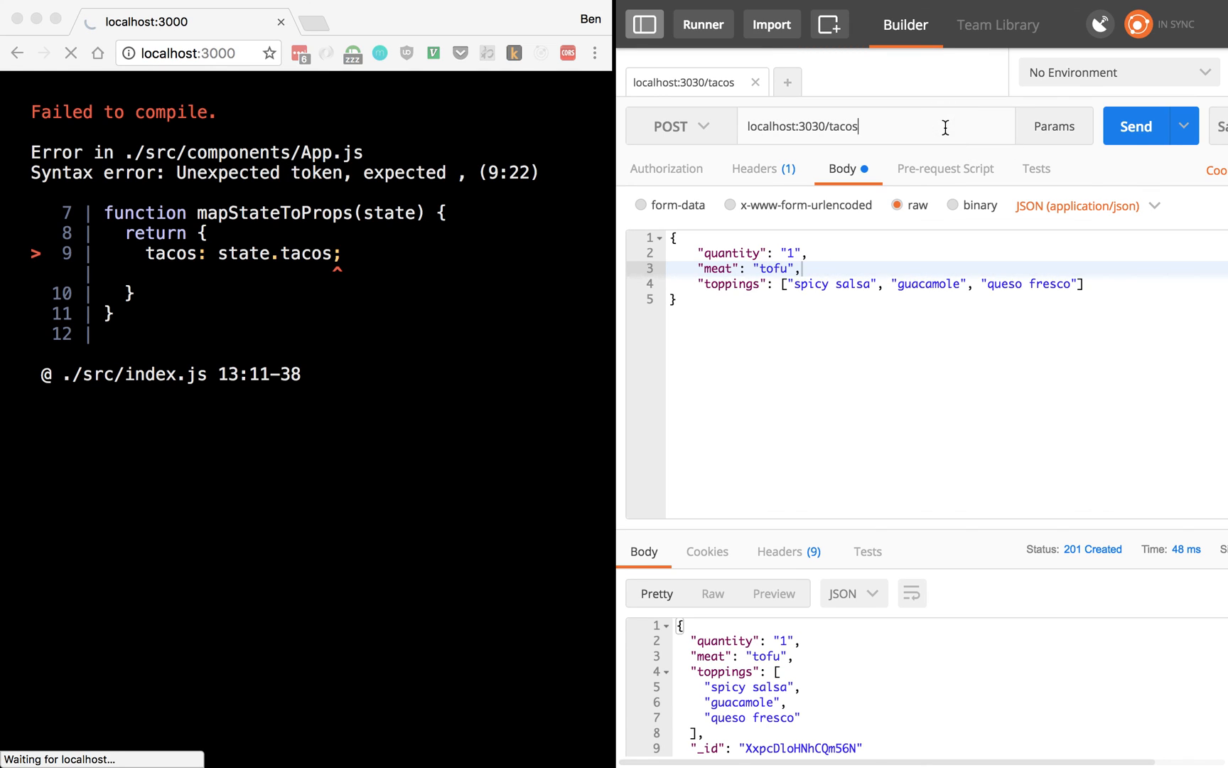
mouse_move(813, 619)
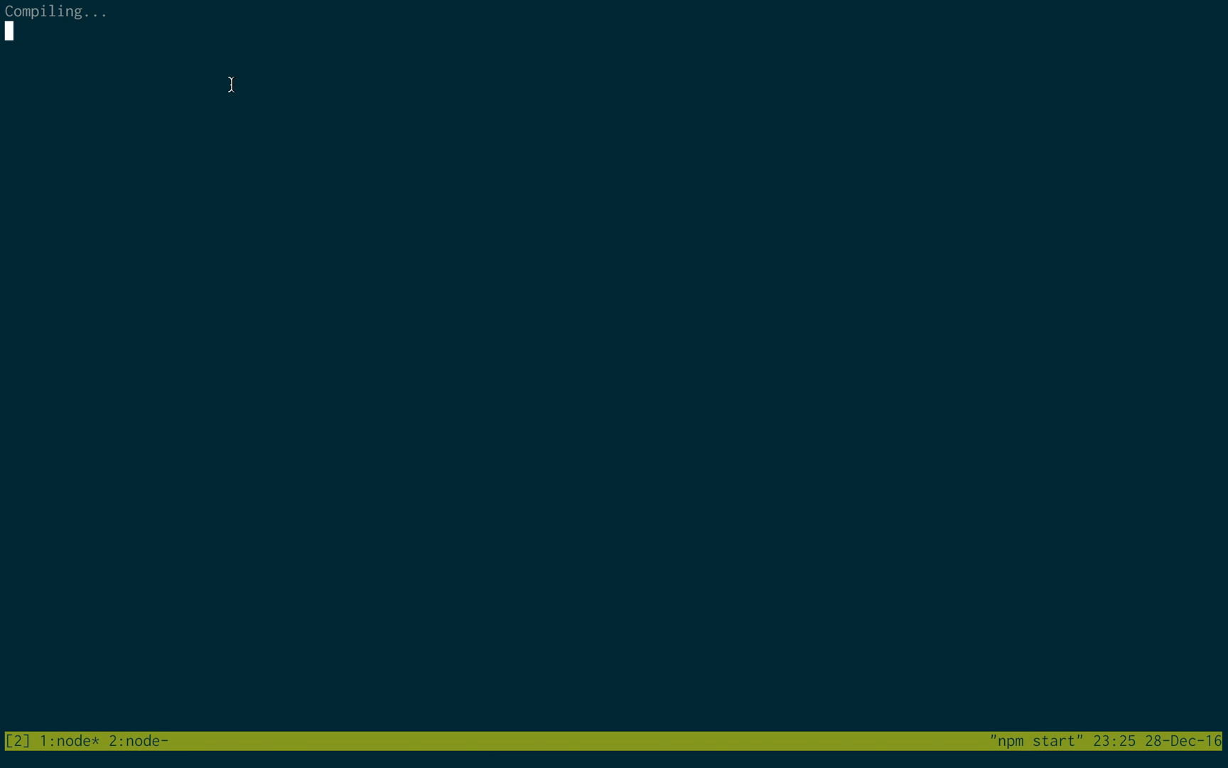
mouse_move(485, 257)
text(n)
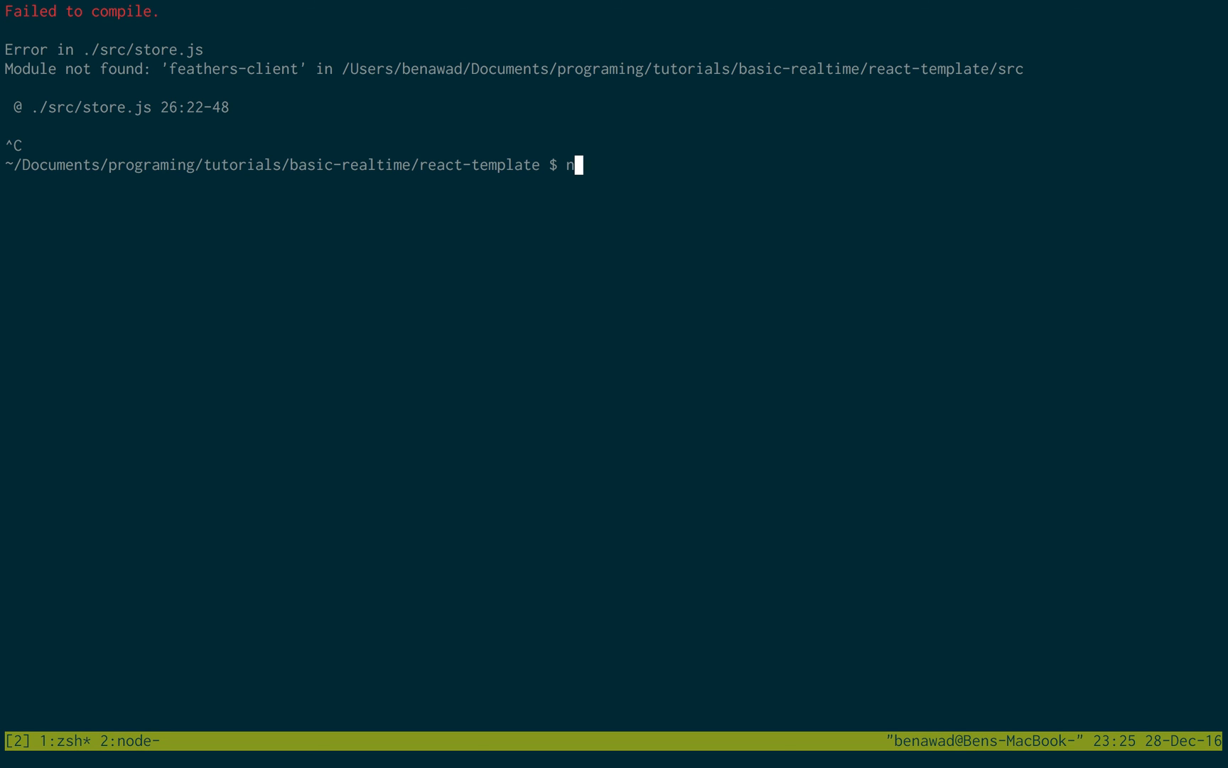
Run npm install --save feathers-client in the react-template project
text(pm in)
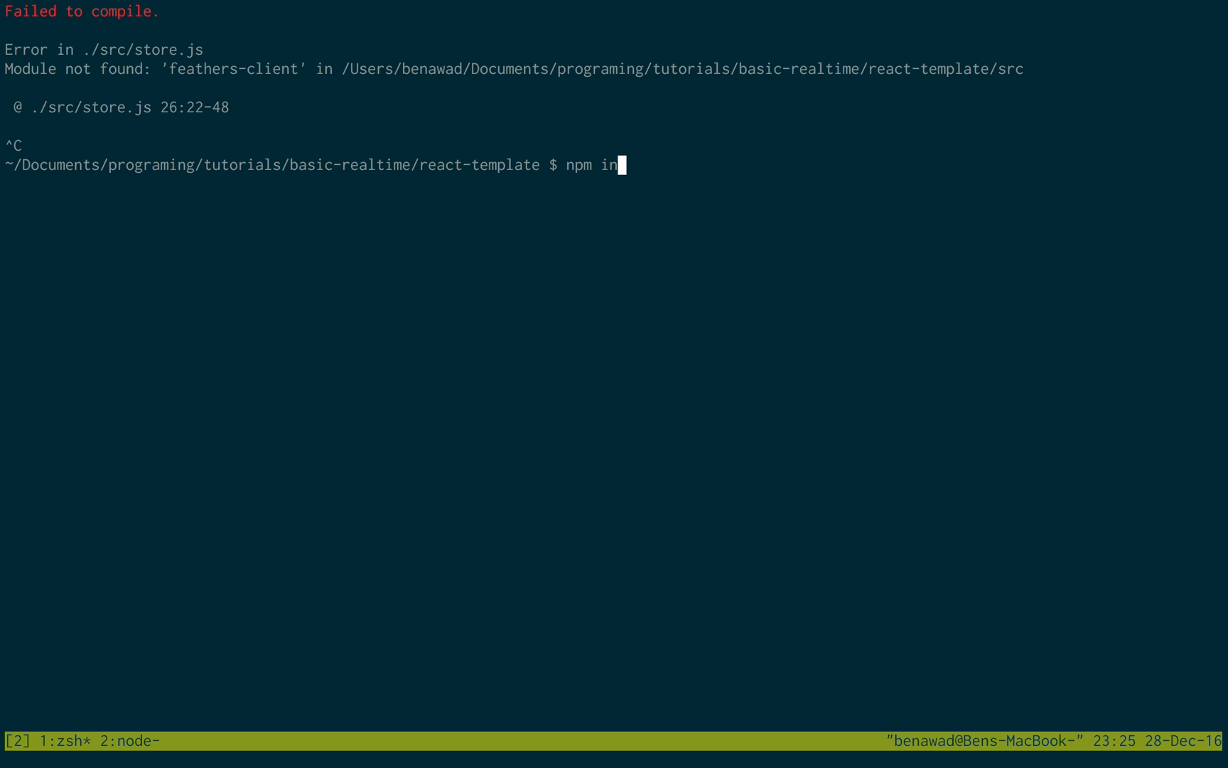
text(stall --)
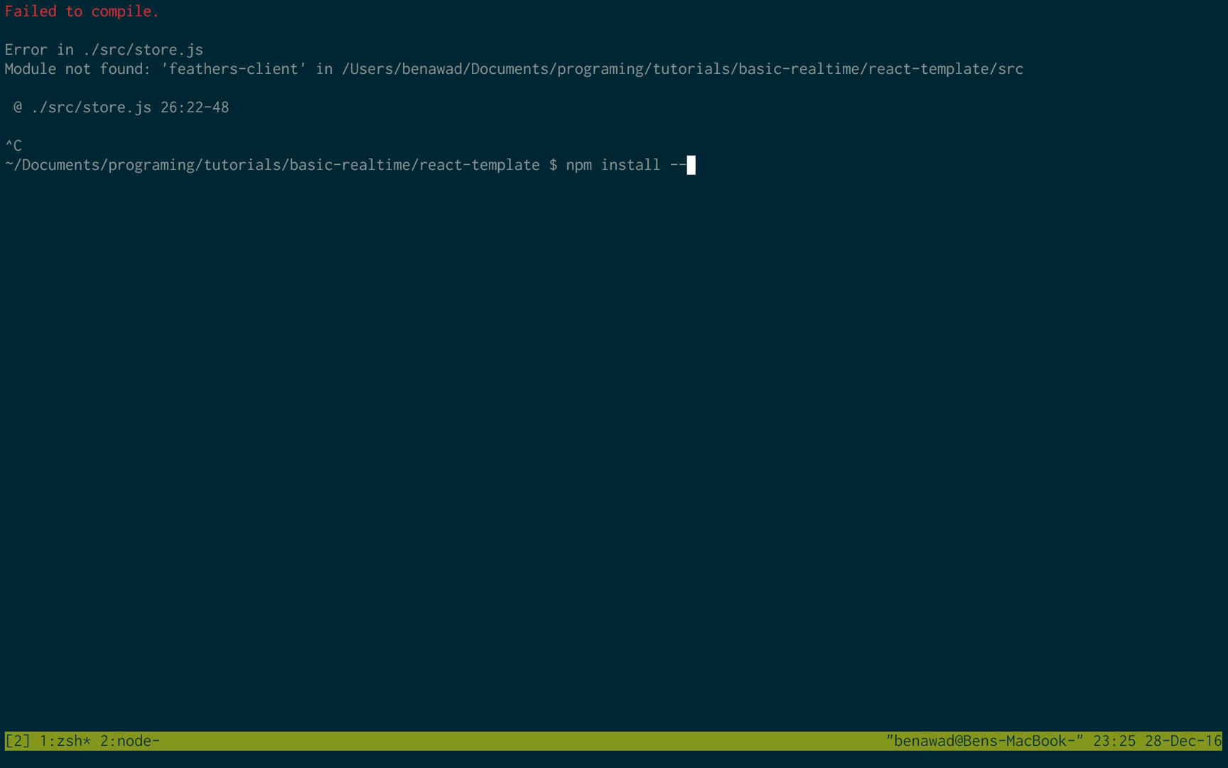
text(save feath)
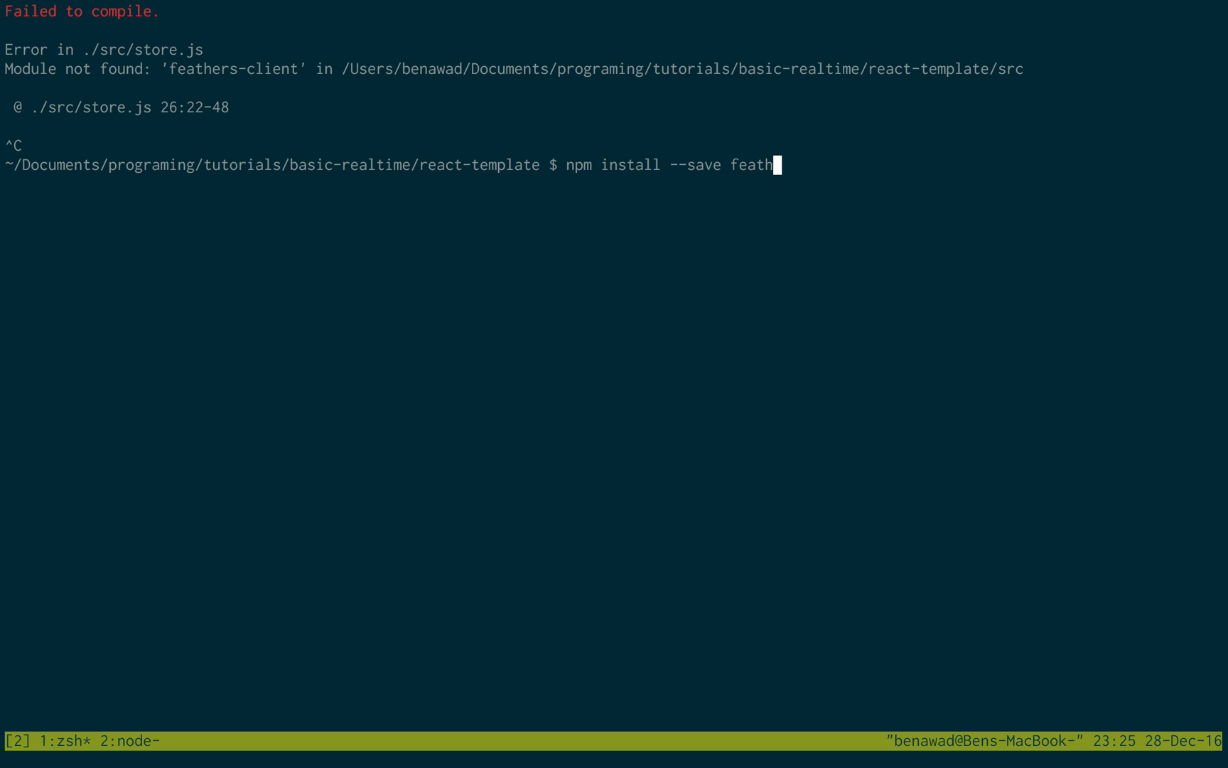
text(ers-client)
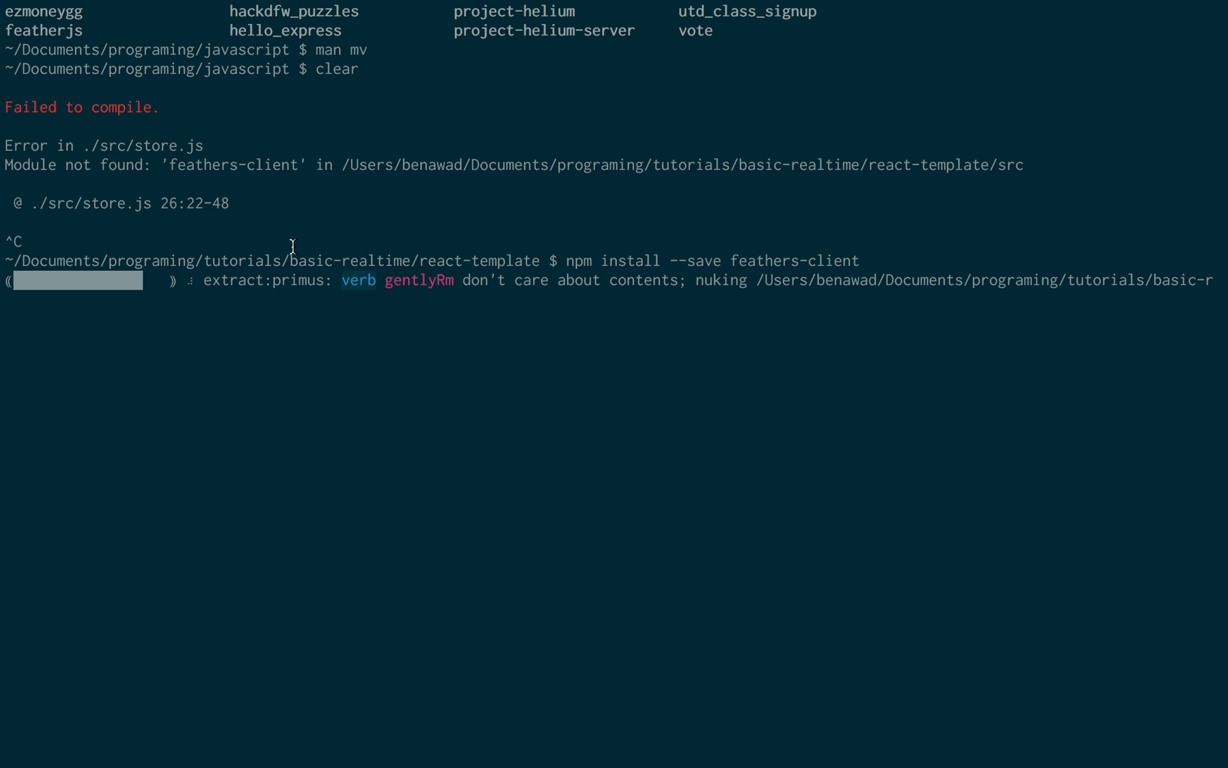
mouse_move(1077, 403)
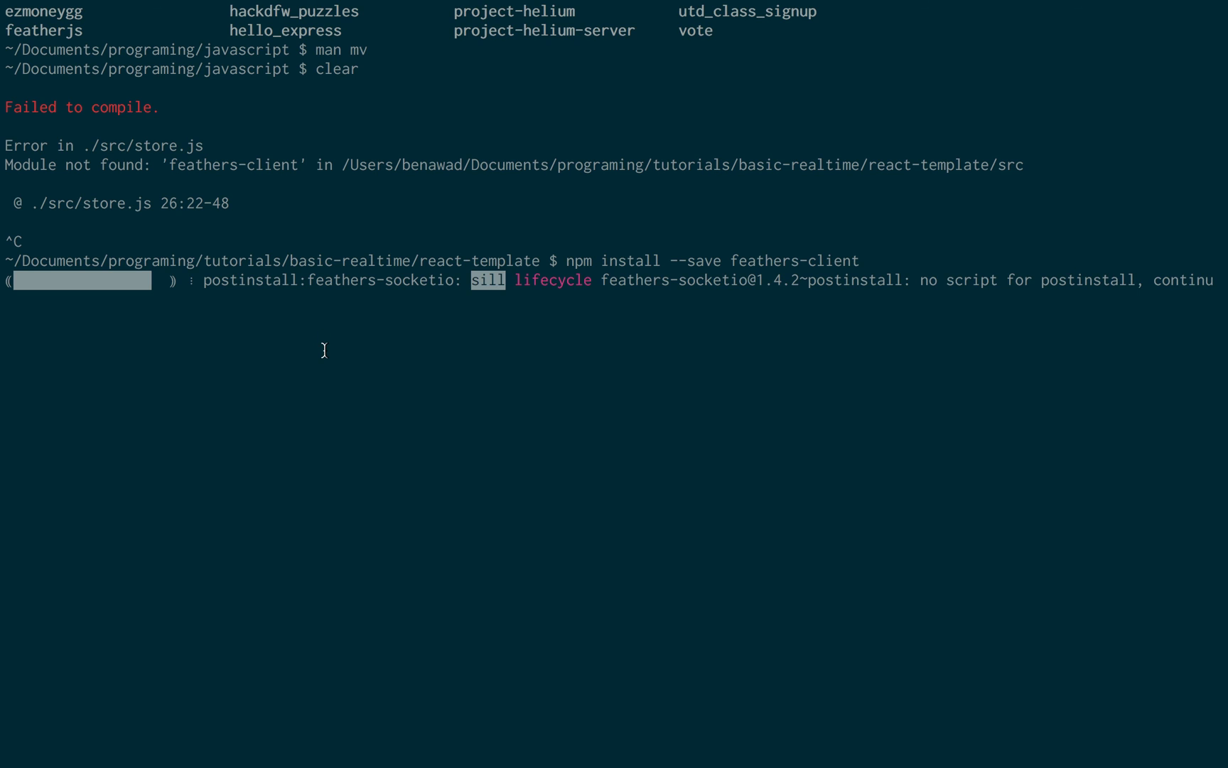
mouse_move(457, 337)
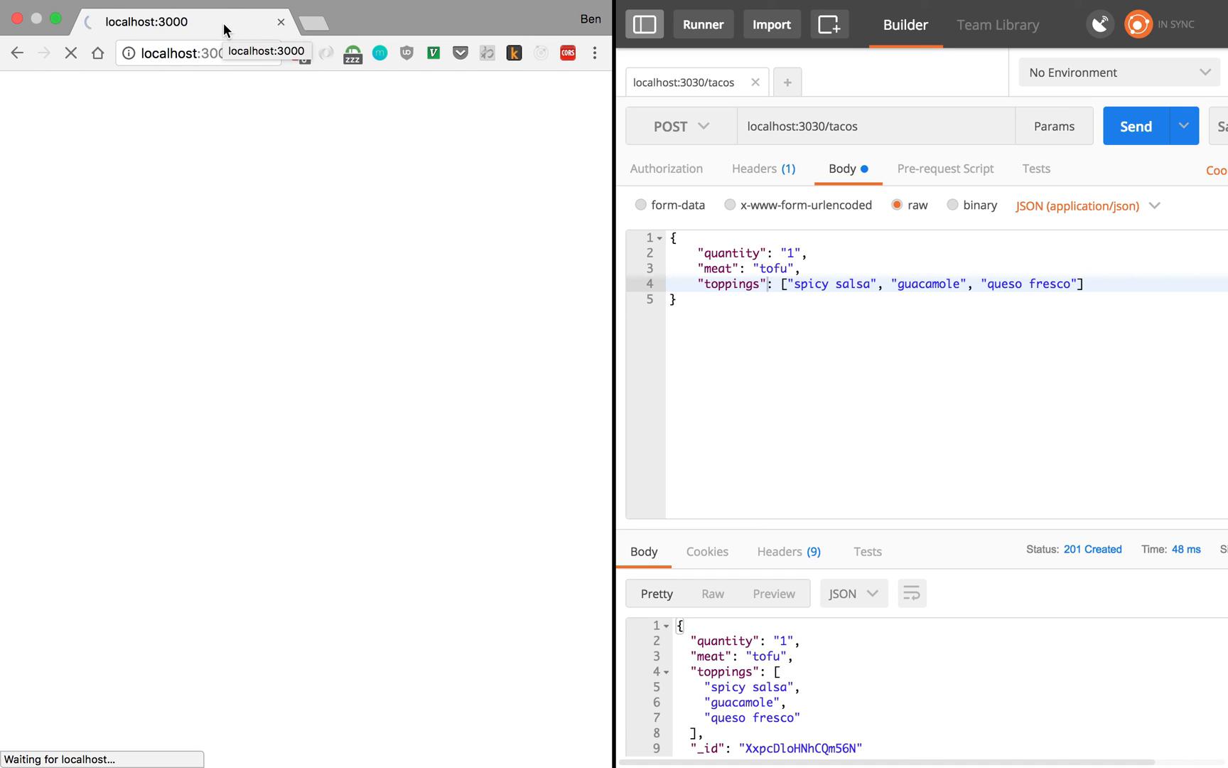
mouse_move(236, 372)
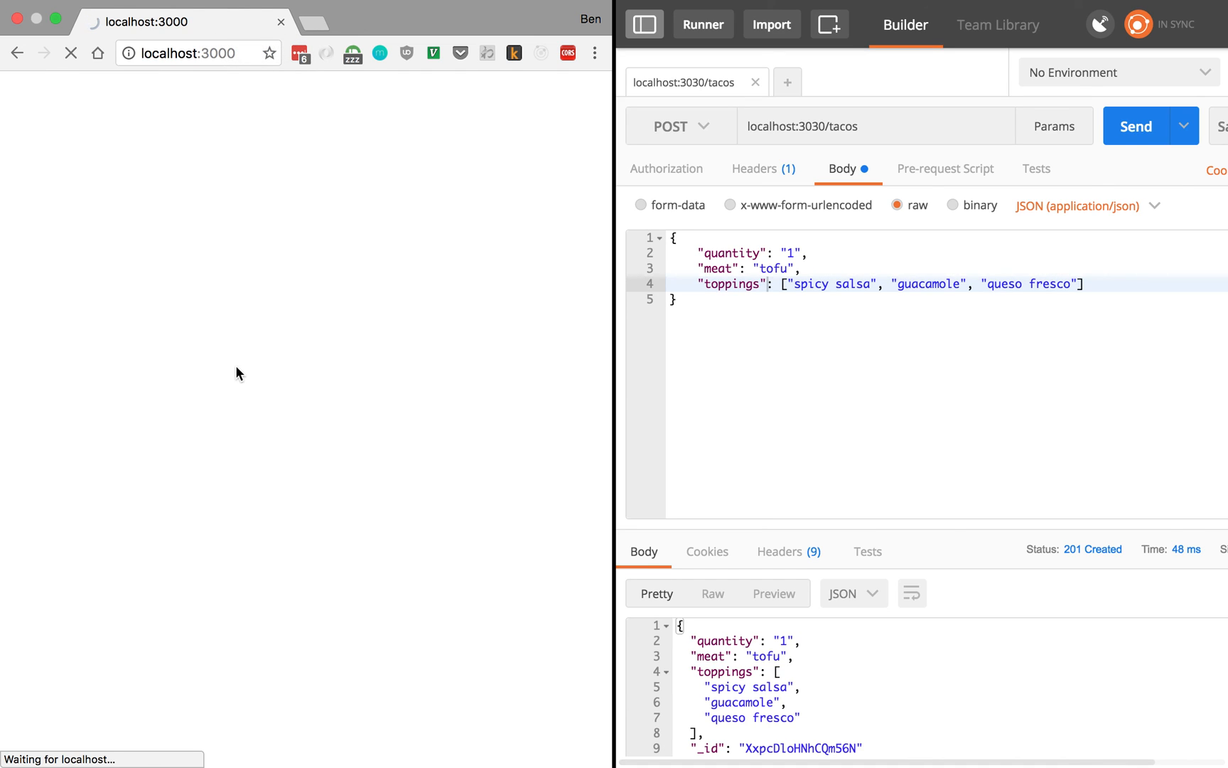
mouse_move(260, 295)
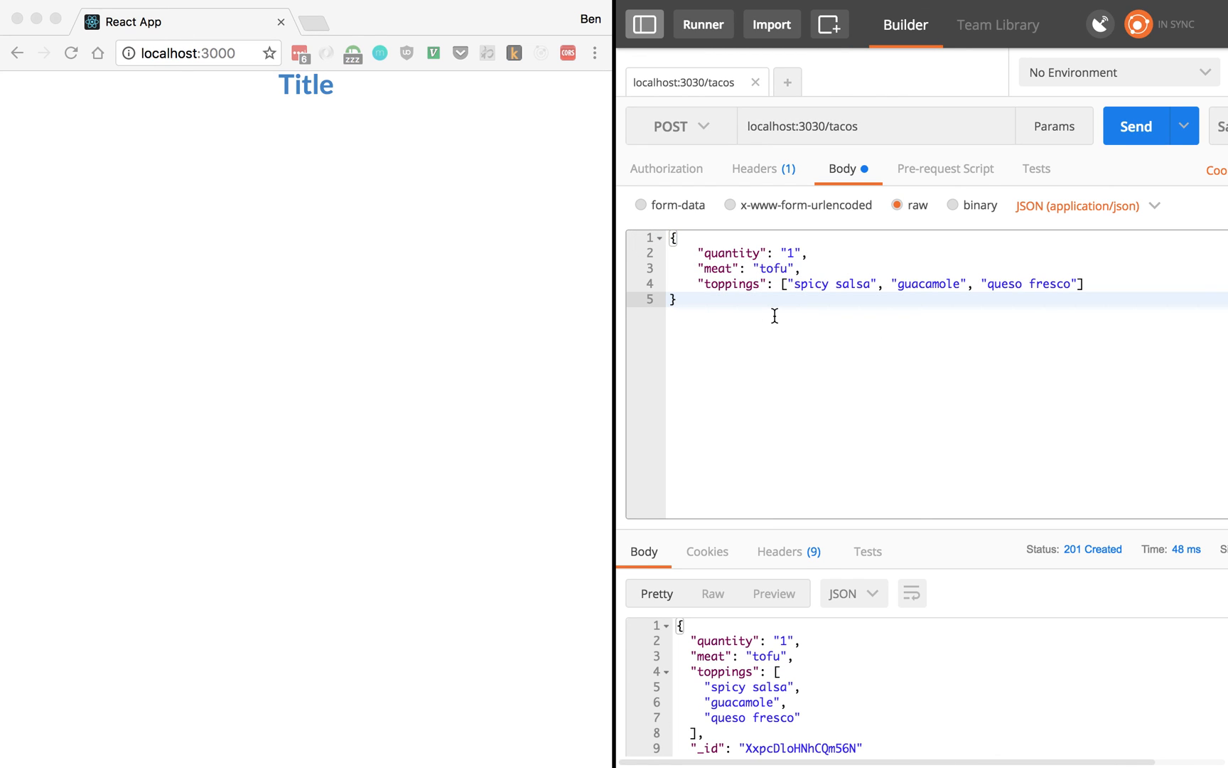
mouse_move(744, 176)
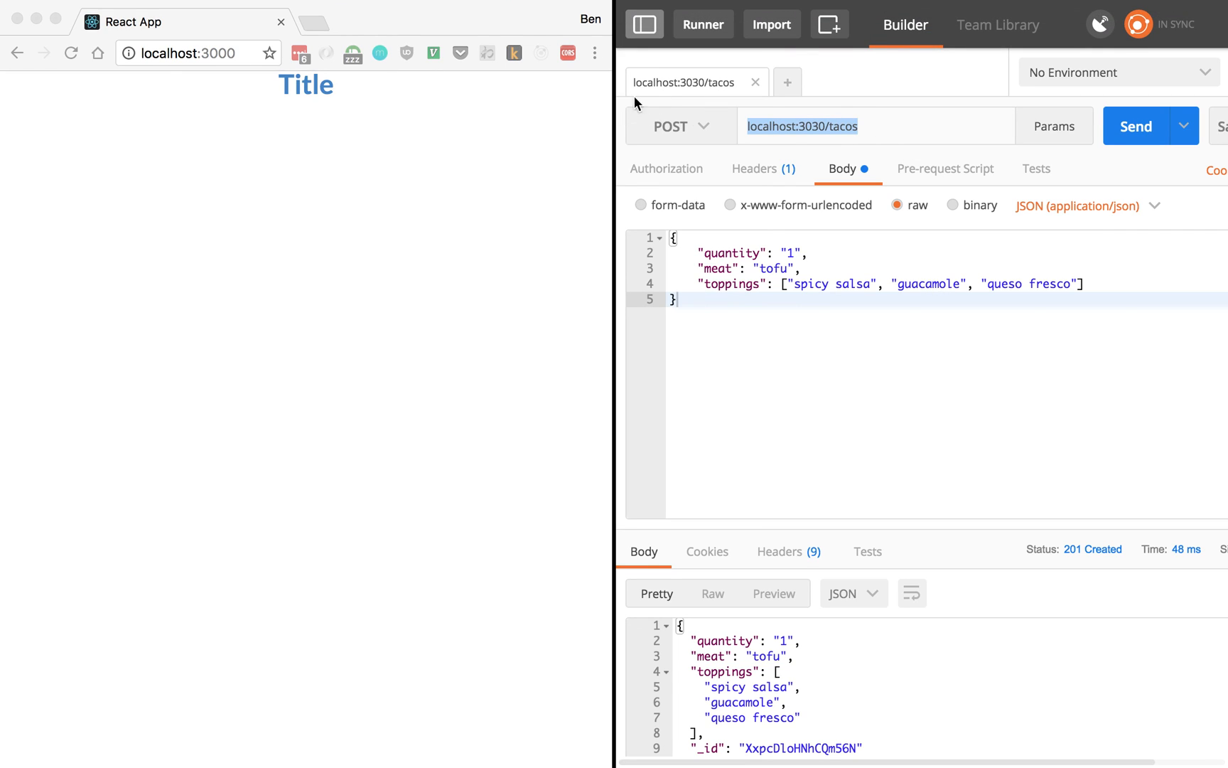
Post the tofu taco to the tacos service four times
click(884, 125)
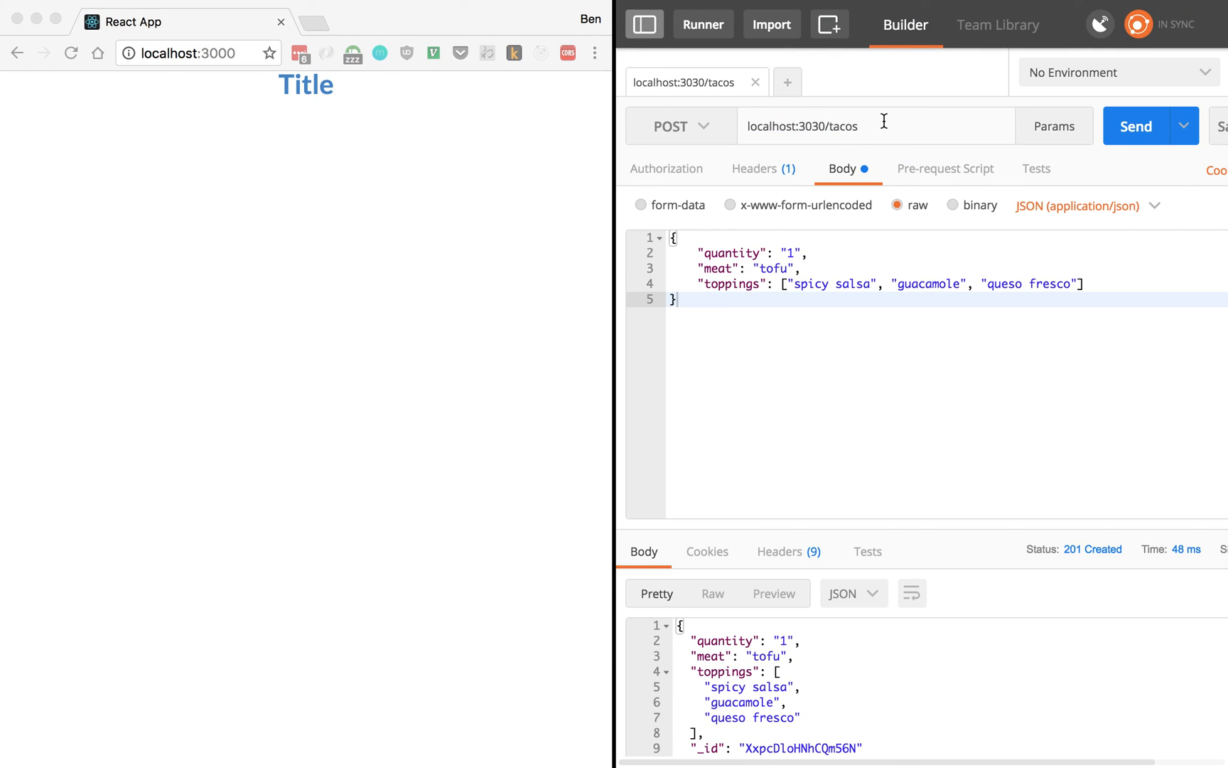
mouse_move(906, 154)
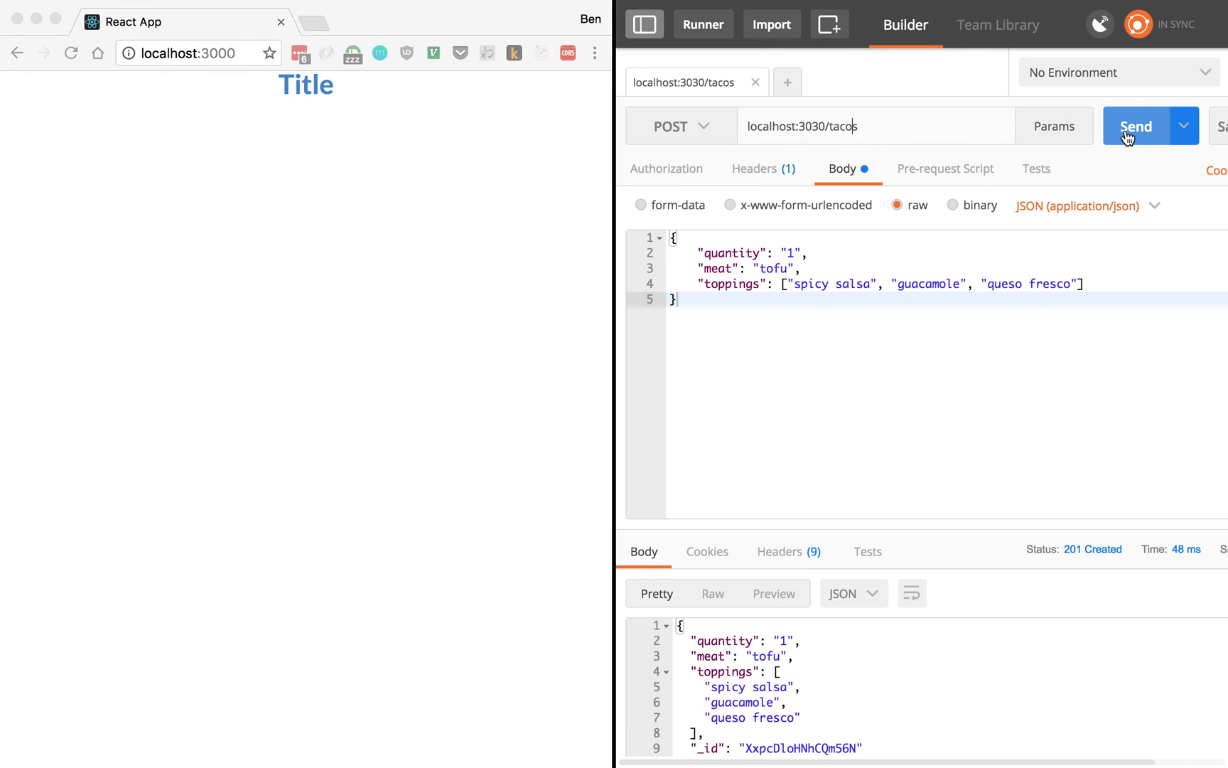
click(1135, 126)
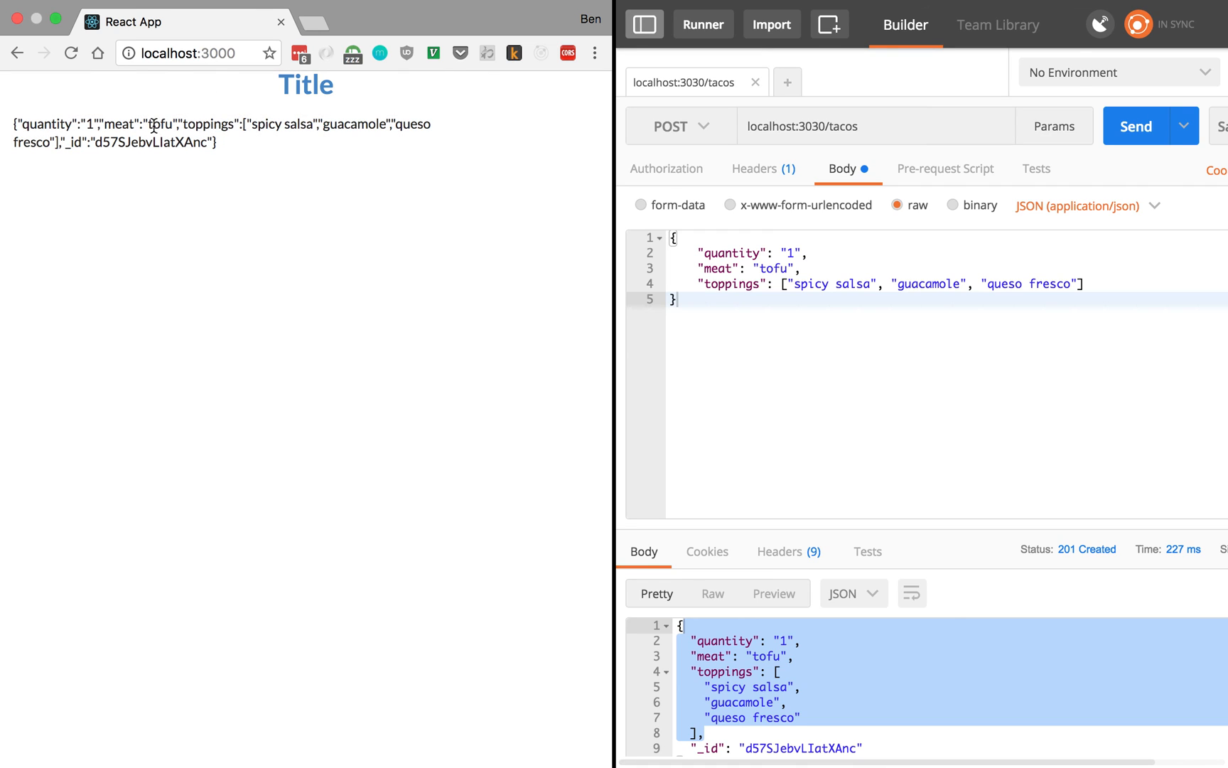
click(1135, 126)
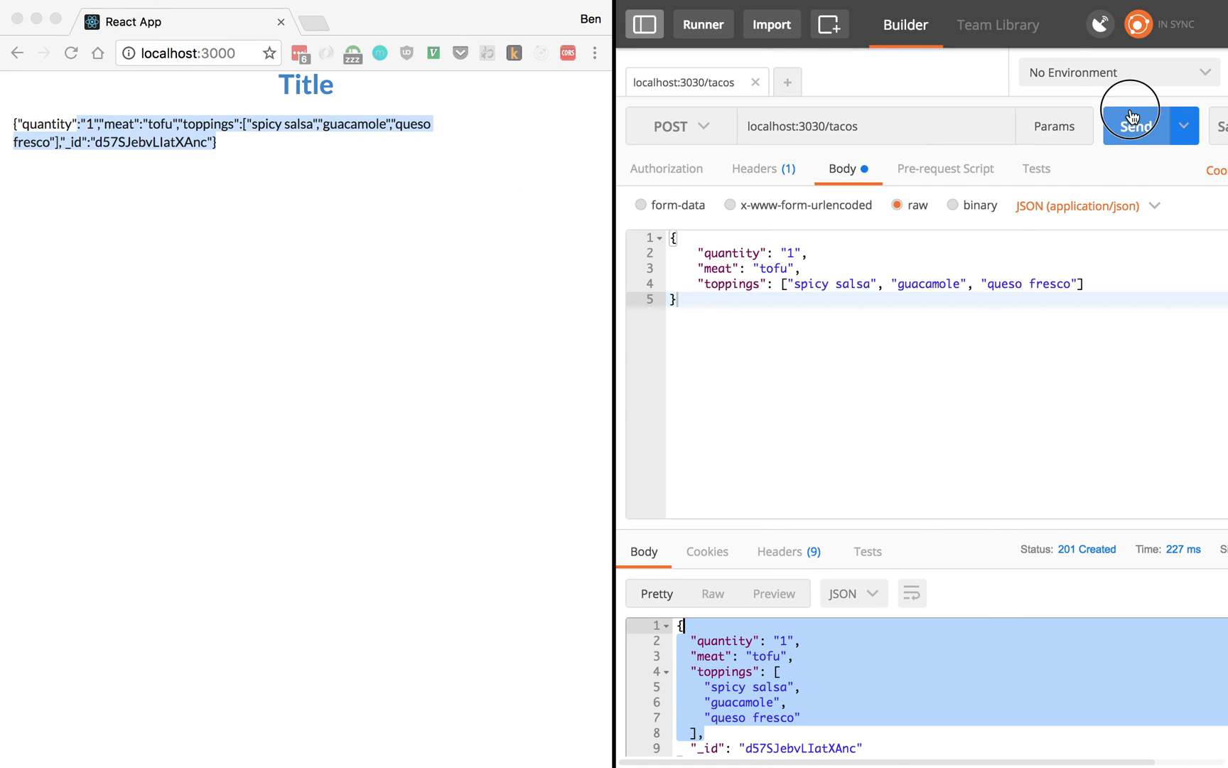
click(1137, 126)
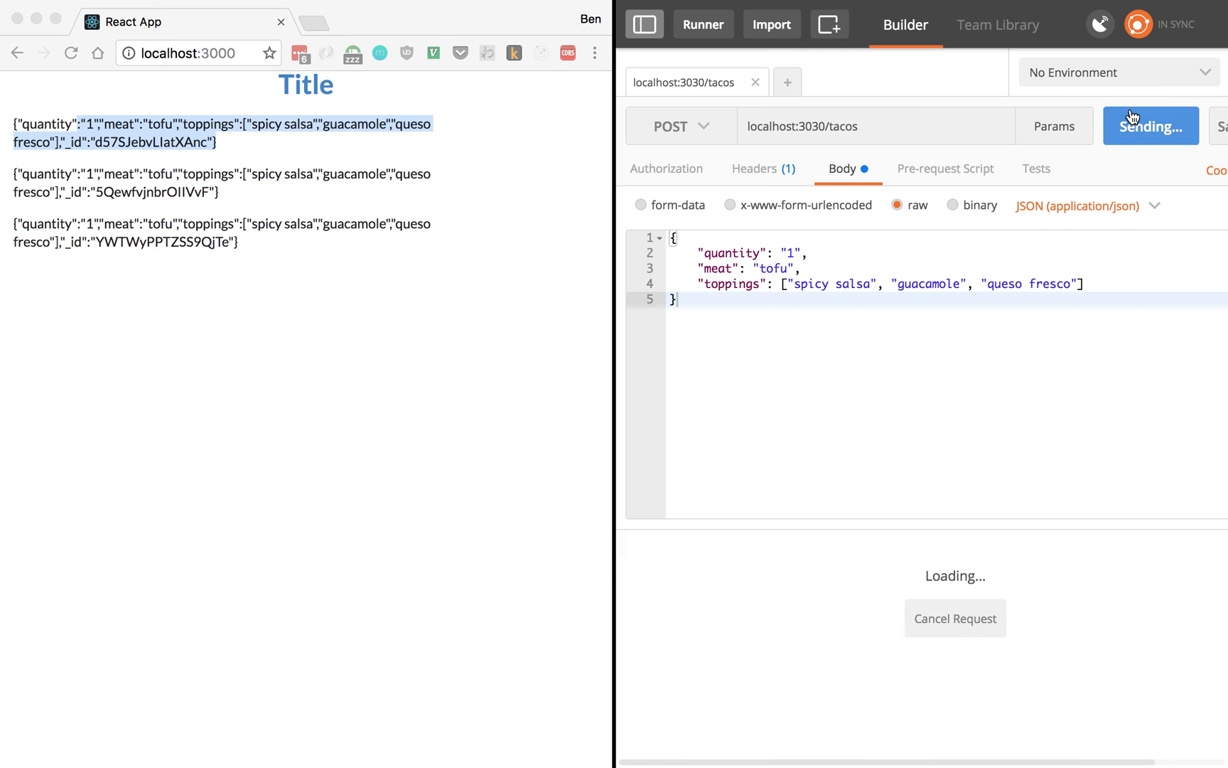
click(1137, 126)
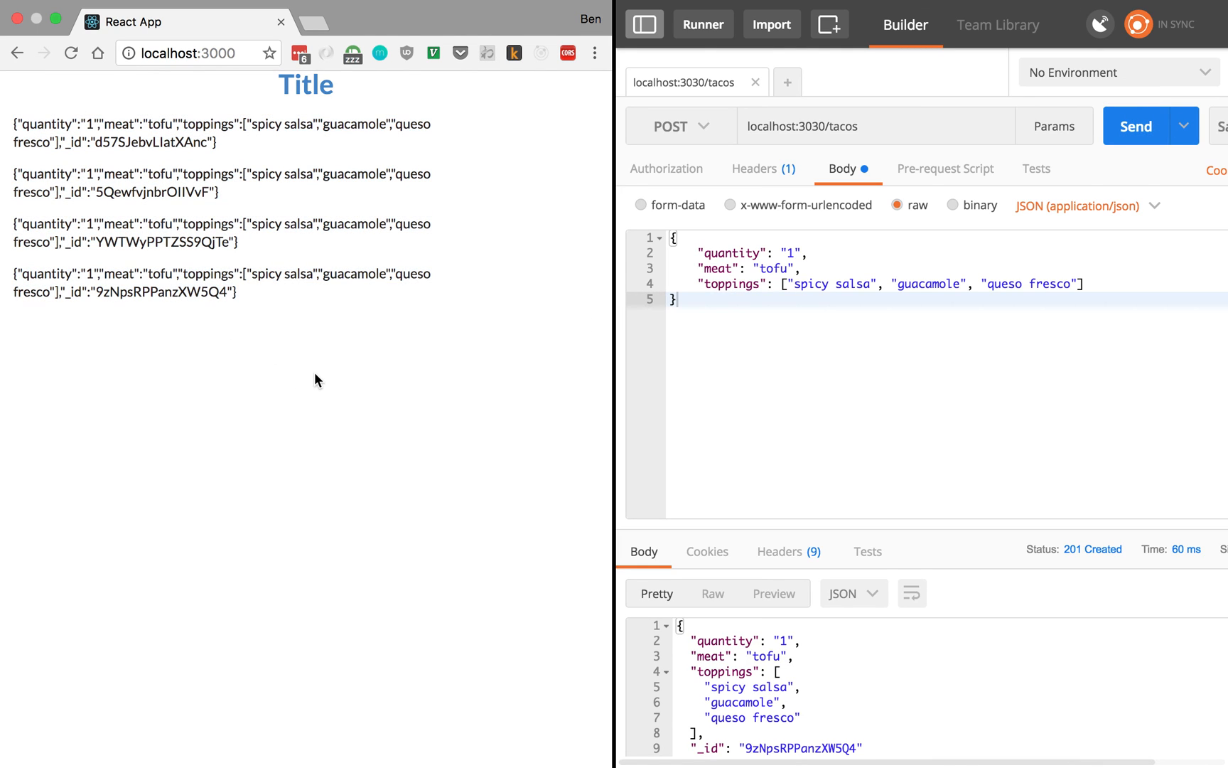
mouse_move(108, 291)
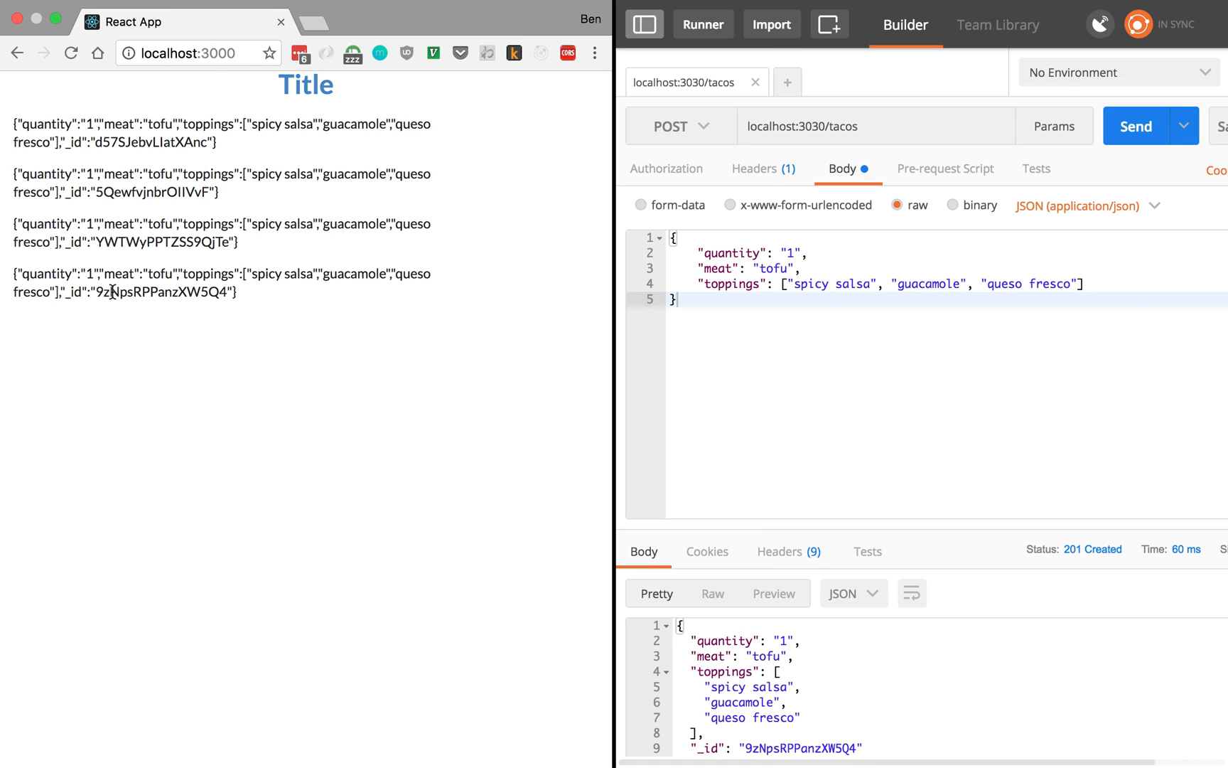
Change the taco meat from tofu to chicken and post it
double_click(110, 242)
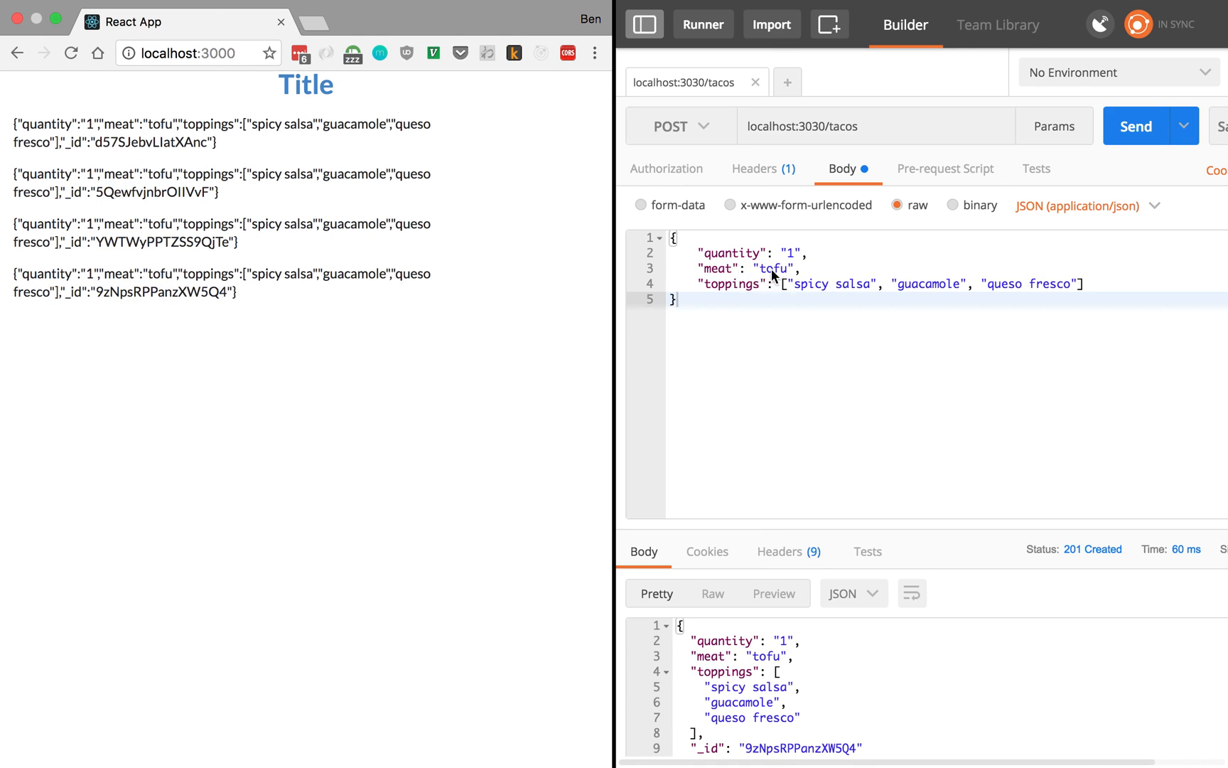
text(ch)
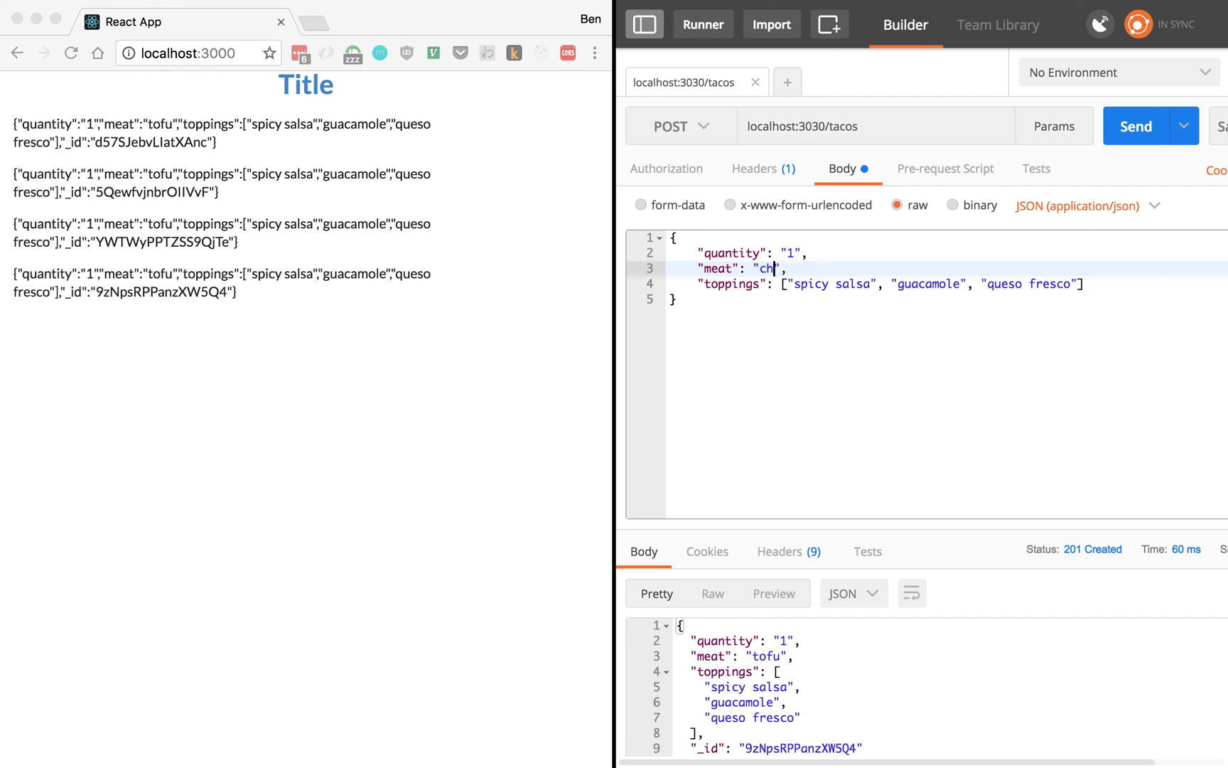
click(1135, 126)
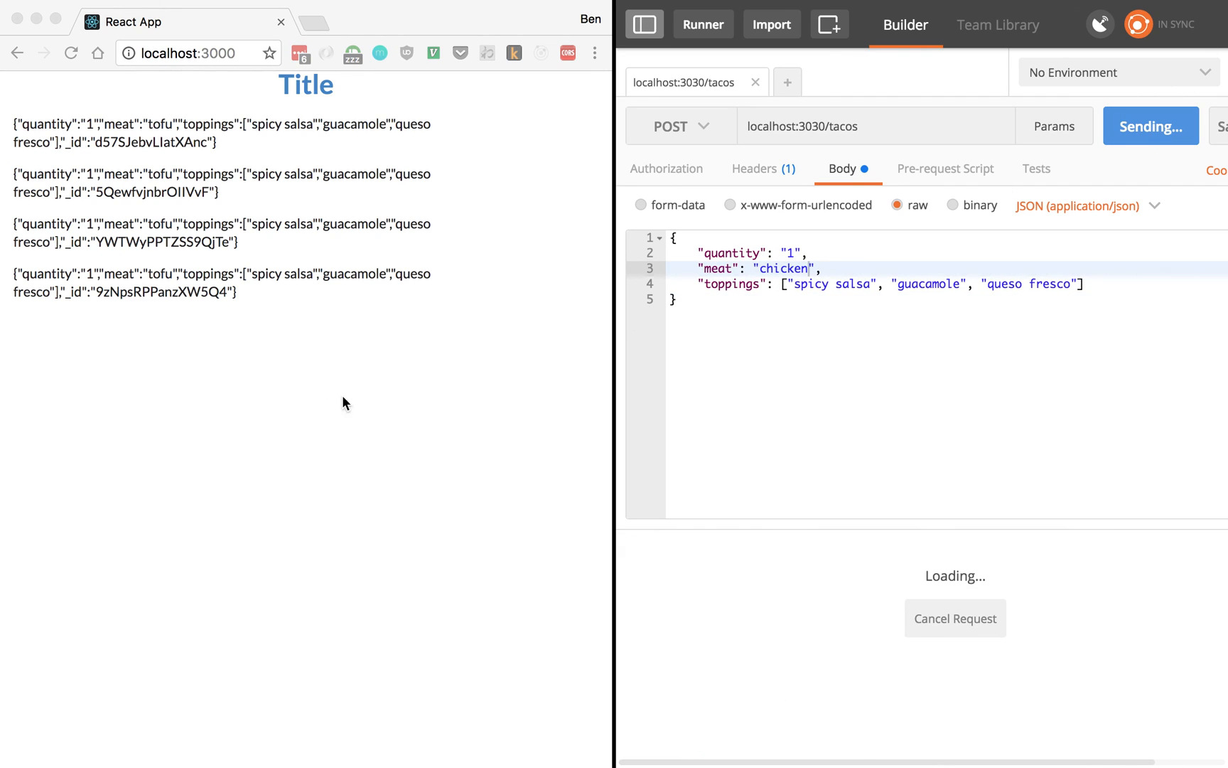
click(1138, 126)
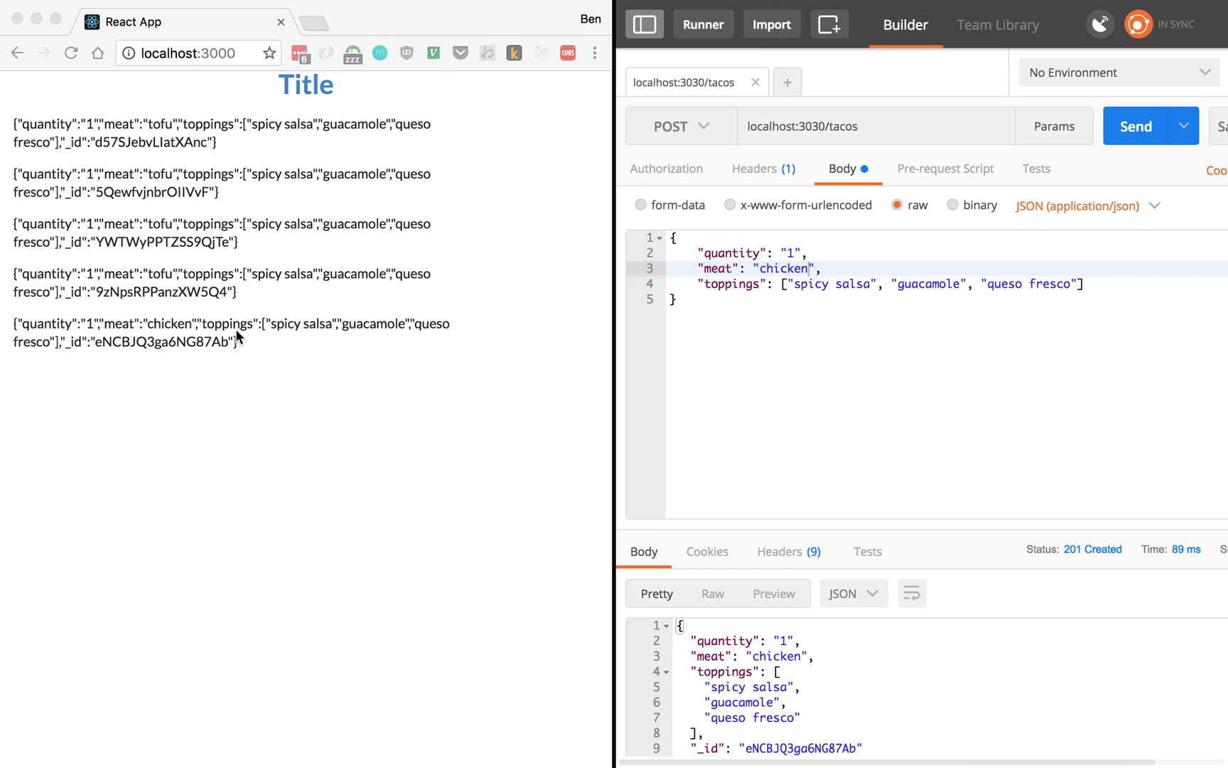
mouse_move(257, 361)
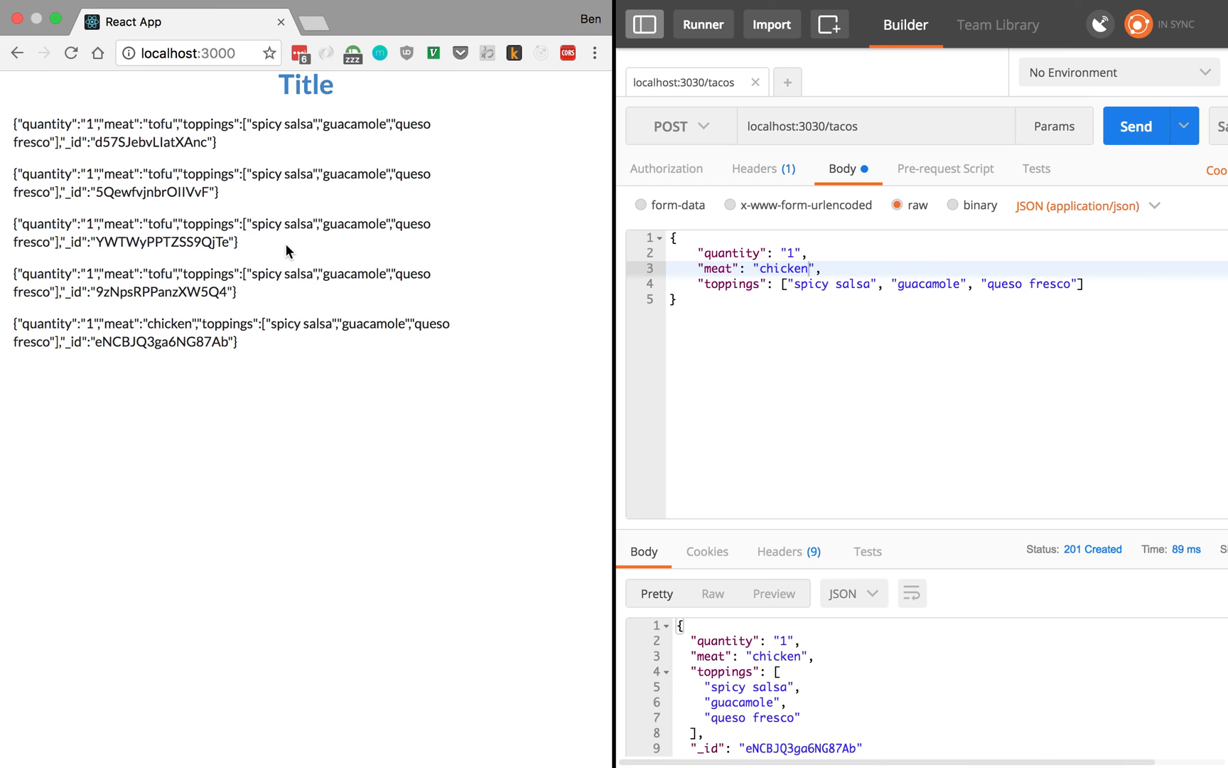
mouse_move(290, 304)
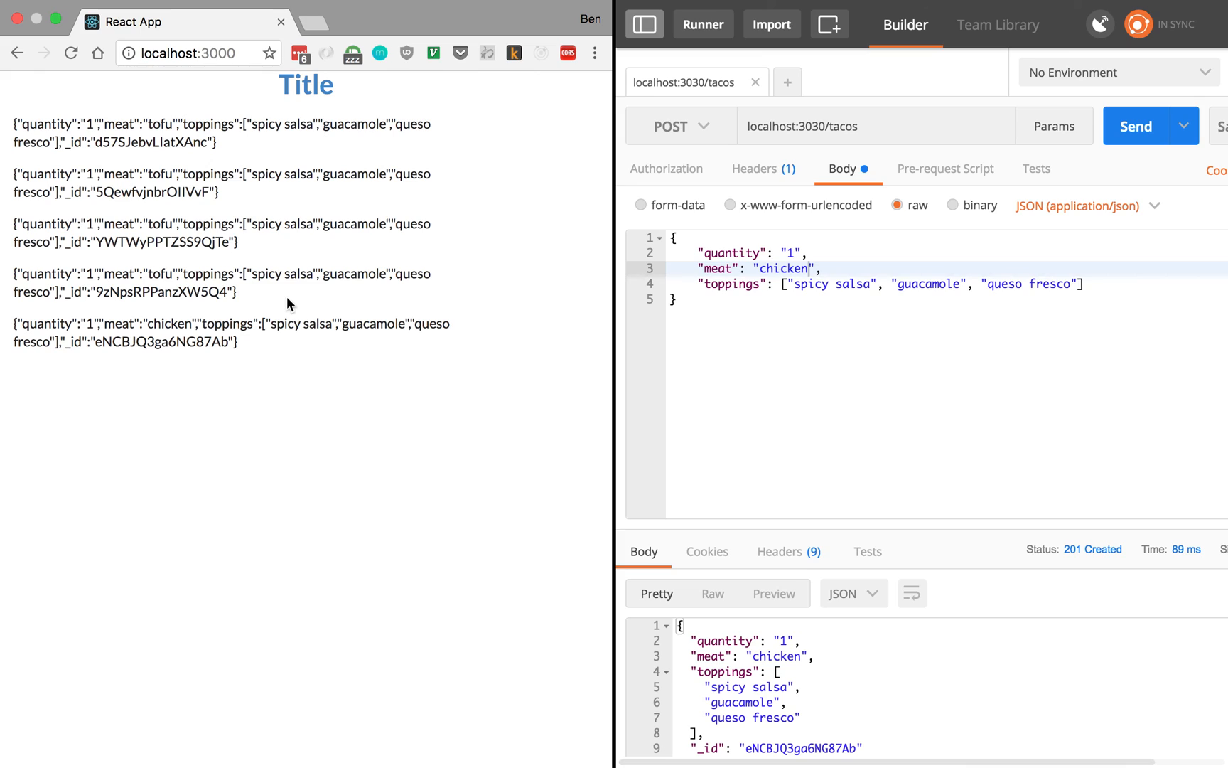